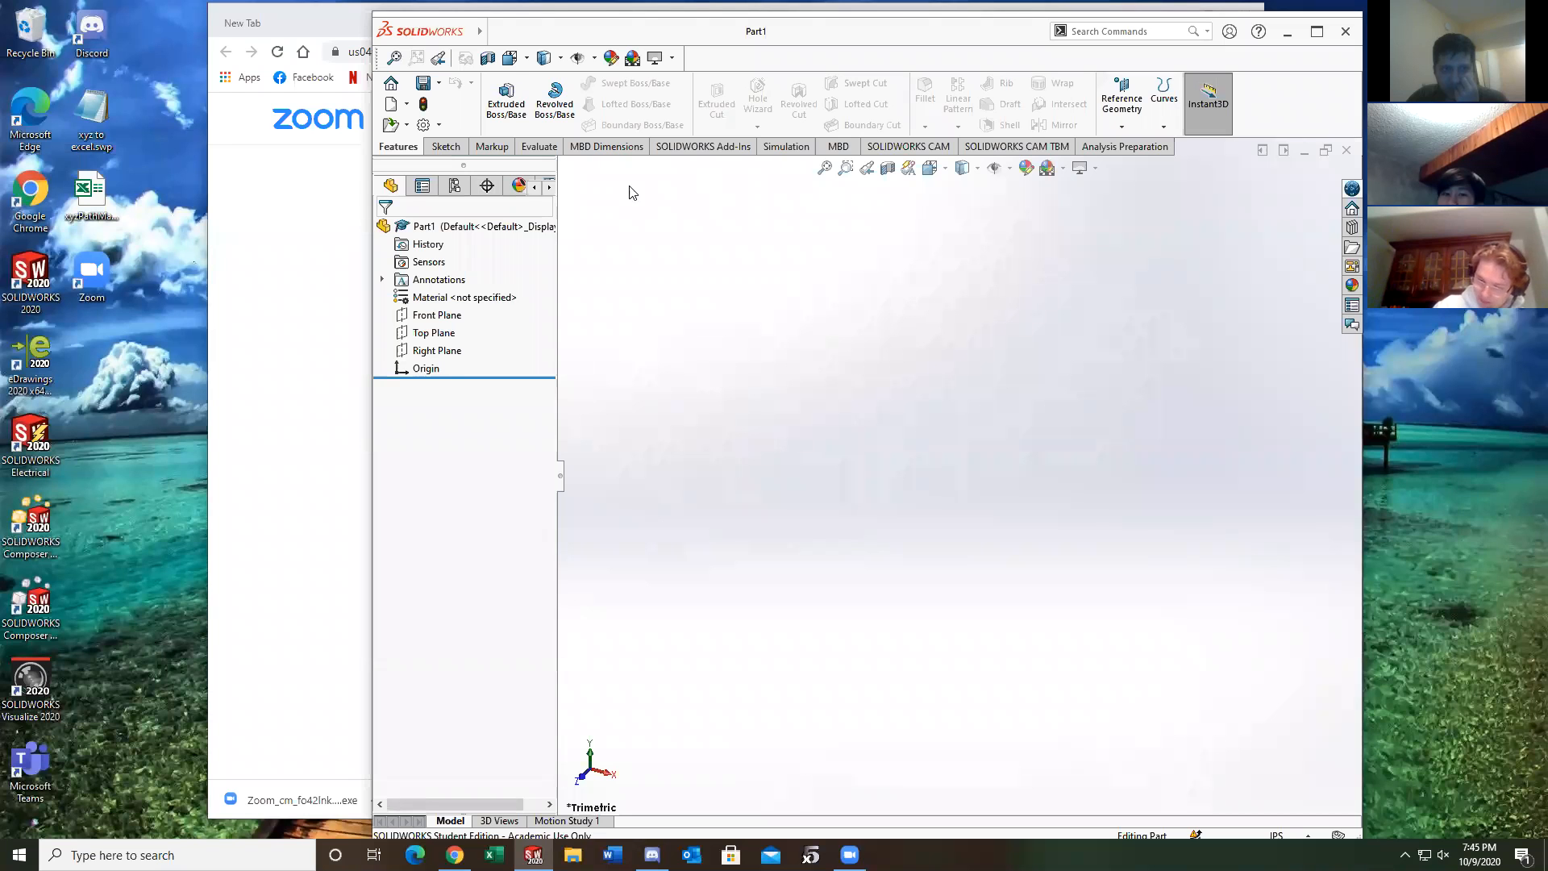
Sketch a closed three-line triangle from the origin on the Front Plane
left_click(434, 333)
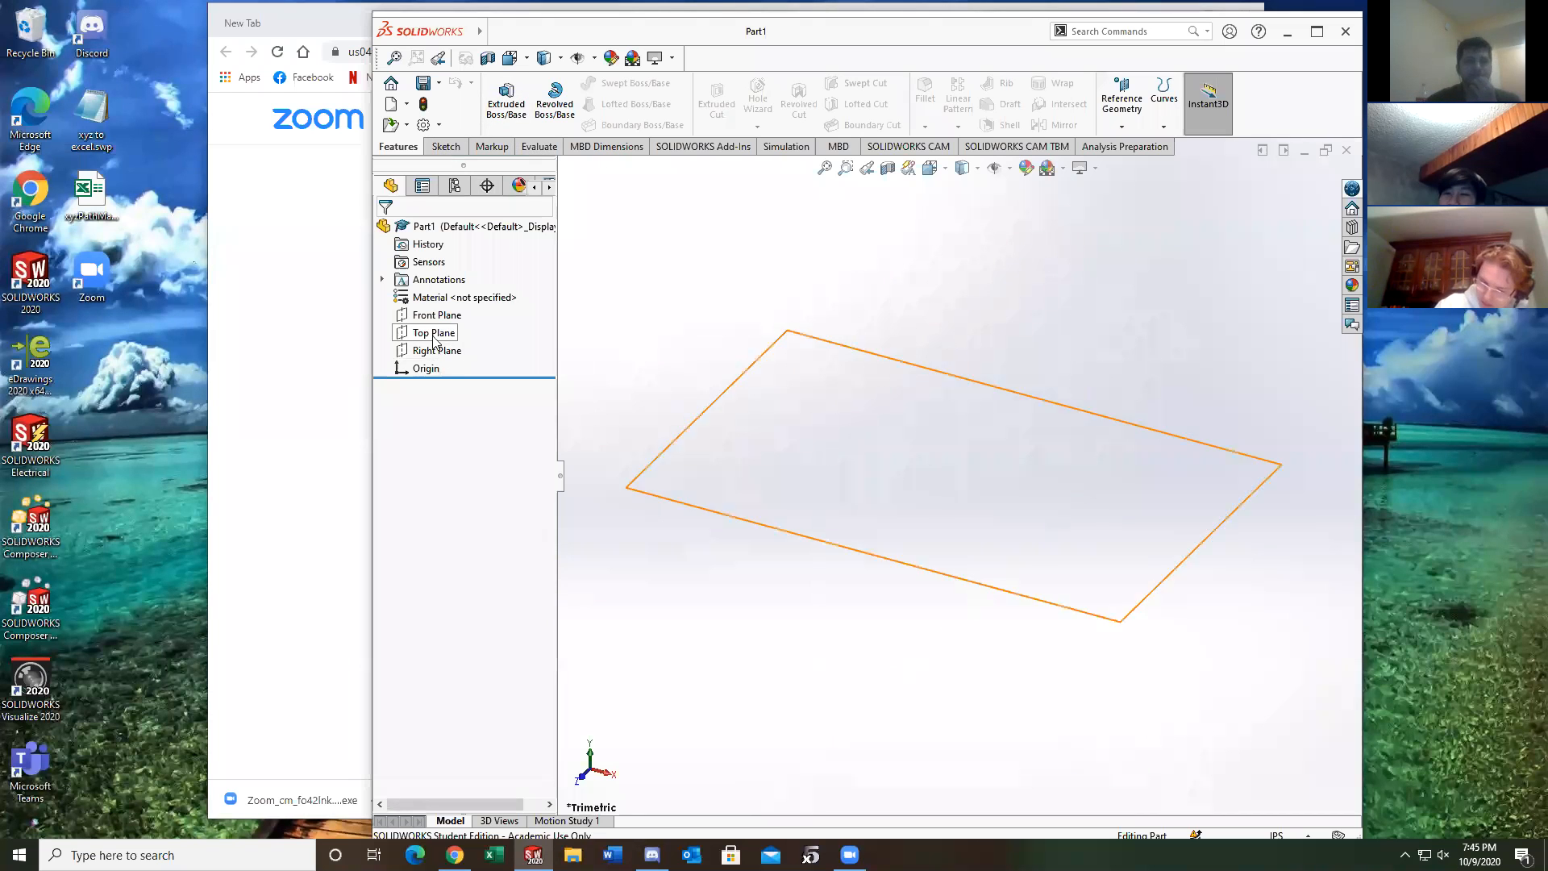
left_click(437, 314)
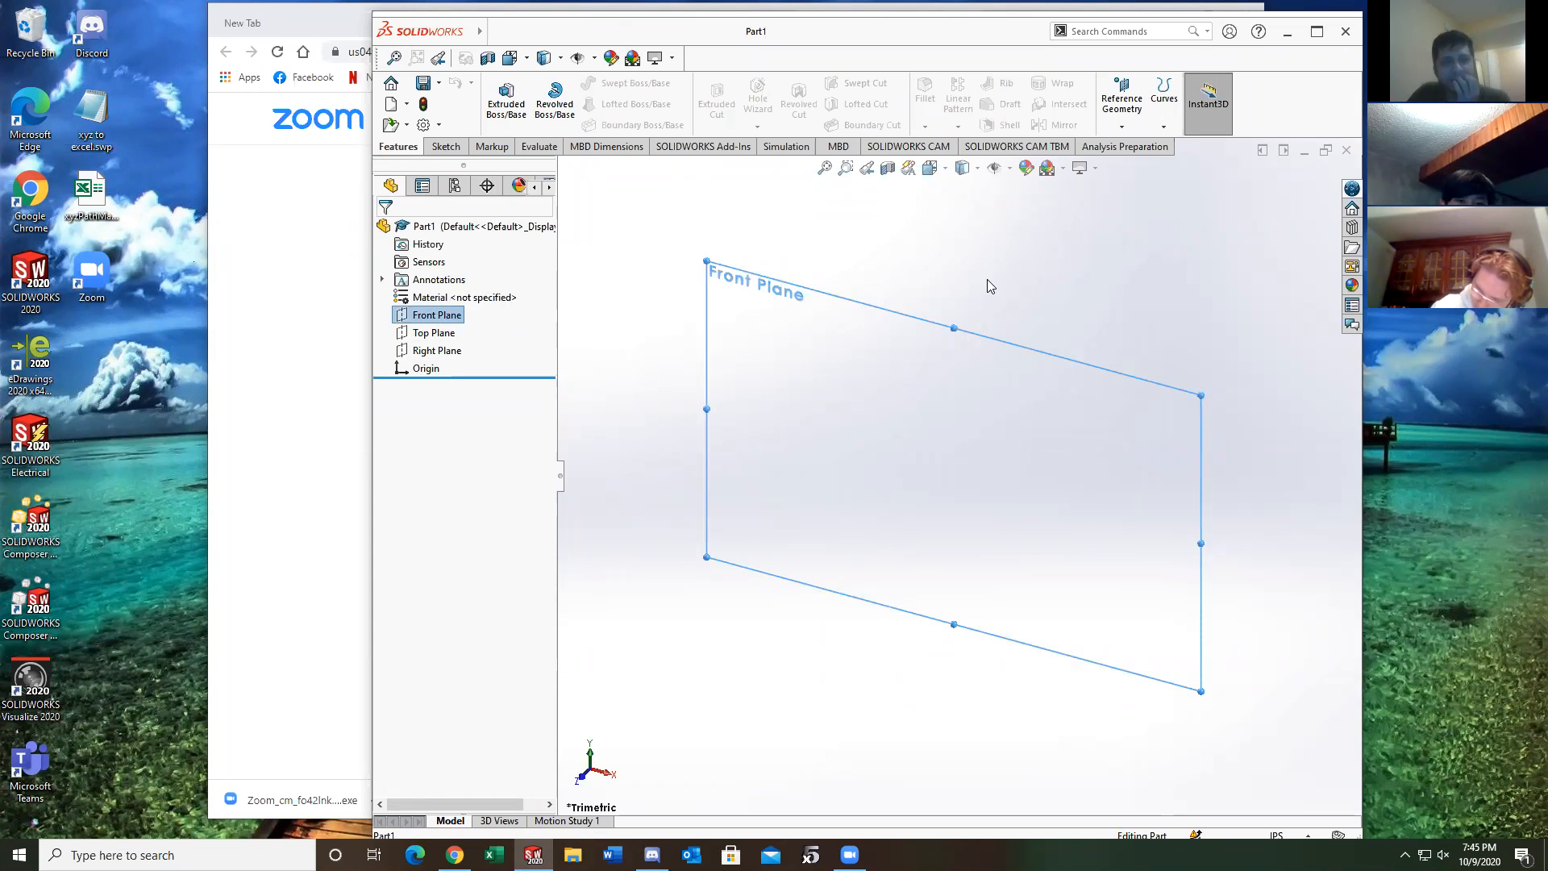
left_click(466, 298)
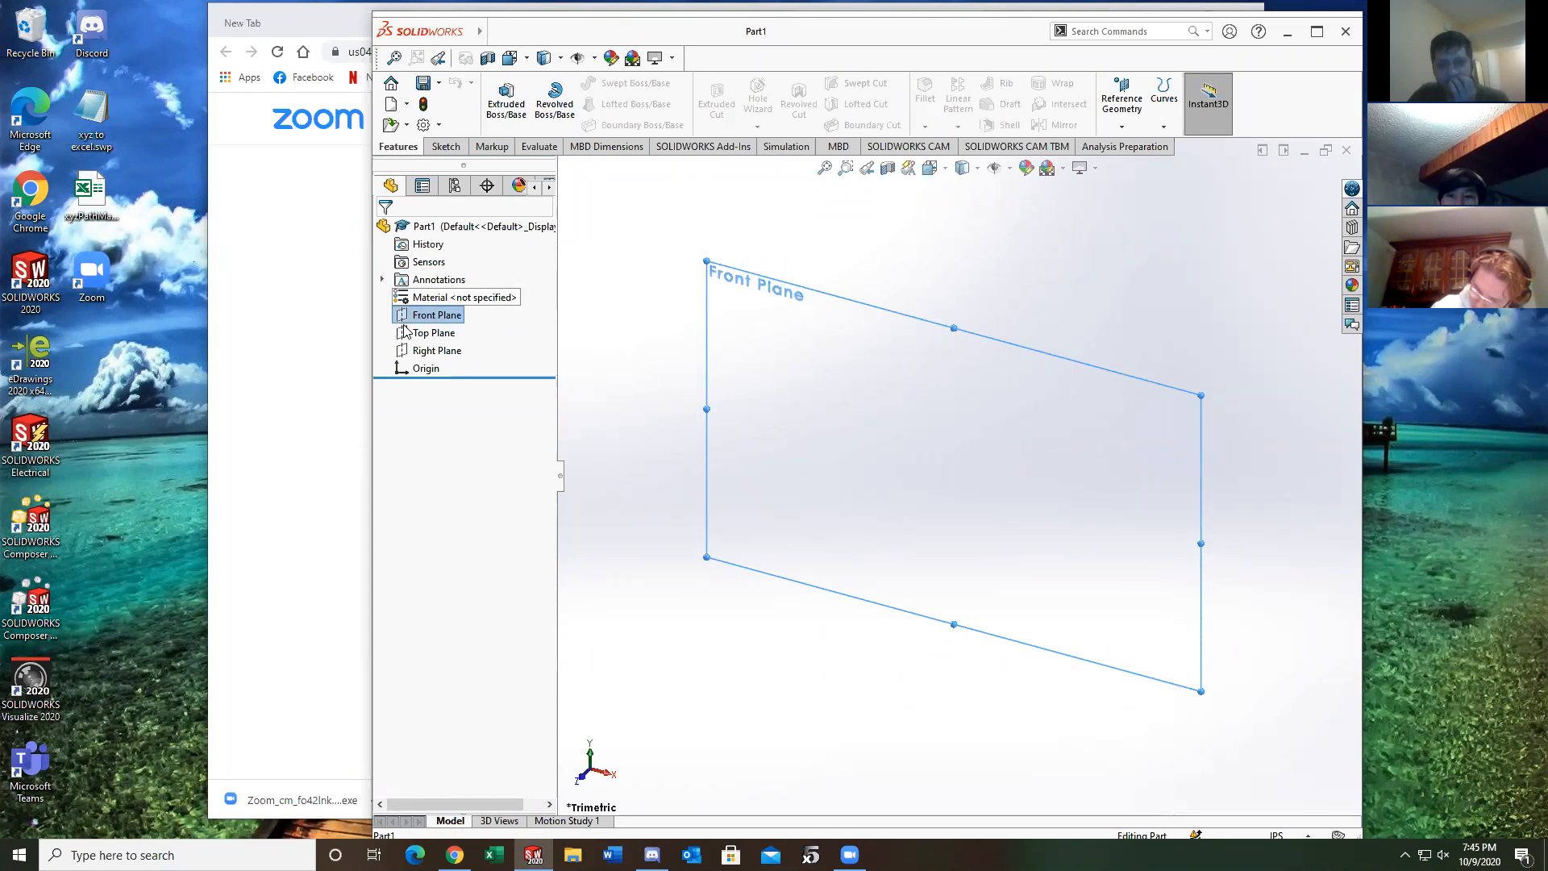
right_click(437, 314)
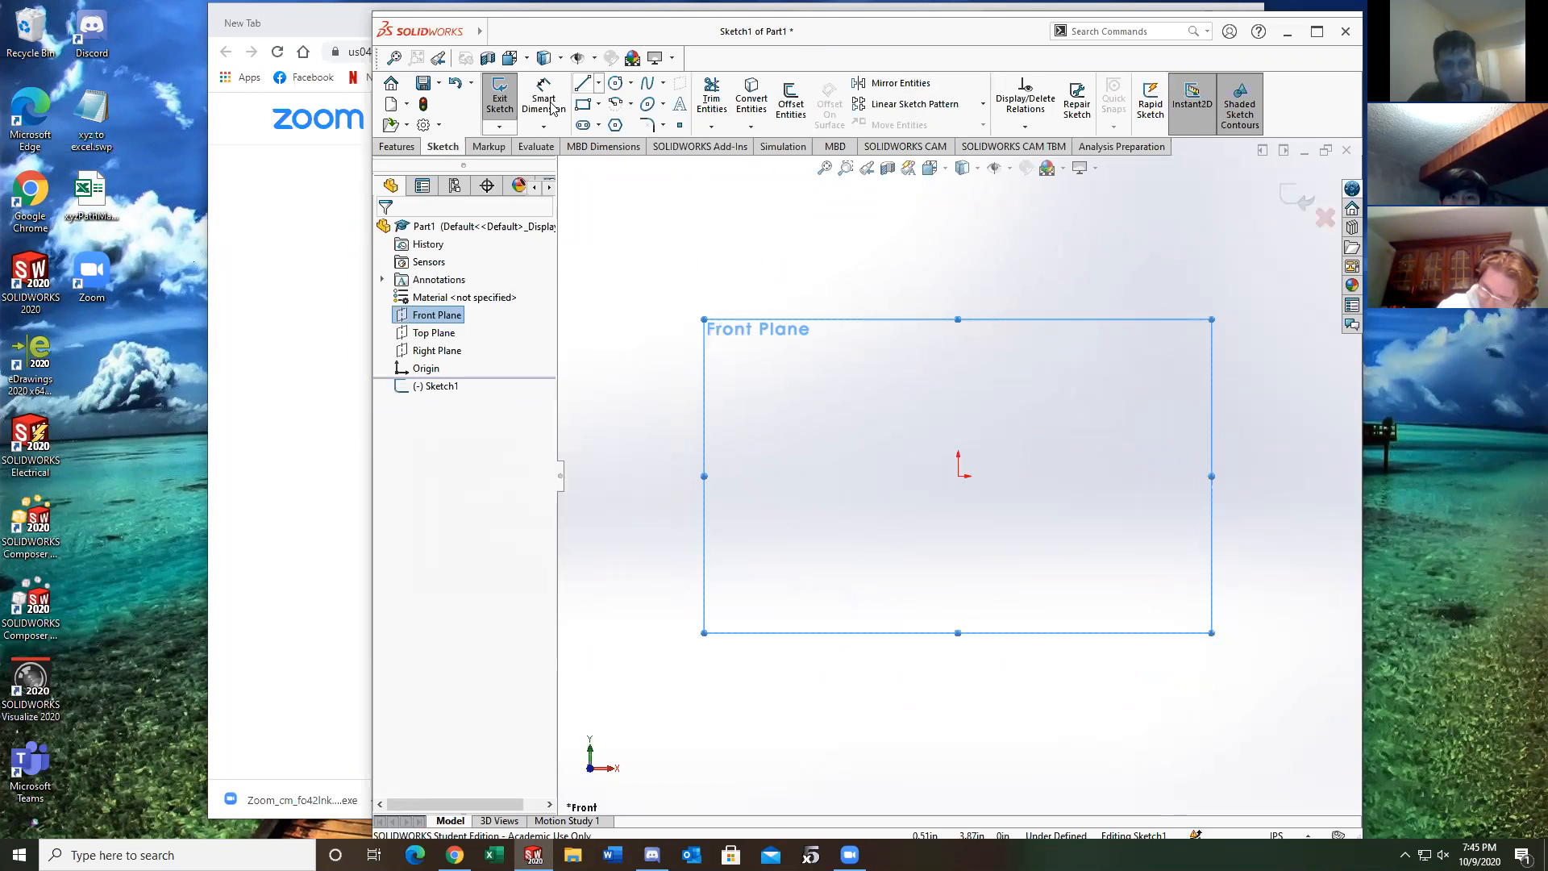
mouse_move(585, 83)
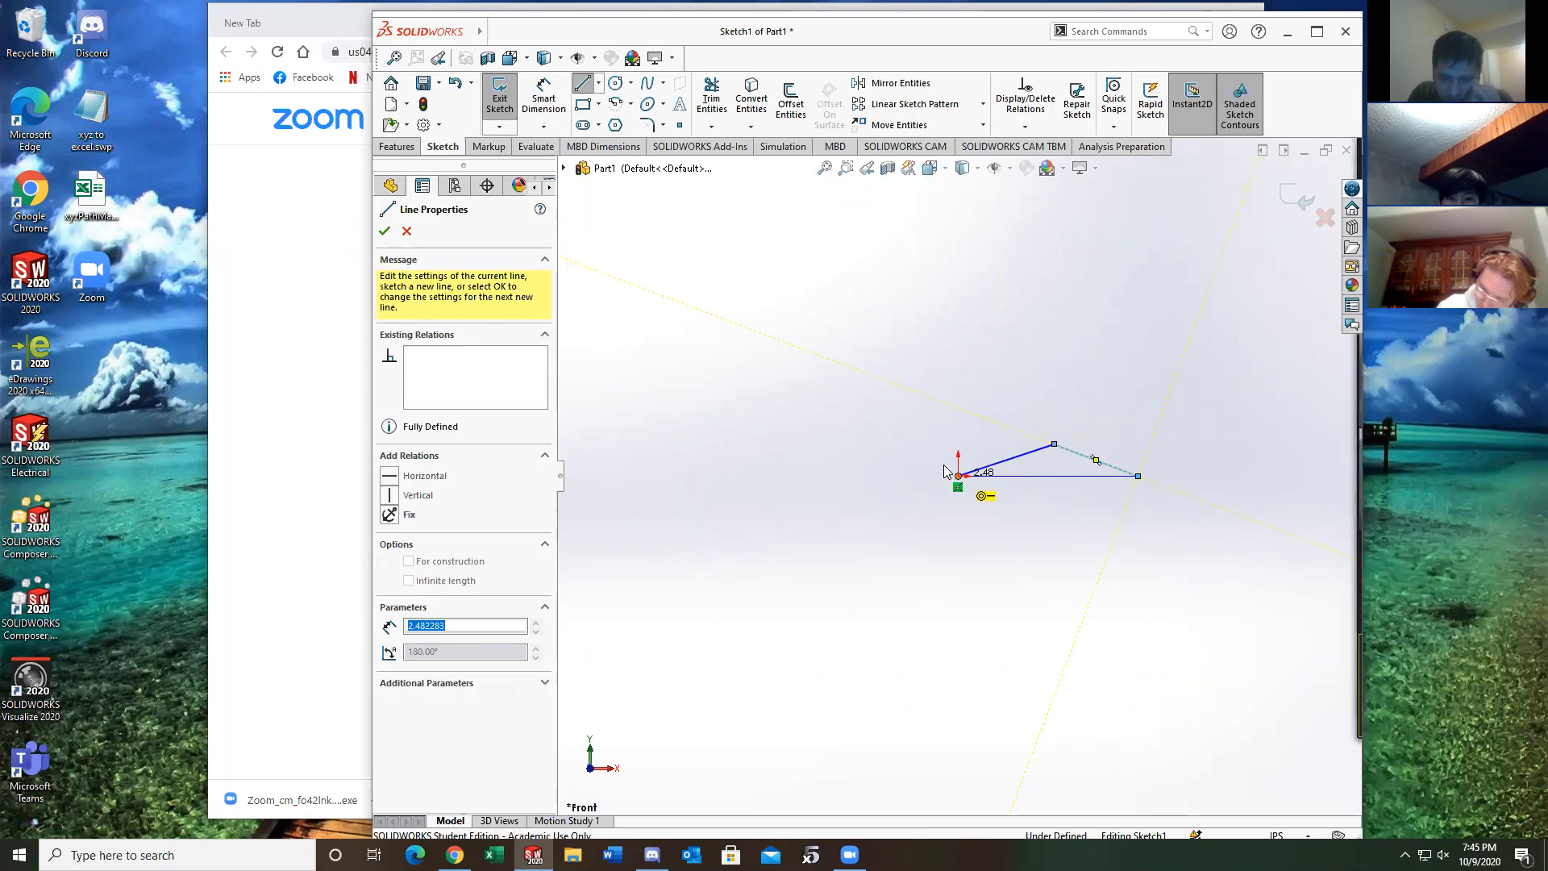
left_click(426, 475)
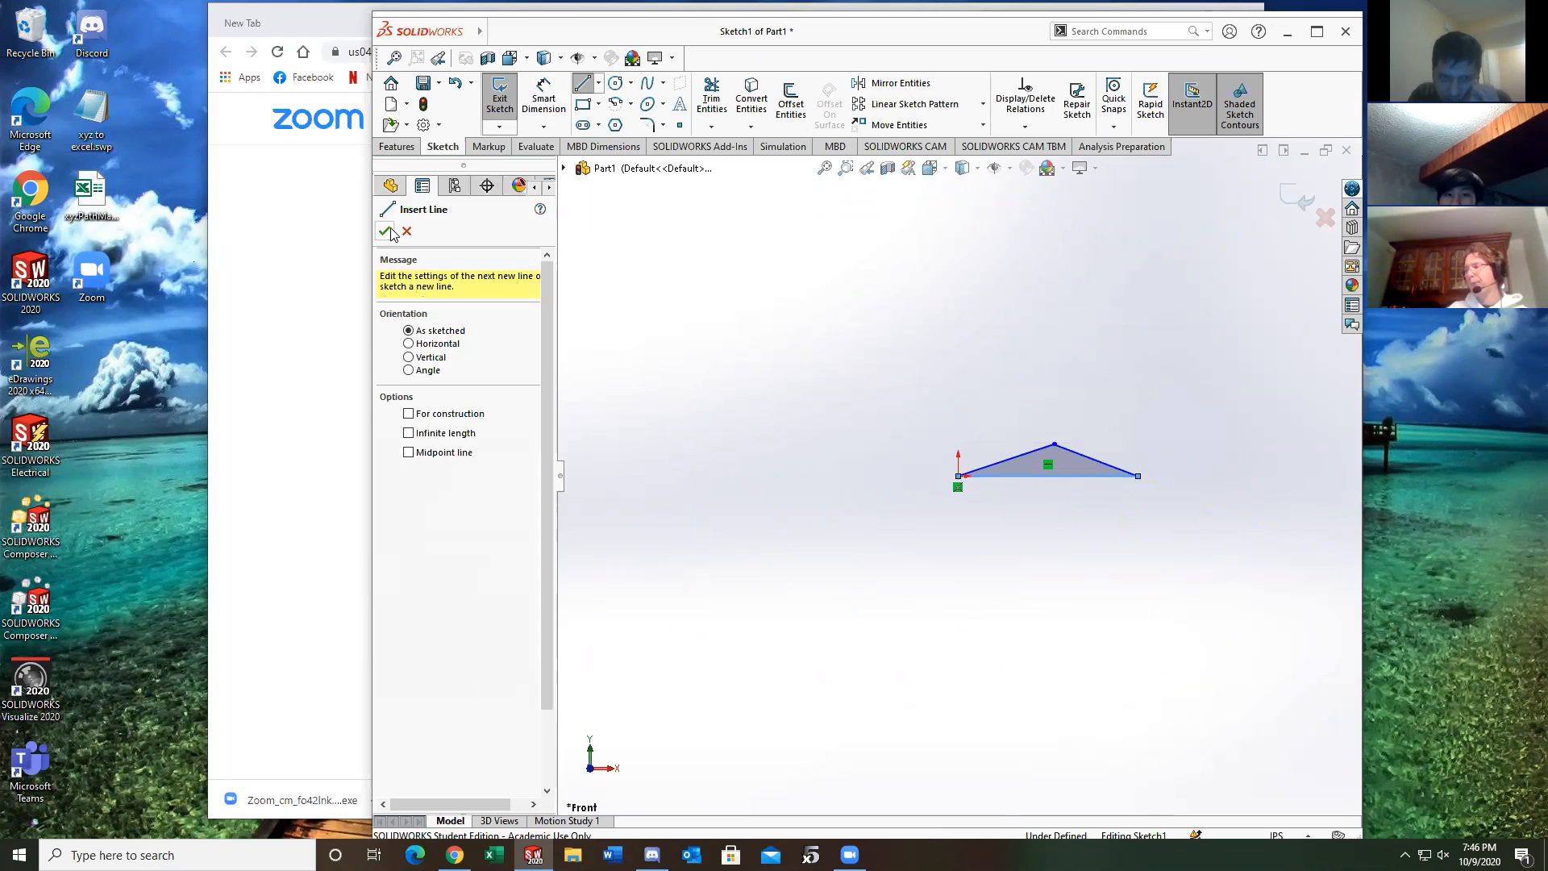
left_click(388, 232)
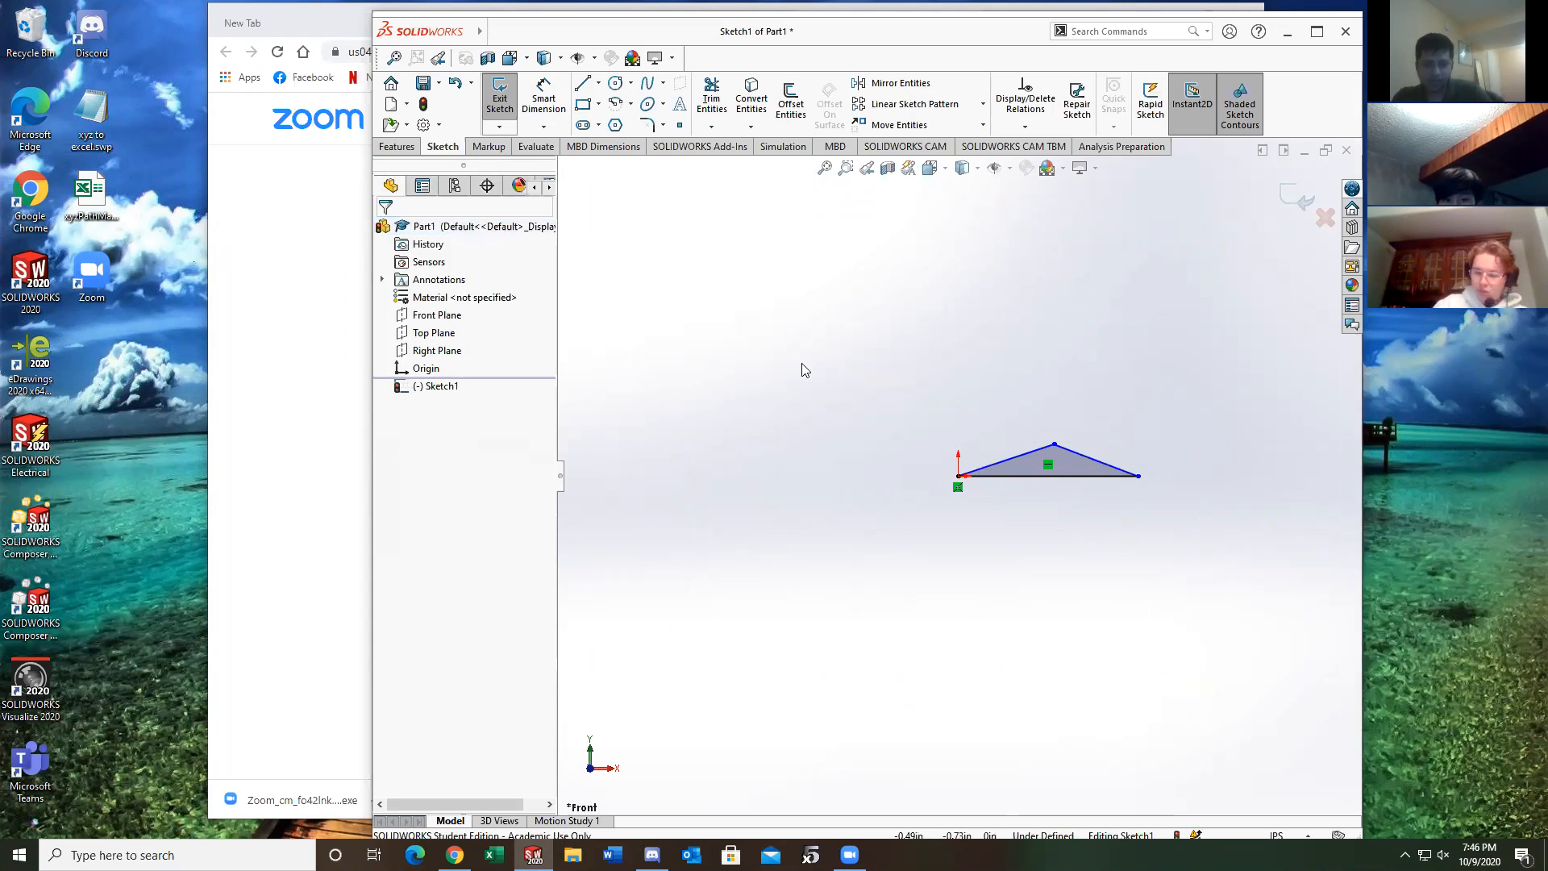
Exit the triangle sketch and preview the Reference Geometry Point tool without adding a point
left_click(500, 98)
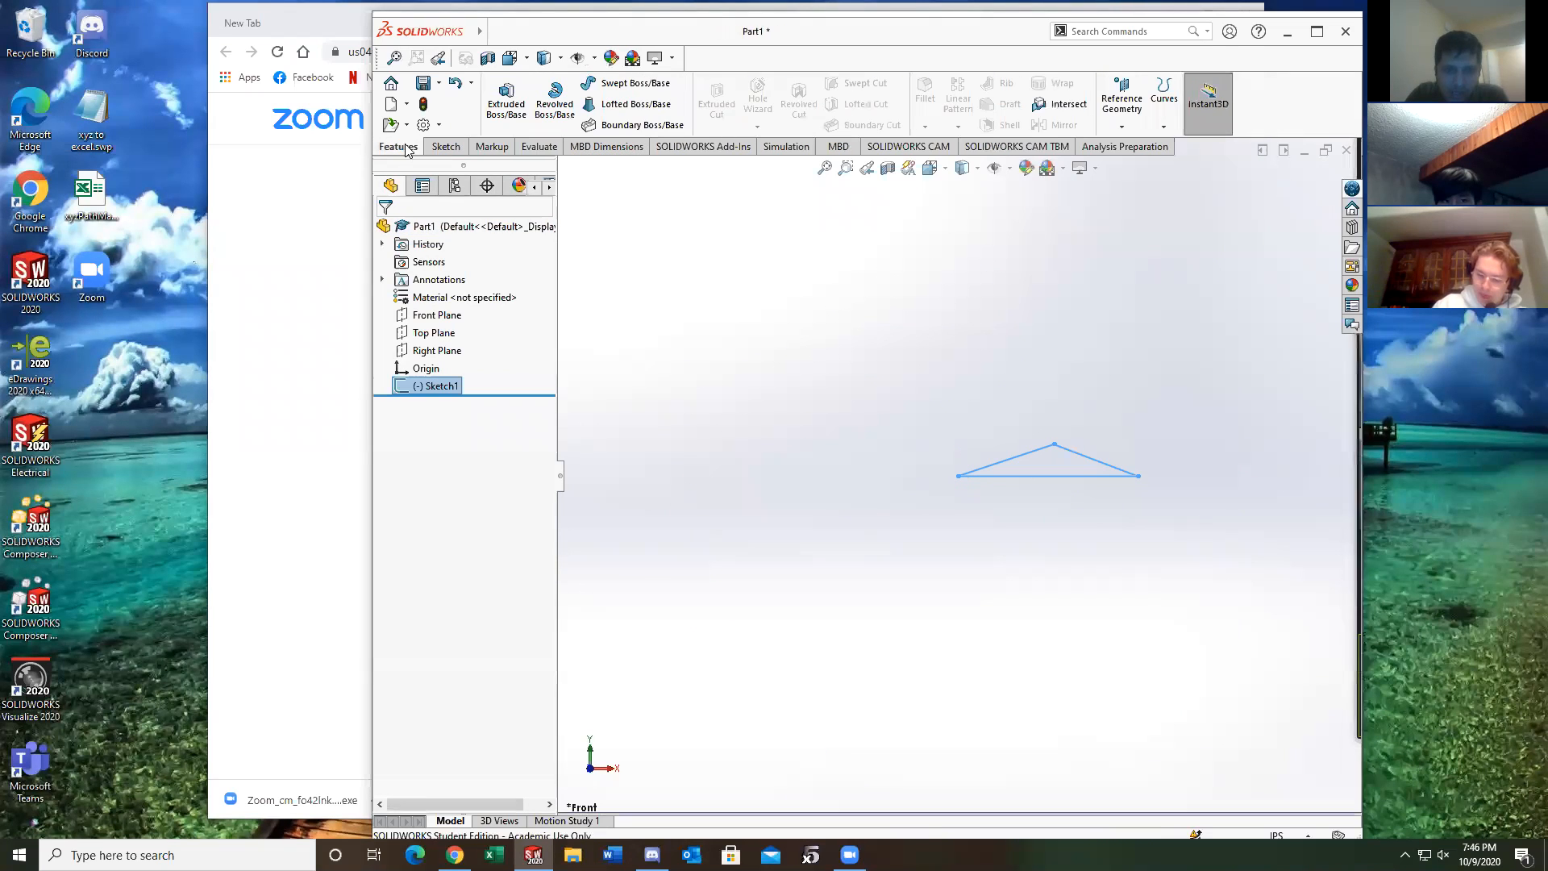
left_click(1121, 102)
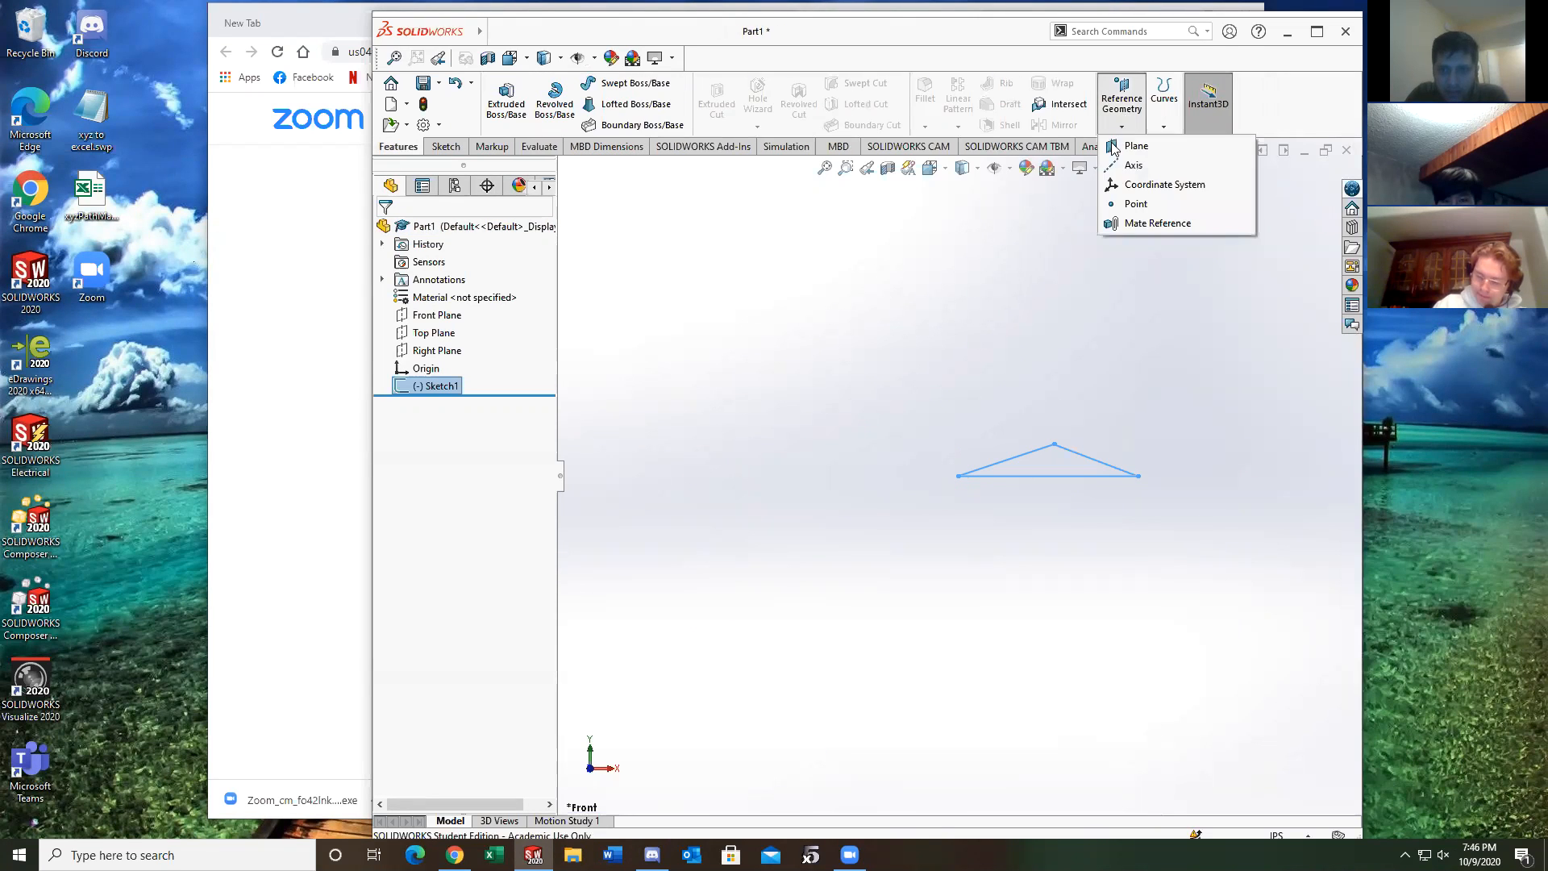
mouse_move(1136, 203)
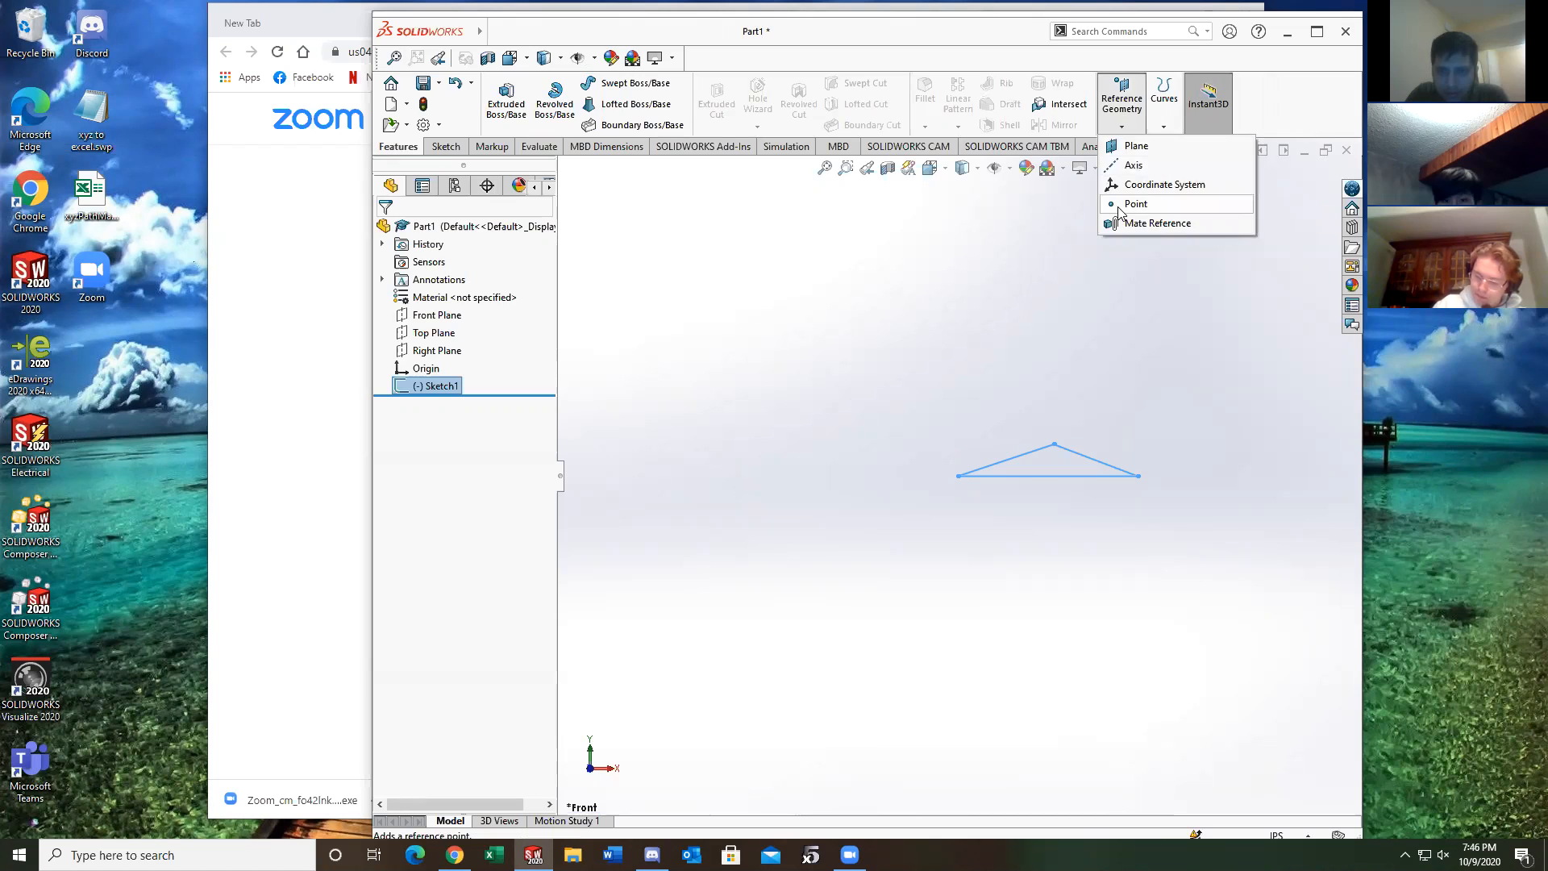
left_click(1136, 204)
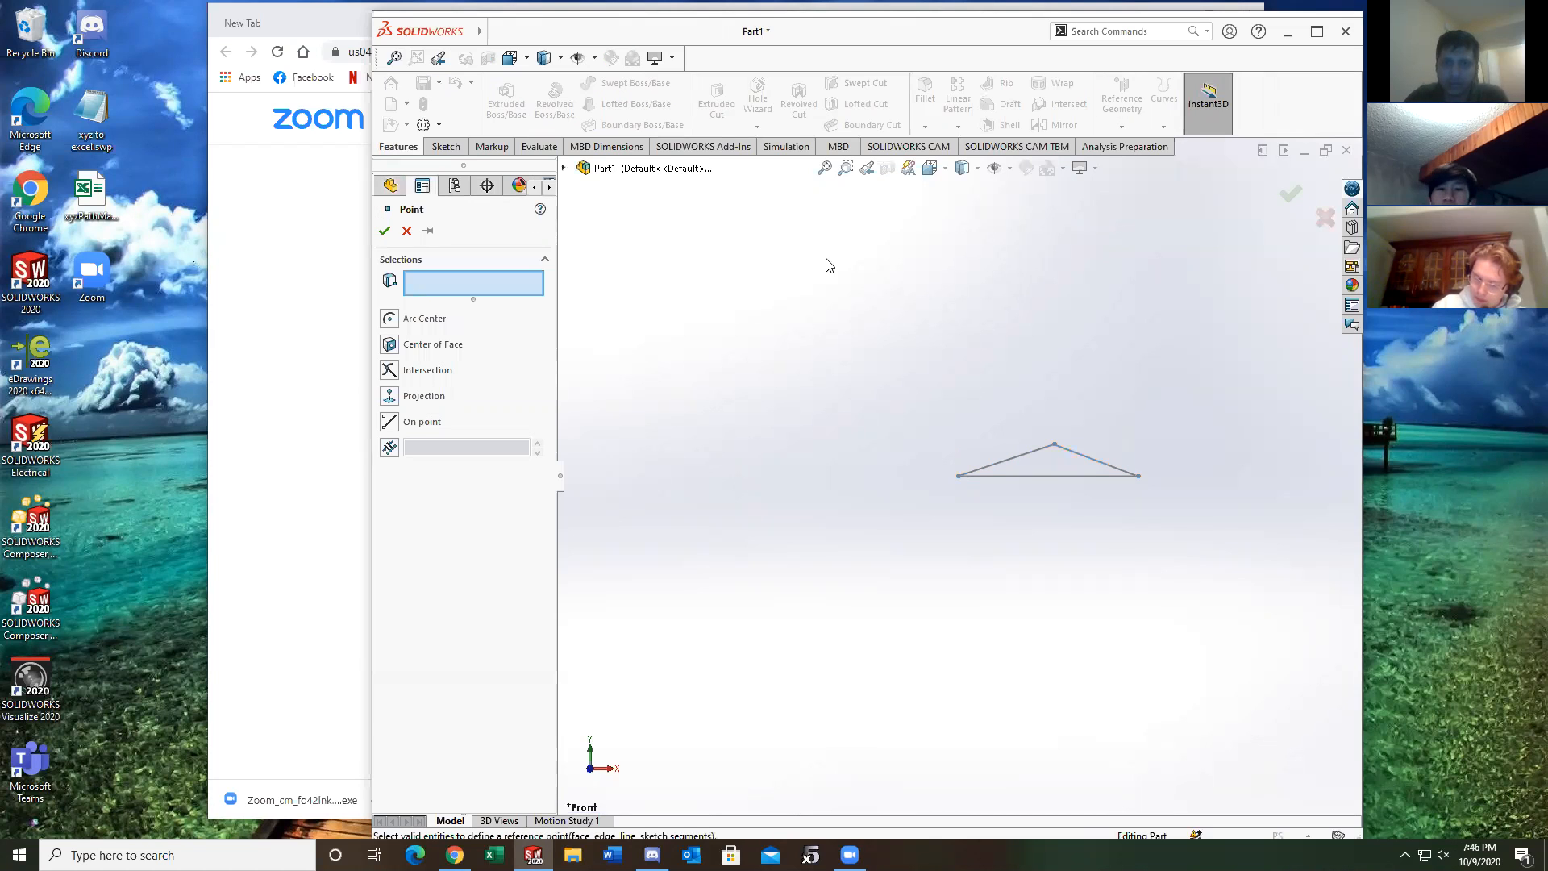
left_click(388, 446)
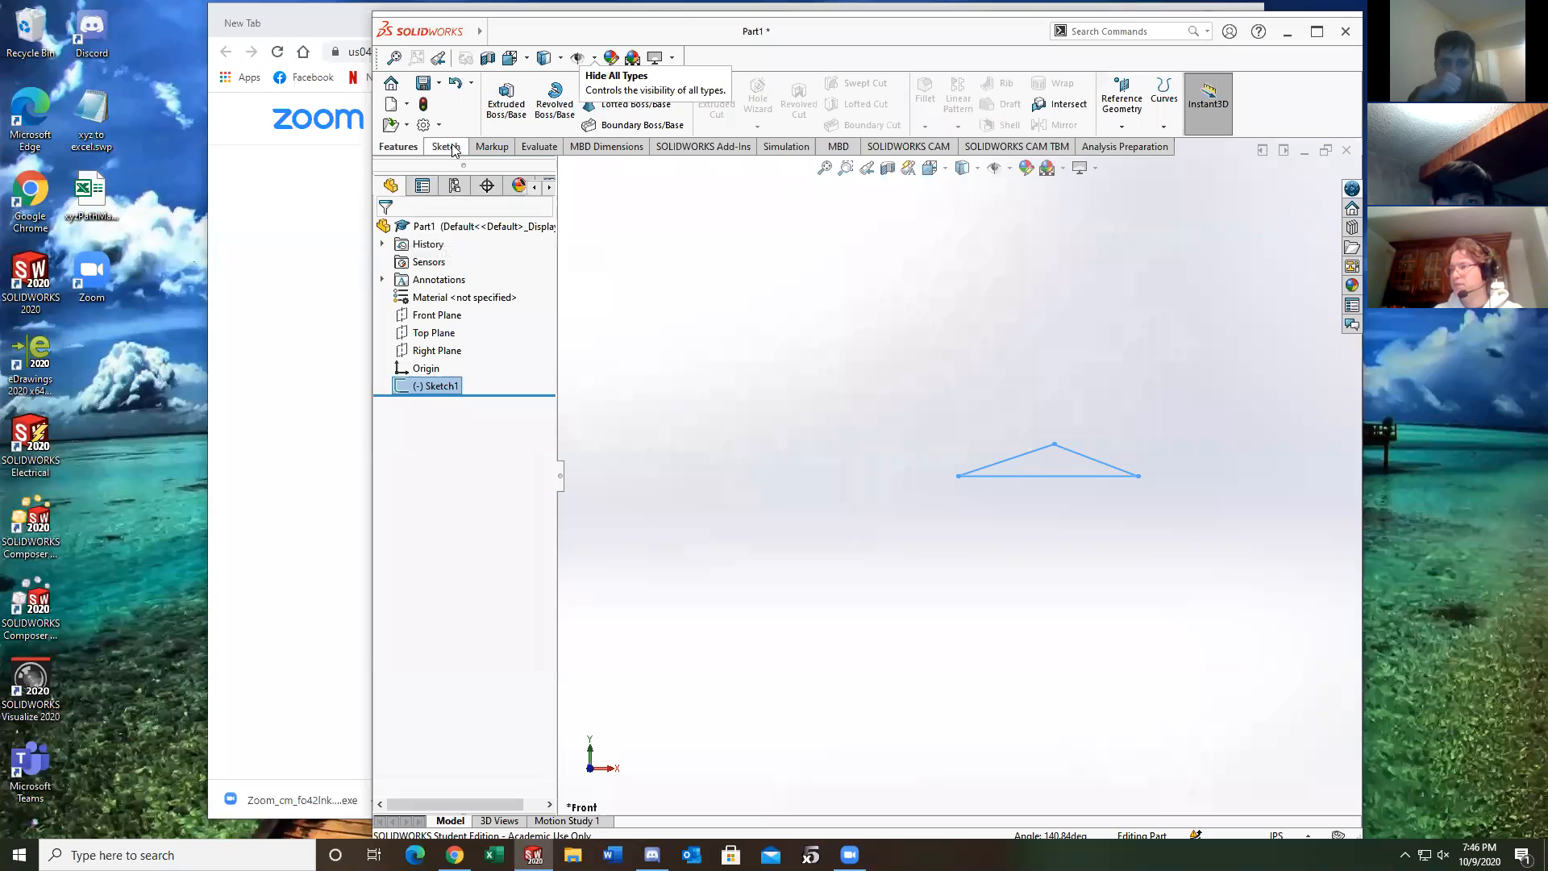
Browse the Spline options on the Sketch tools and dismiss them without choosing
left_click(443, 146)
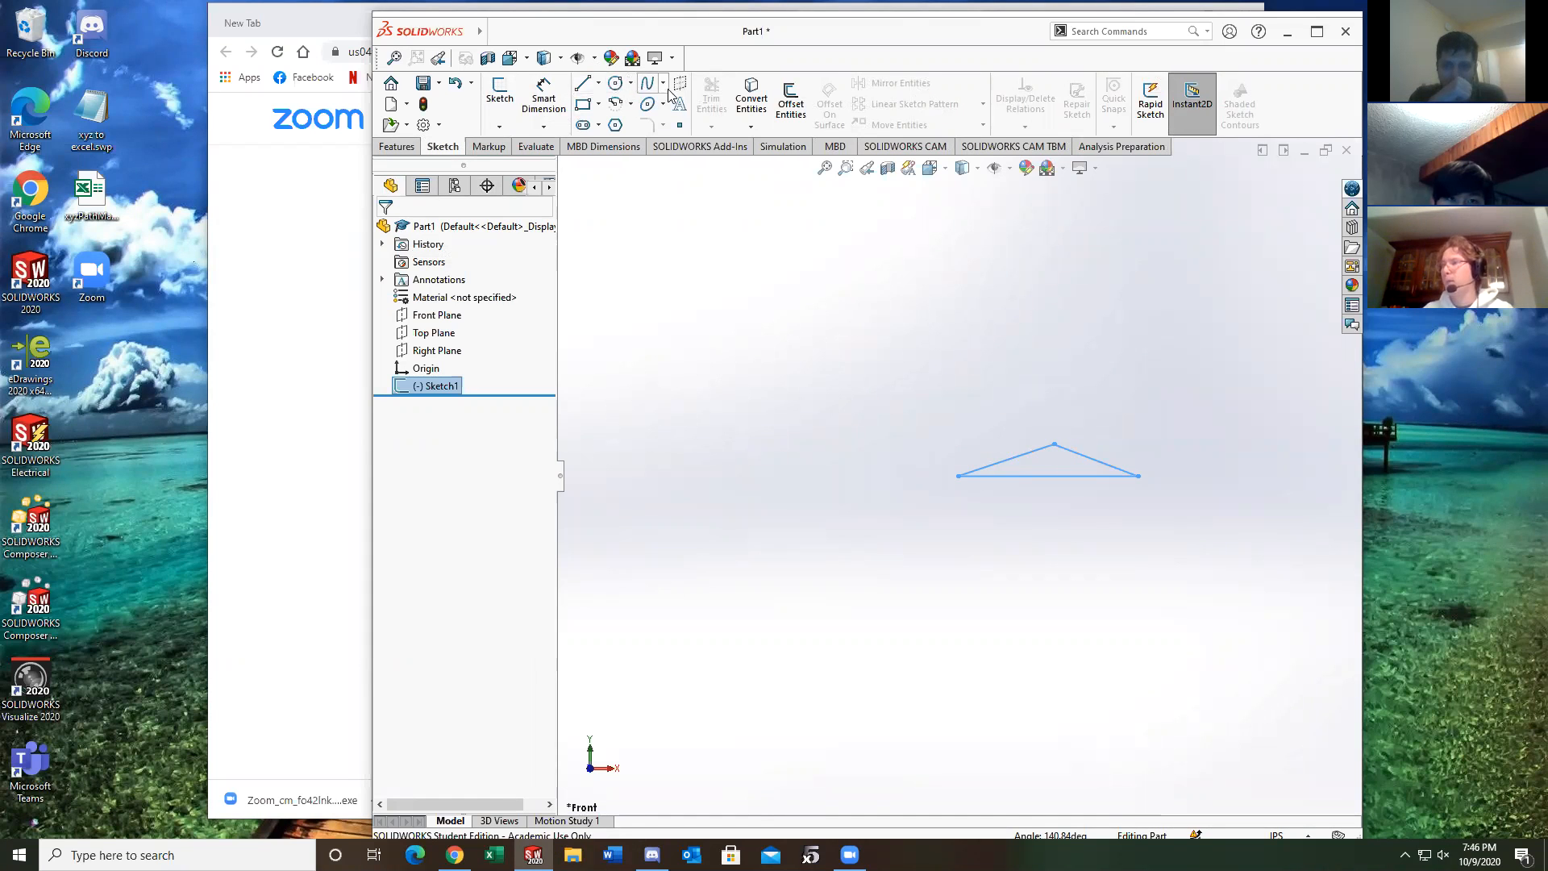
left_click(664, 83)
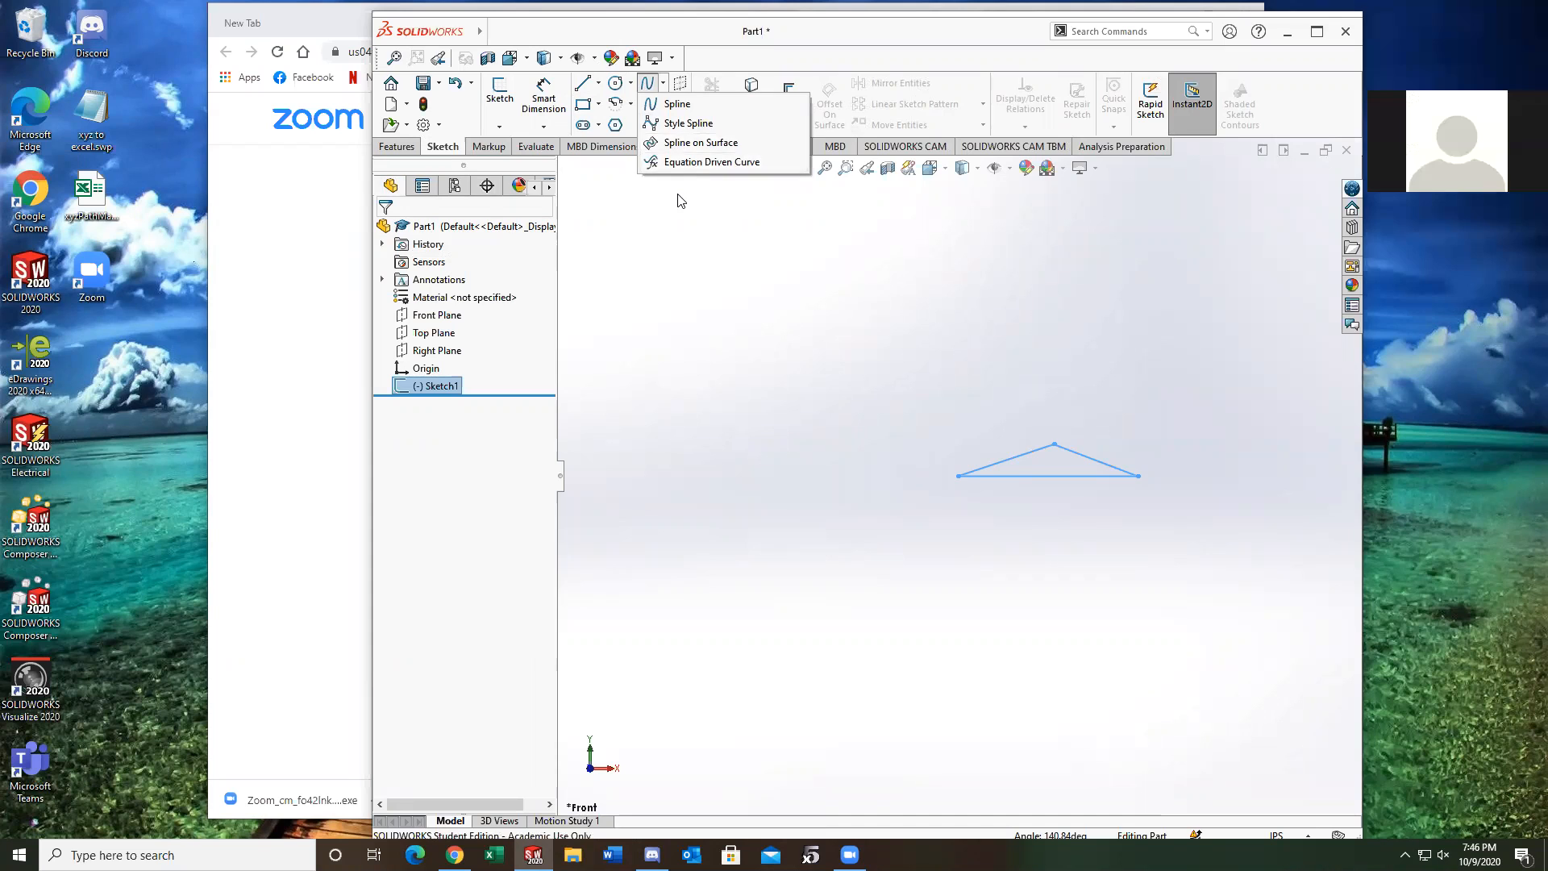
left_click(1017, 472)
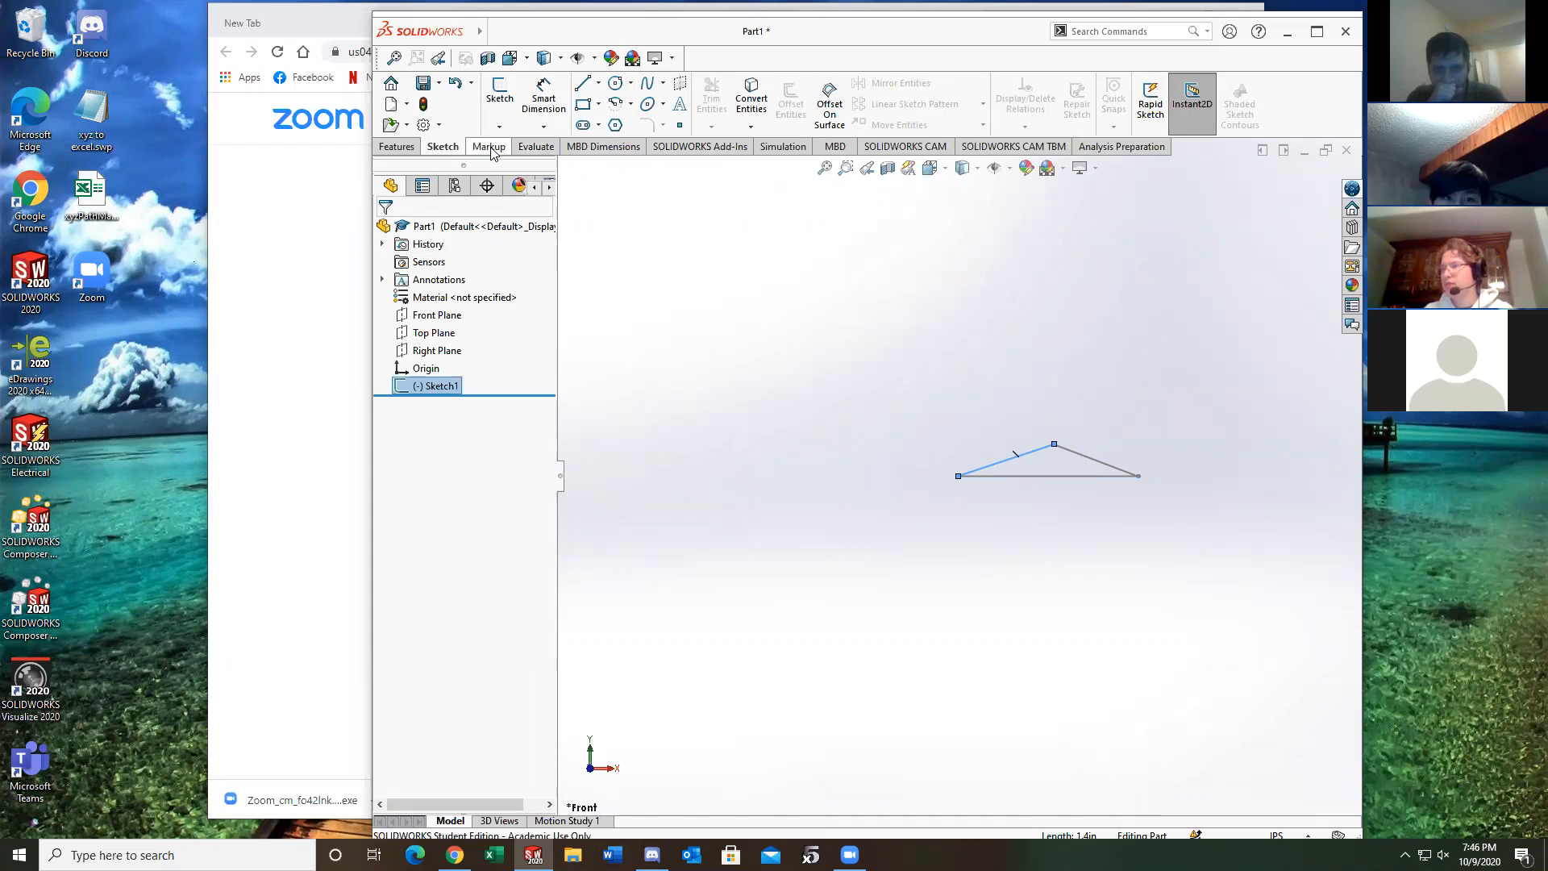
mouse_move(510, 150)
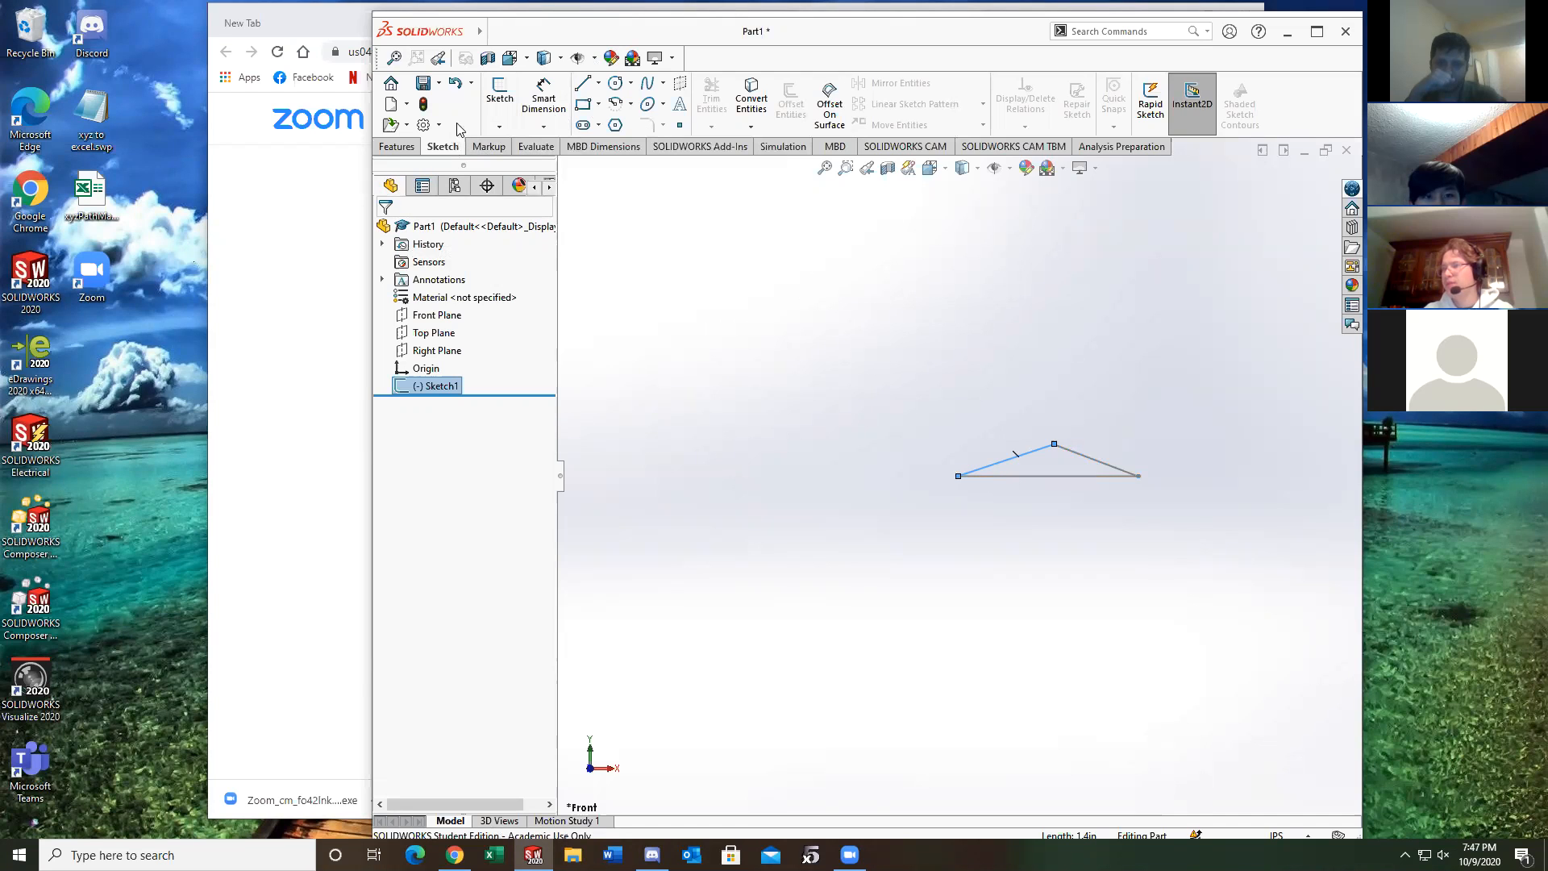
mouse_move(396, 146)
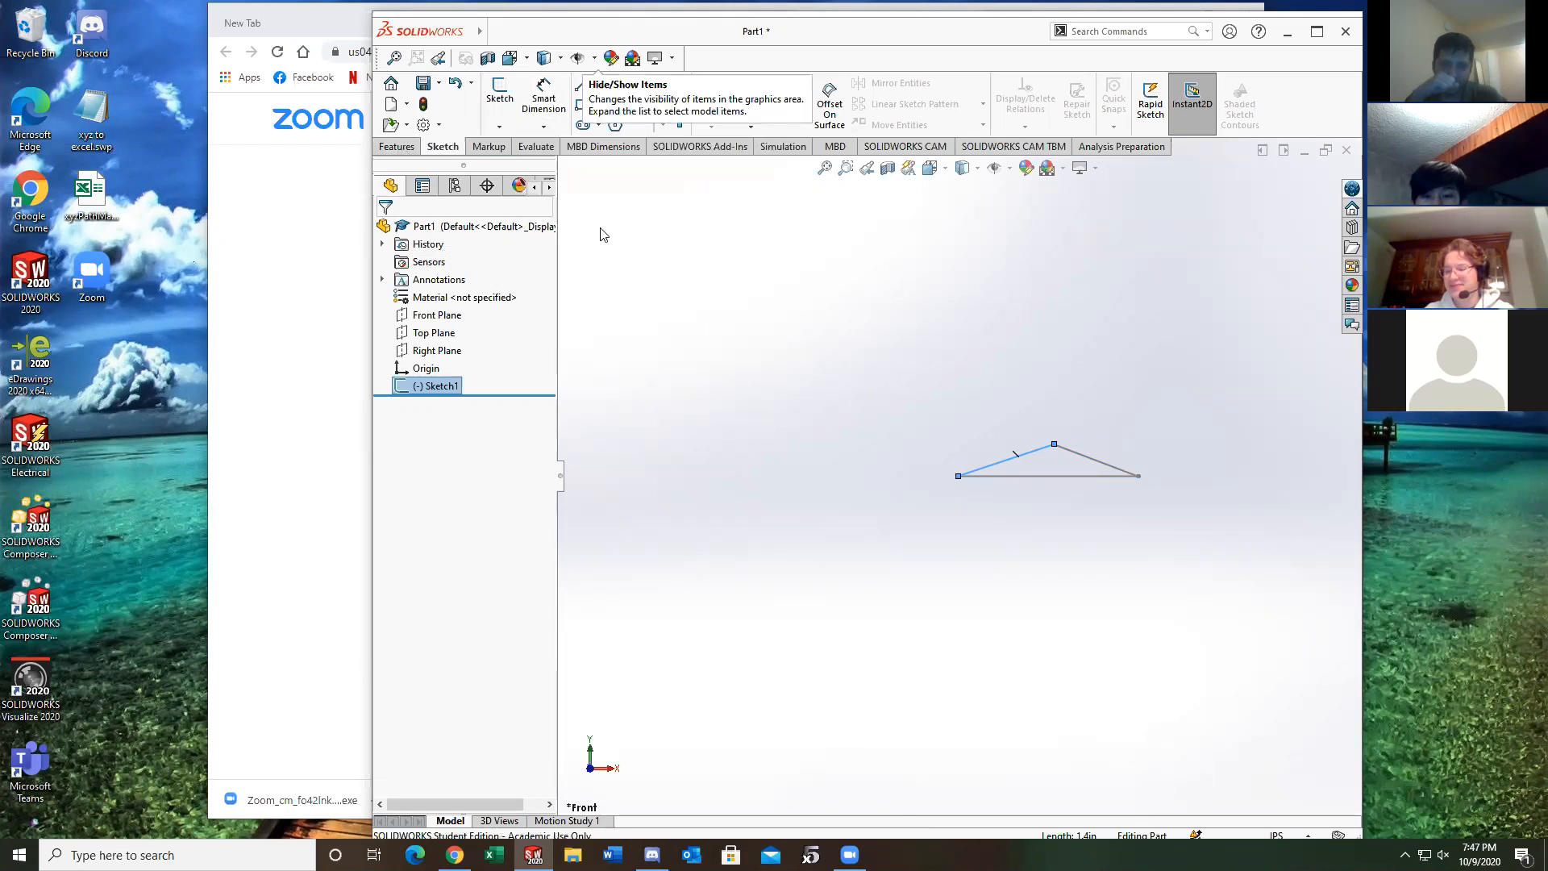
mouse_move(966, 426)
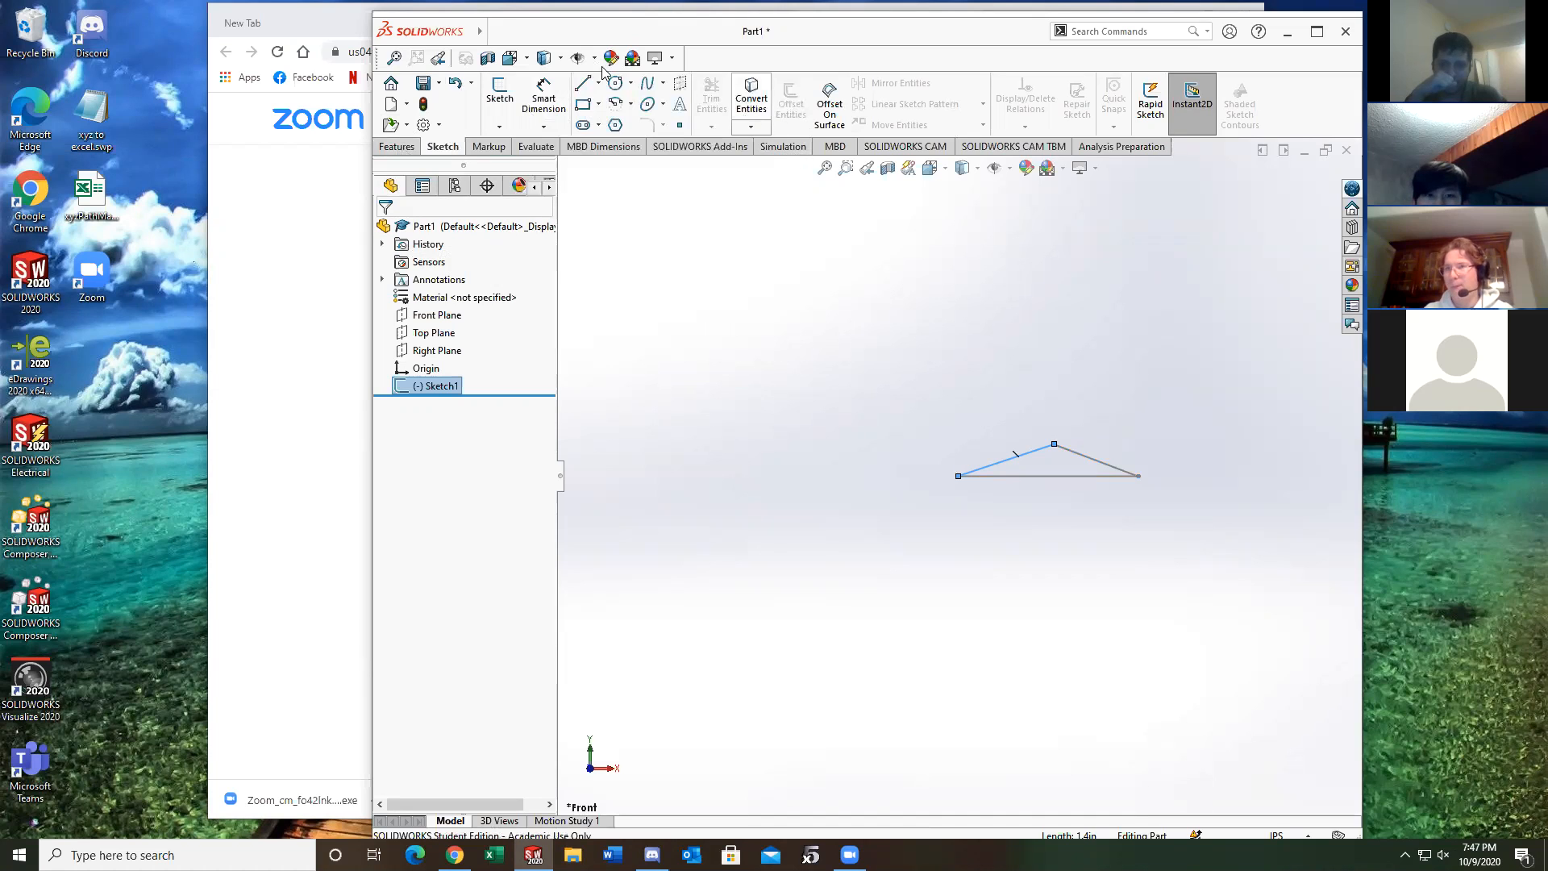
mouse_move(582, 57)
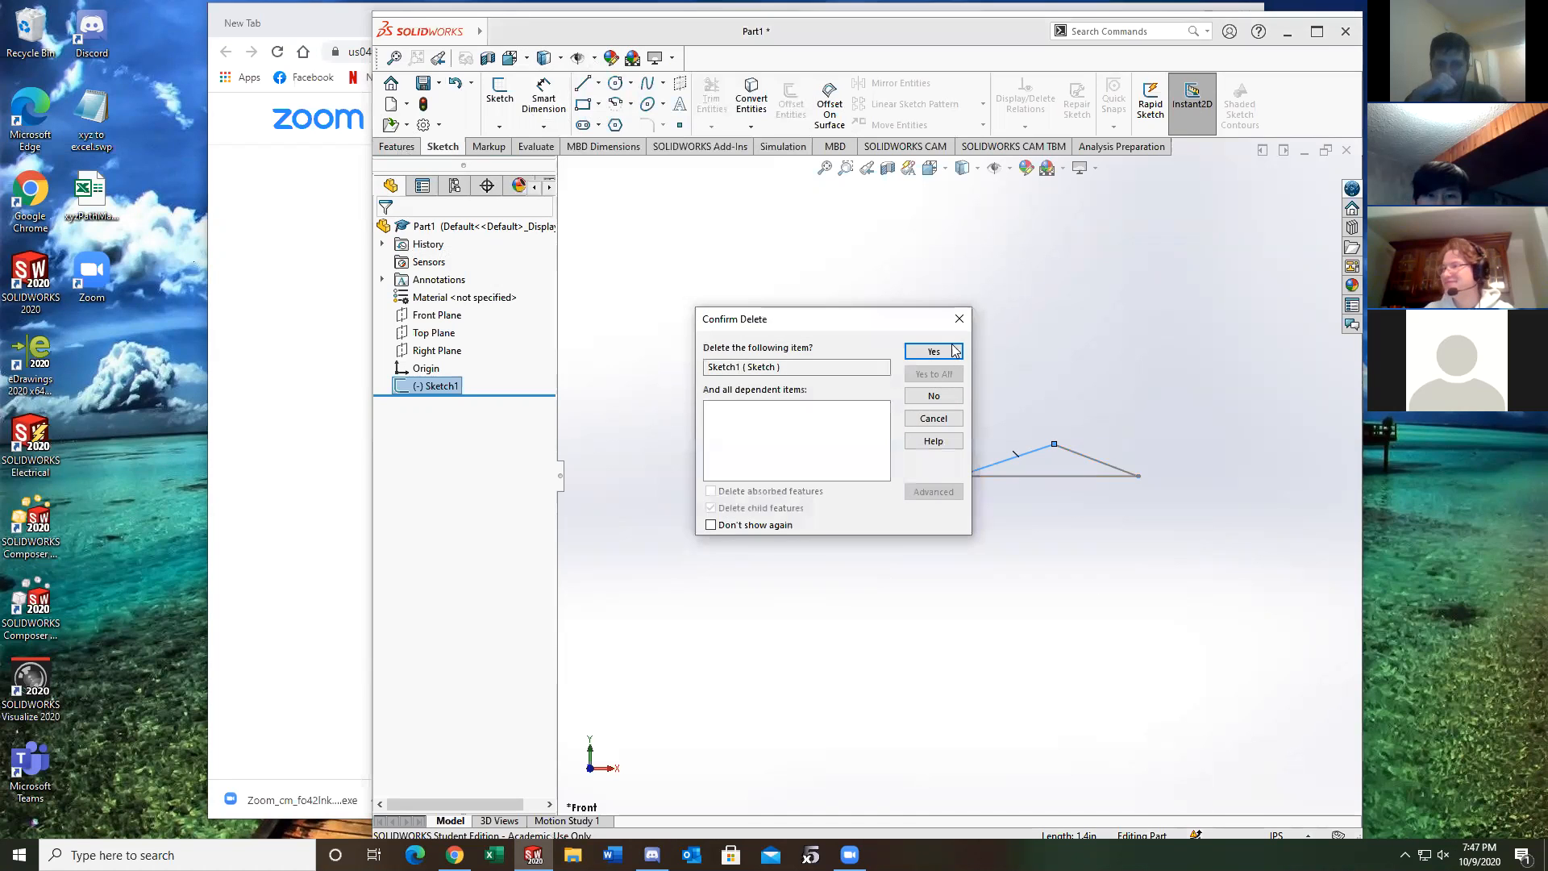
Delete Sketch1, then draw a closed airfoil-shaped spline from the origin on the Front Plane
left_click(932, 351)
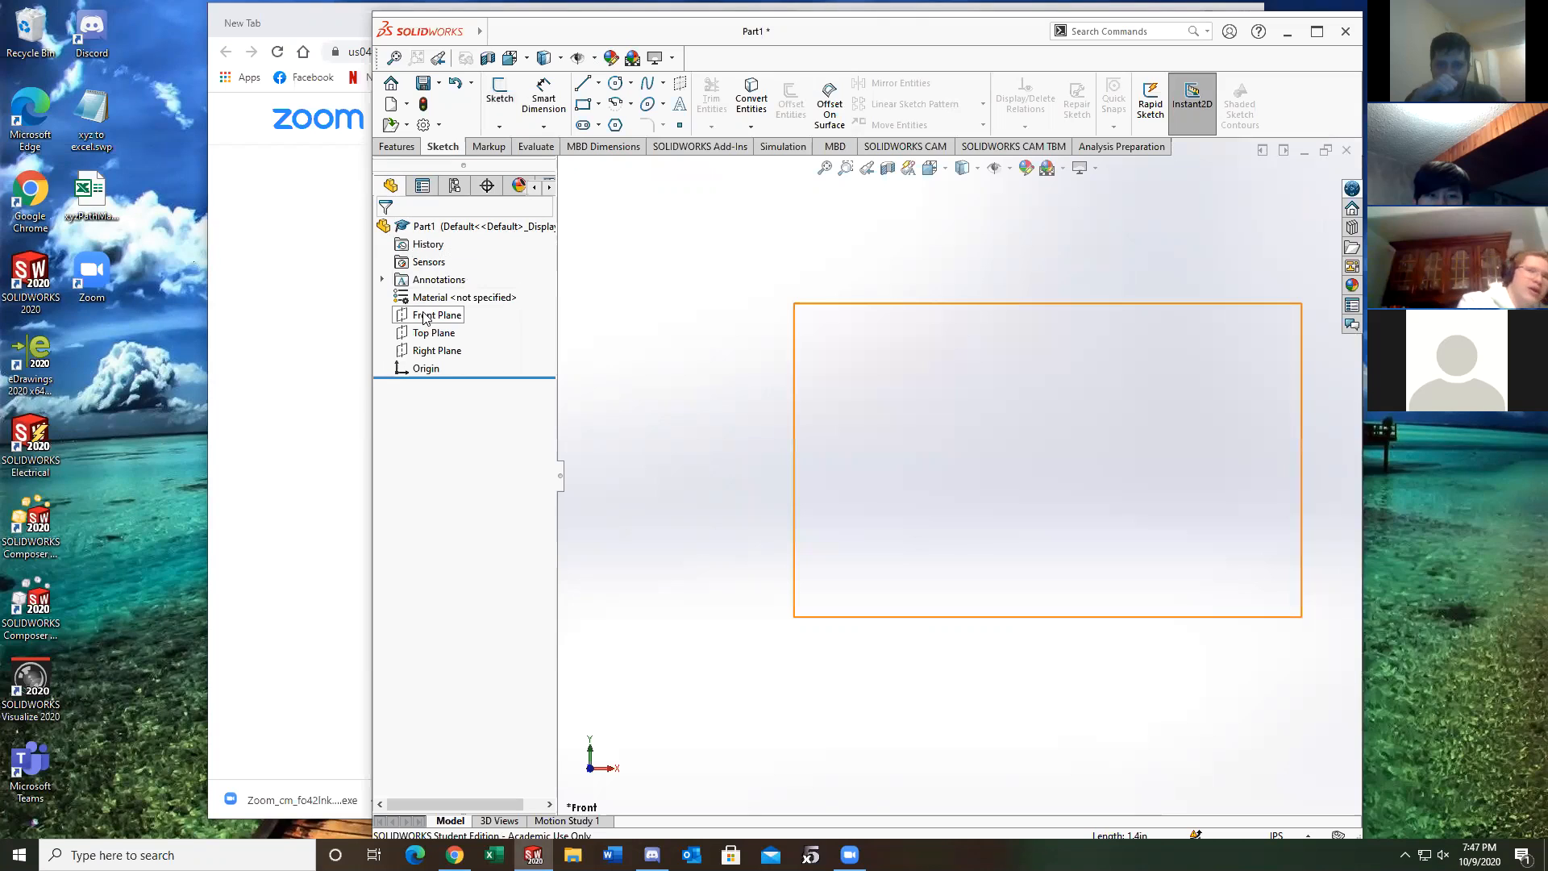
left_click(437, 313)
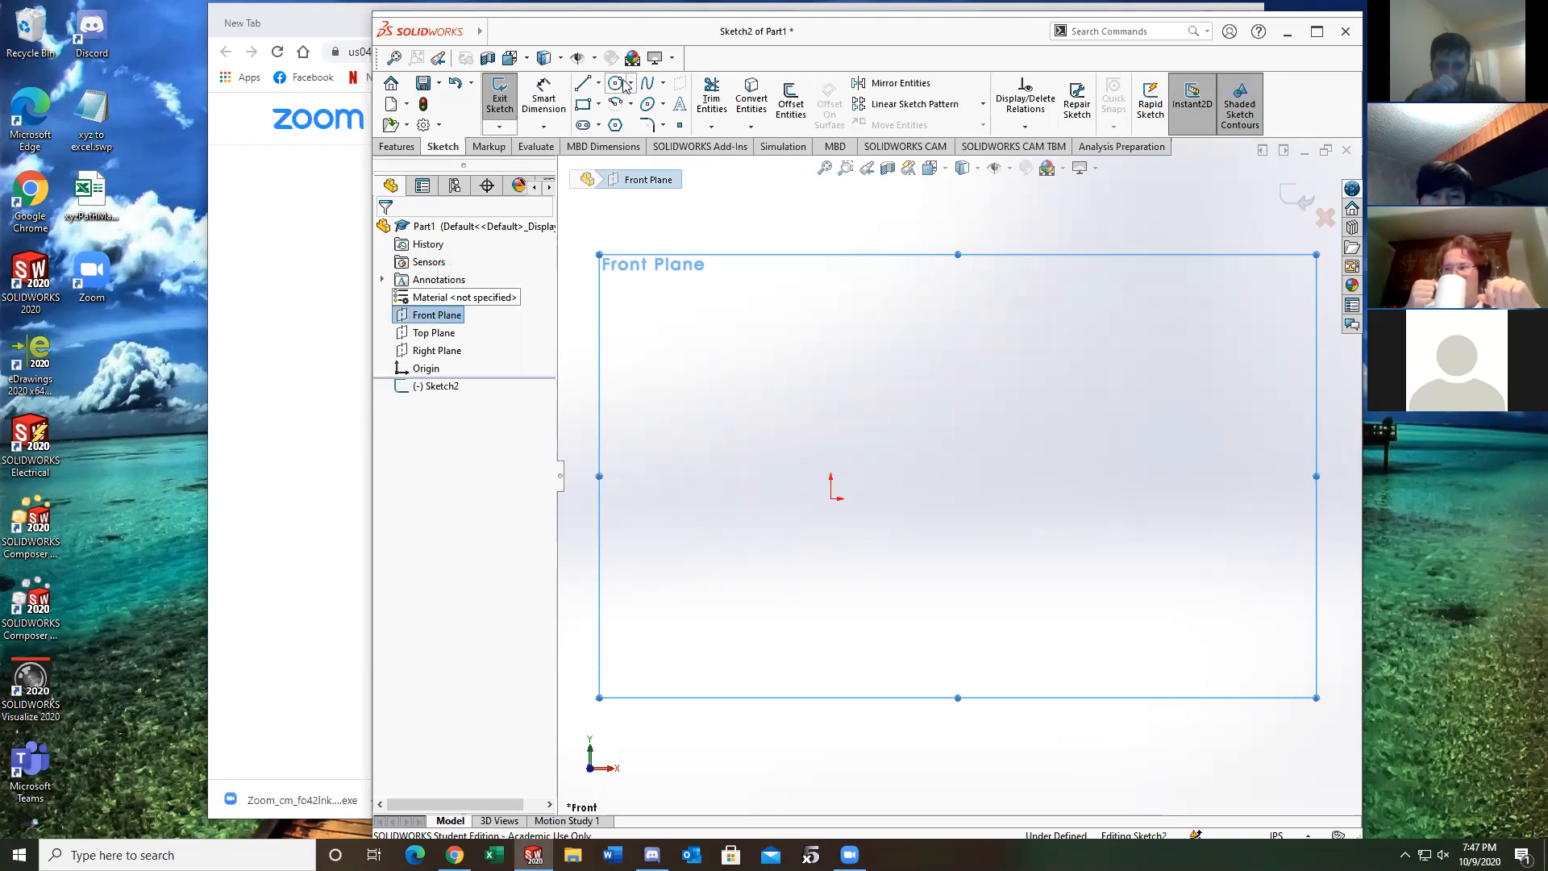
left_click(616, 83)
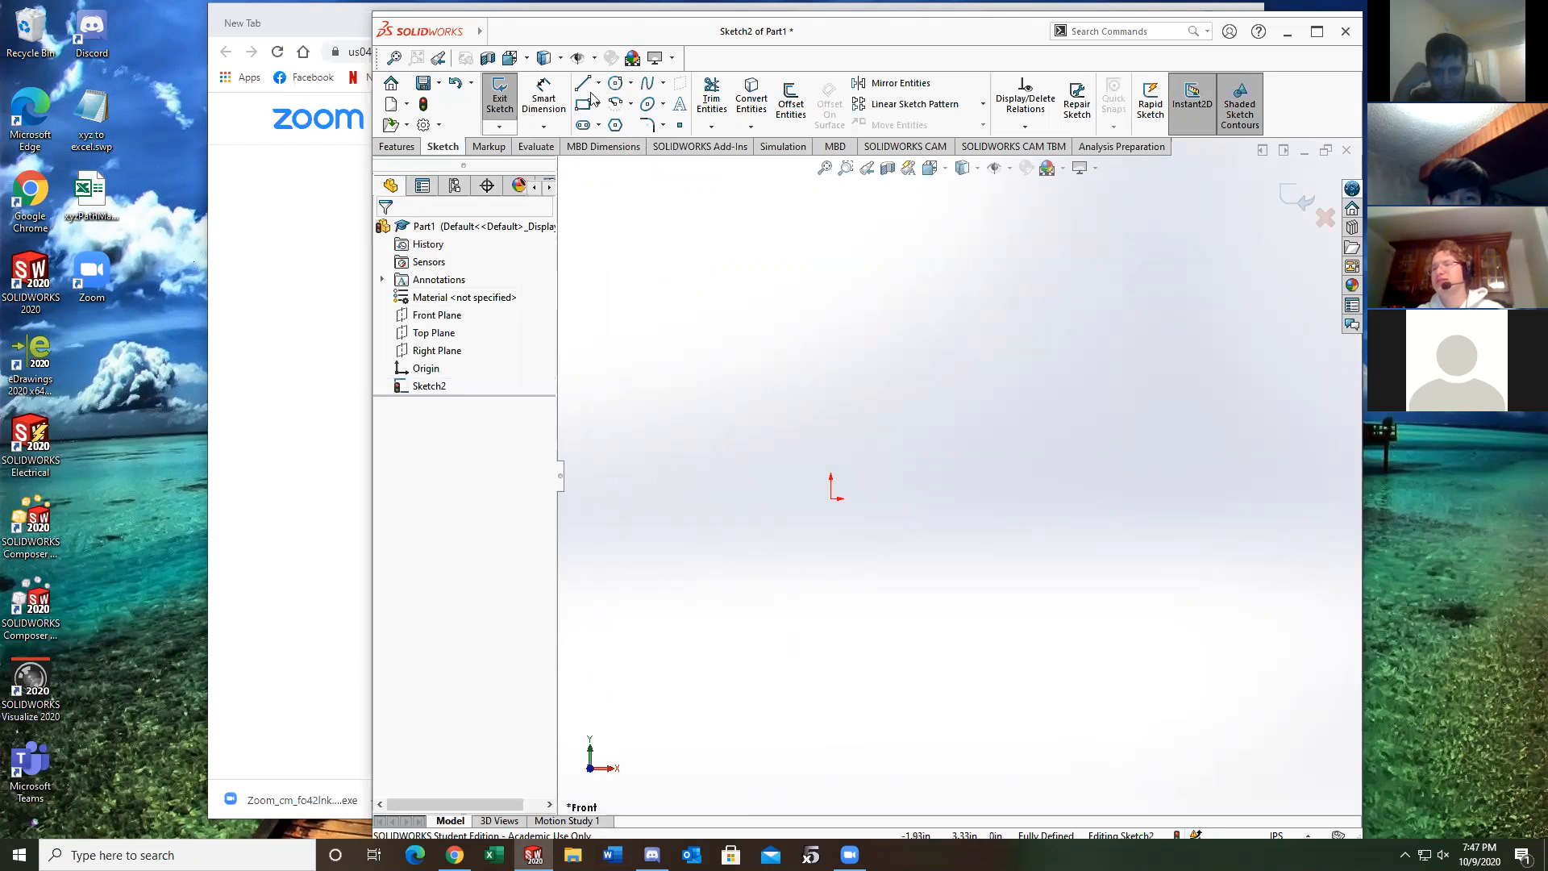
left_click(659, 83)
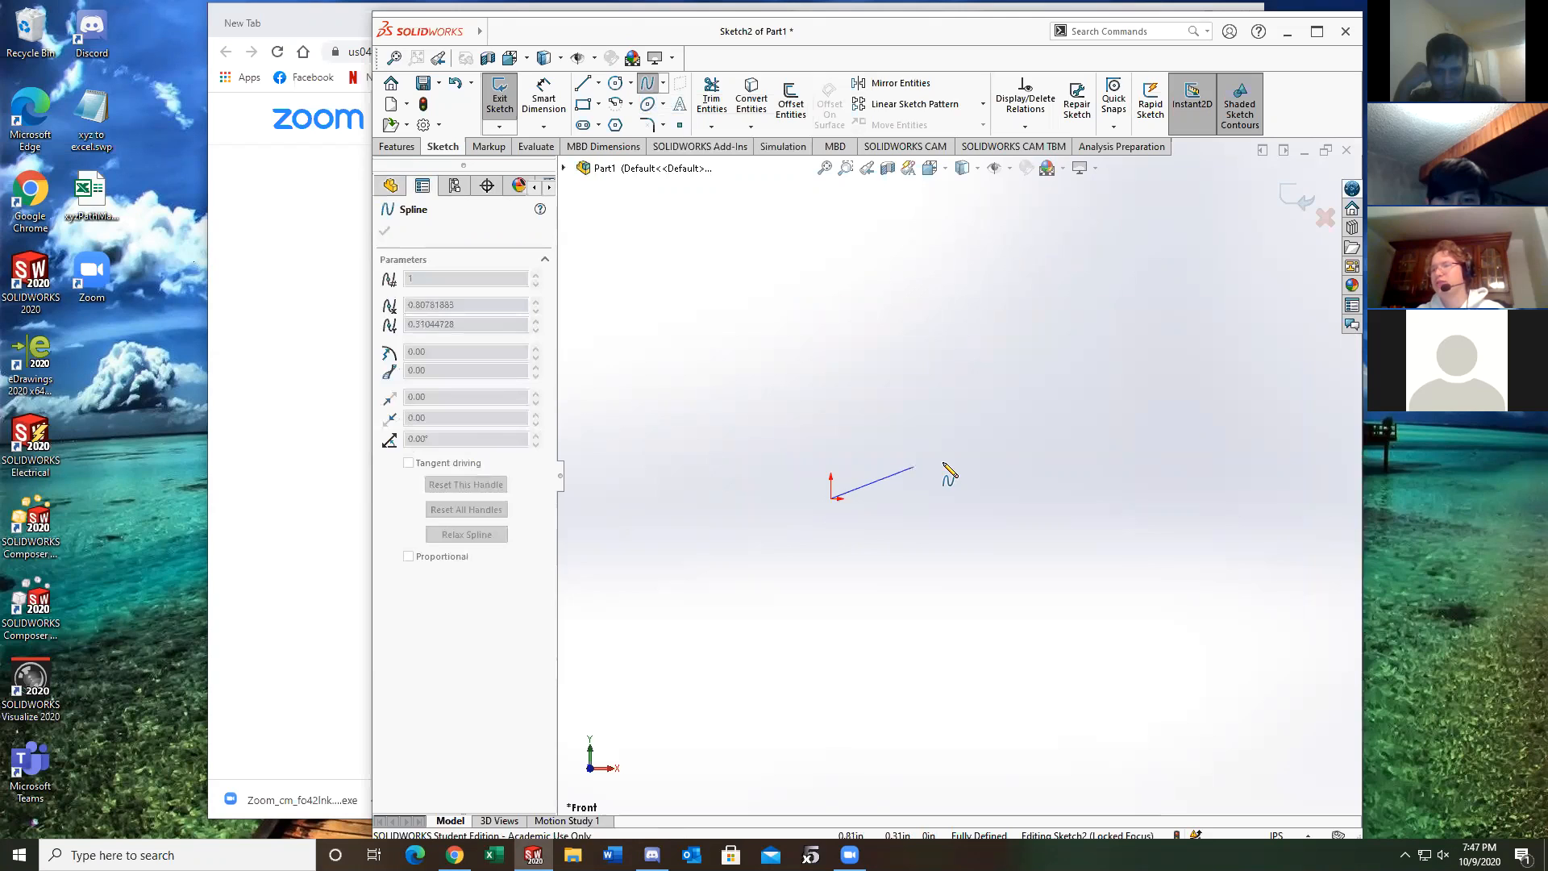
left_click_drag(914, 469, 898, 459)
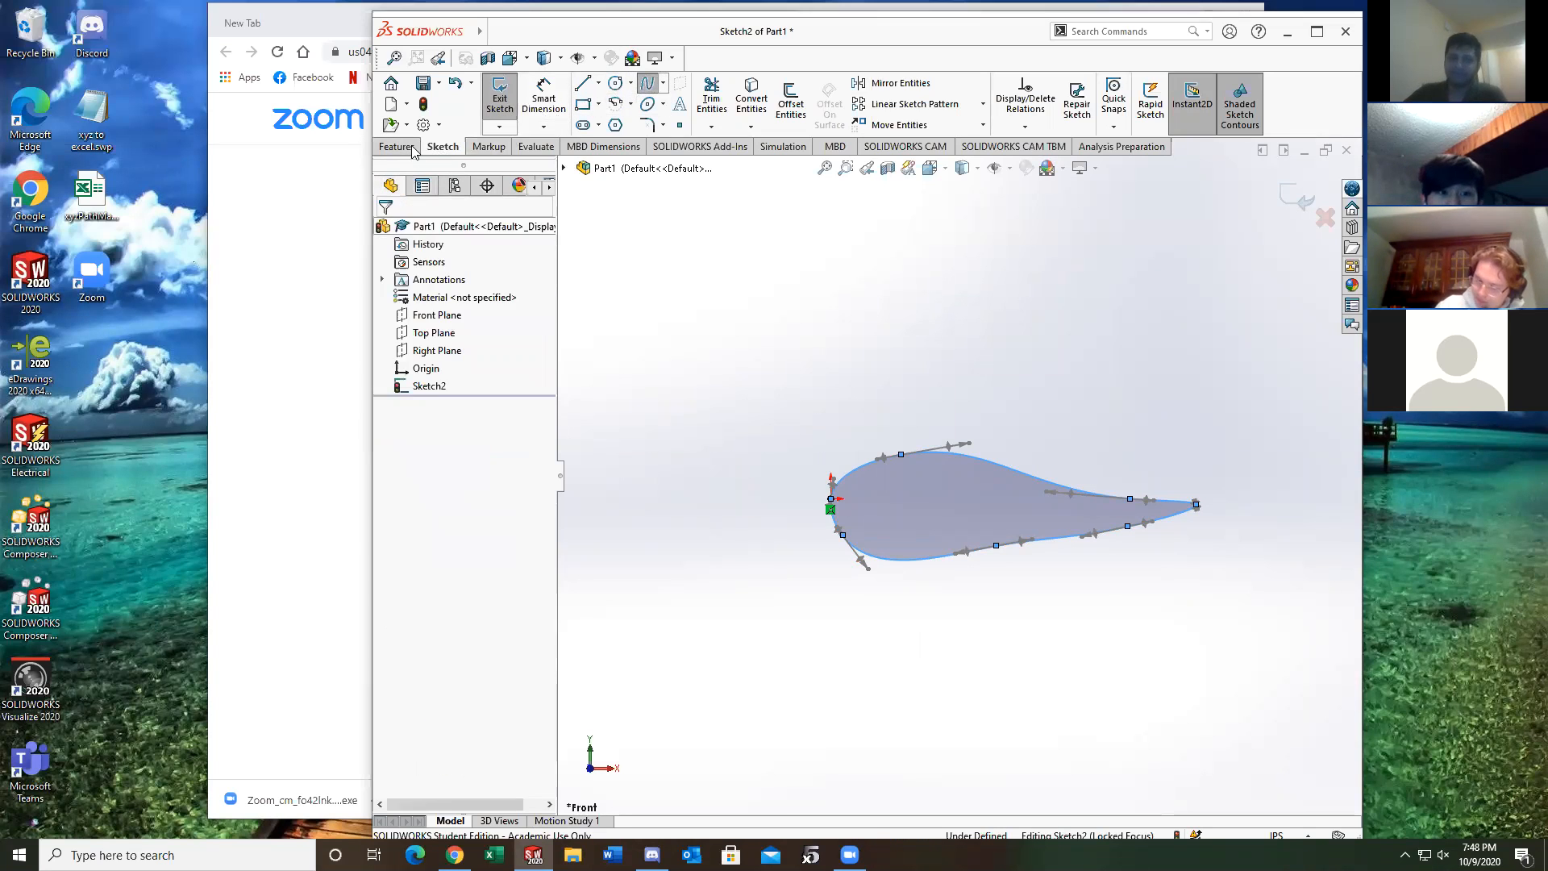
Add 100 evenly distributed reference points along the airfoil spline
left_click(397, 146)
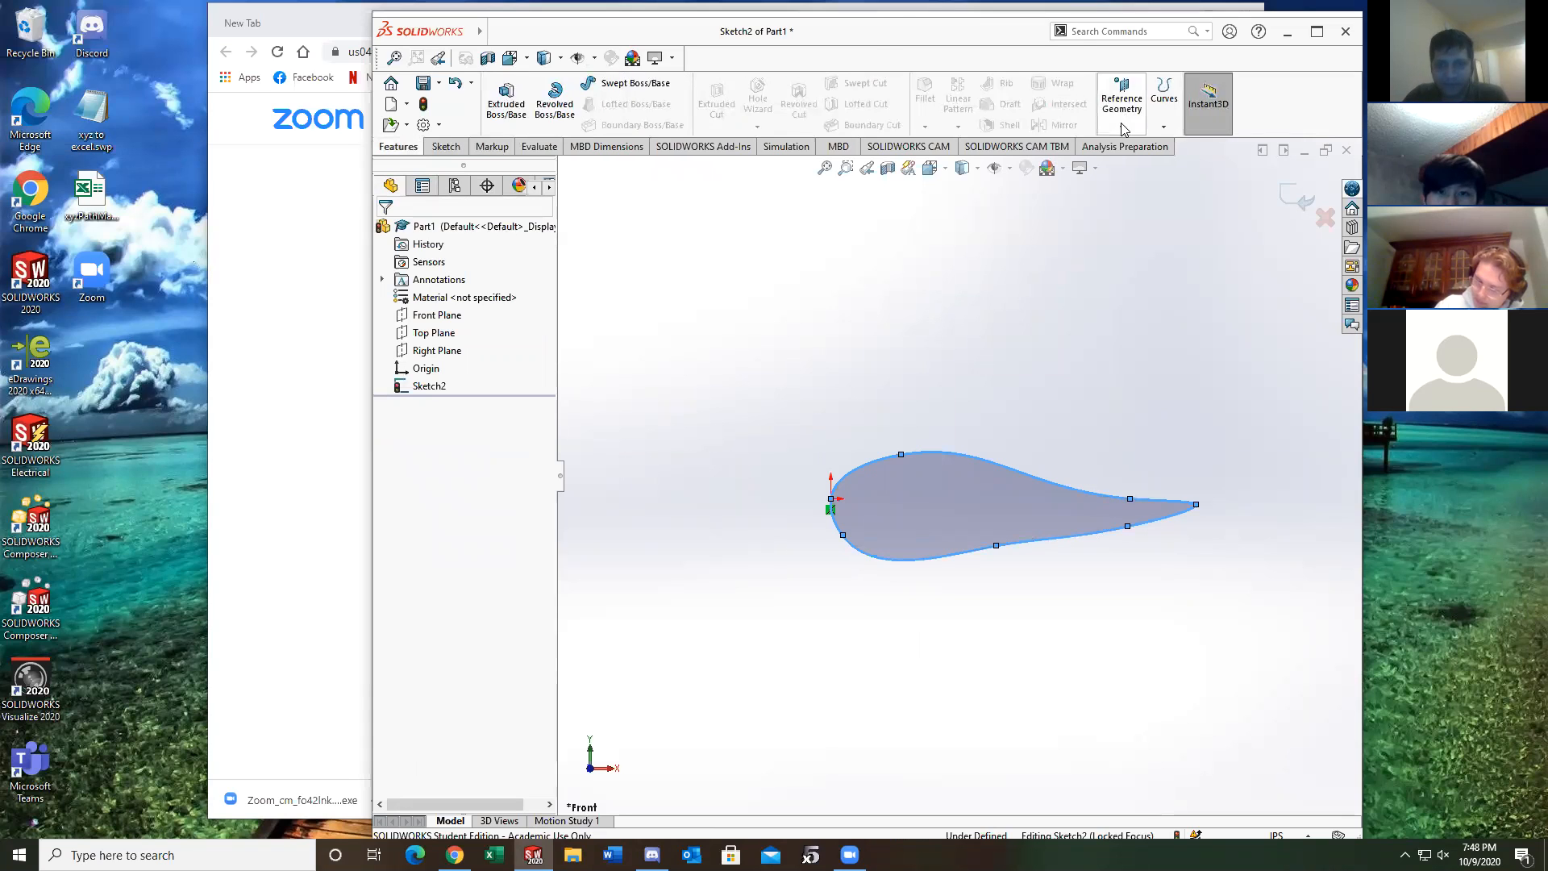
mouse_move(962, 421)
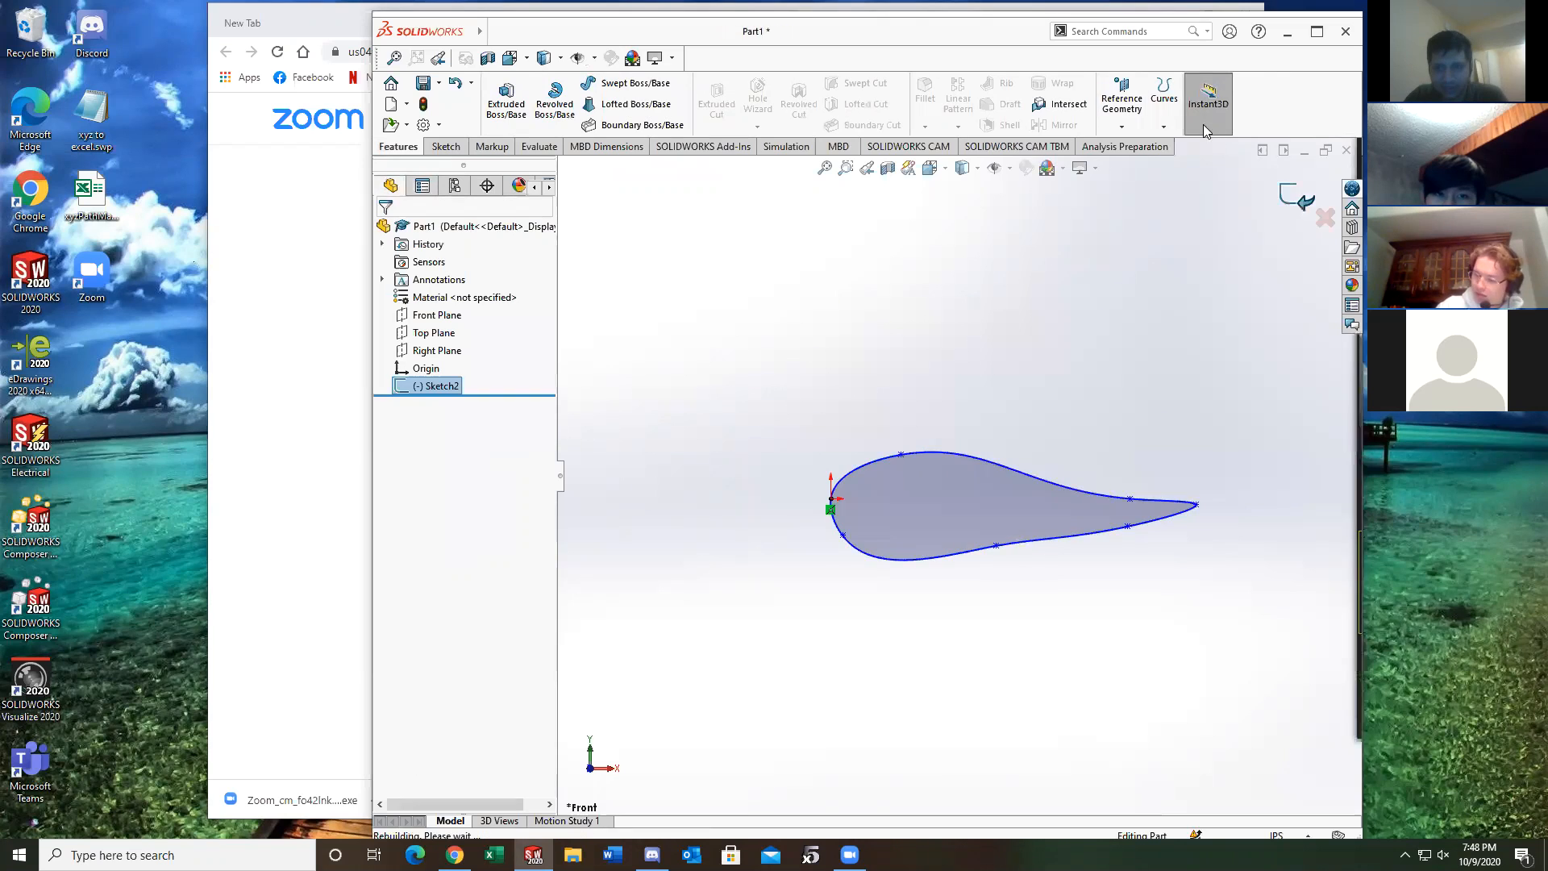
left_click(1121, 99)
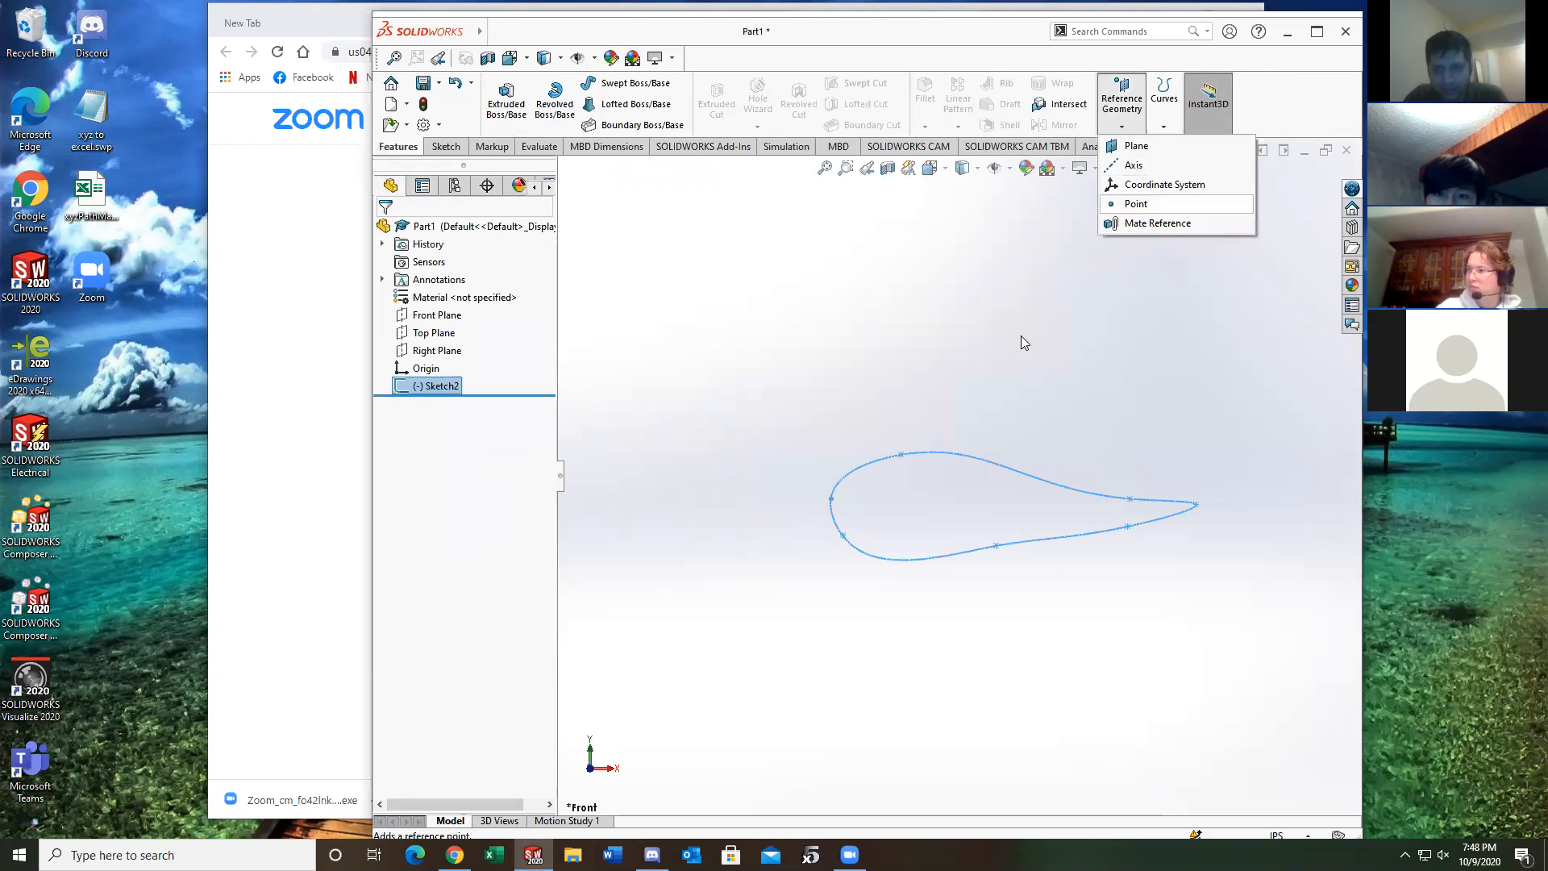
left_click(1136, 203)
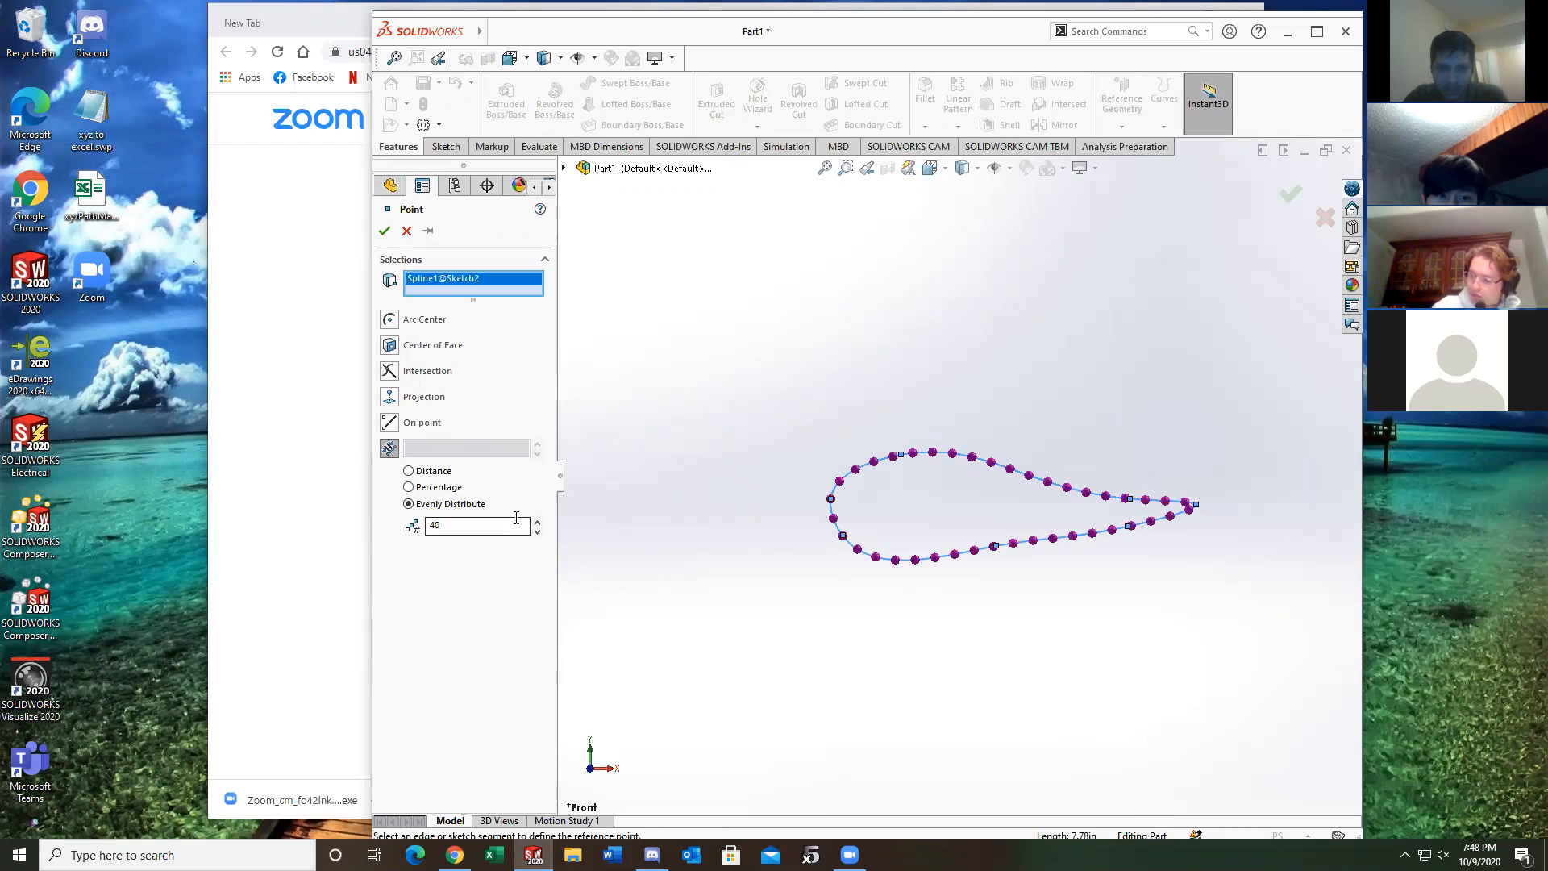
left_click(475, 524)
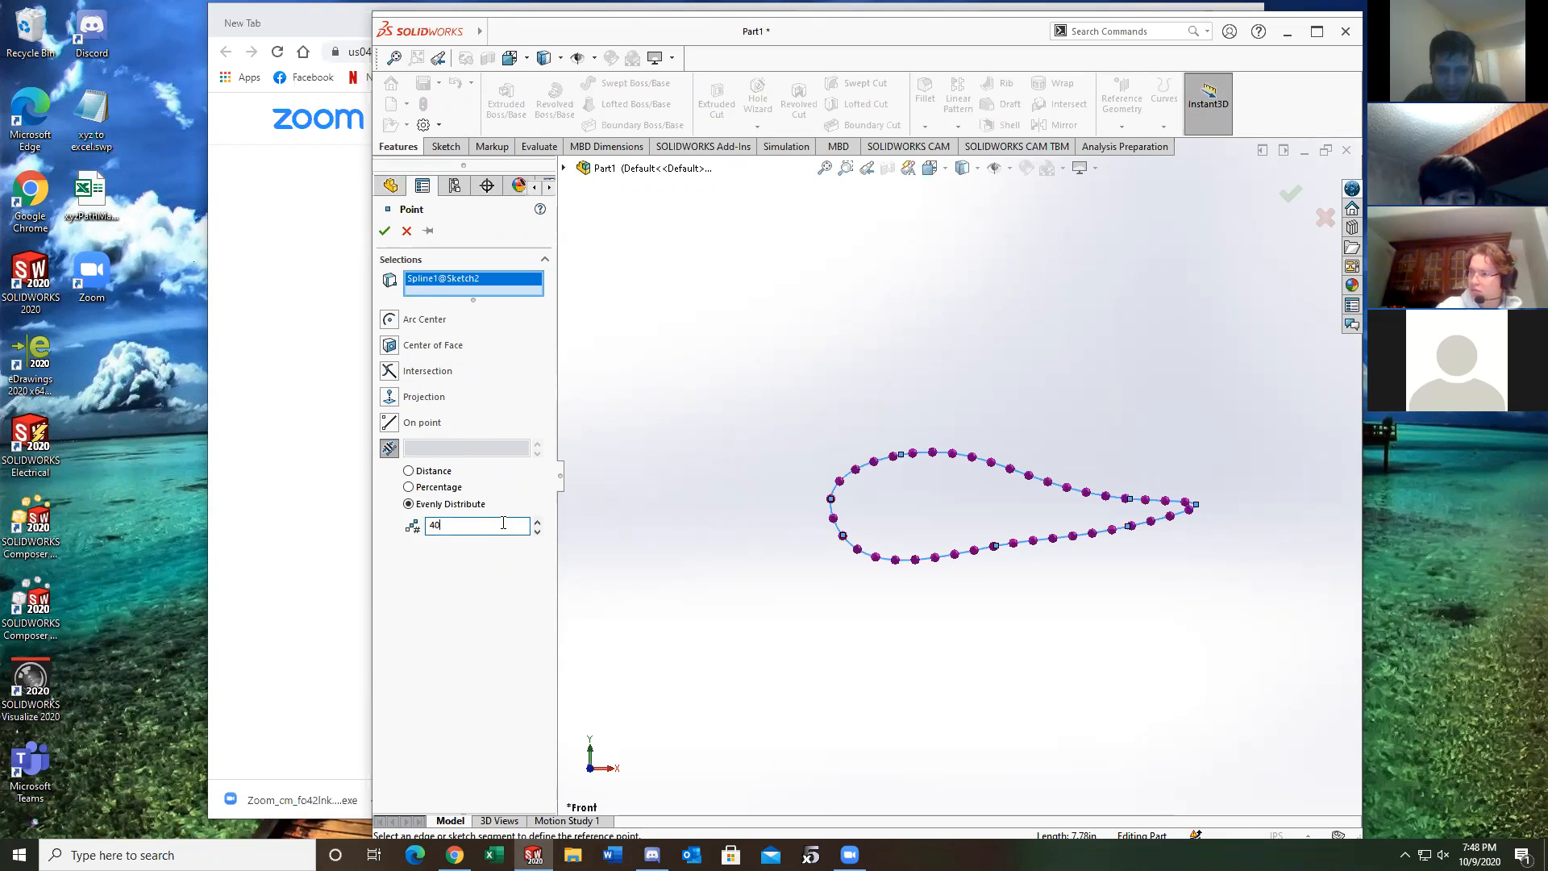
type("100")
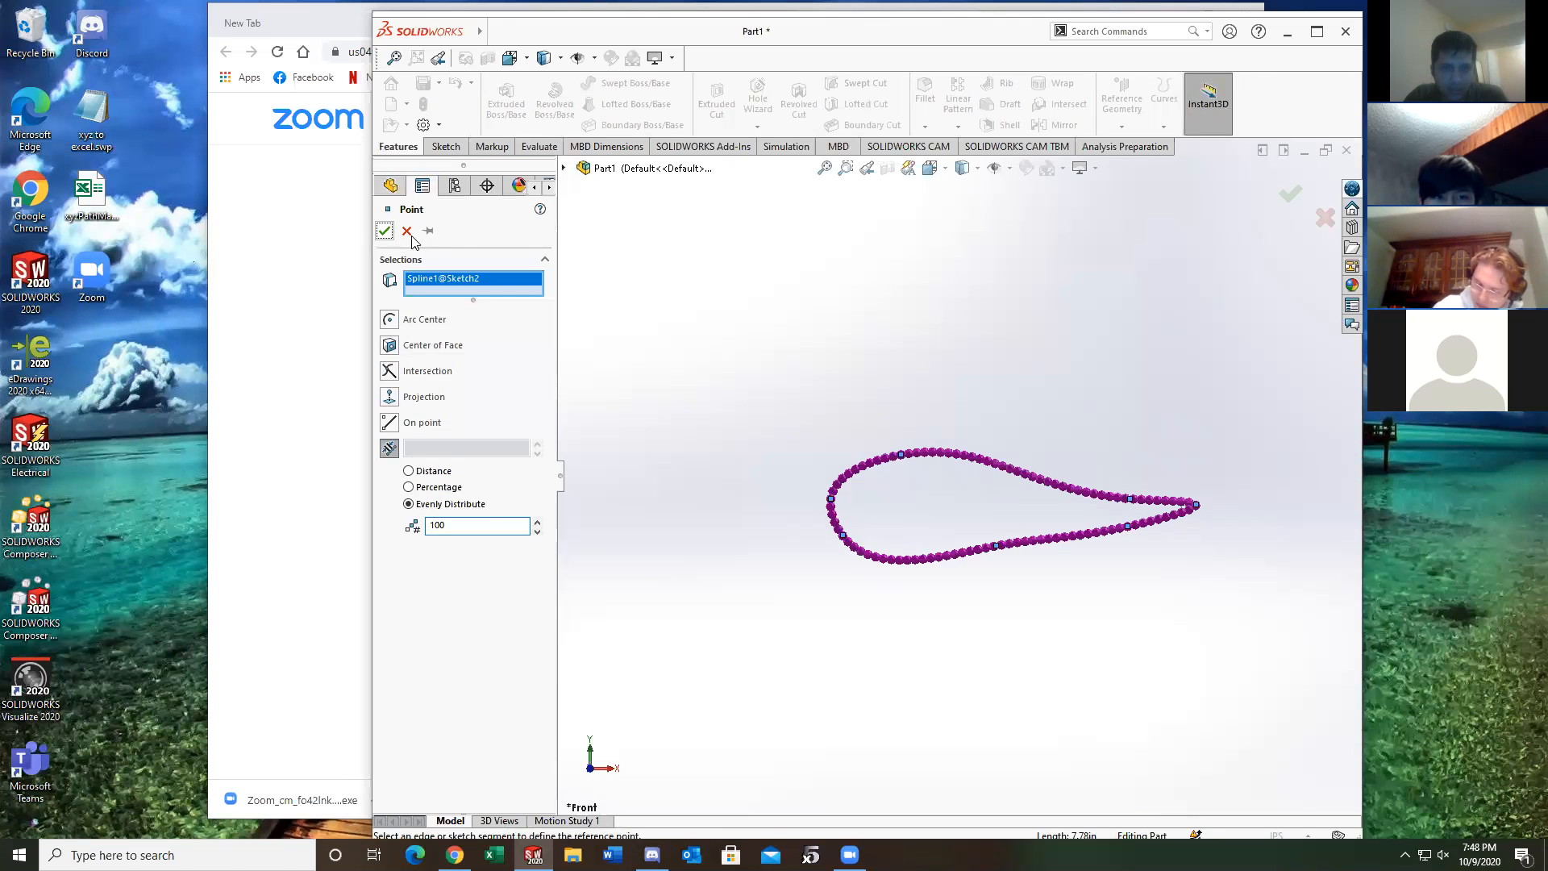
left_click(384, 229)
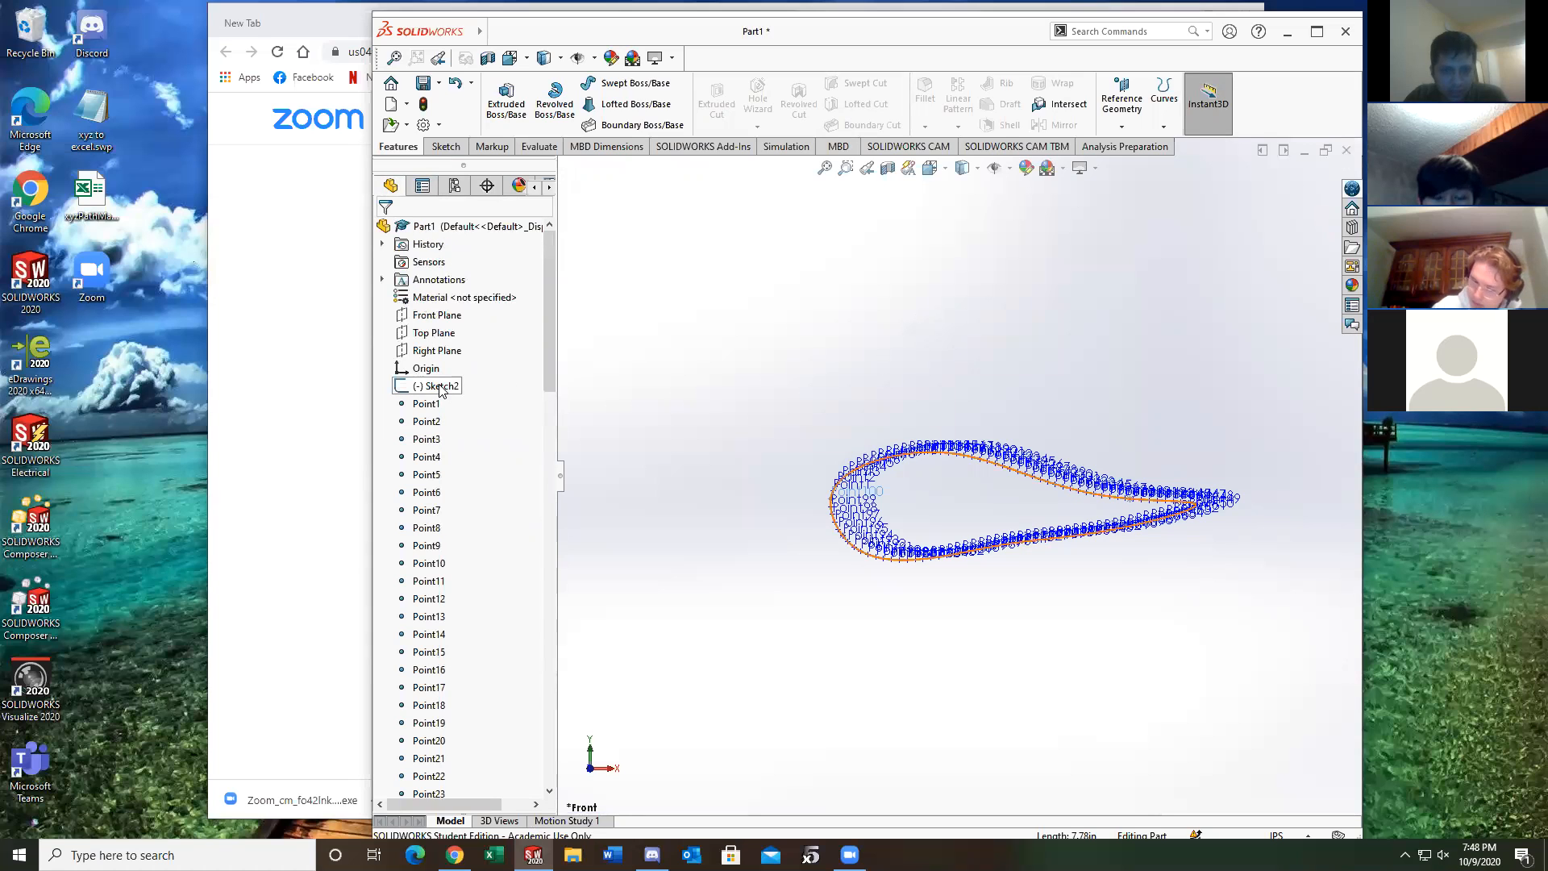
scroll("down", 3)
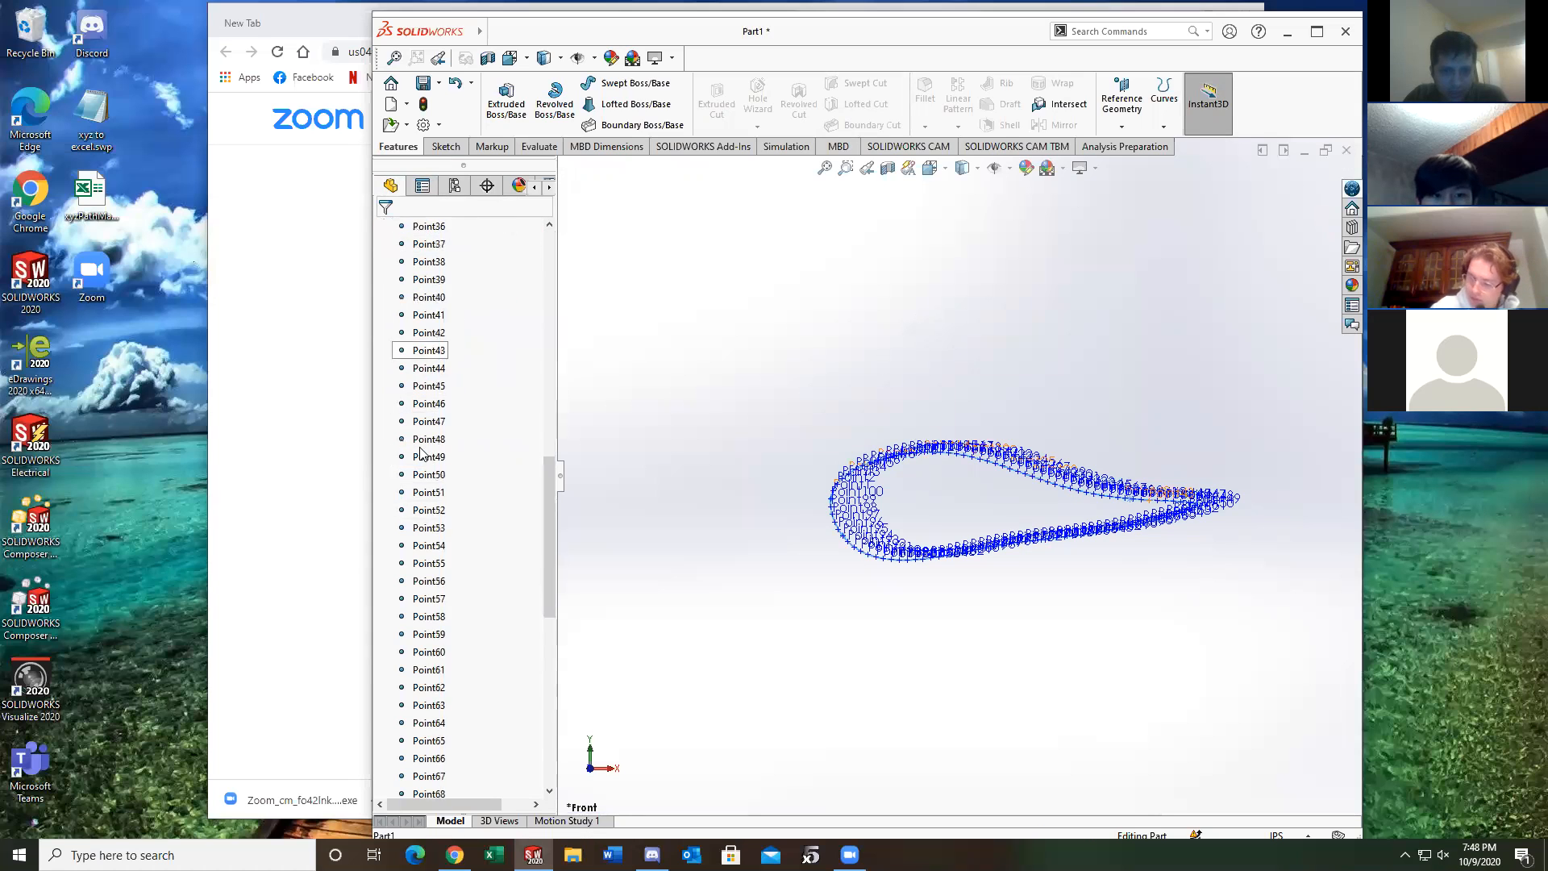
scroll("down", 3)
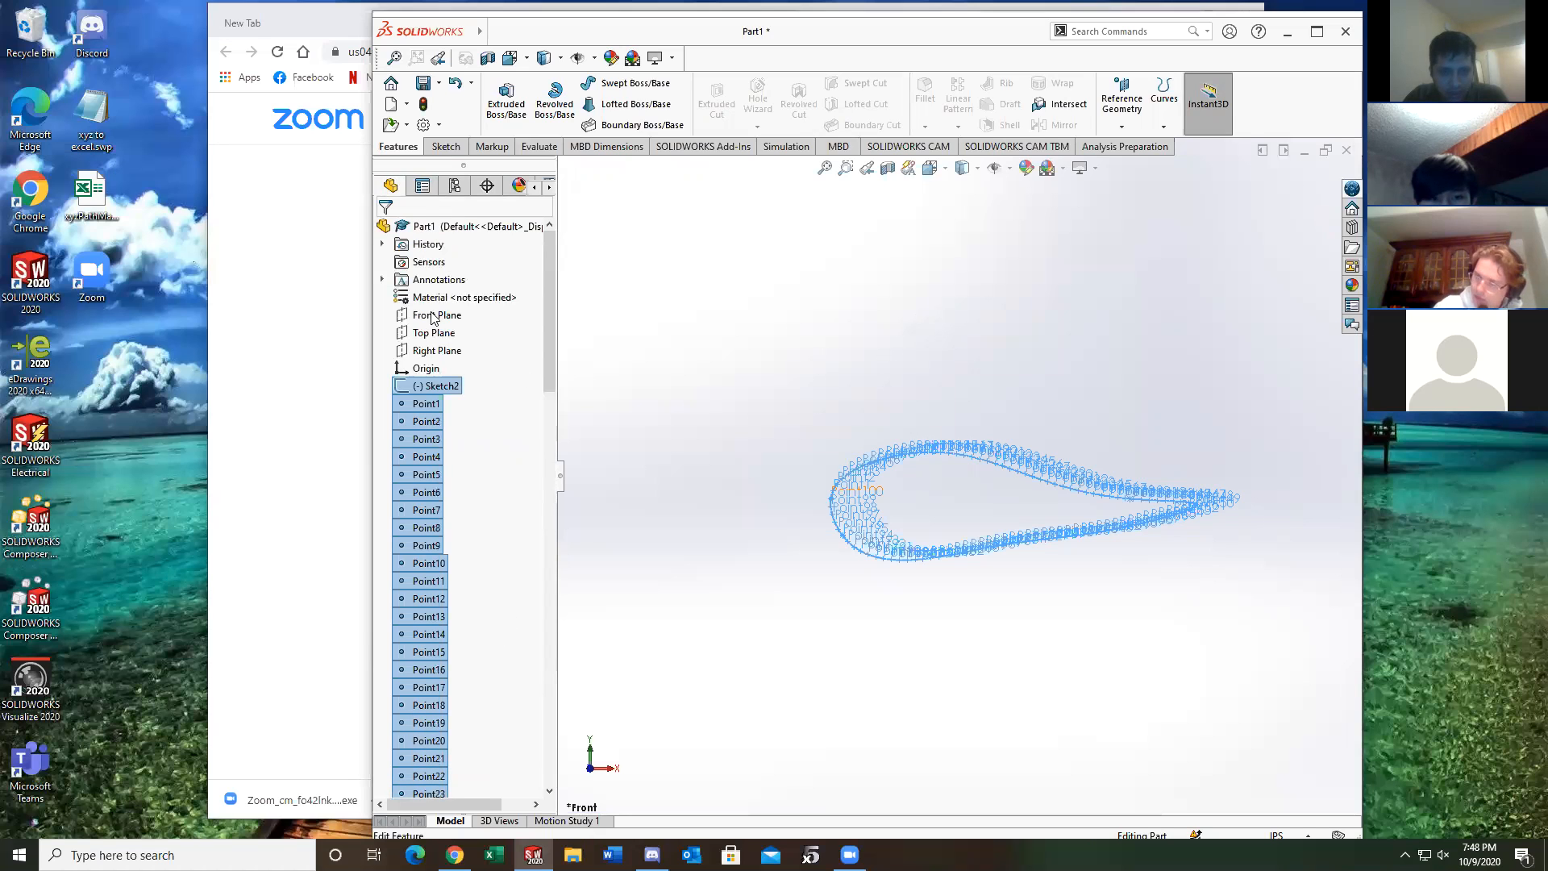
Start Sketch3 on the Front Plane and convert the reference points into sketch points
right_click(436, 313)
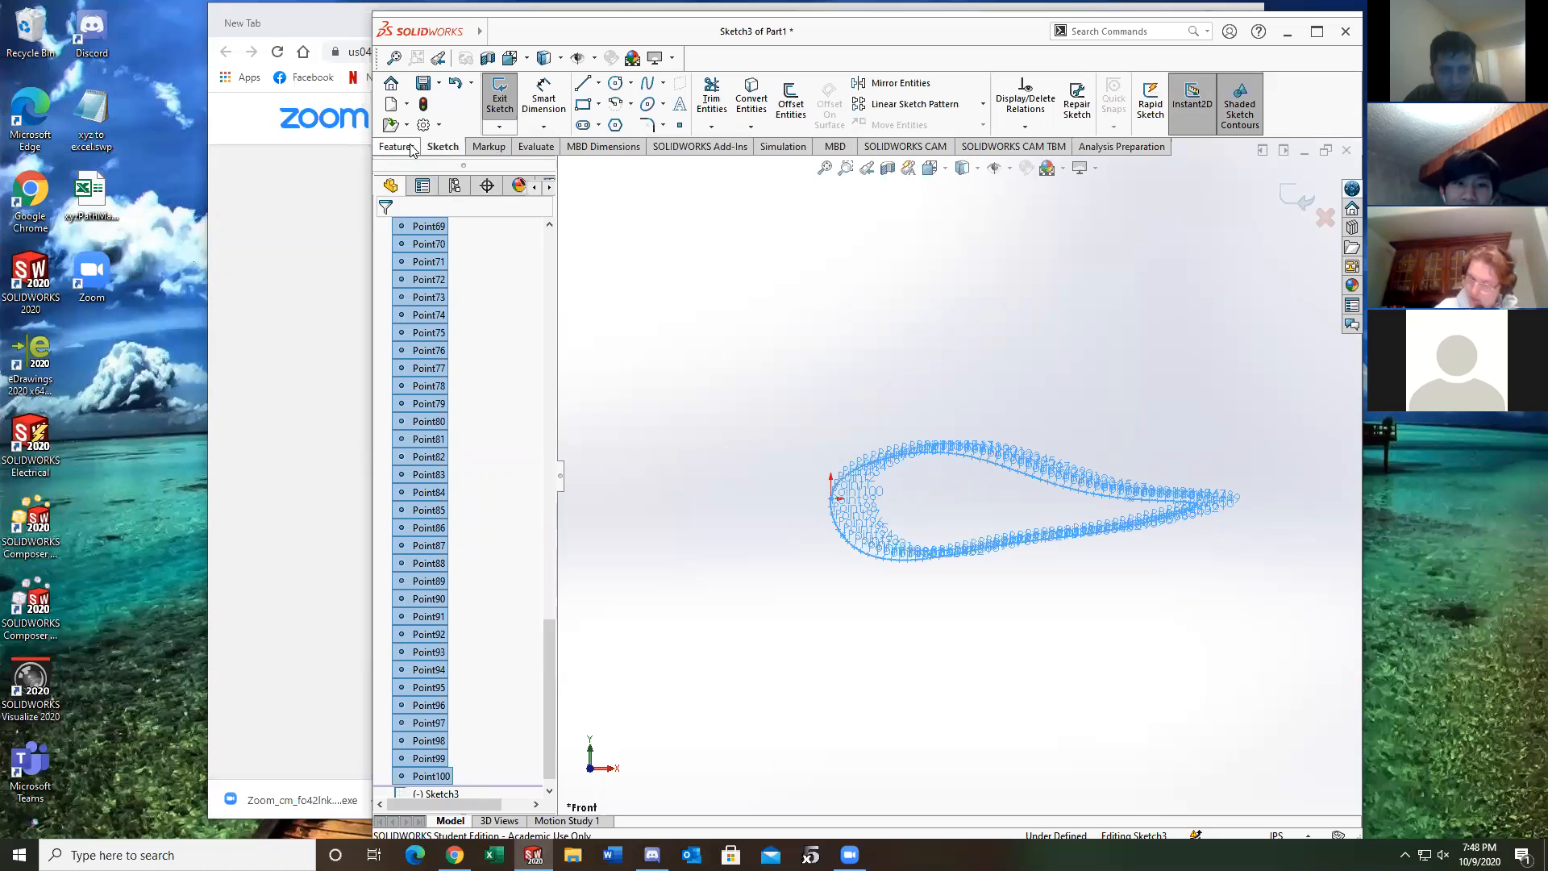
mouse_move(751, 98)
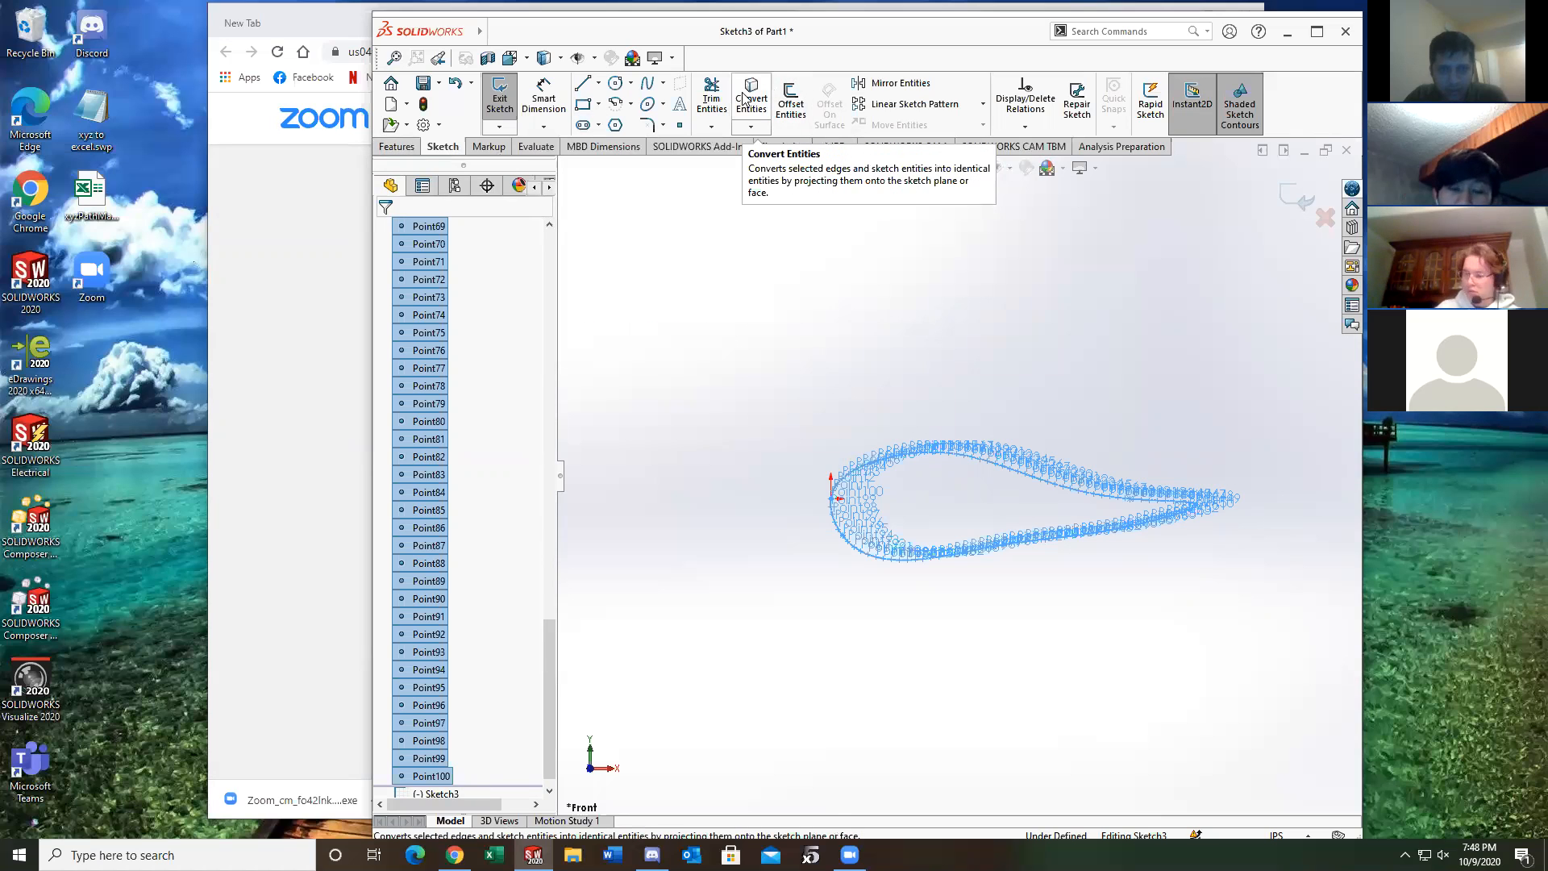
left_click(751, 103)
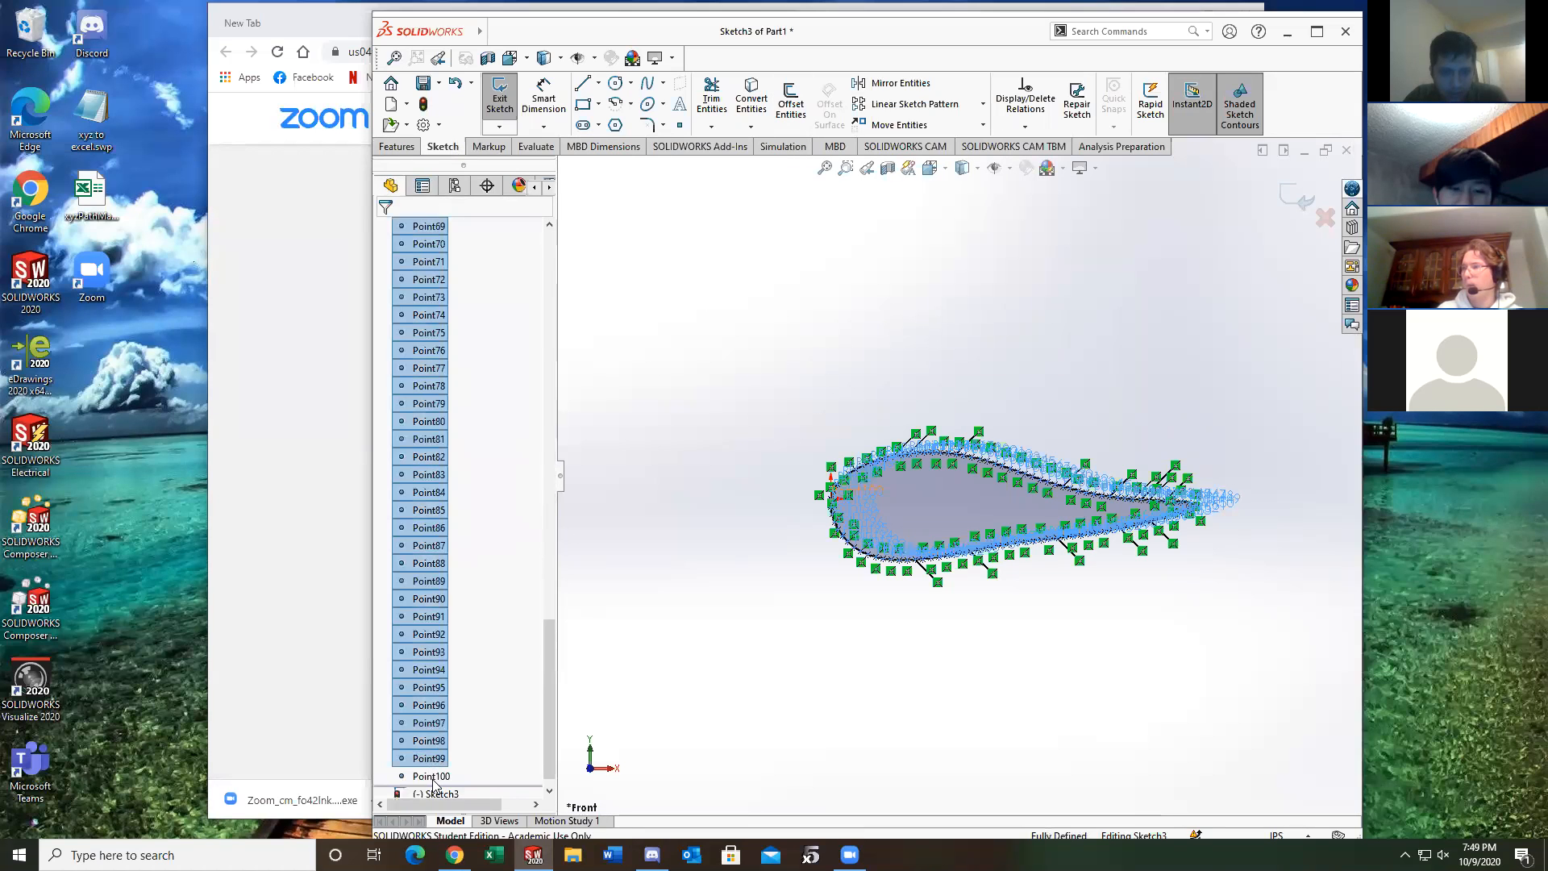
left_click(428, 776)
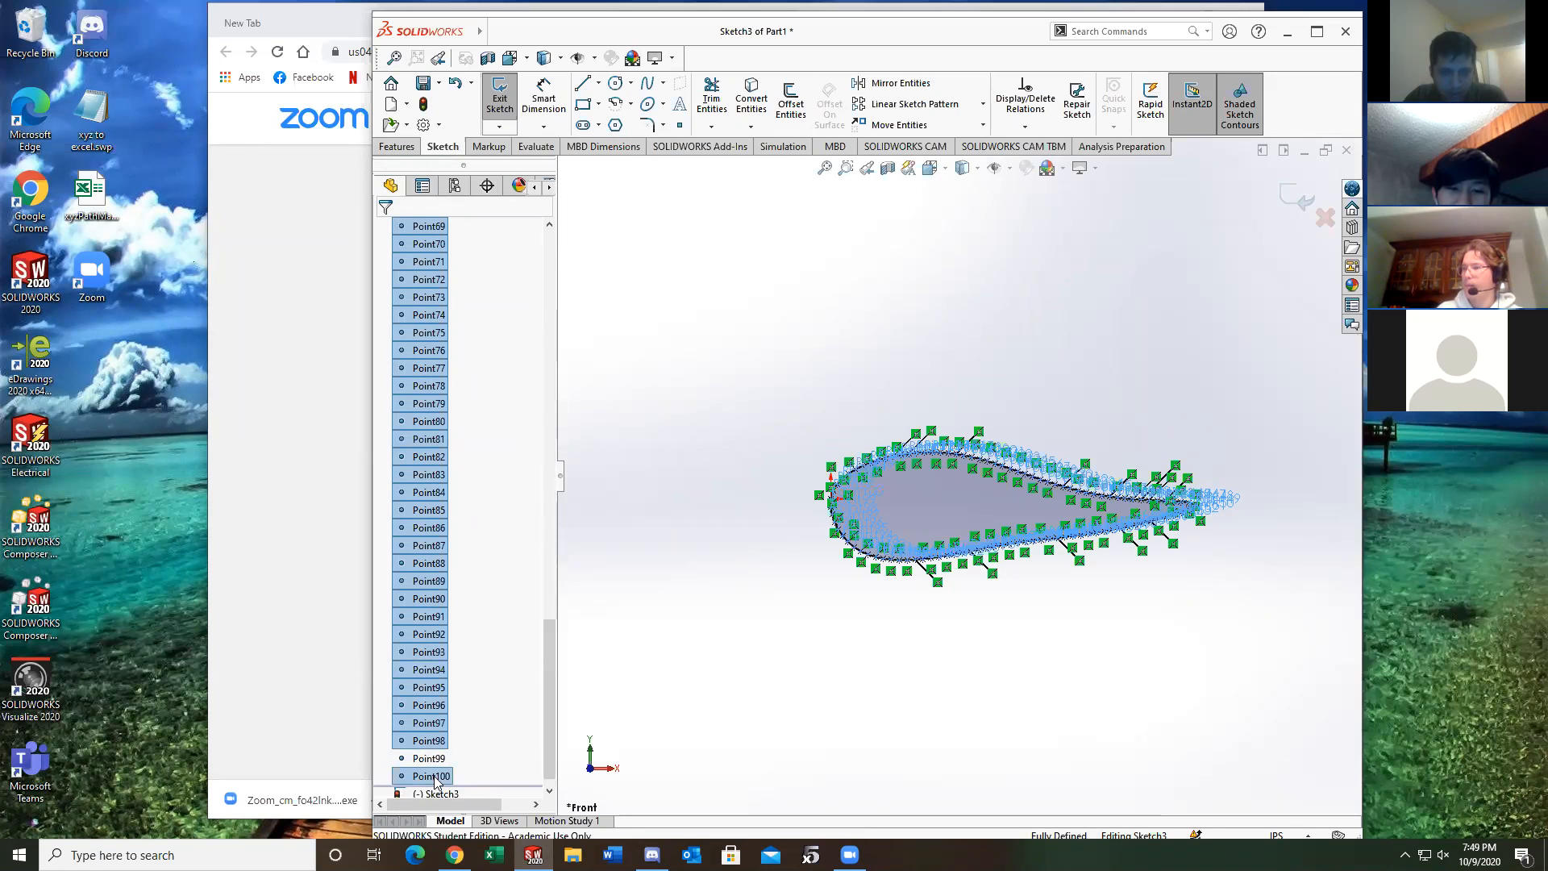
right_click(430, 776)
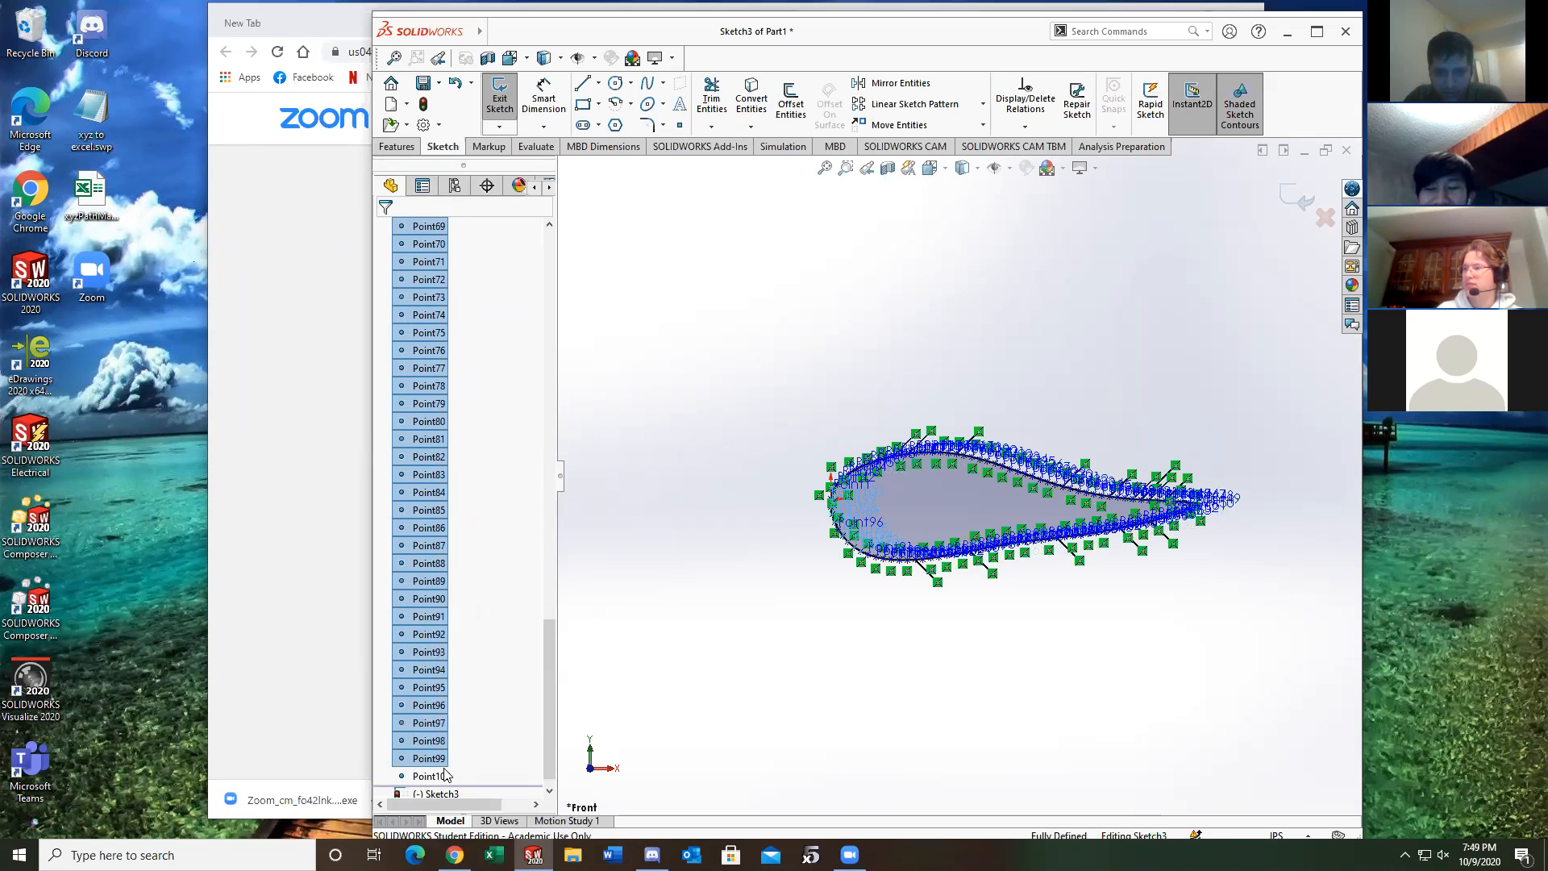
right_click(430, 775)
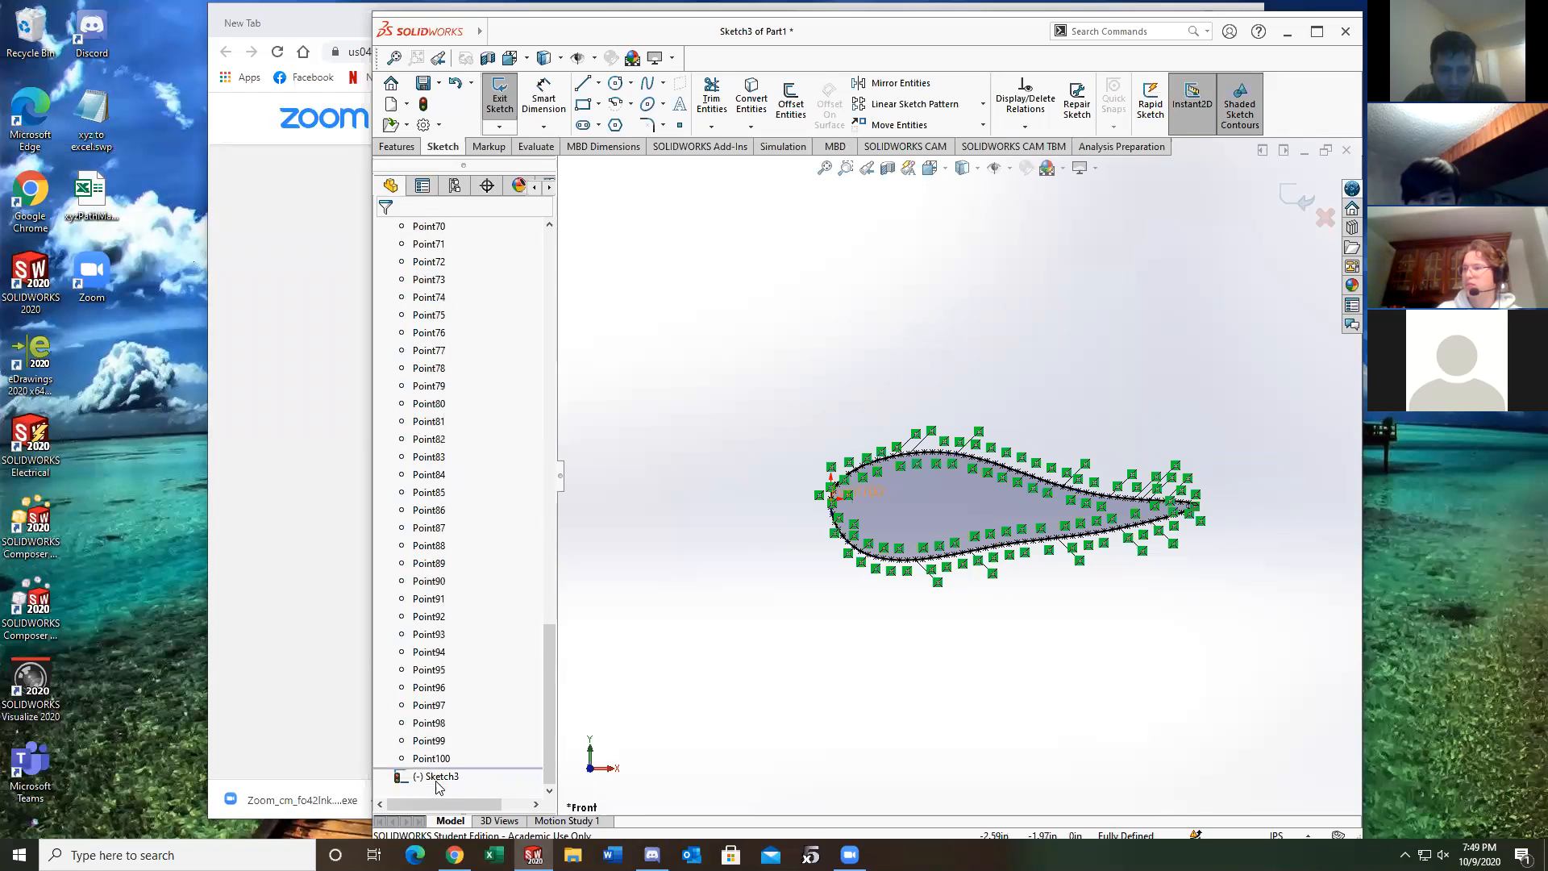
Select Sketch3, zoom toward the leading edge, and hide the original airfoil spline
left_click(439, 776)
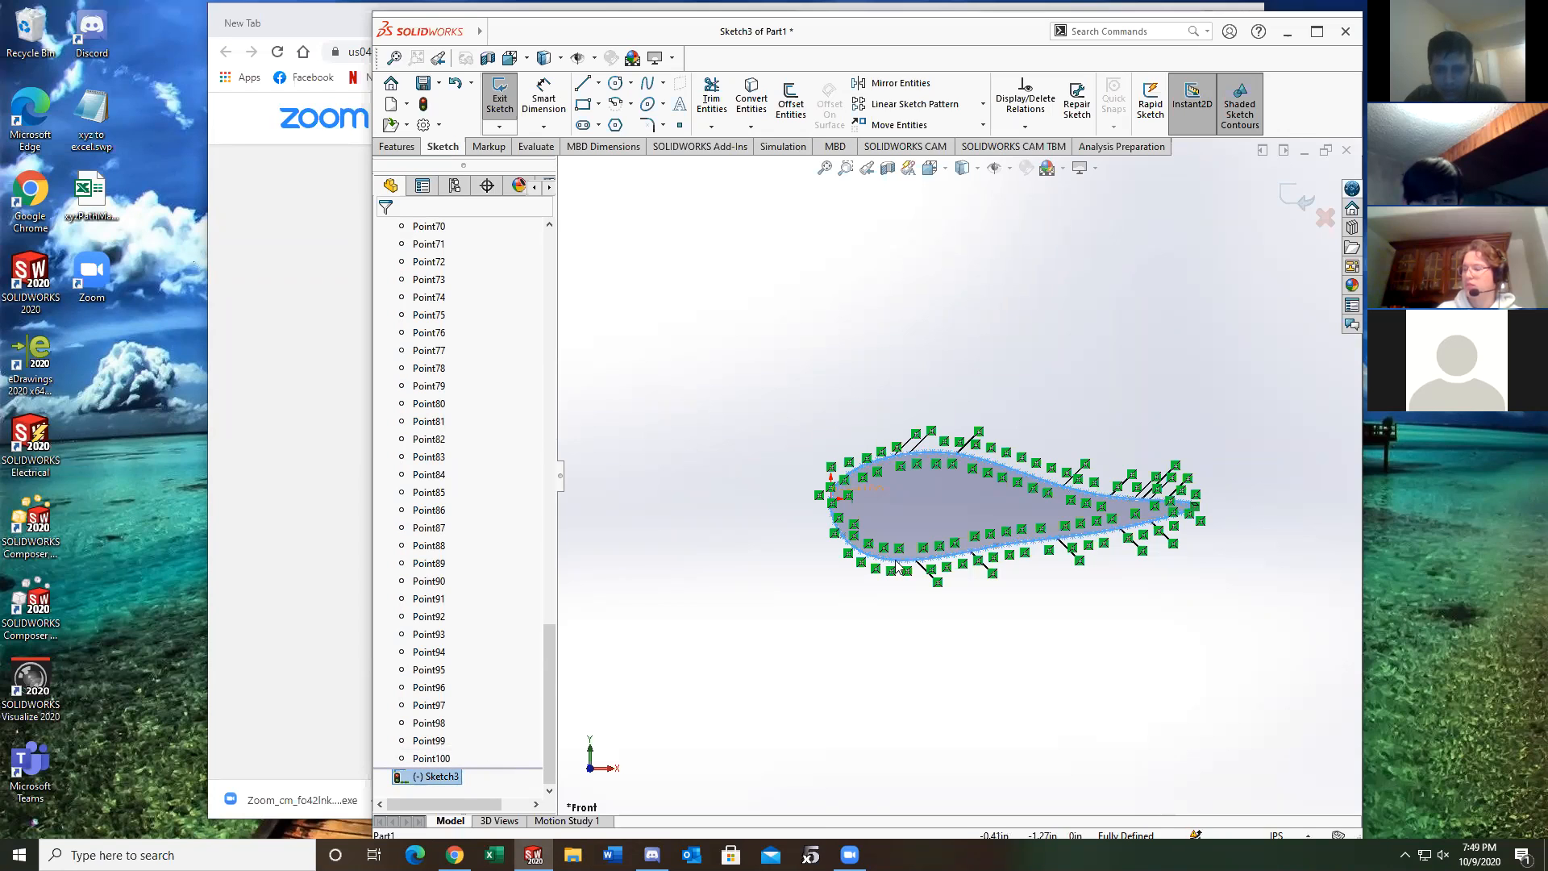
scroll("up", 3)
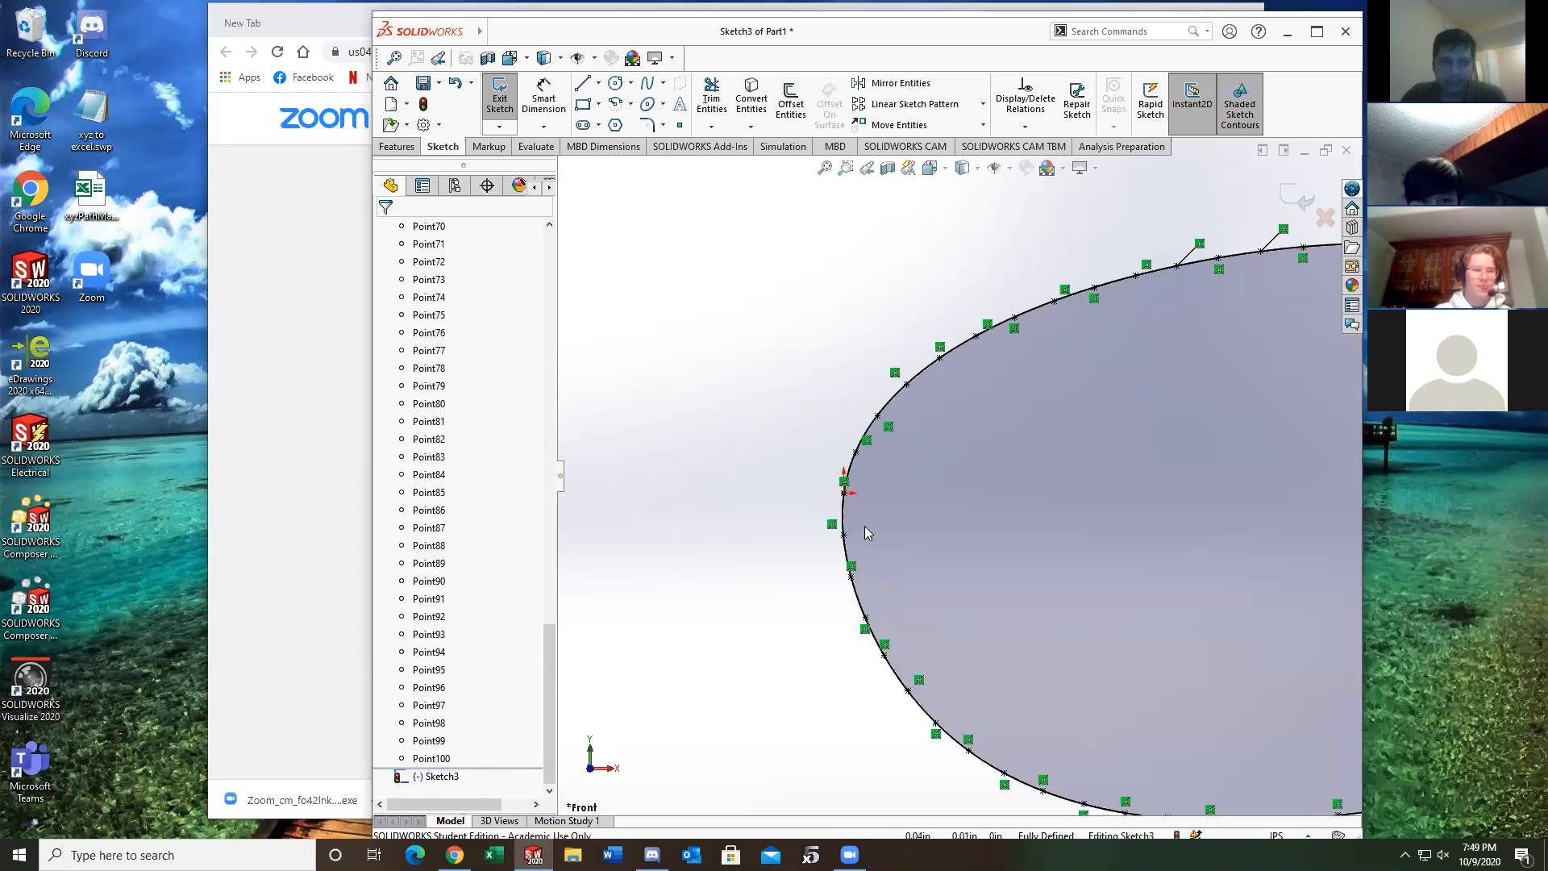
left_click(886, 523)
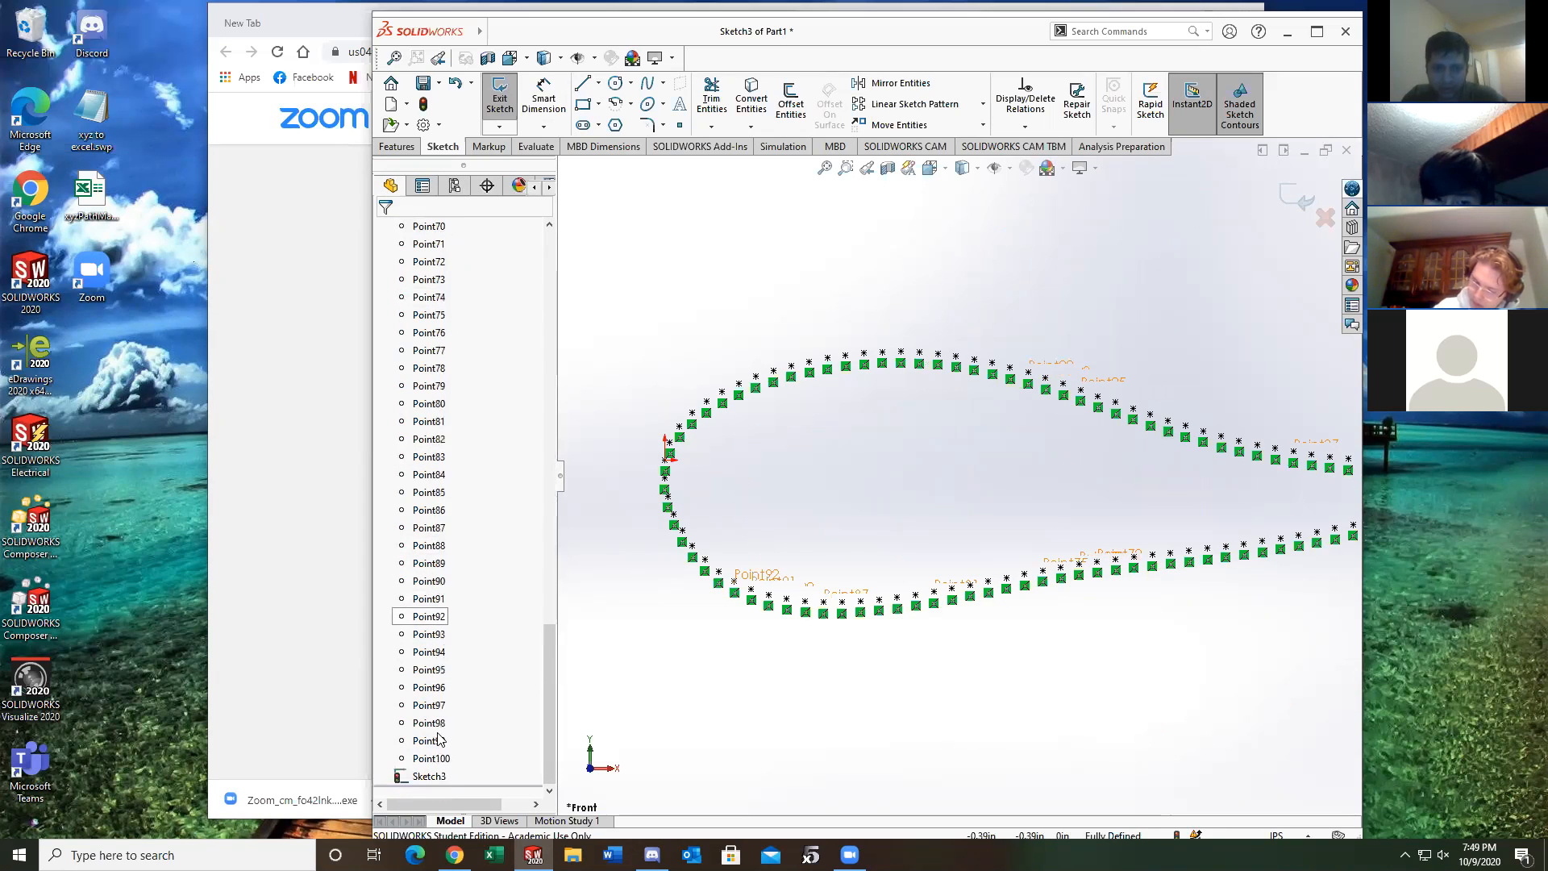
right_click(425, 776)
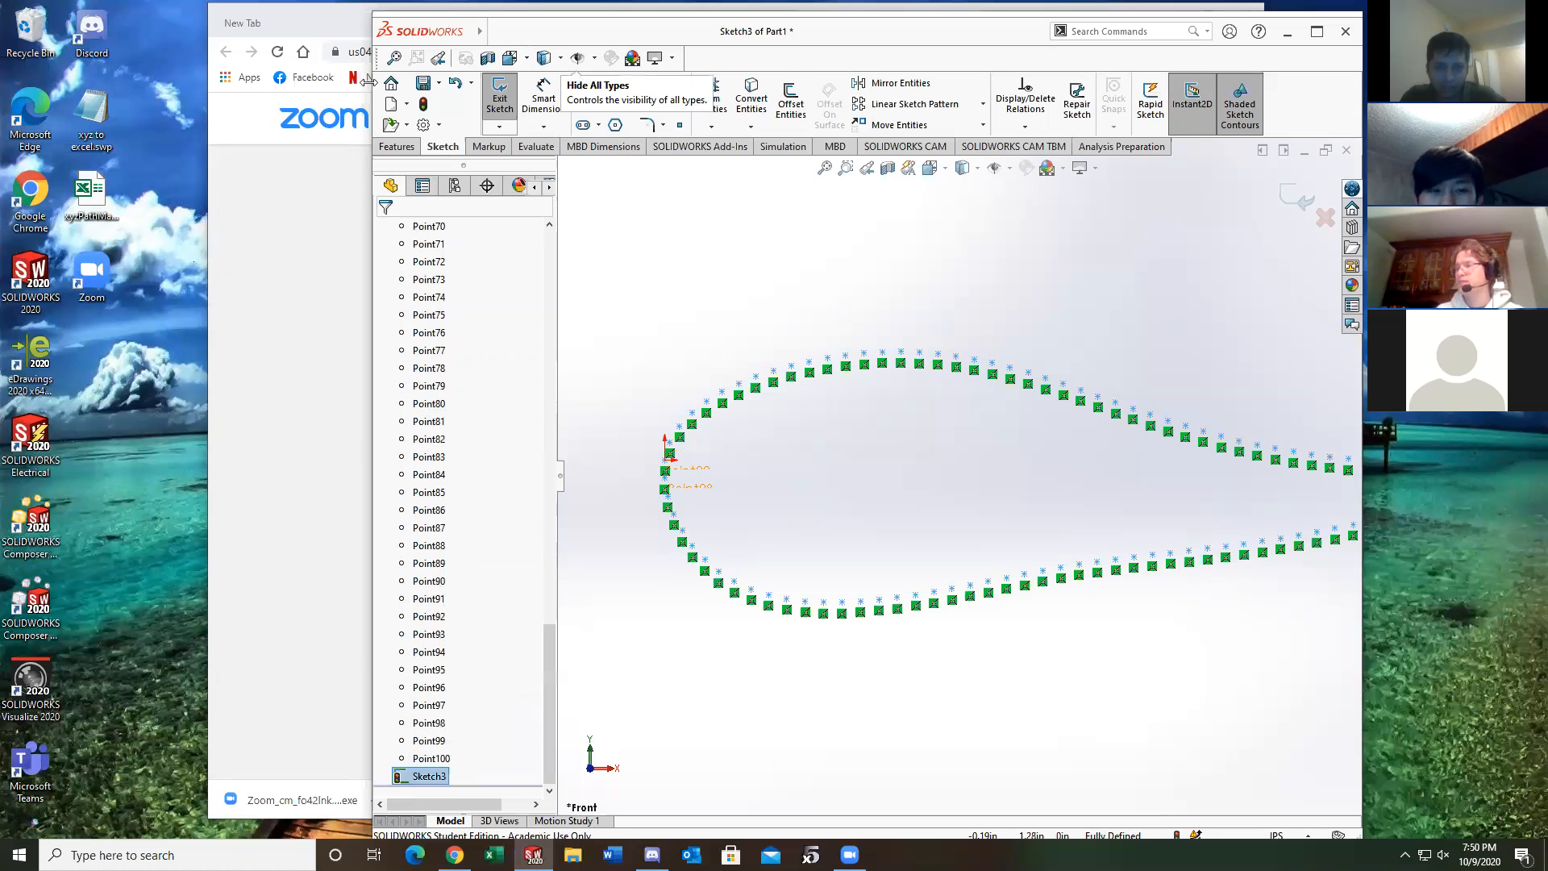
Attempt Edit > Copy on Sketch3's points, dismiss the clipboard warning, and exit the sketch
left_click(522, 31)
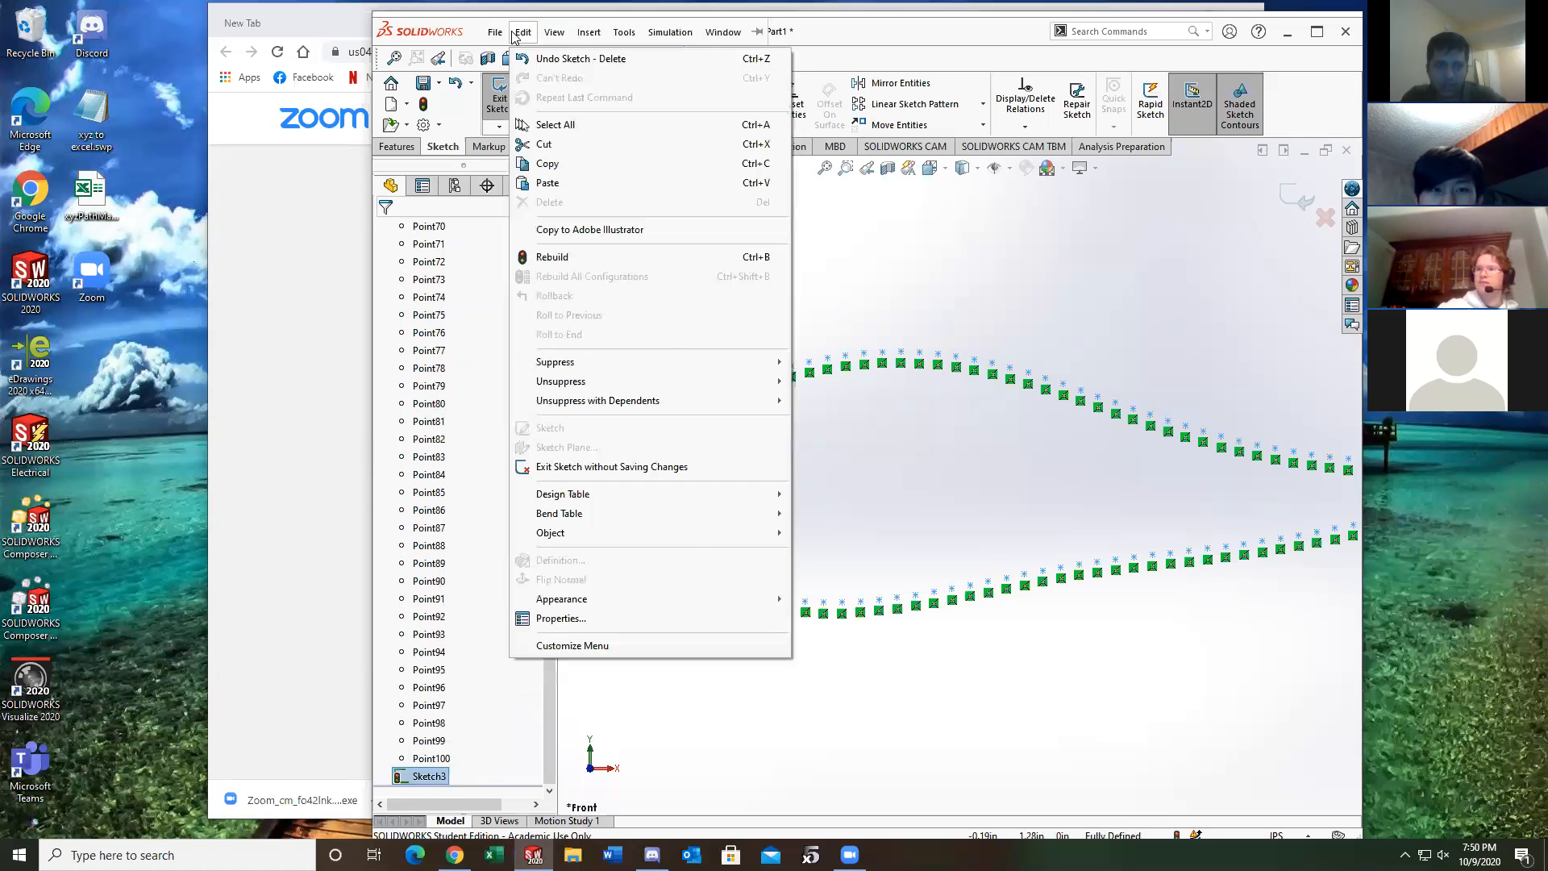
mouse_move(547, 164)
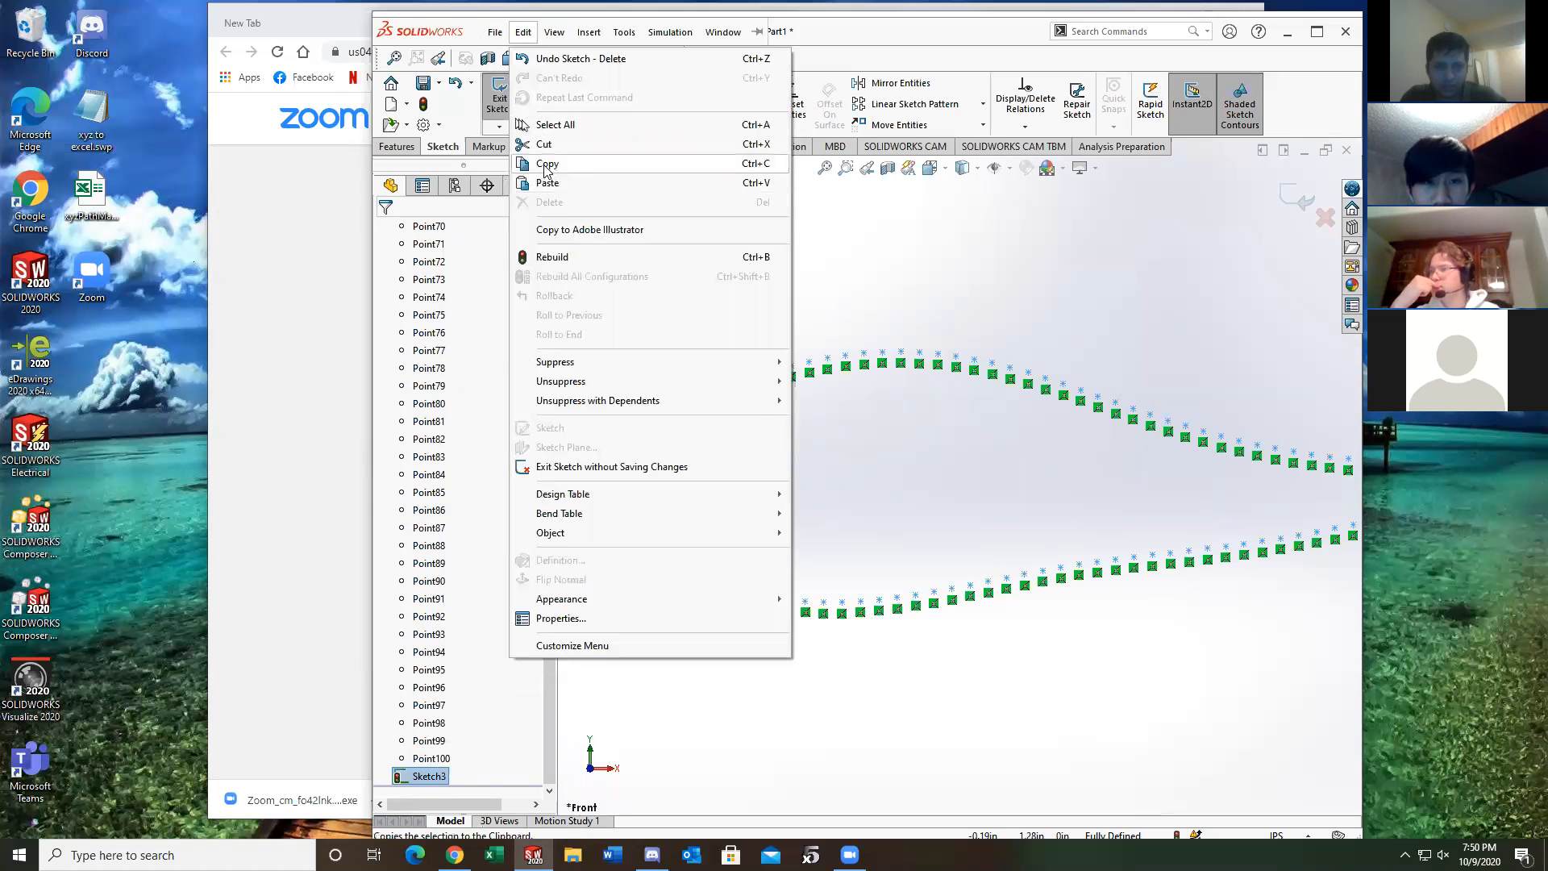
left_click(547, 163)
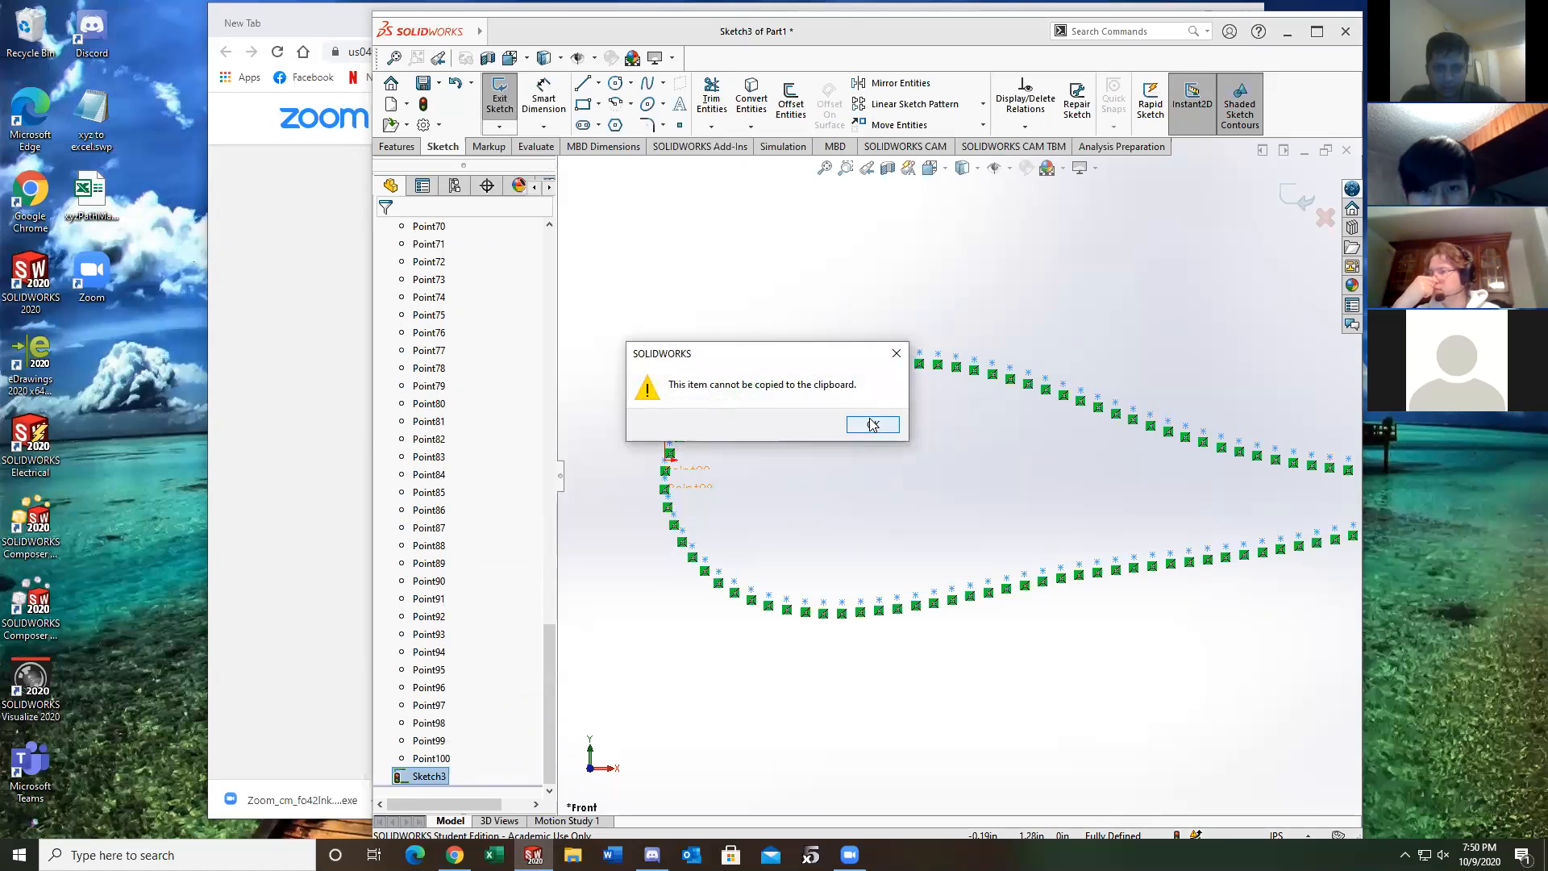
left_click(872, 425)
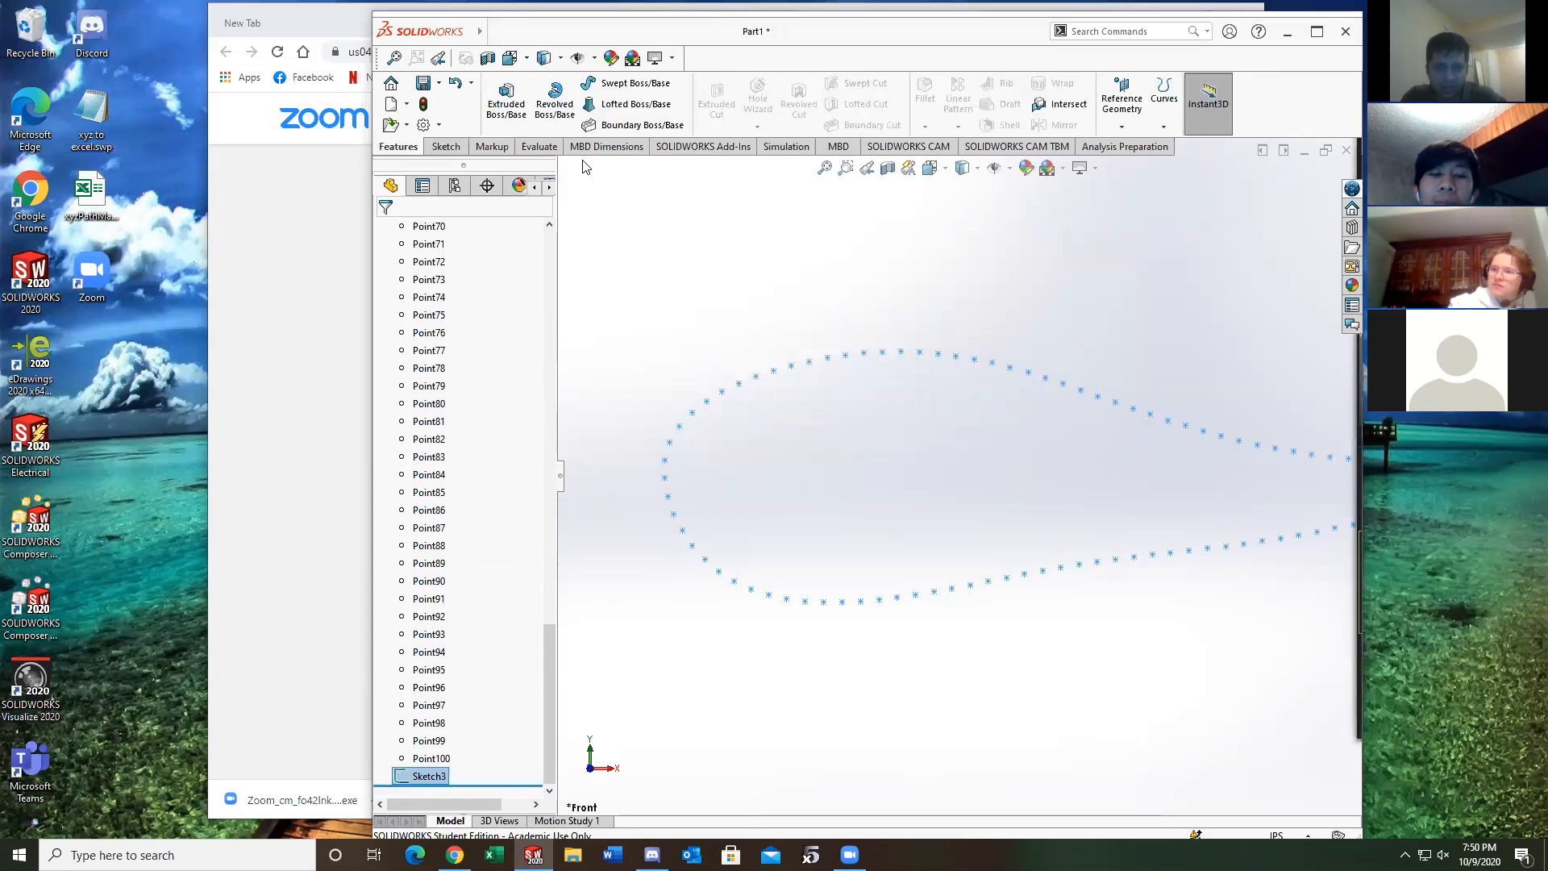
left_click(494, 32)
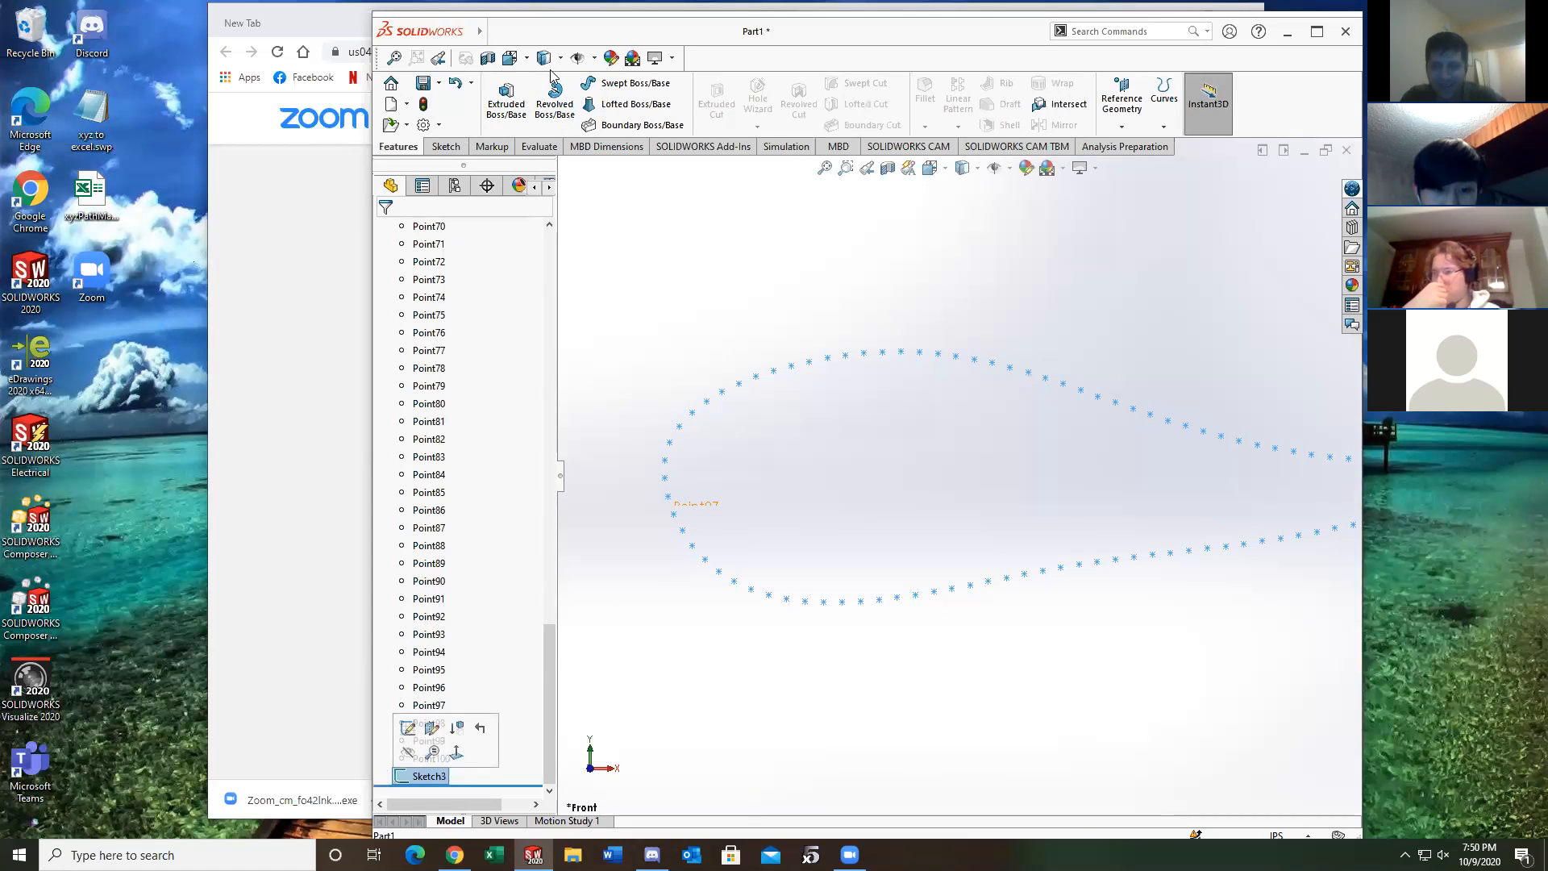
left_click(521, 31)
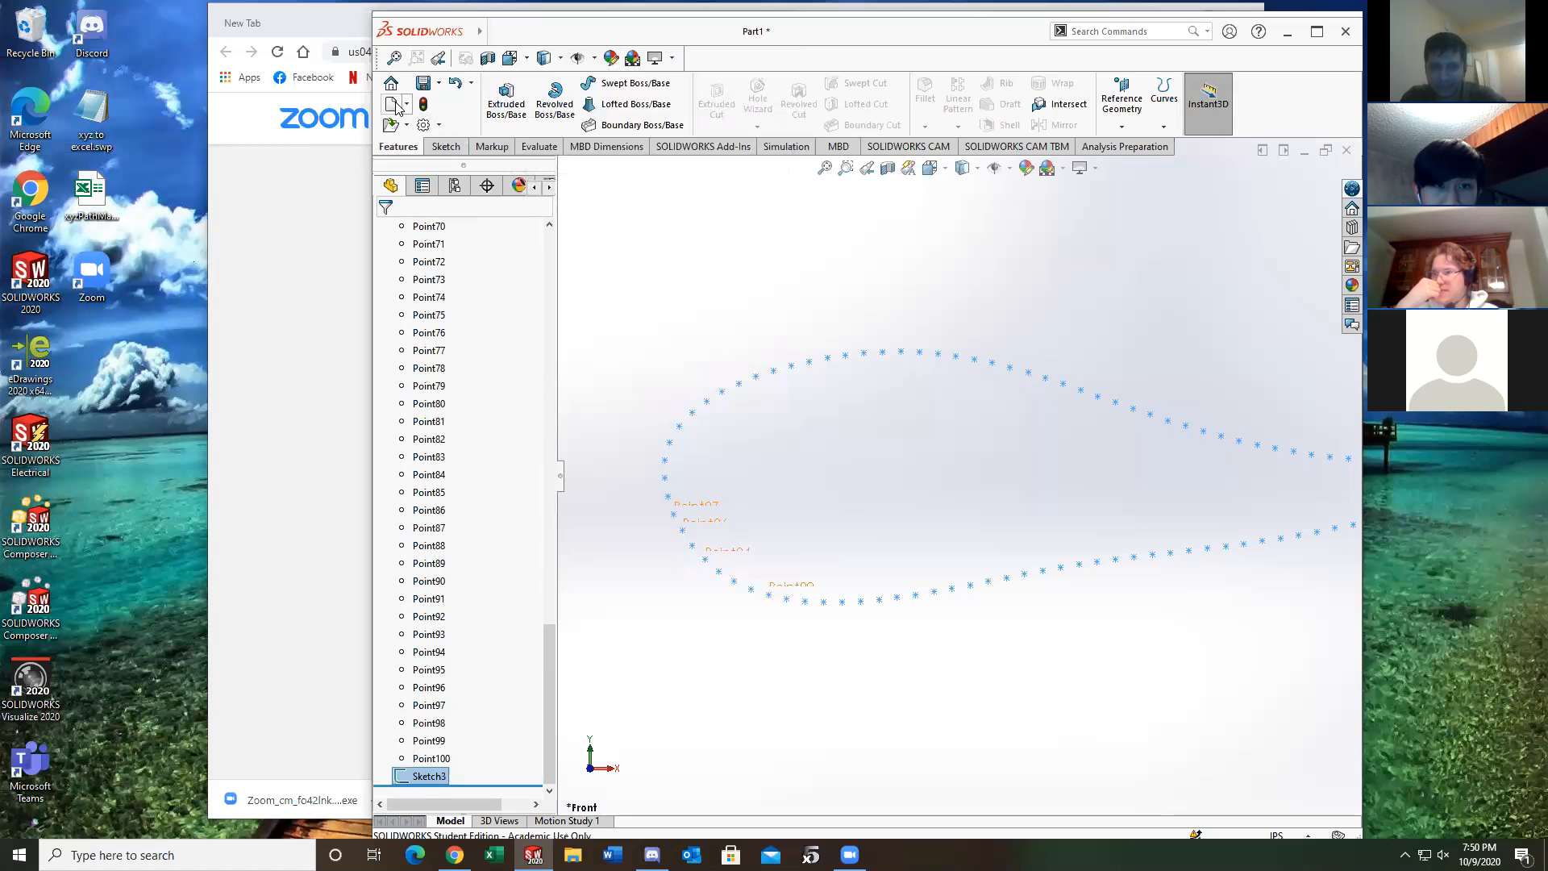
left_click(390, 103)
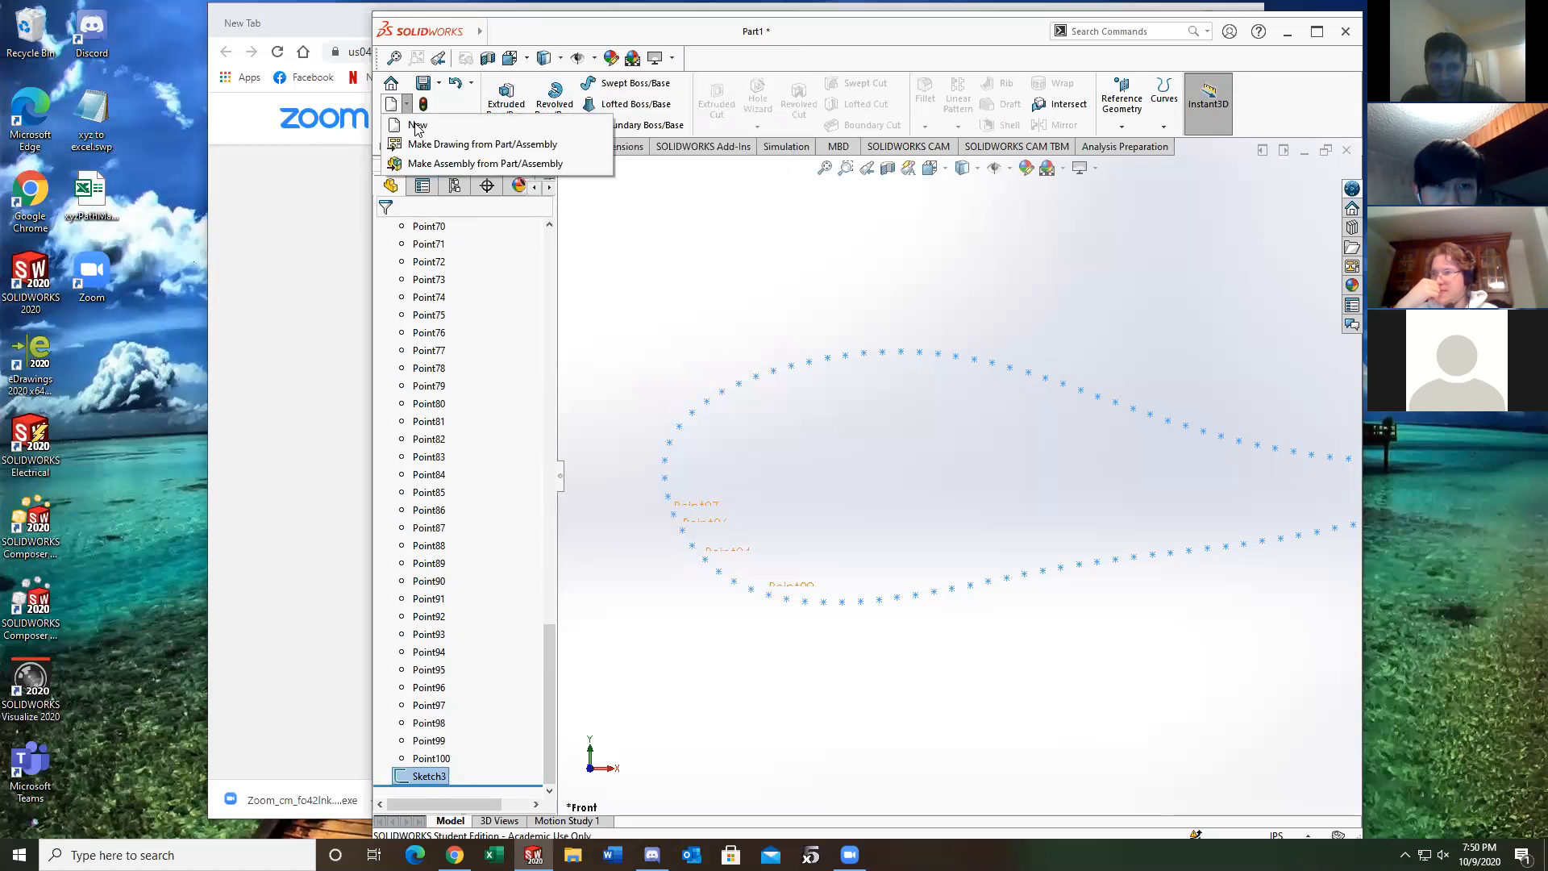
left_click(417, 126)
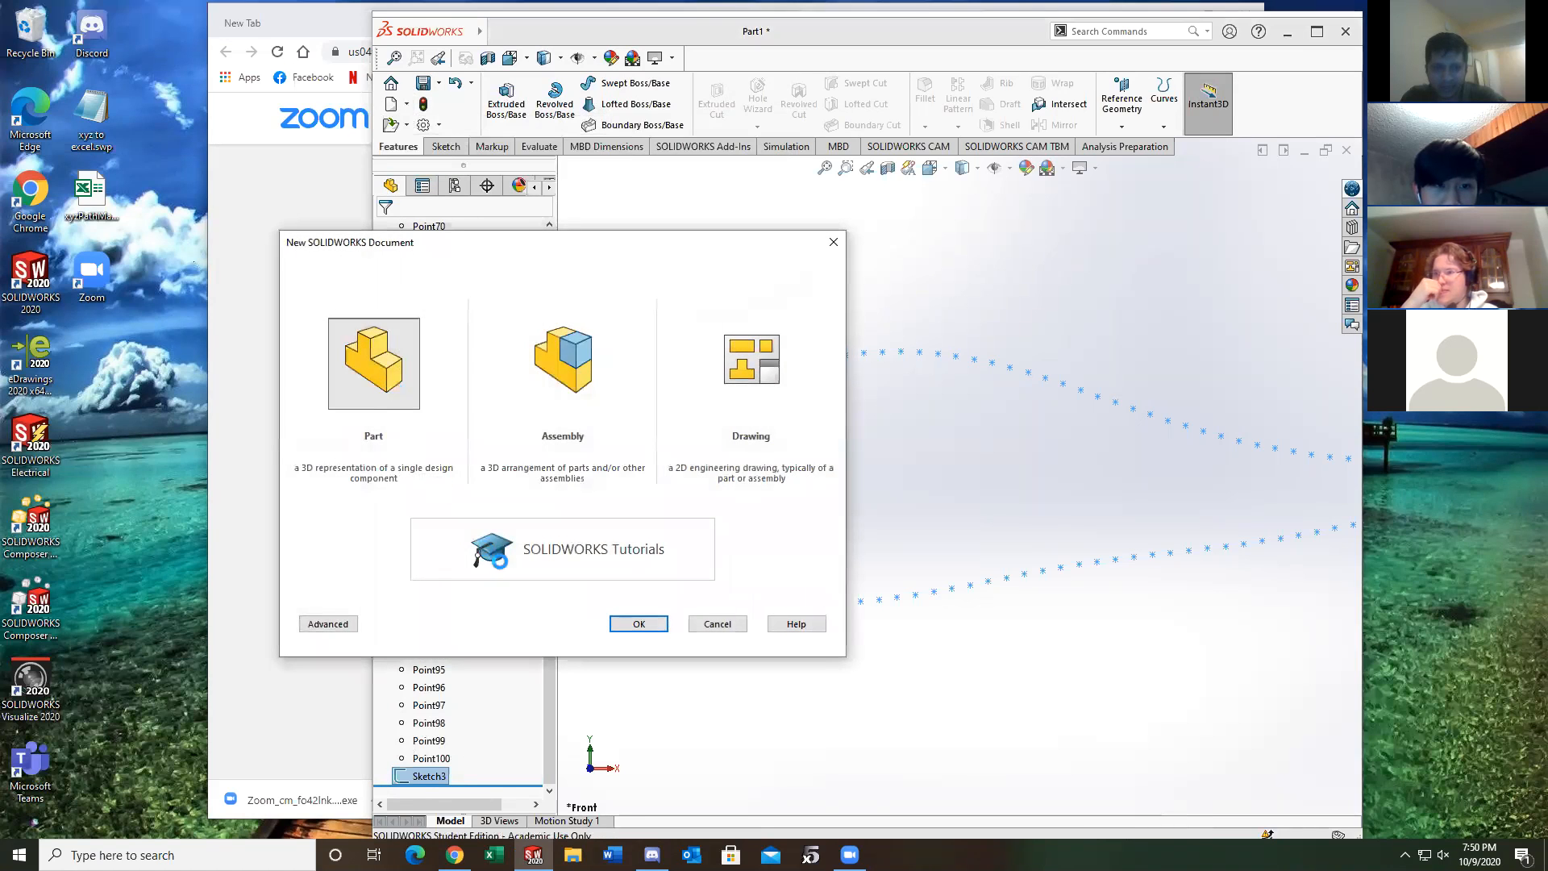
left_click(638, 624)
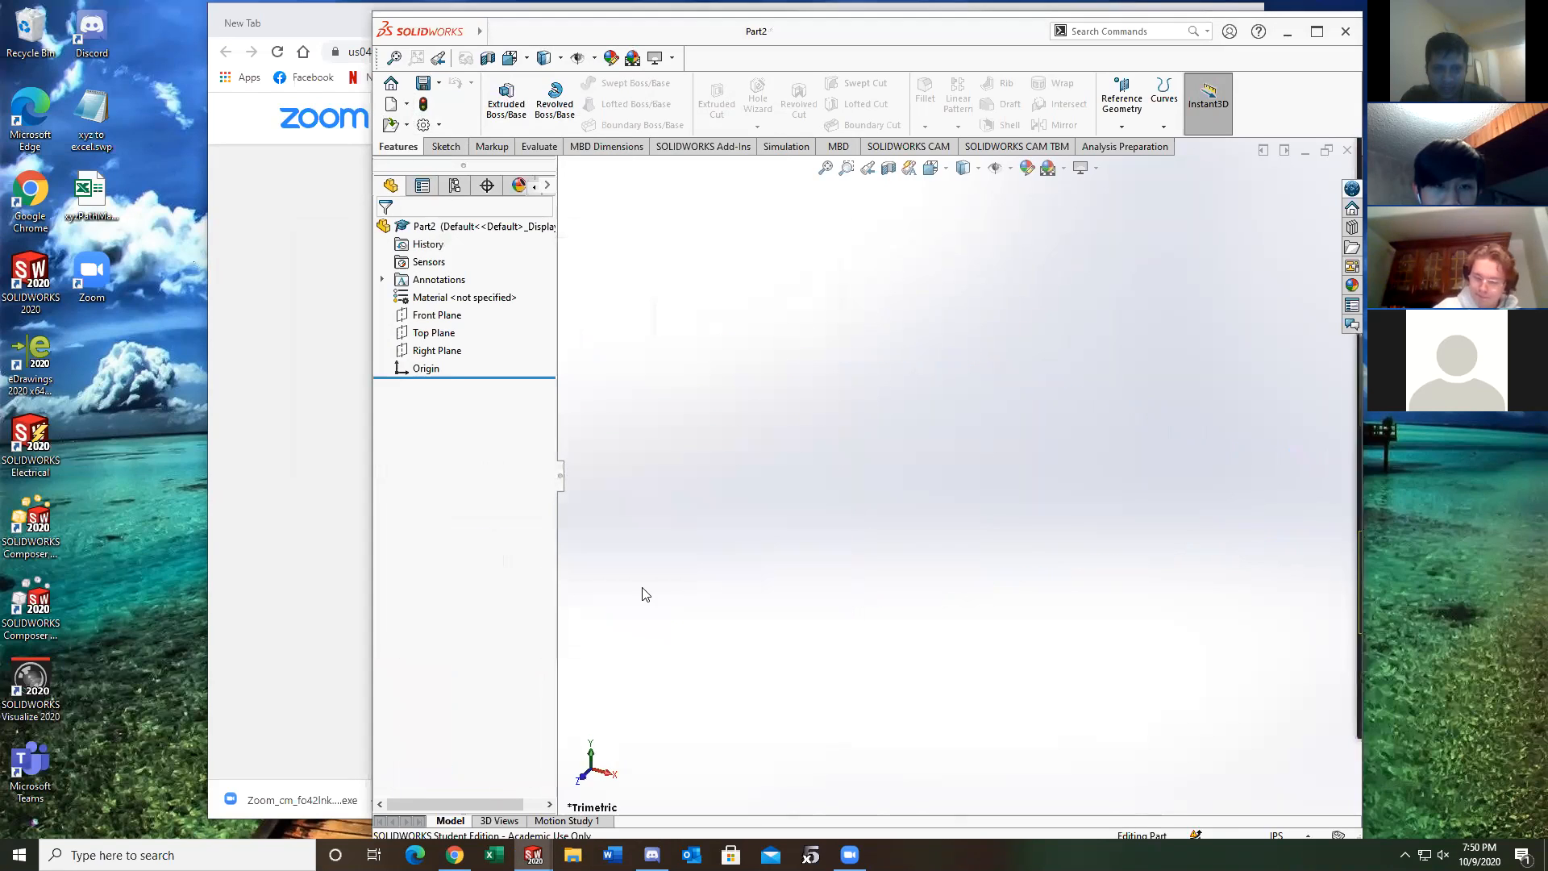
mouse_move(837, 488)
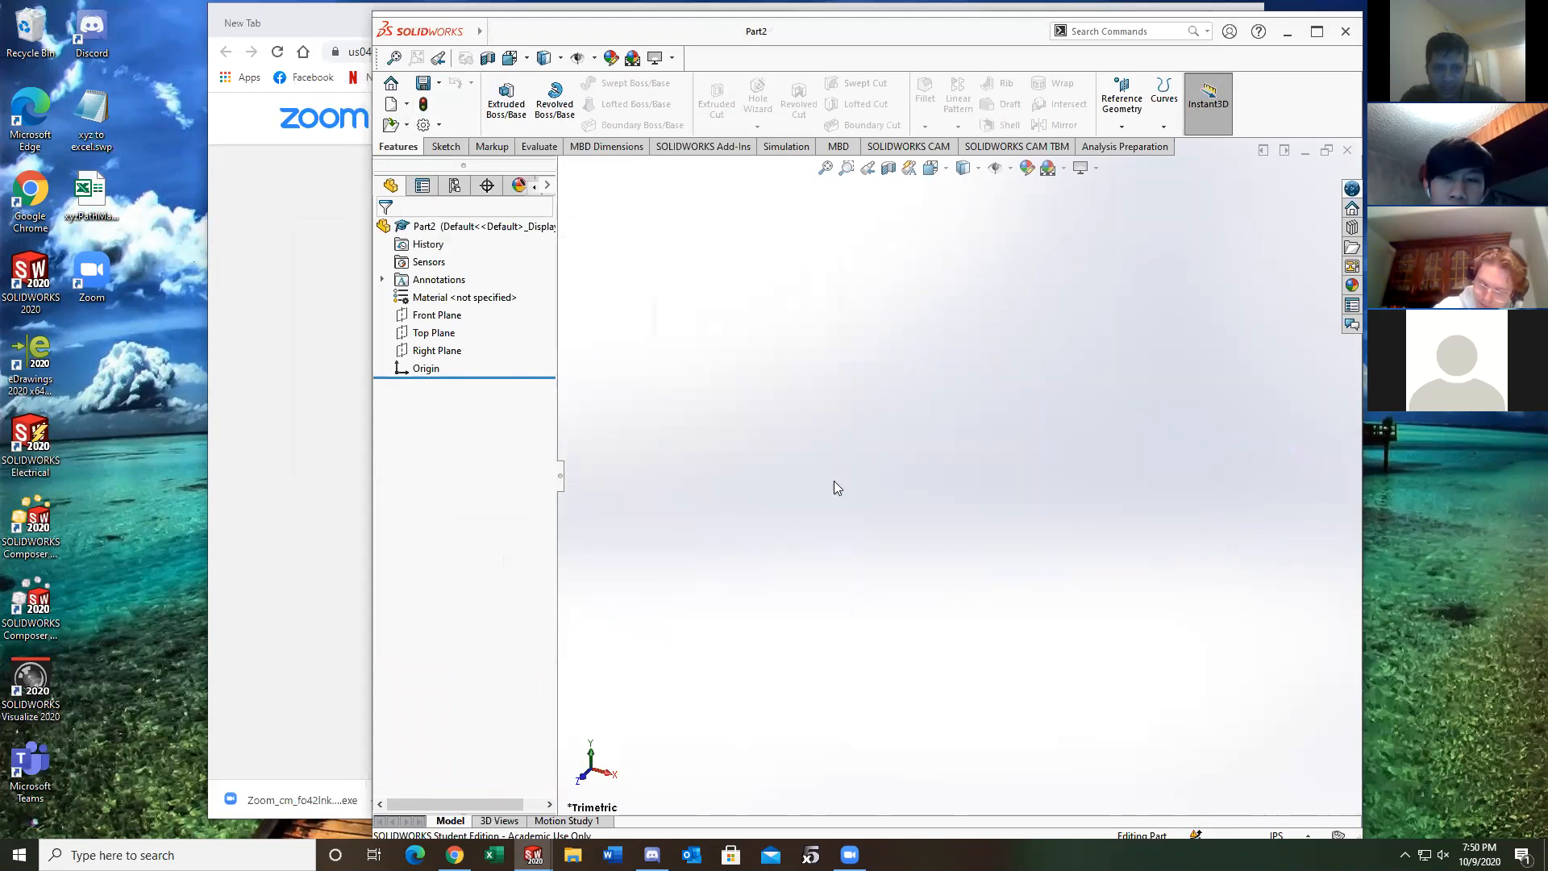
left_click(436, 316)
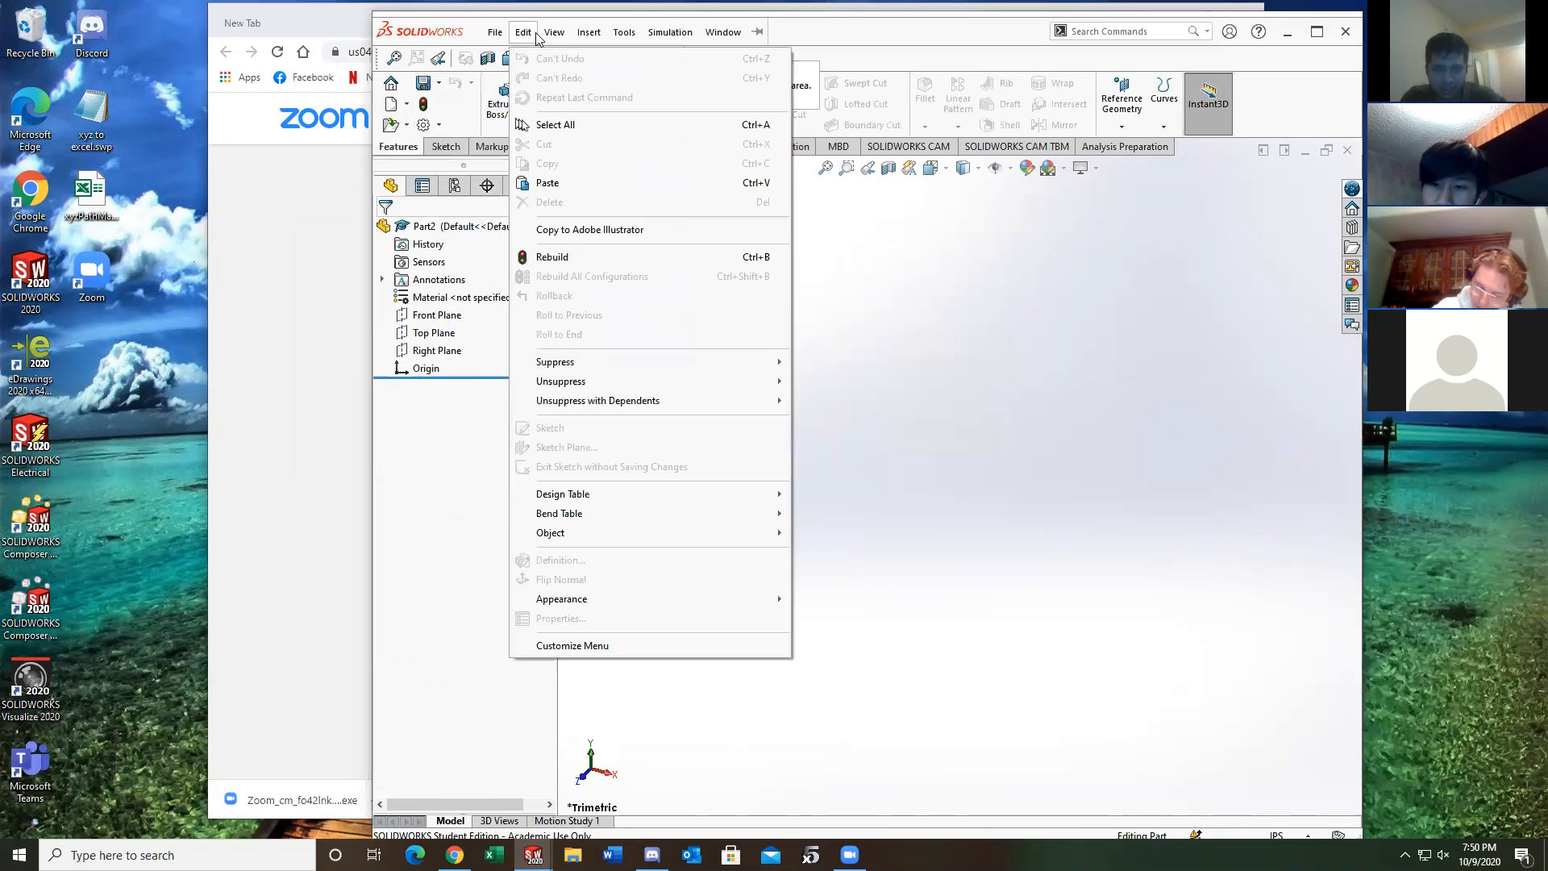
mouse_move(547, 183)
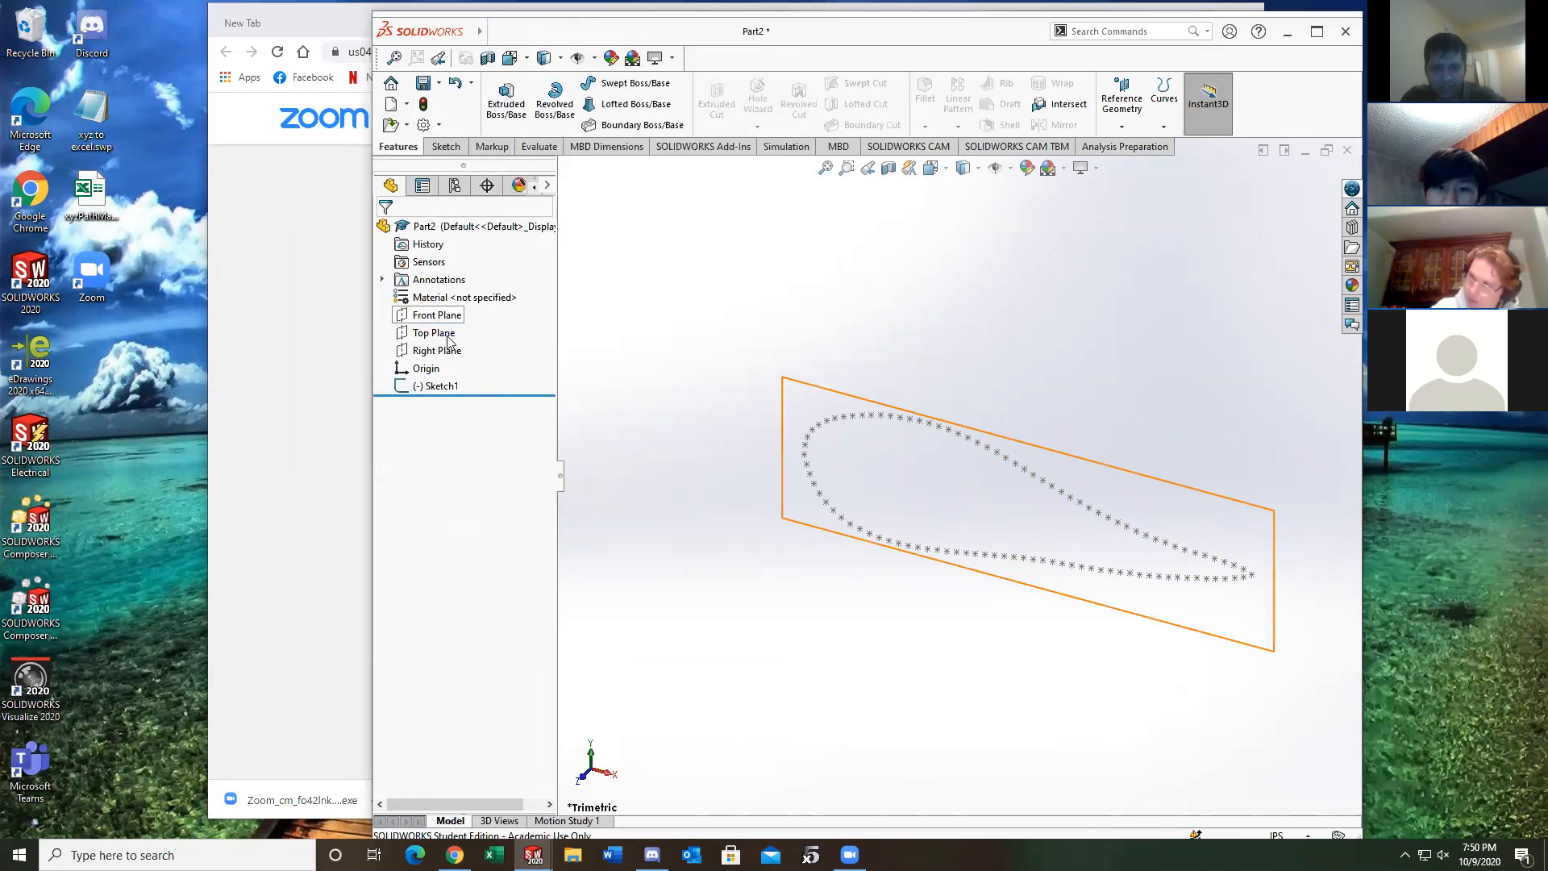
left_click(437, 314)
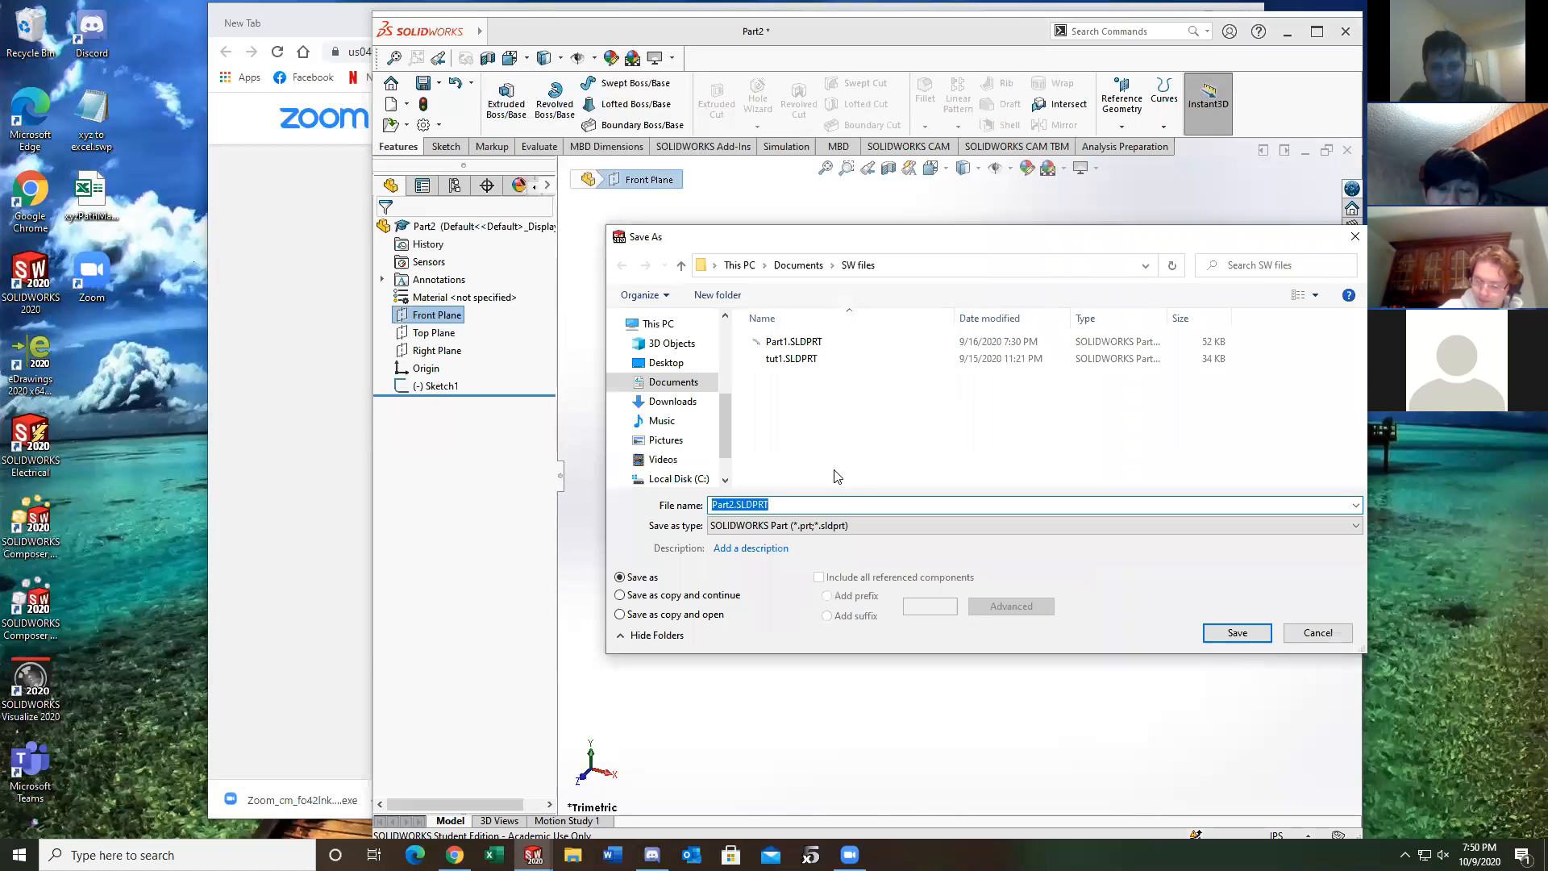
mouse_move(804, 457)
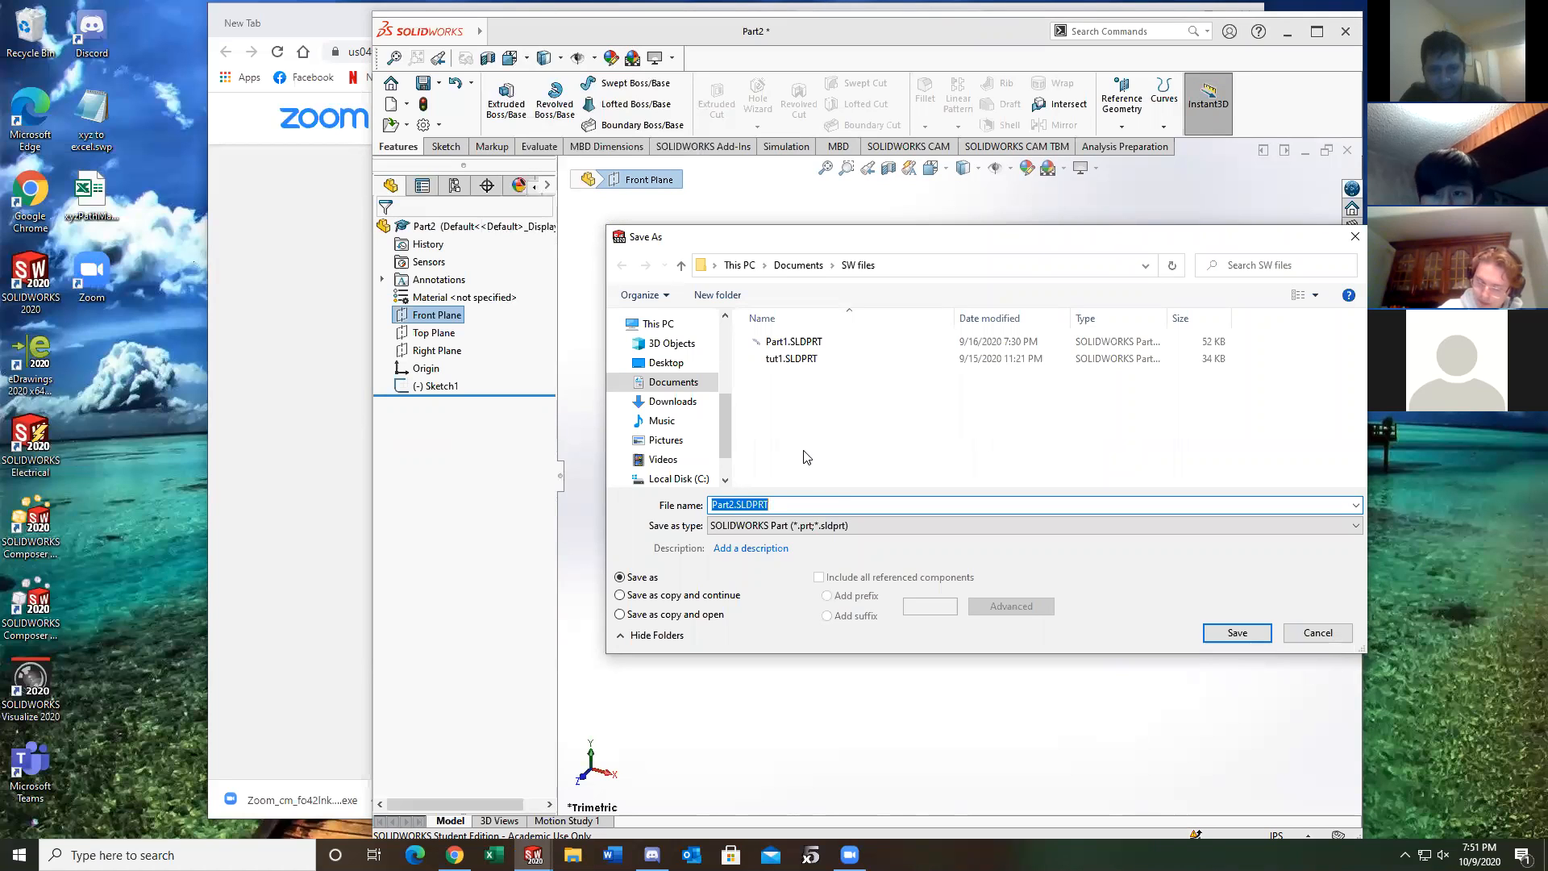
Save the airfoil part as the IGES file 'mmmmmmtutuorial.IGS'
type("mmmmmm")
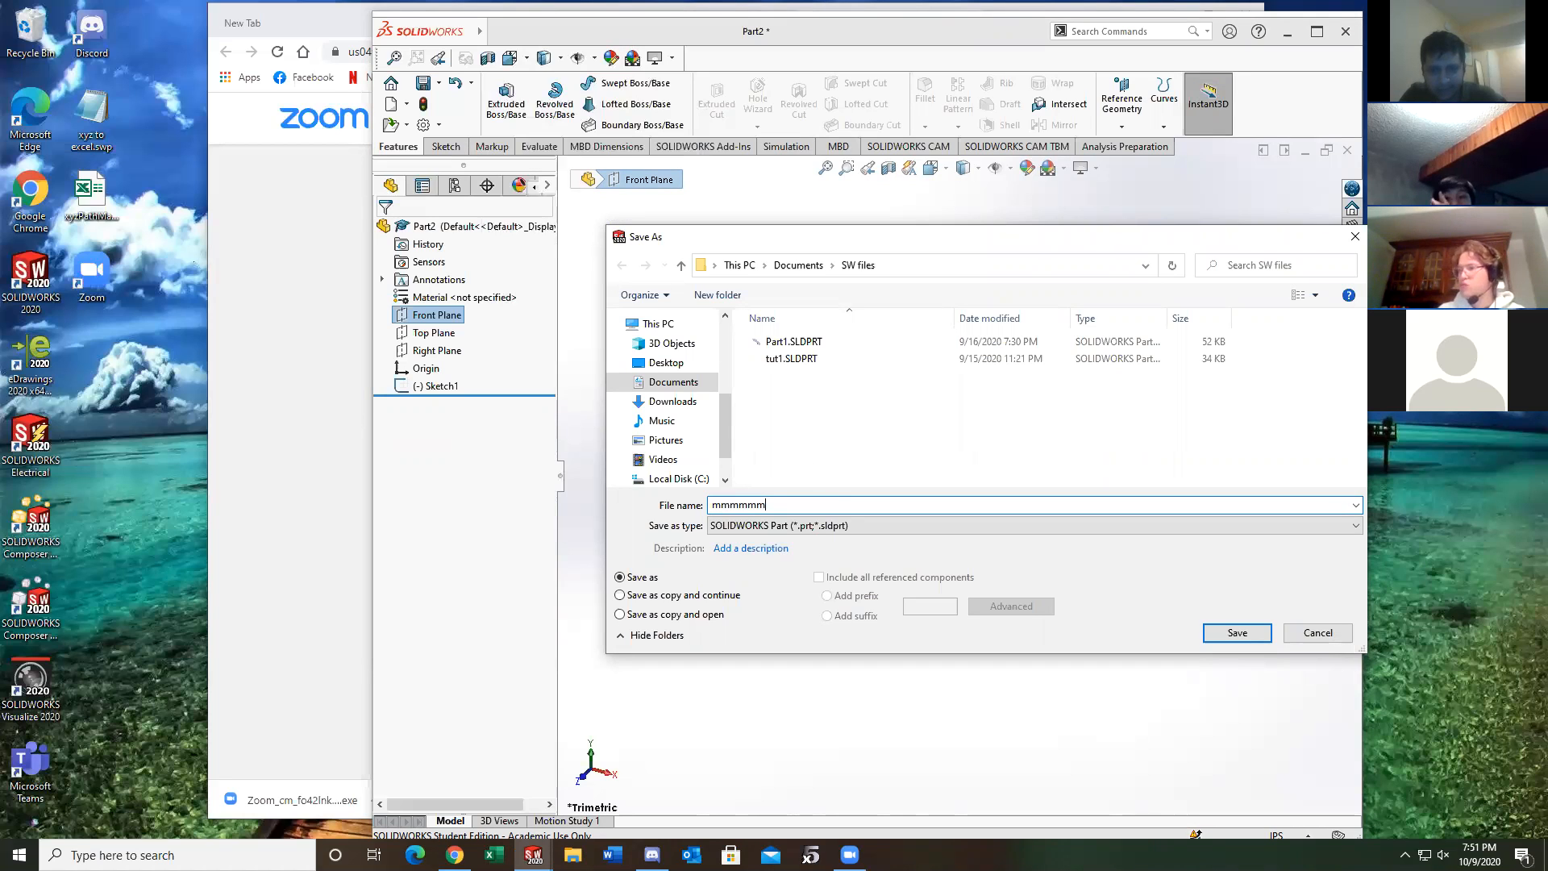
type("tutuorial")
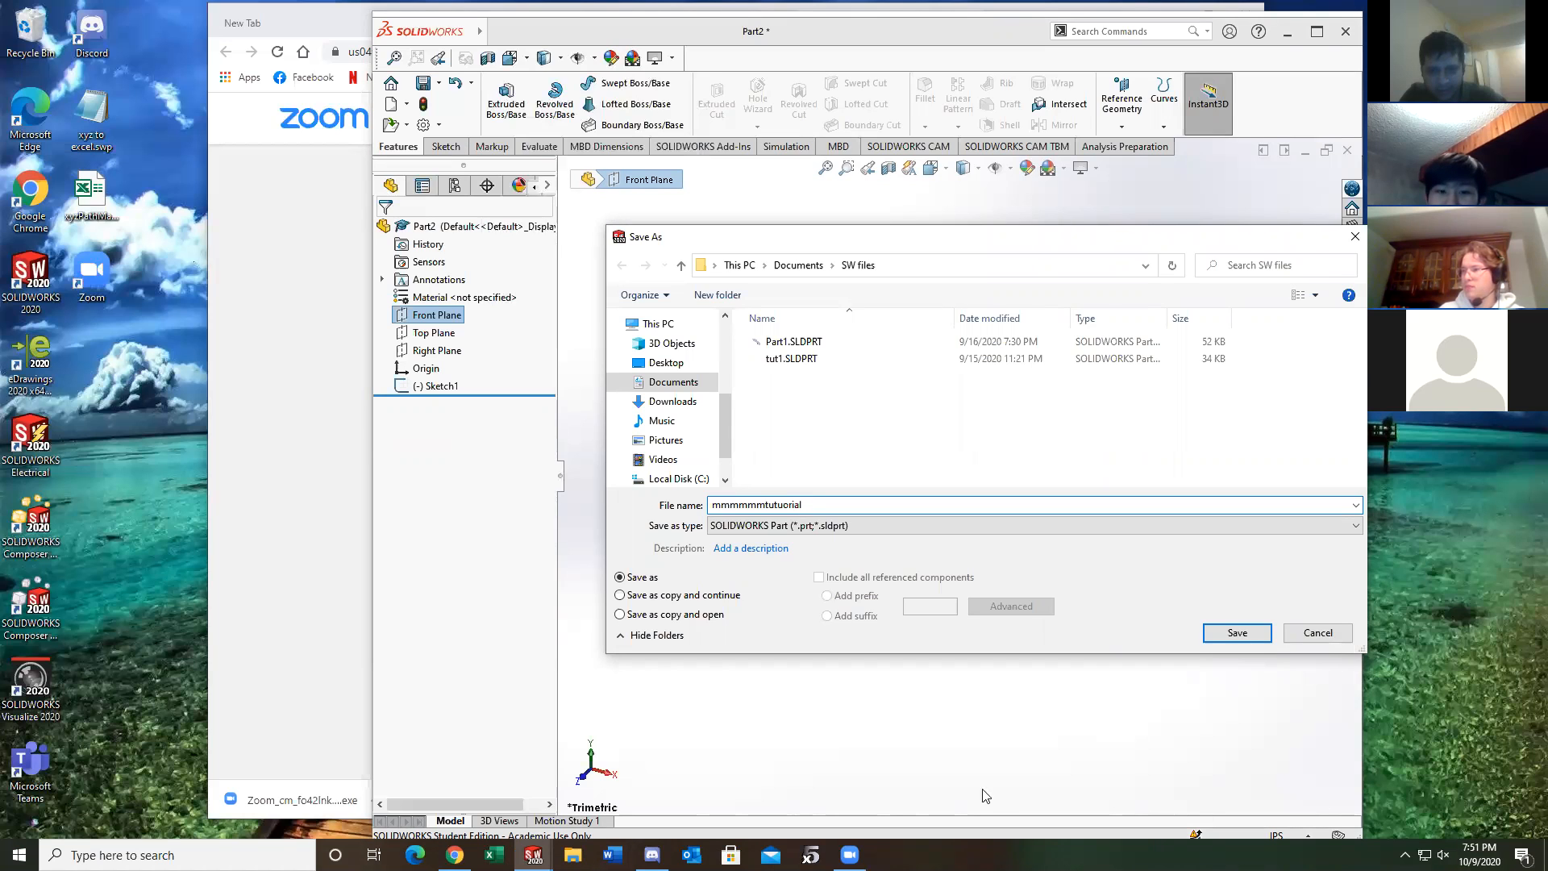
left_click(1354, 525)
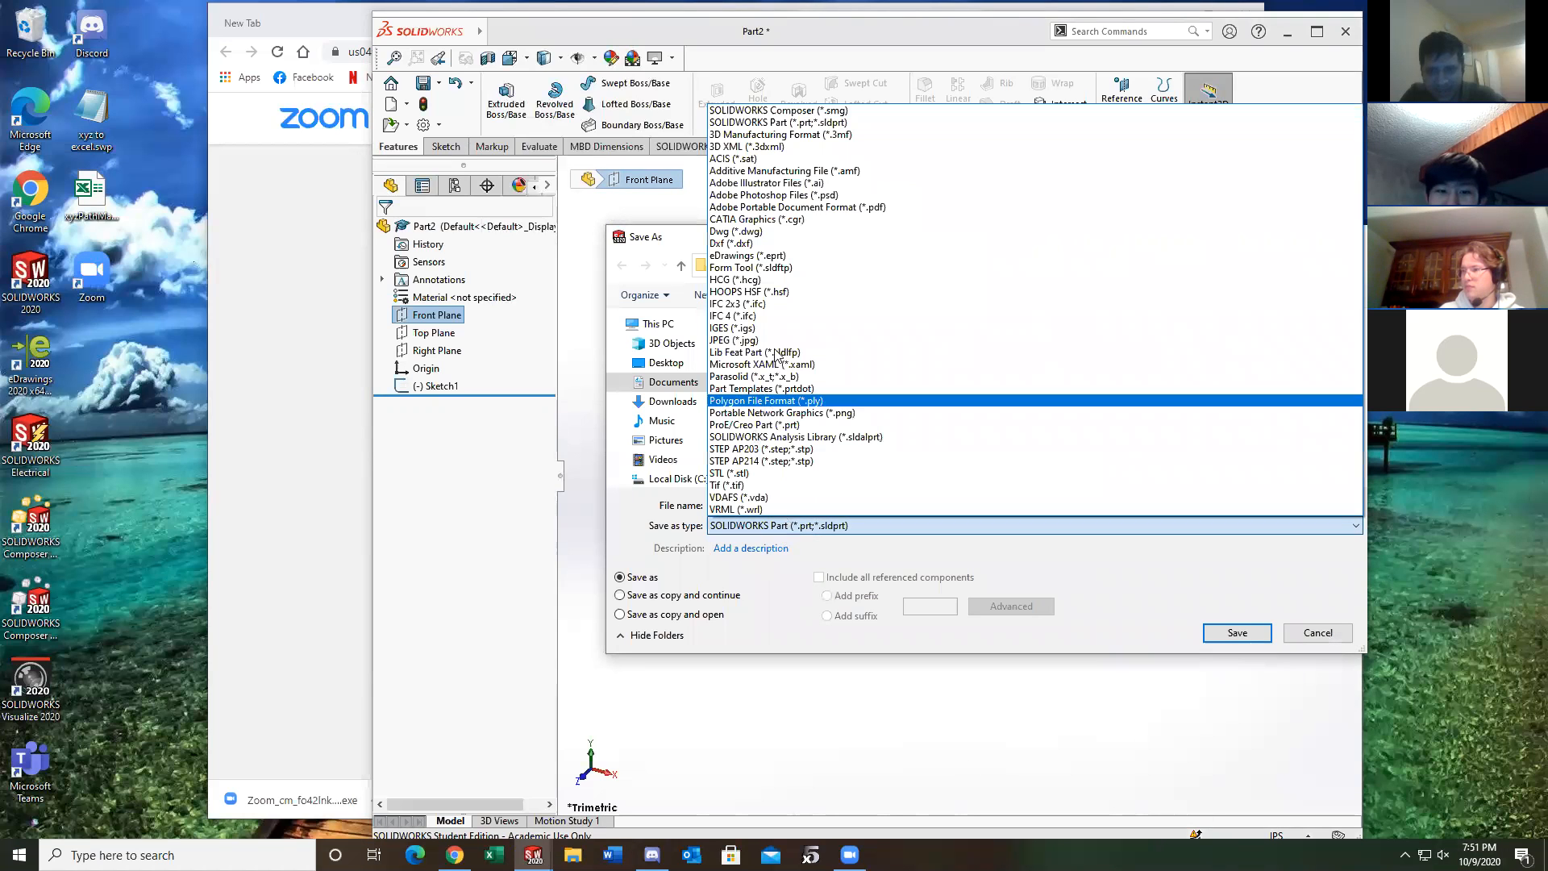
left_click(733, 328)
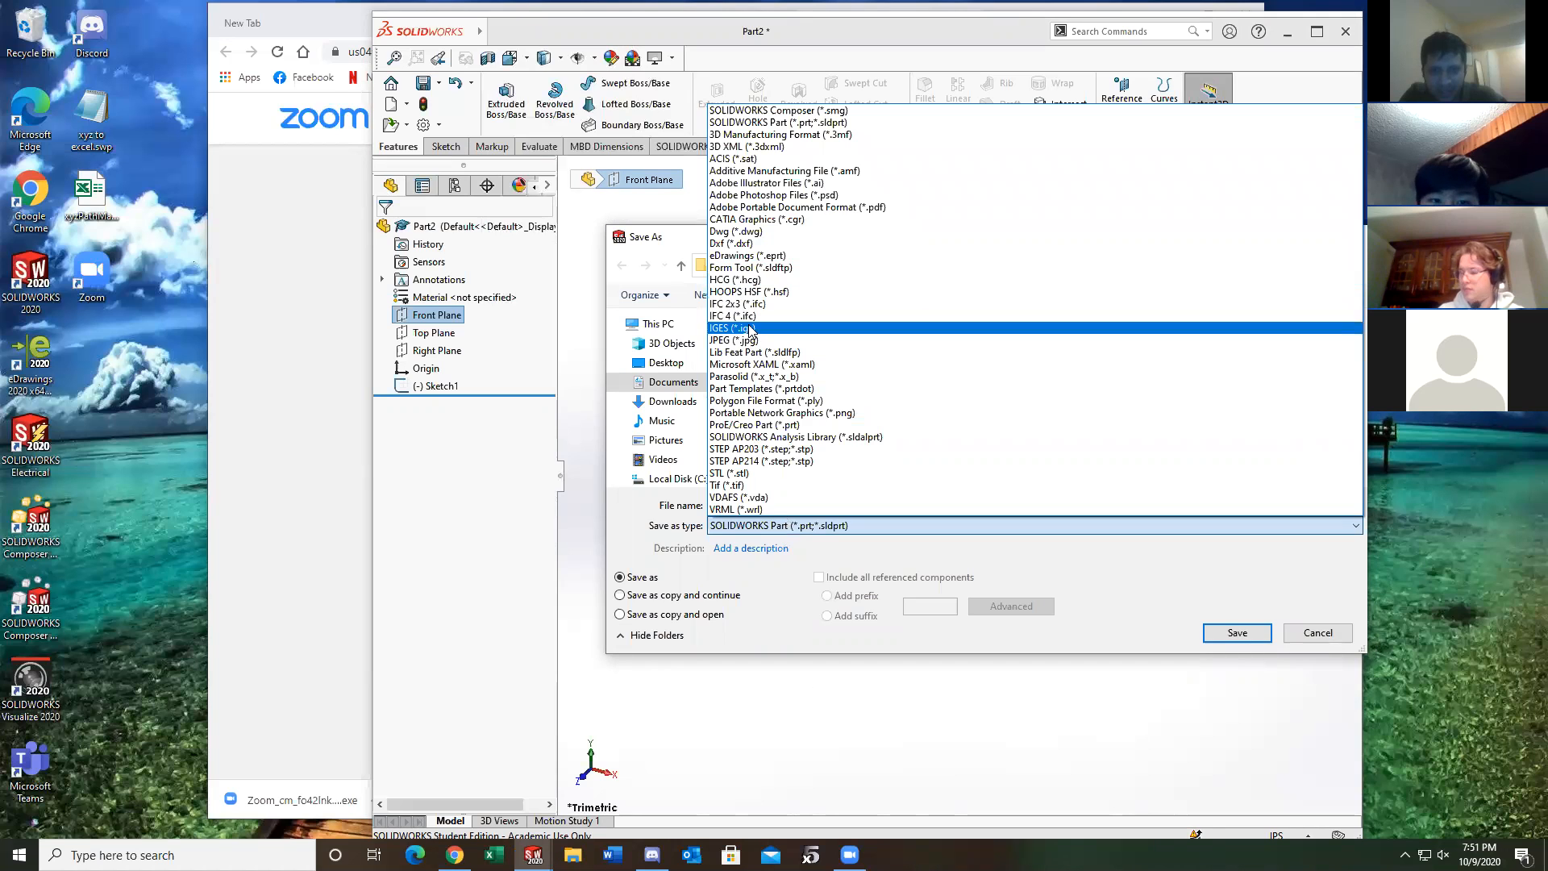
left_click(721, 328)
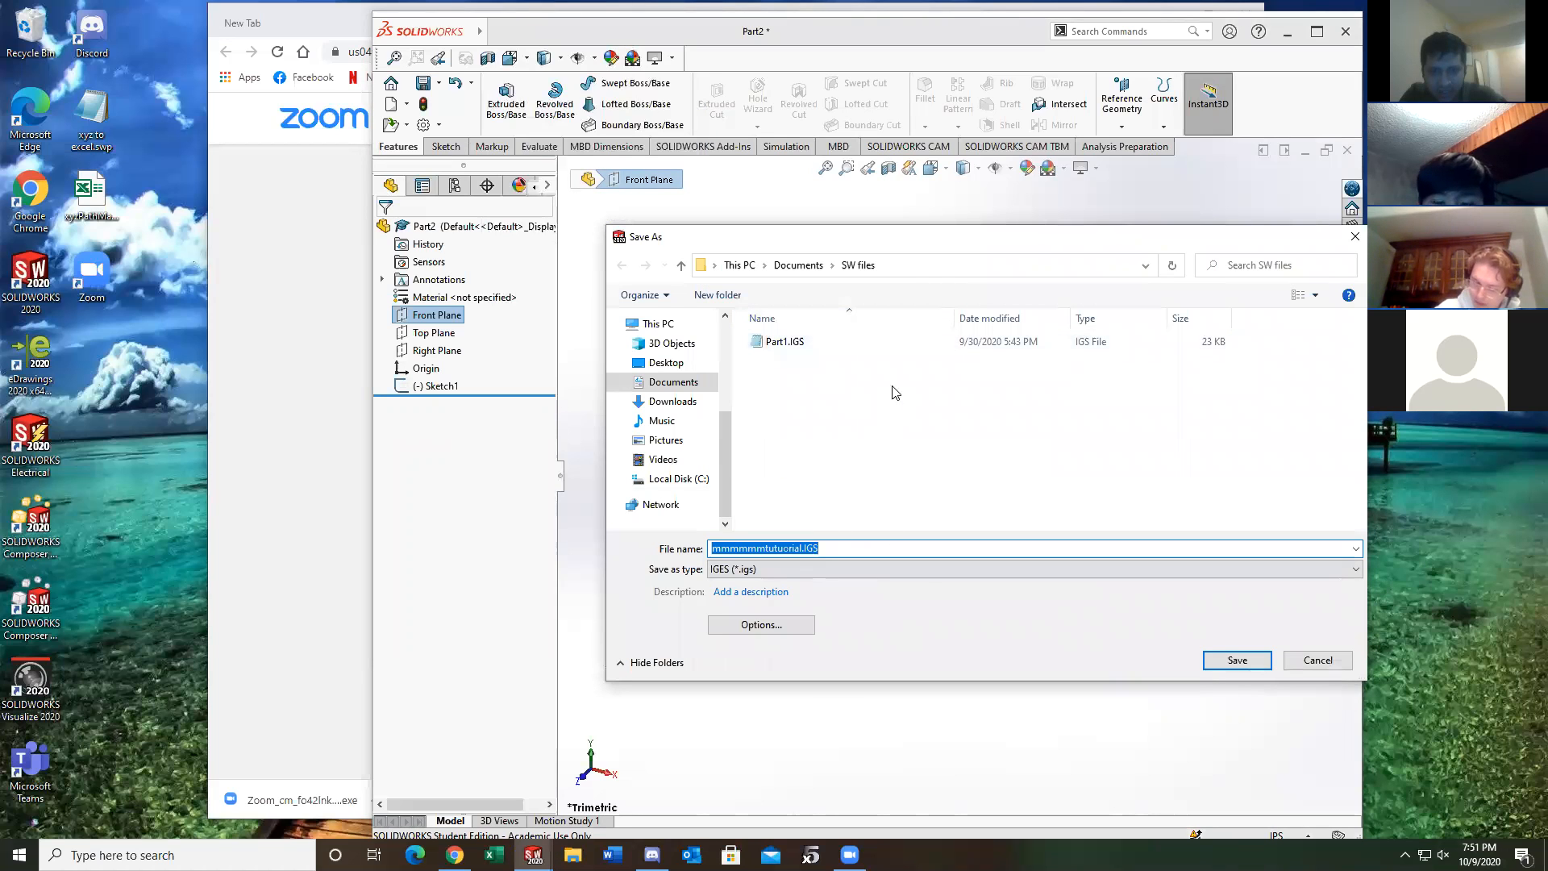
left_click(1236, 659)
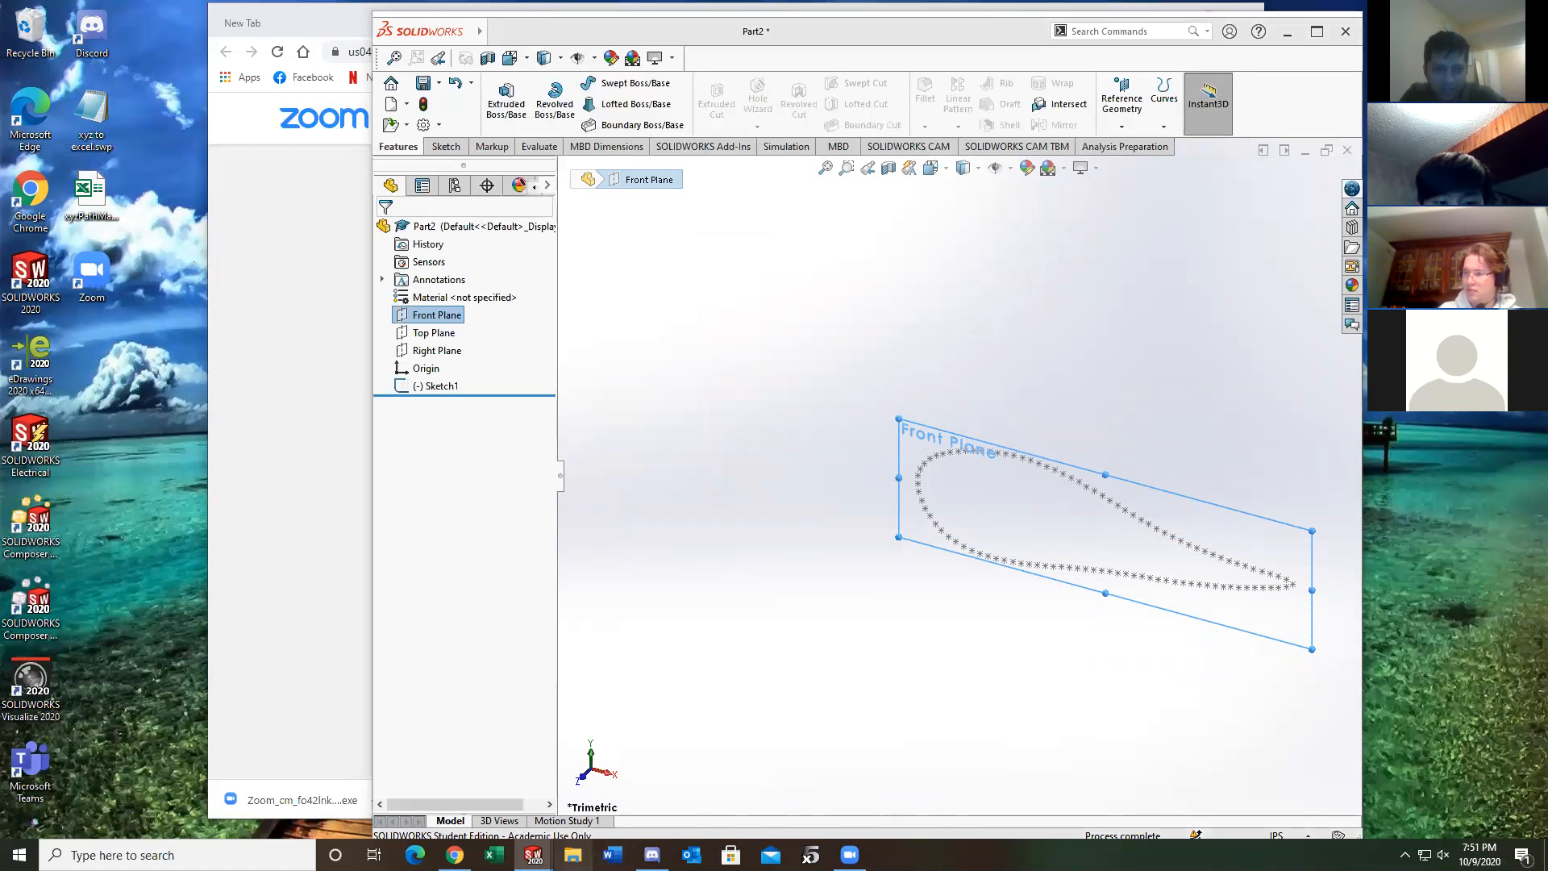
left_click(572, 854)
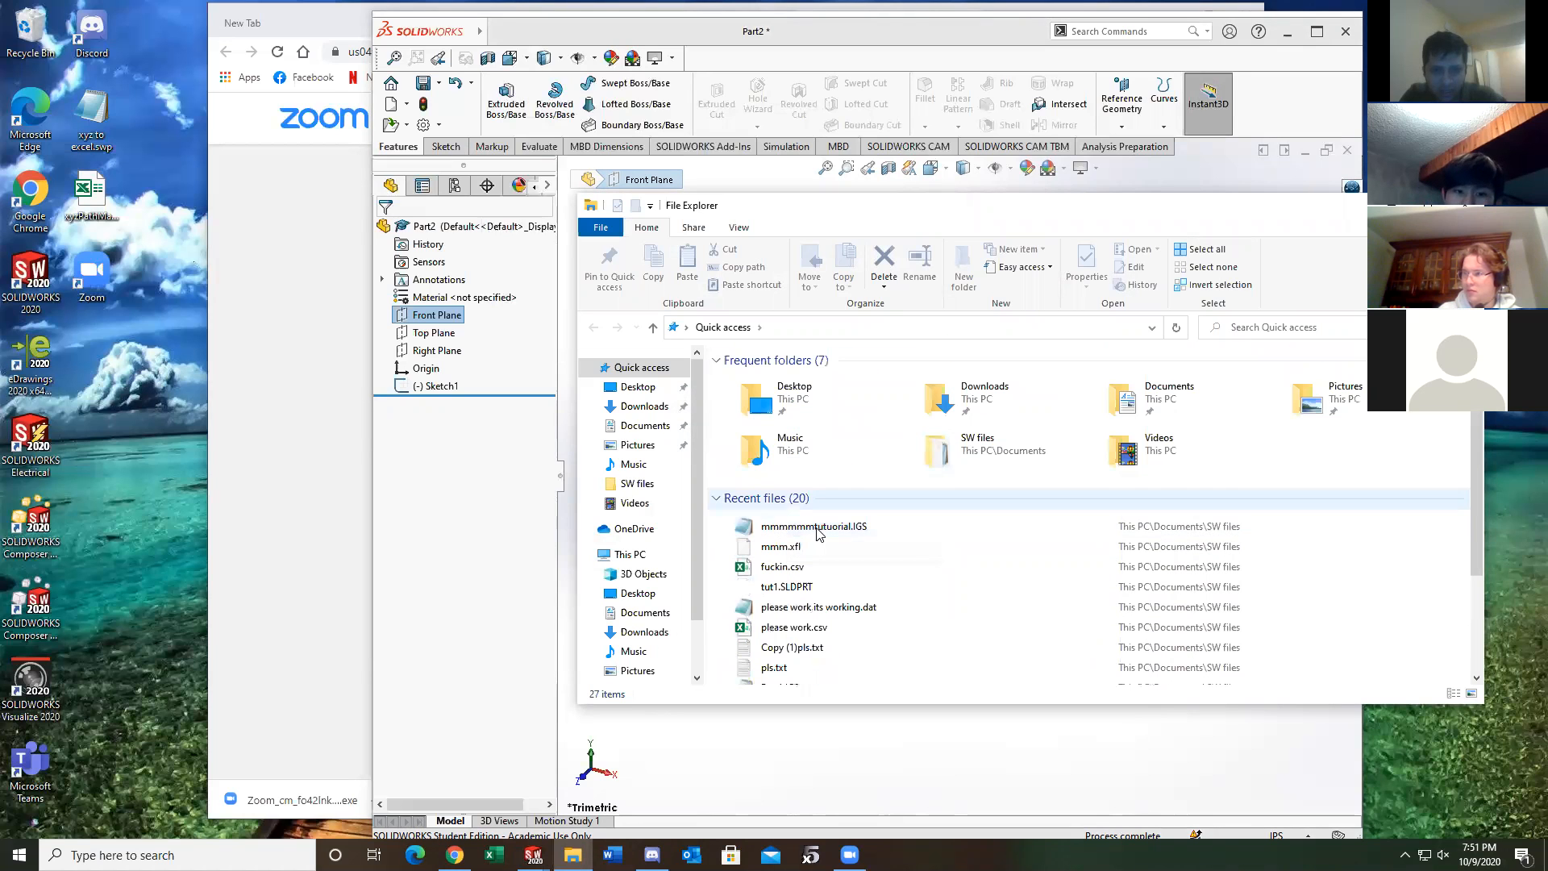
Select the exported IGES file in Recent files and show its options
left_click(814, 527)
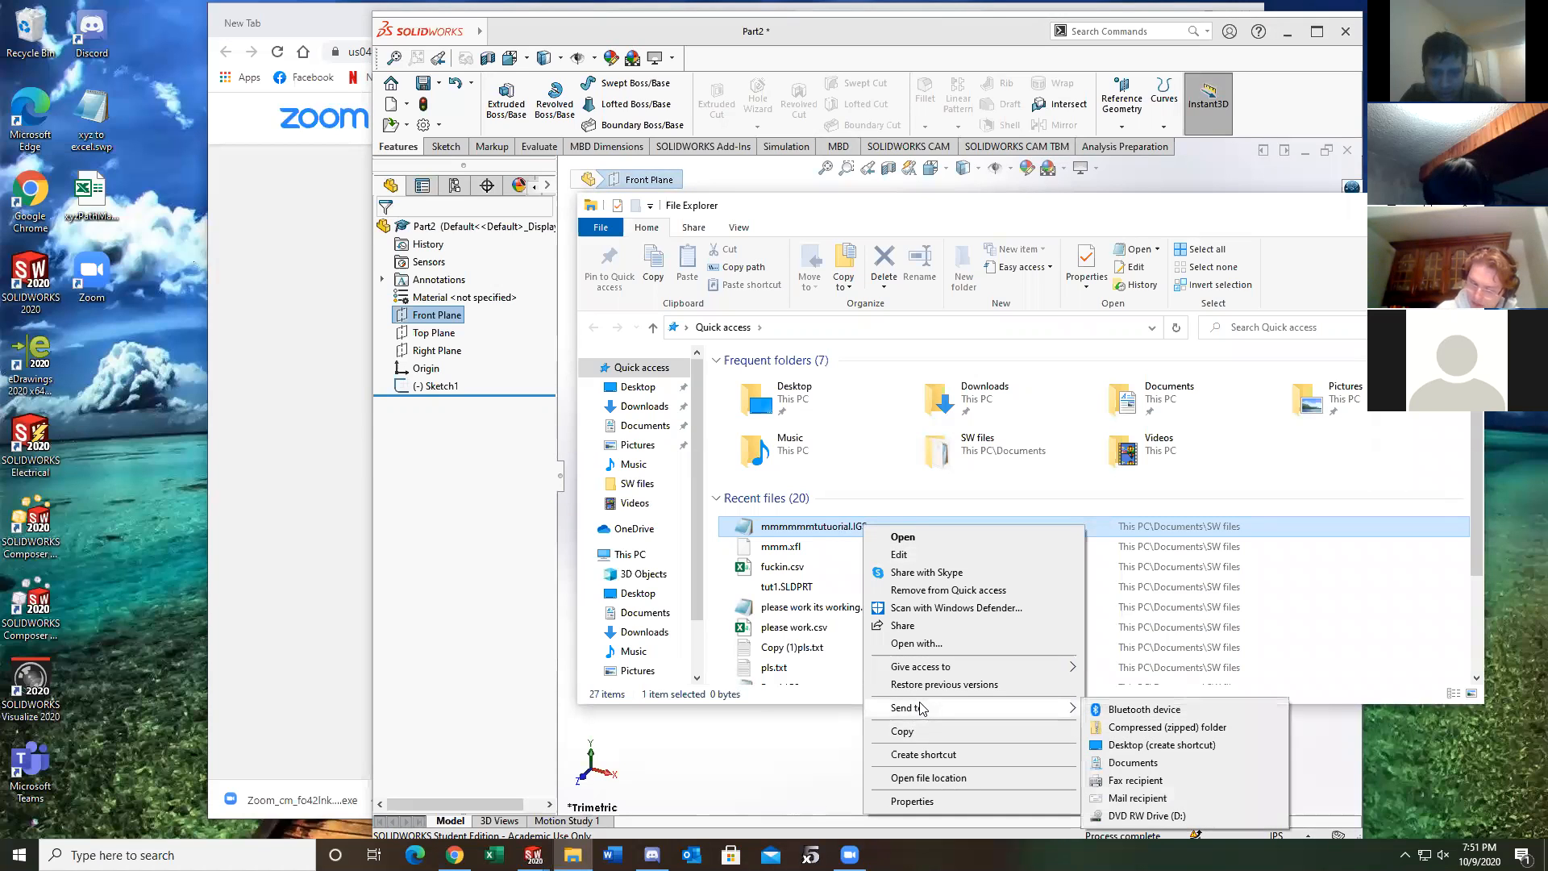
mouse_move(833, 643)
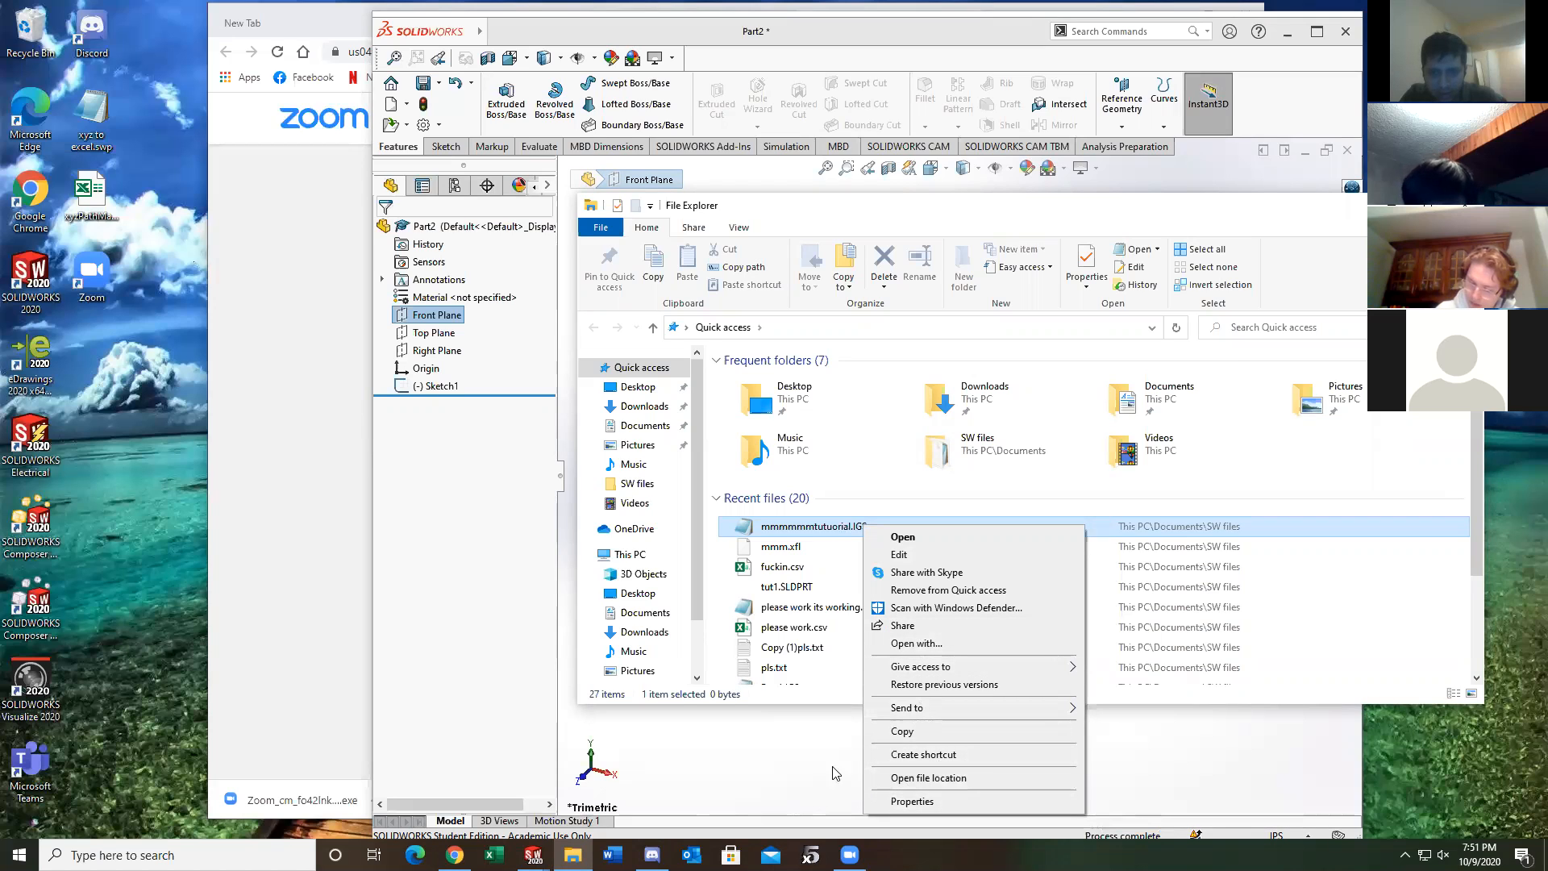
mouse_move(877, 654)
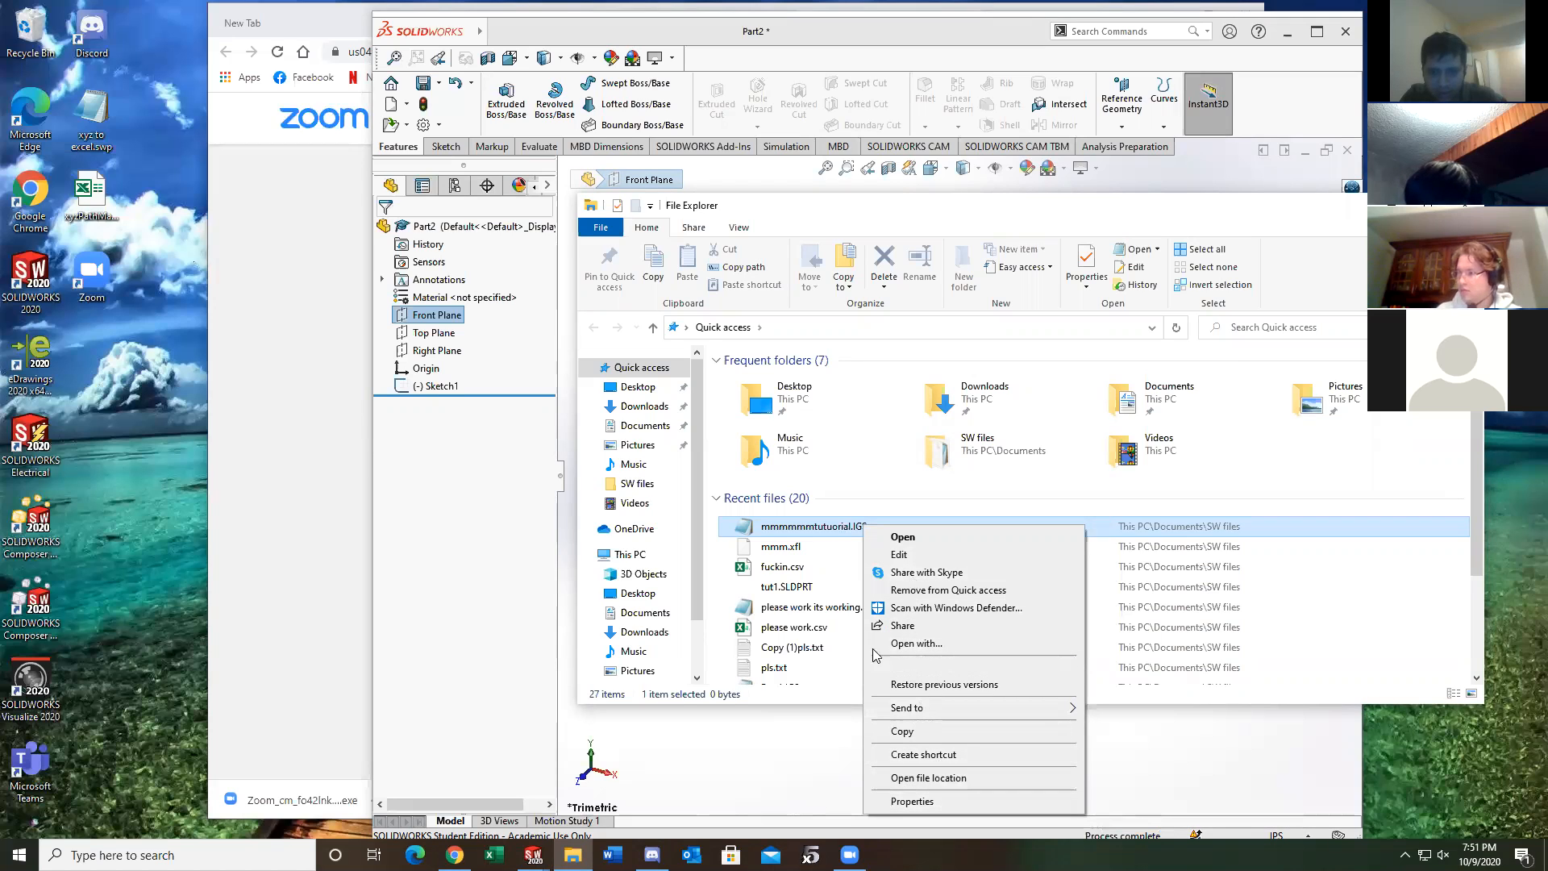
left_click(793, 627)
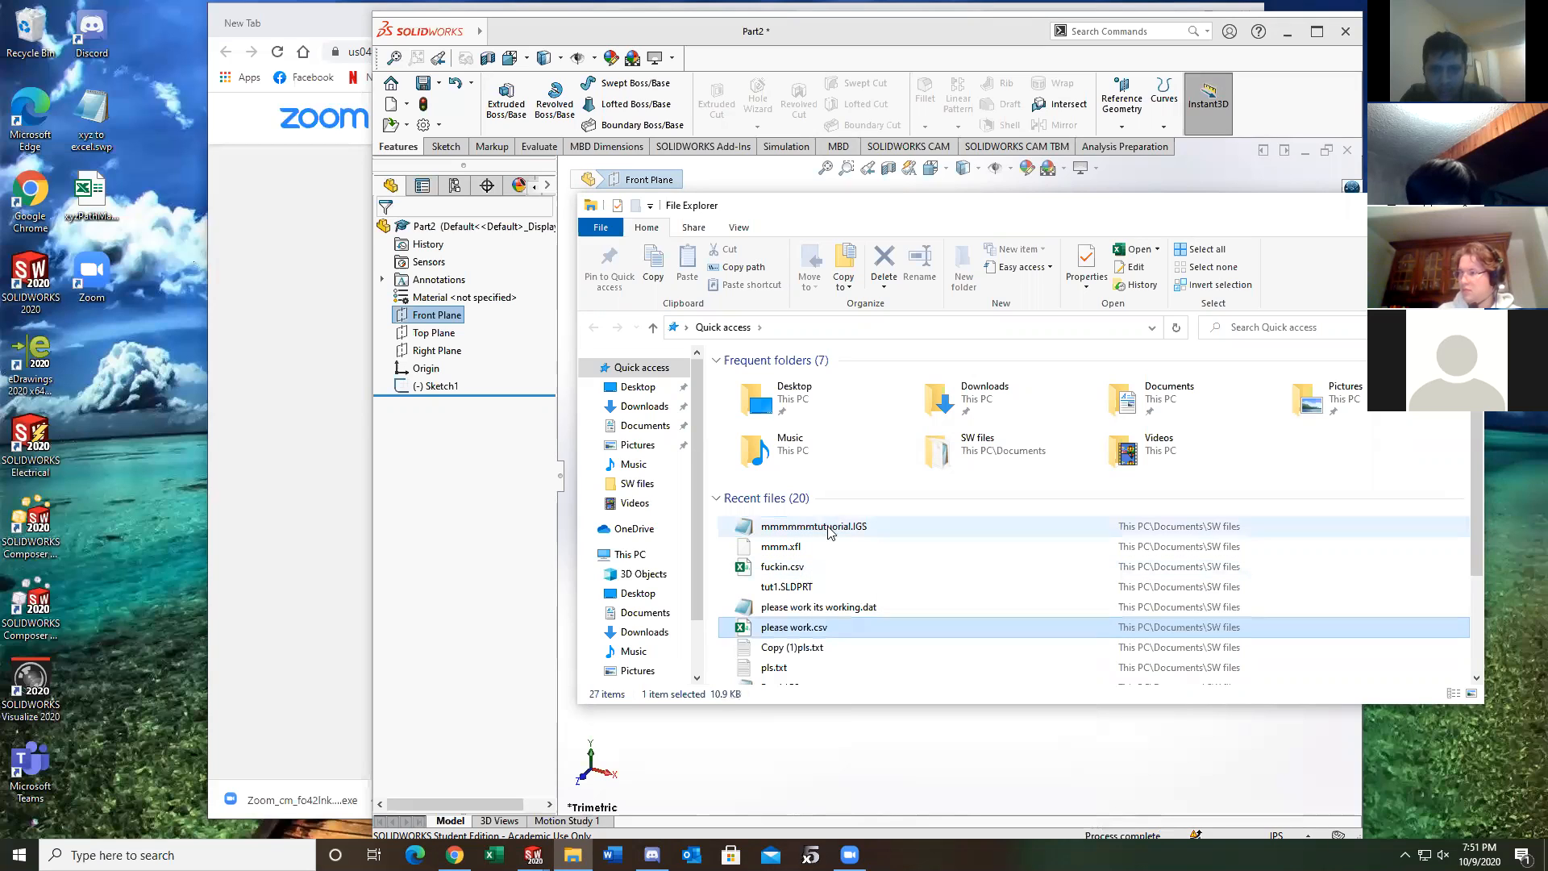
right_click(813, 525)
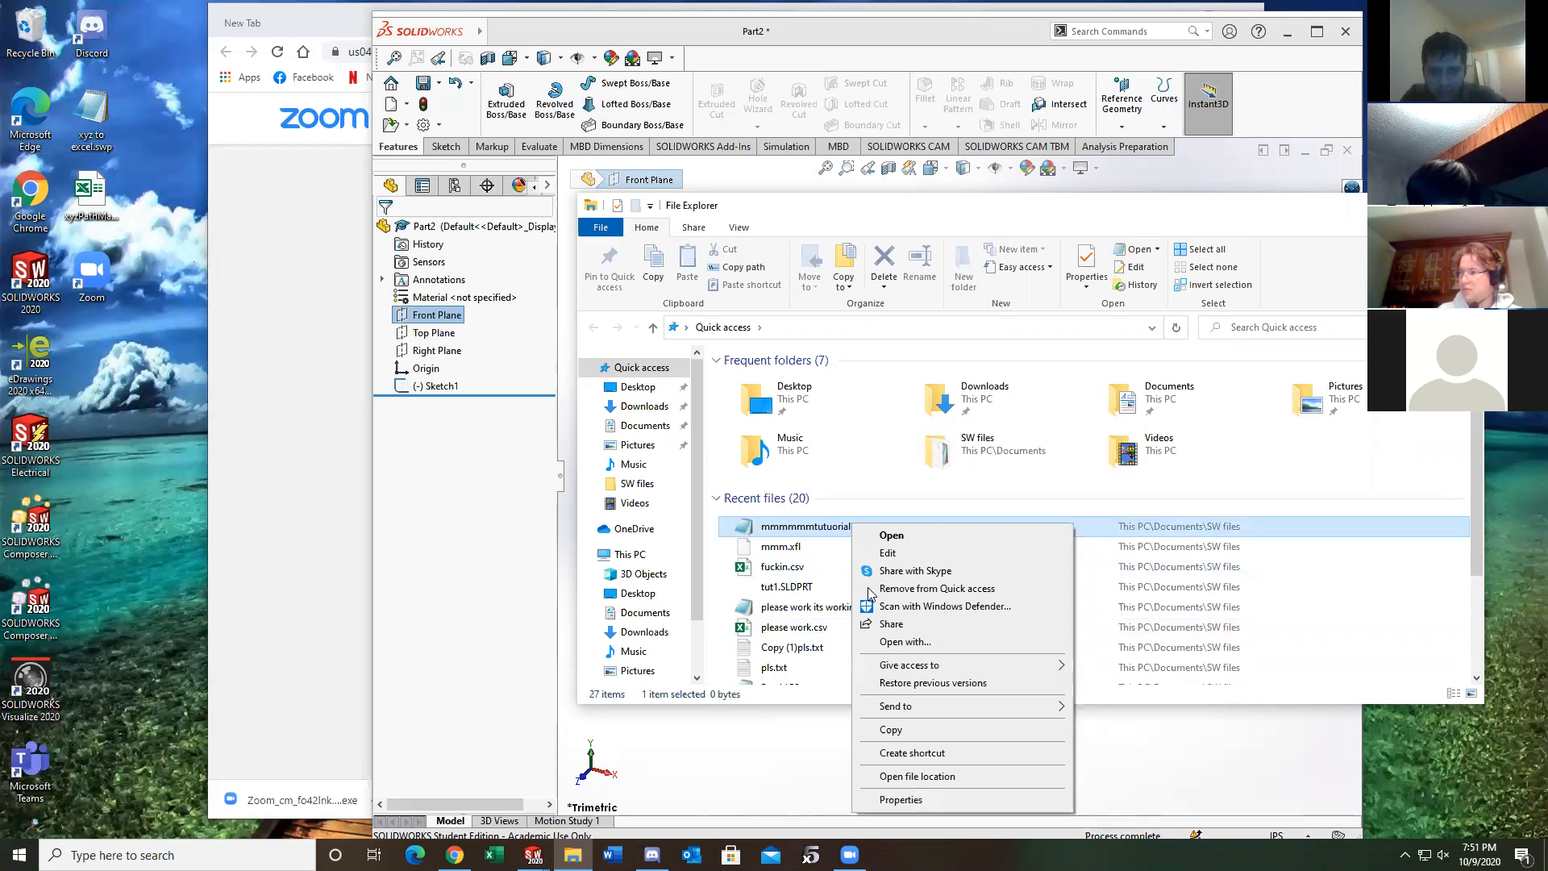
mouse_move(894, 705)
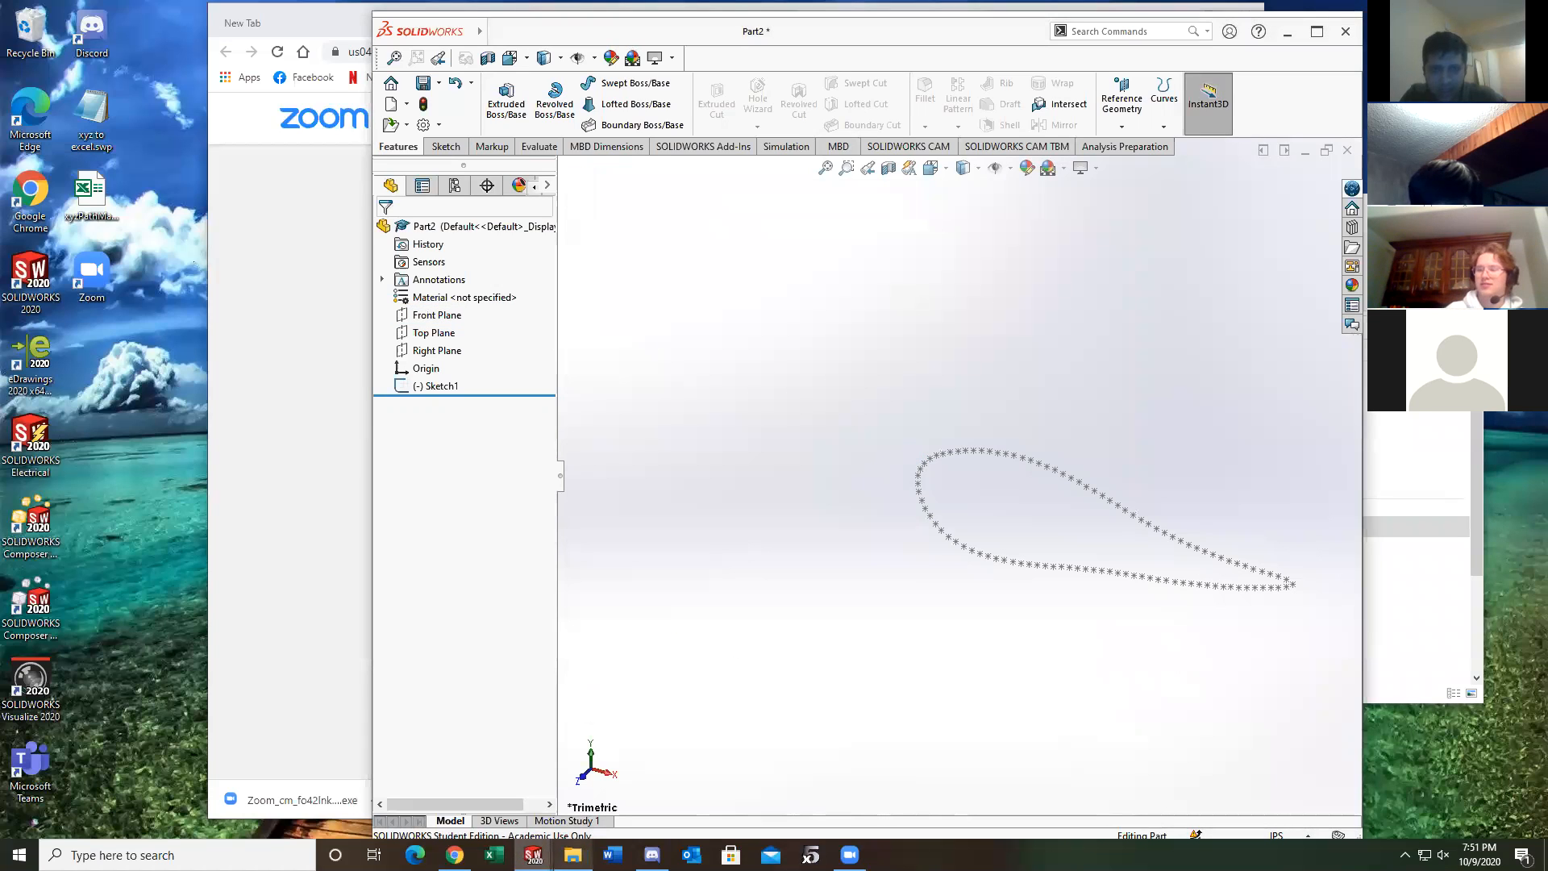
Type 'discord' into Windows search, then reopen the exported IGES file's options
left_click(572, 854)
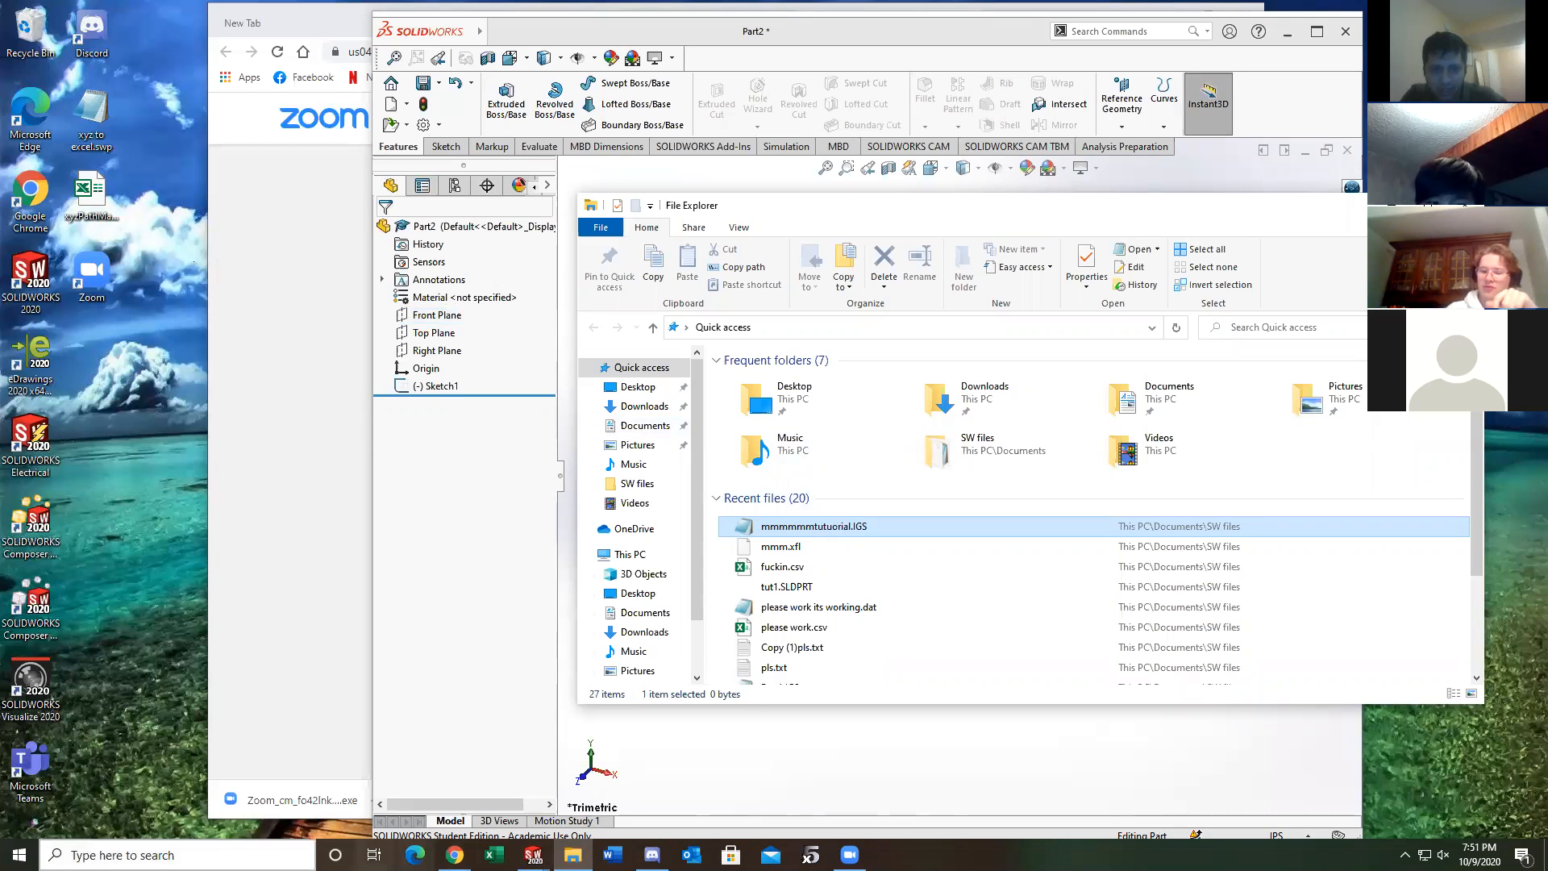
left_click(14, 854)
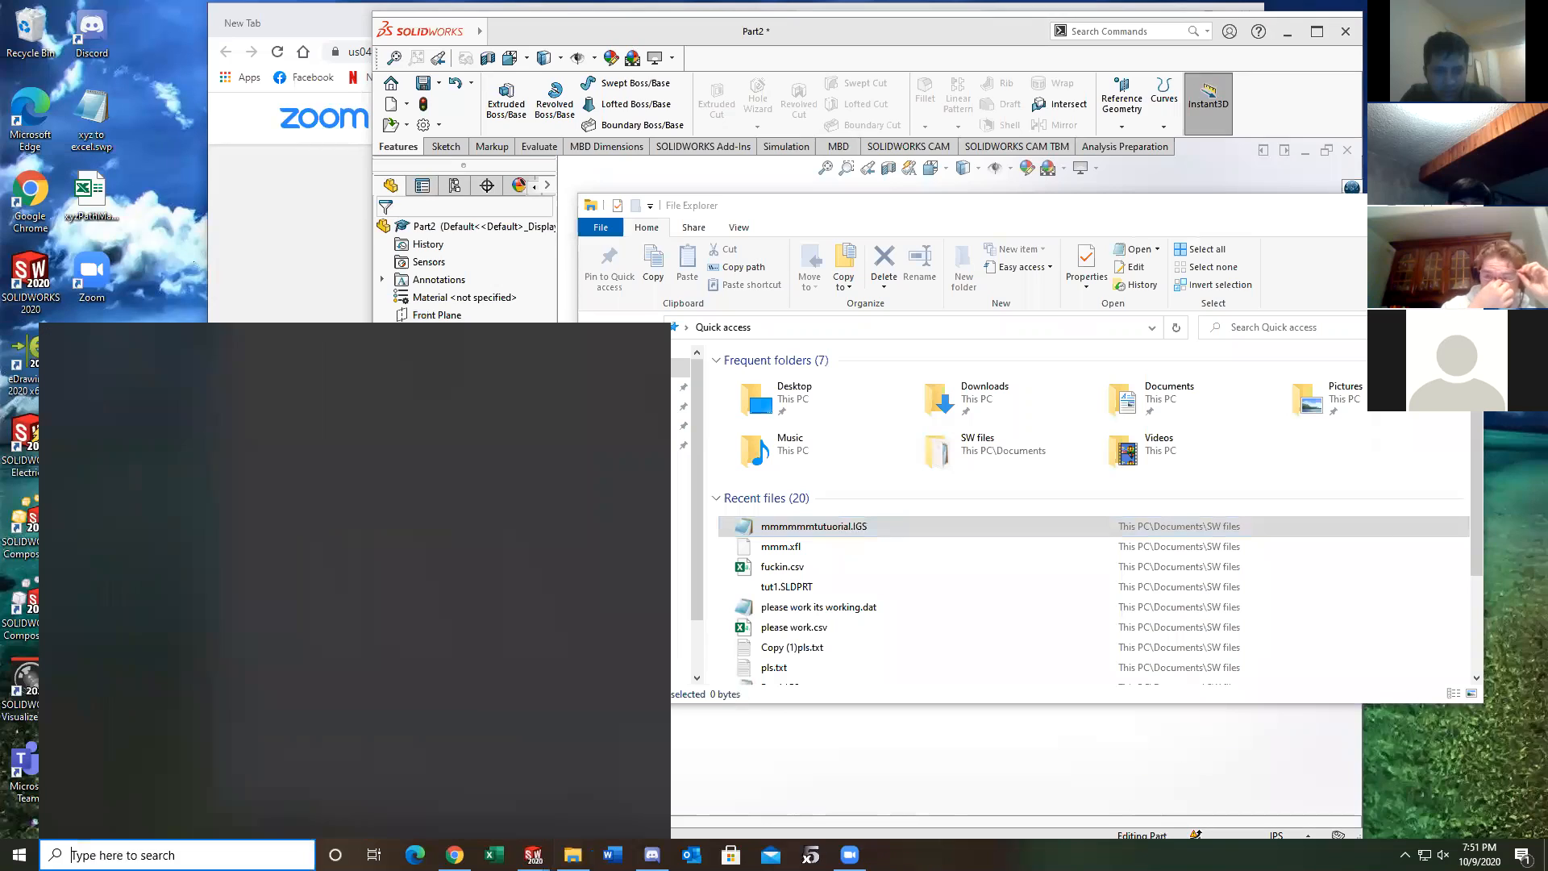
type("discord")
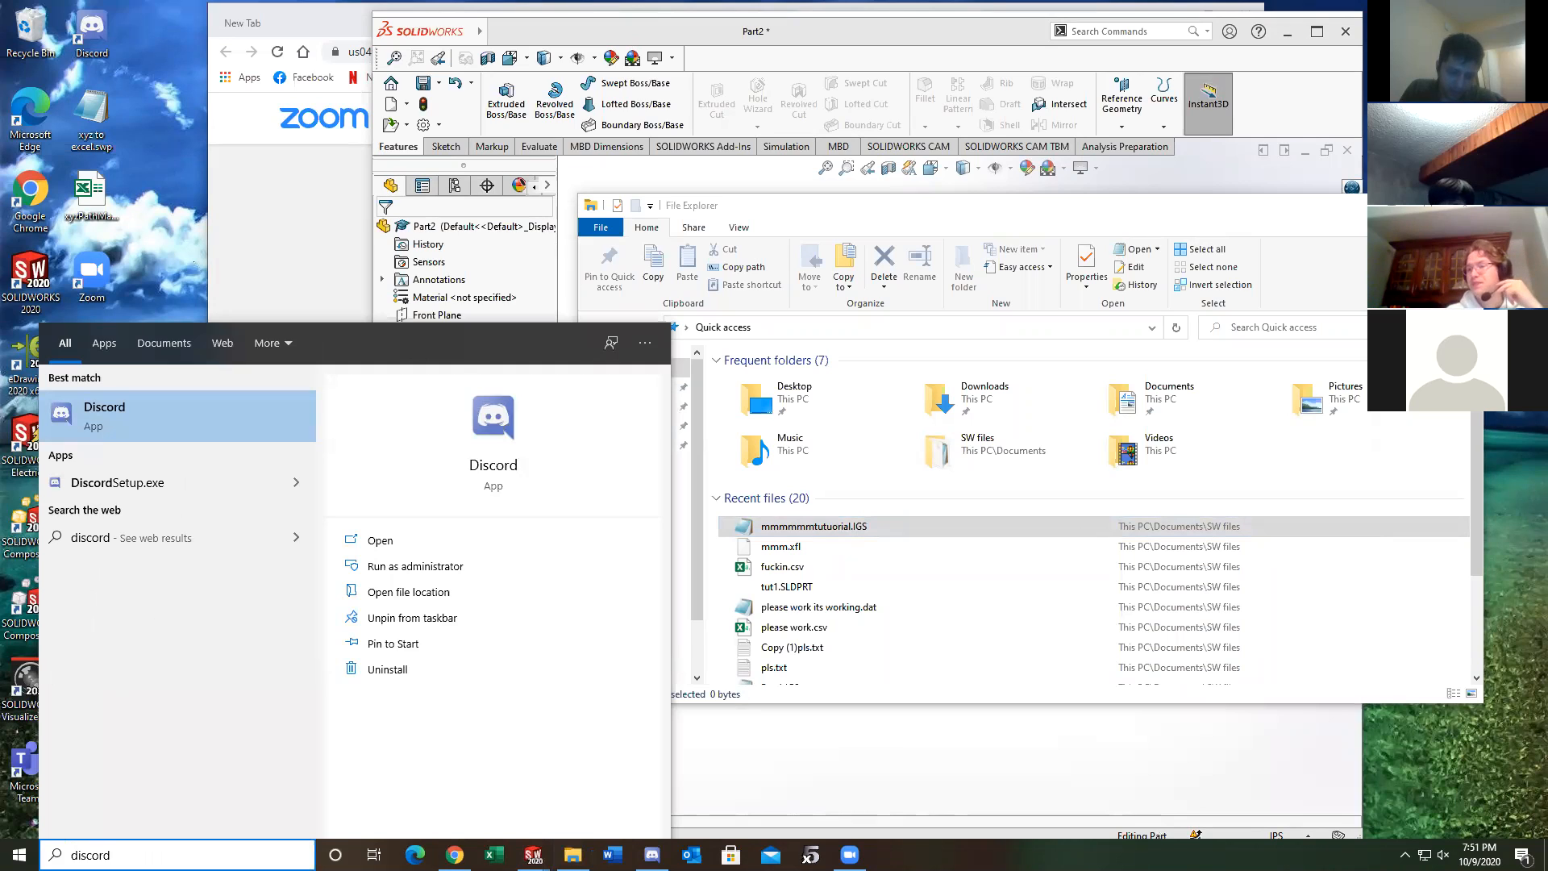
type("um")
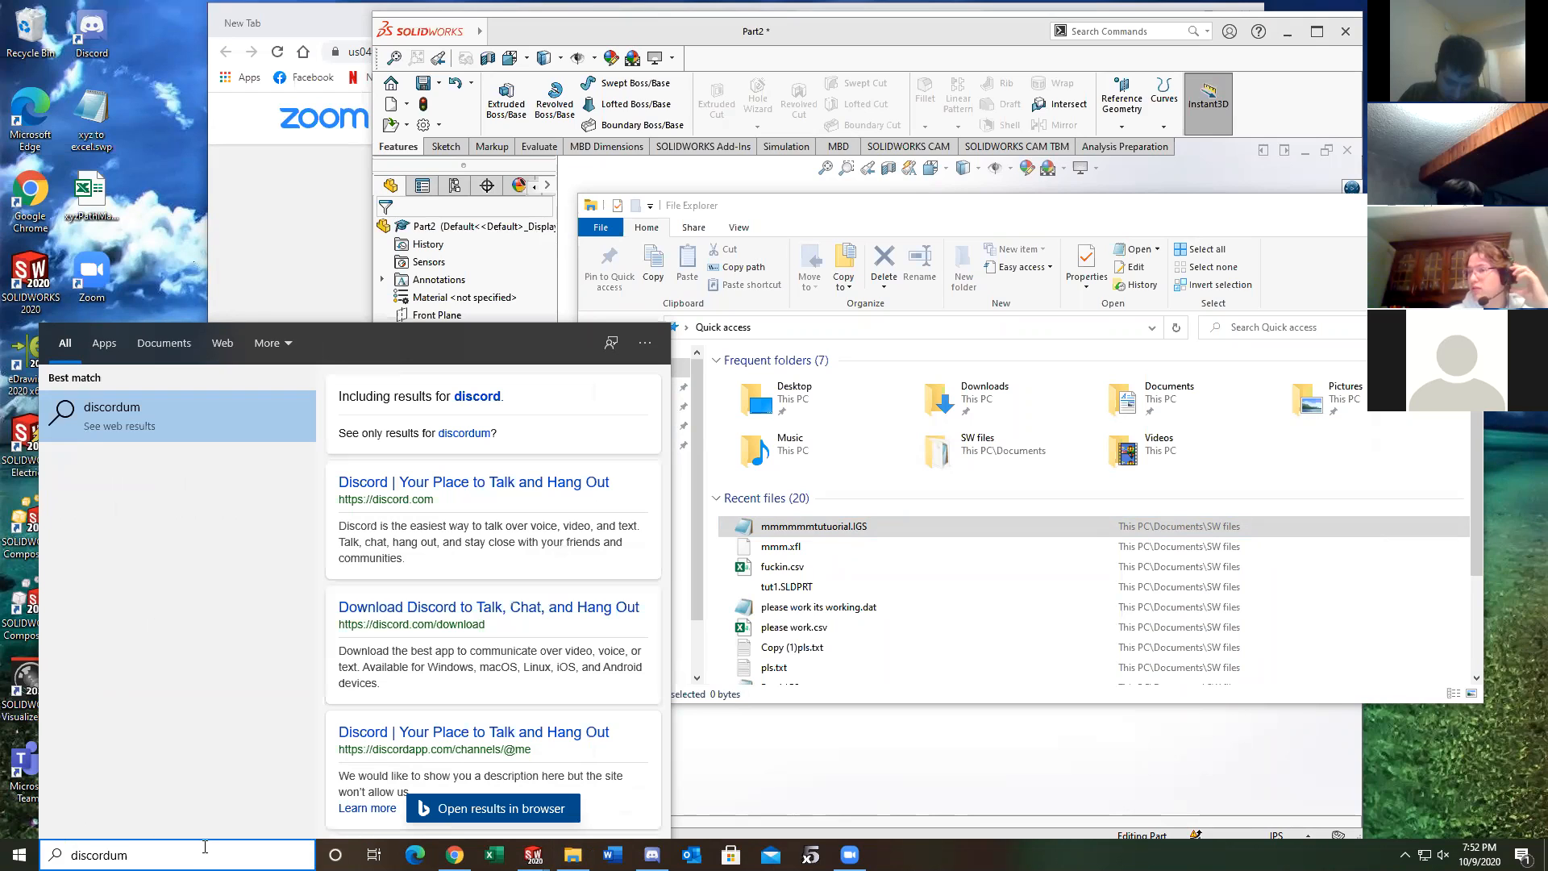
left_click(814, 525)
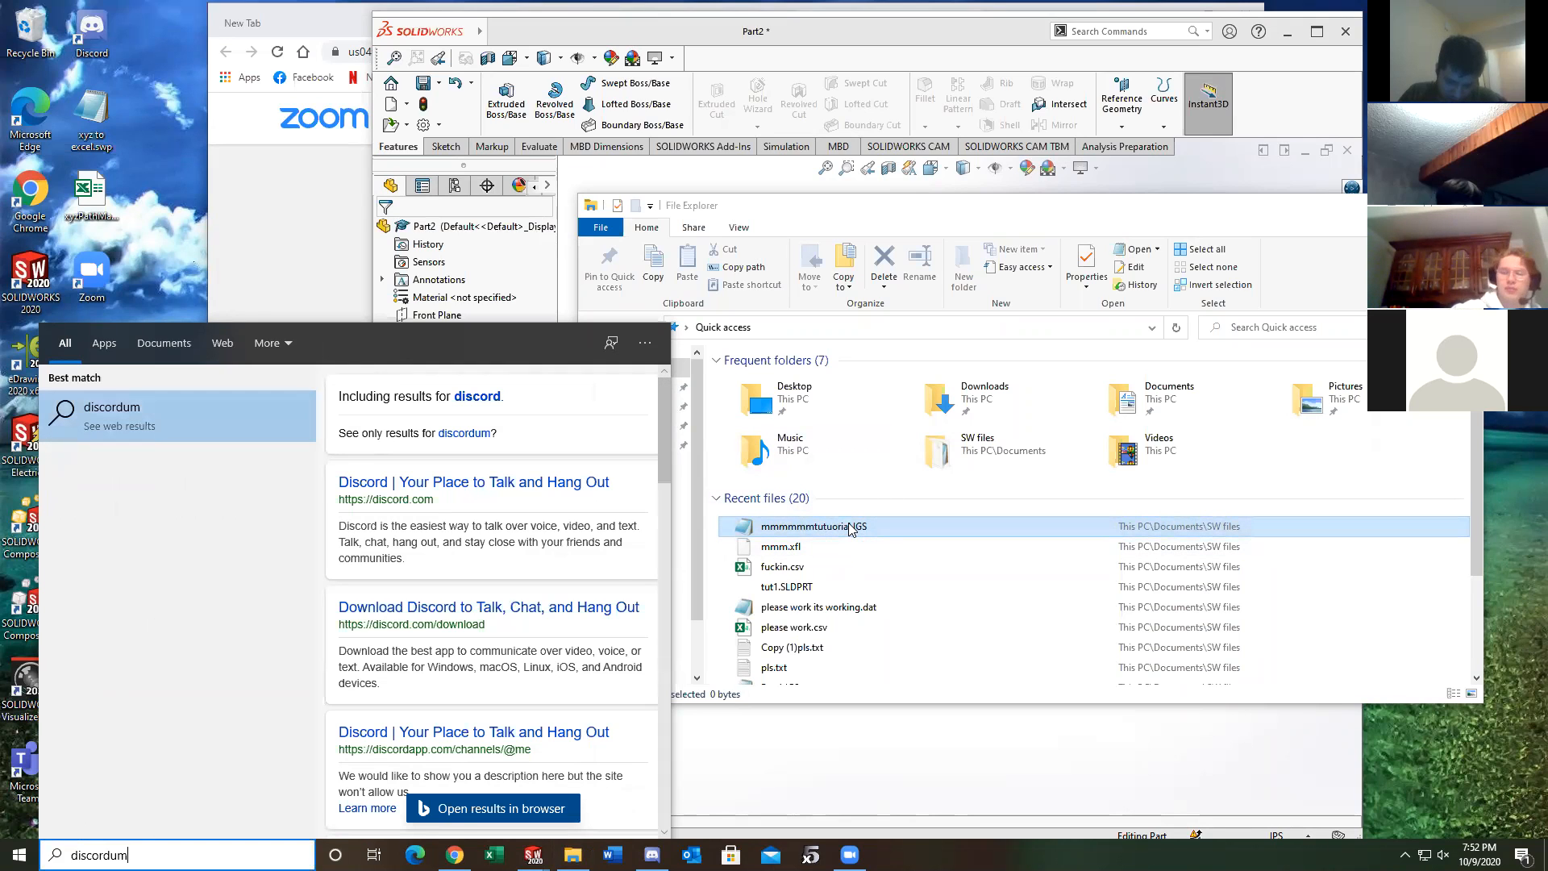
right_click(814, 527)
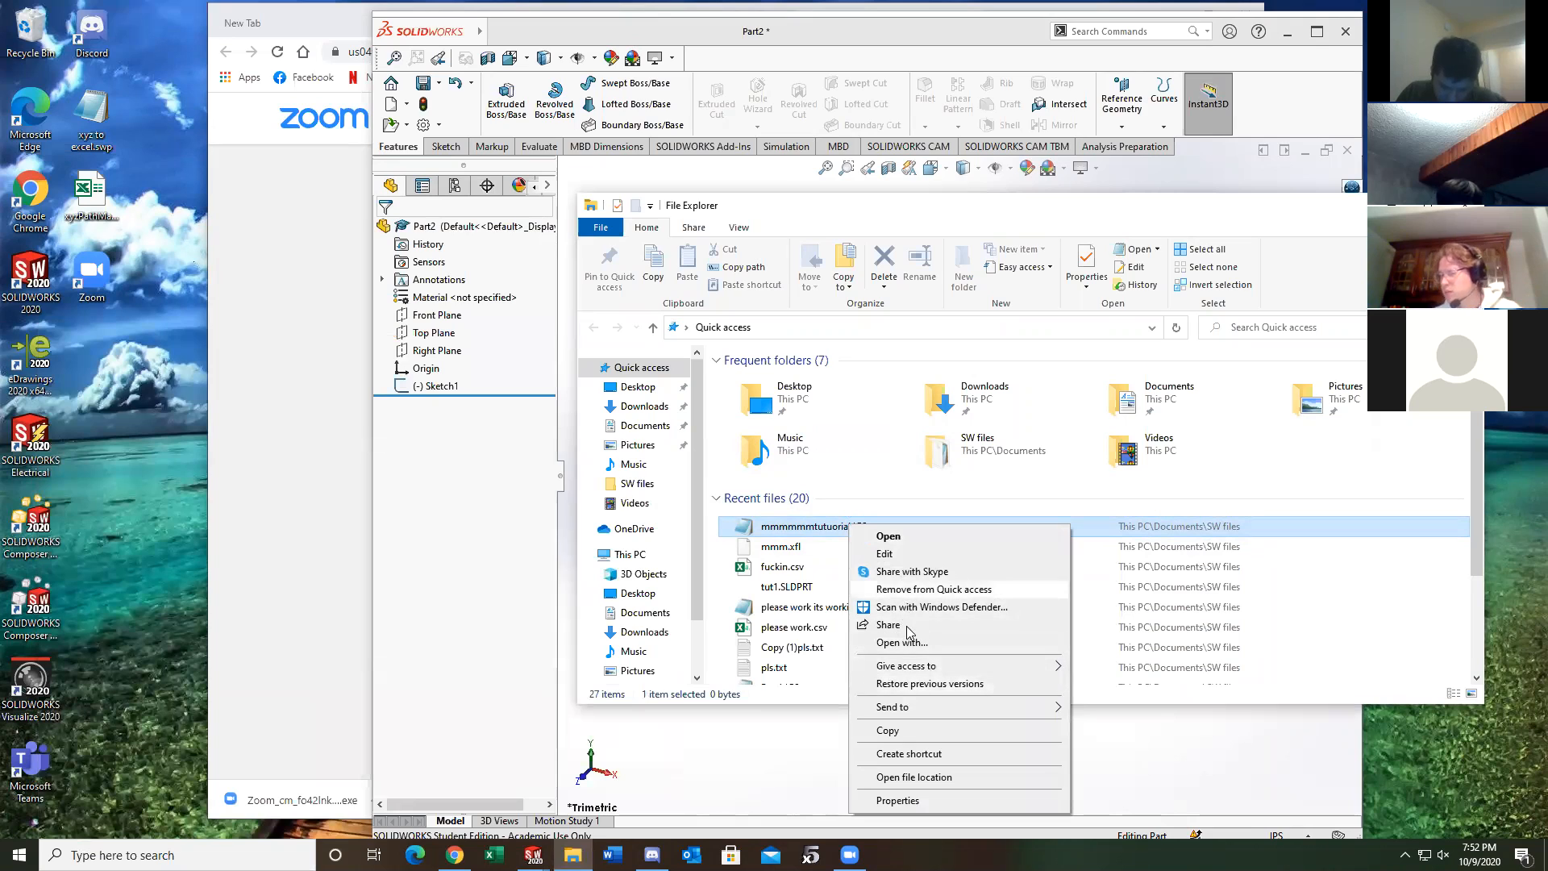
mouse_move(899, 568)
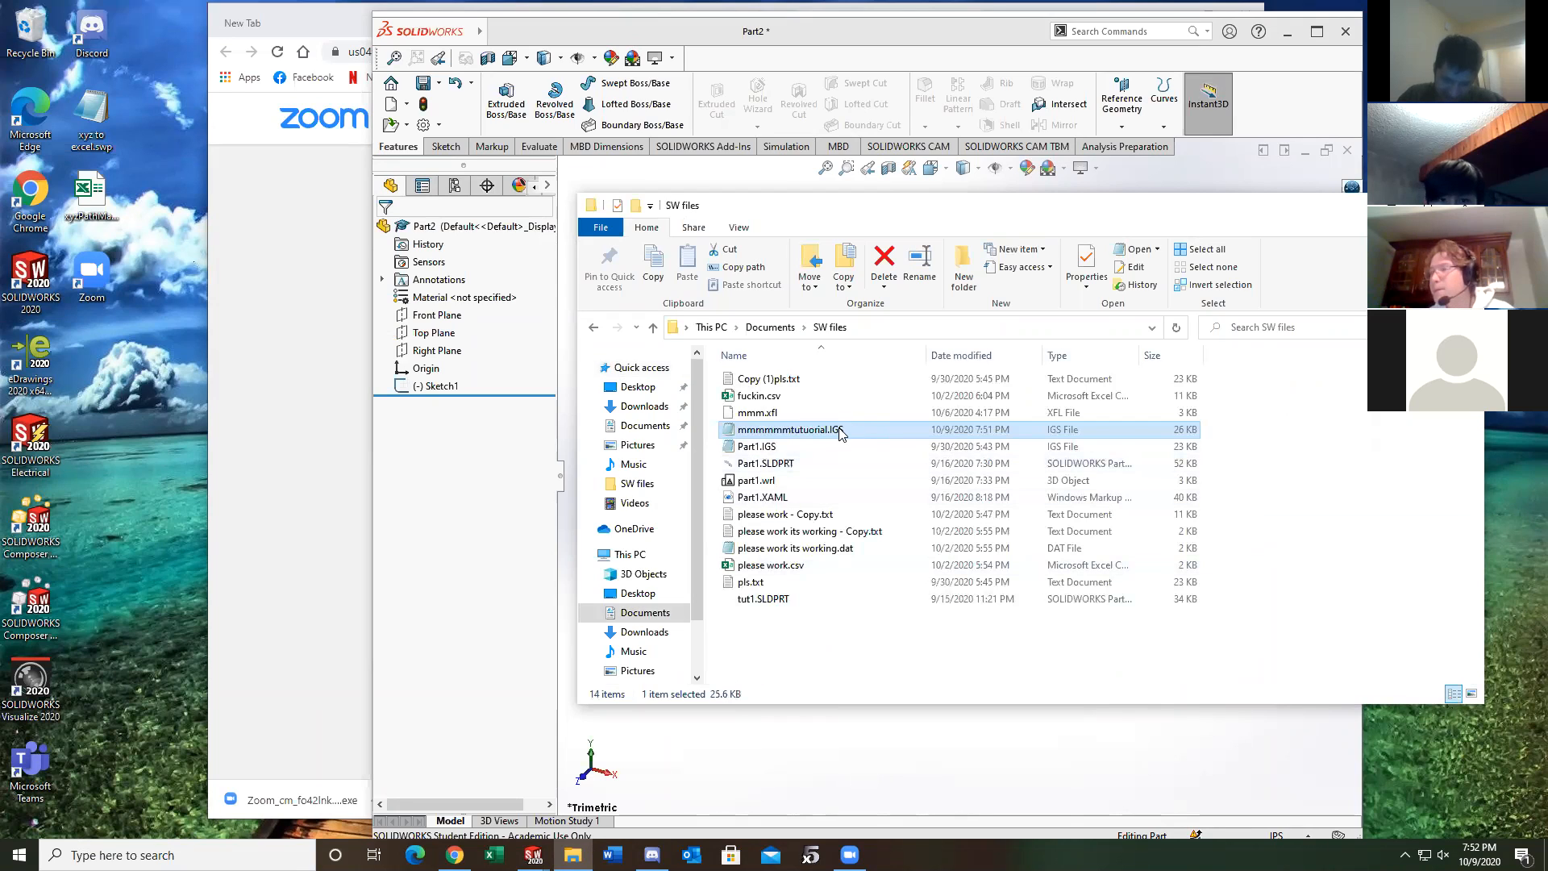
Rename the IGES file to 'mmmmmmtutuorial.csv' and accept the extension-change warning
left_click(788, 428)
type("csv")
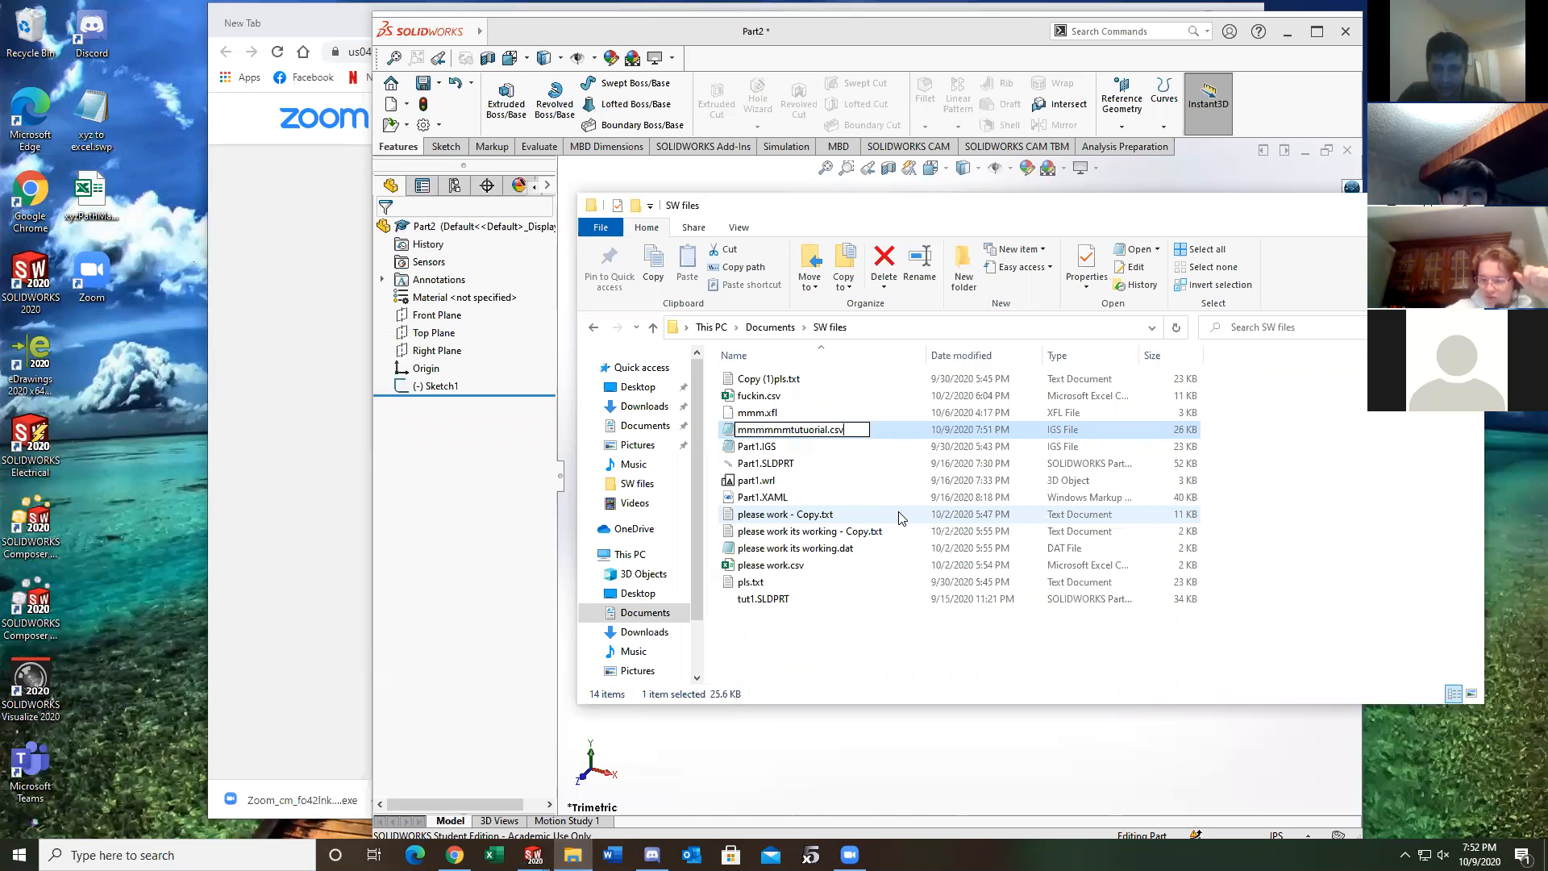
key("Enter")
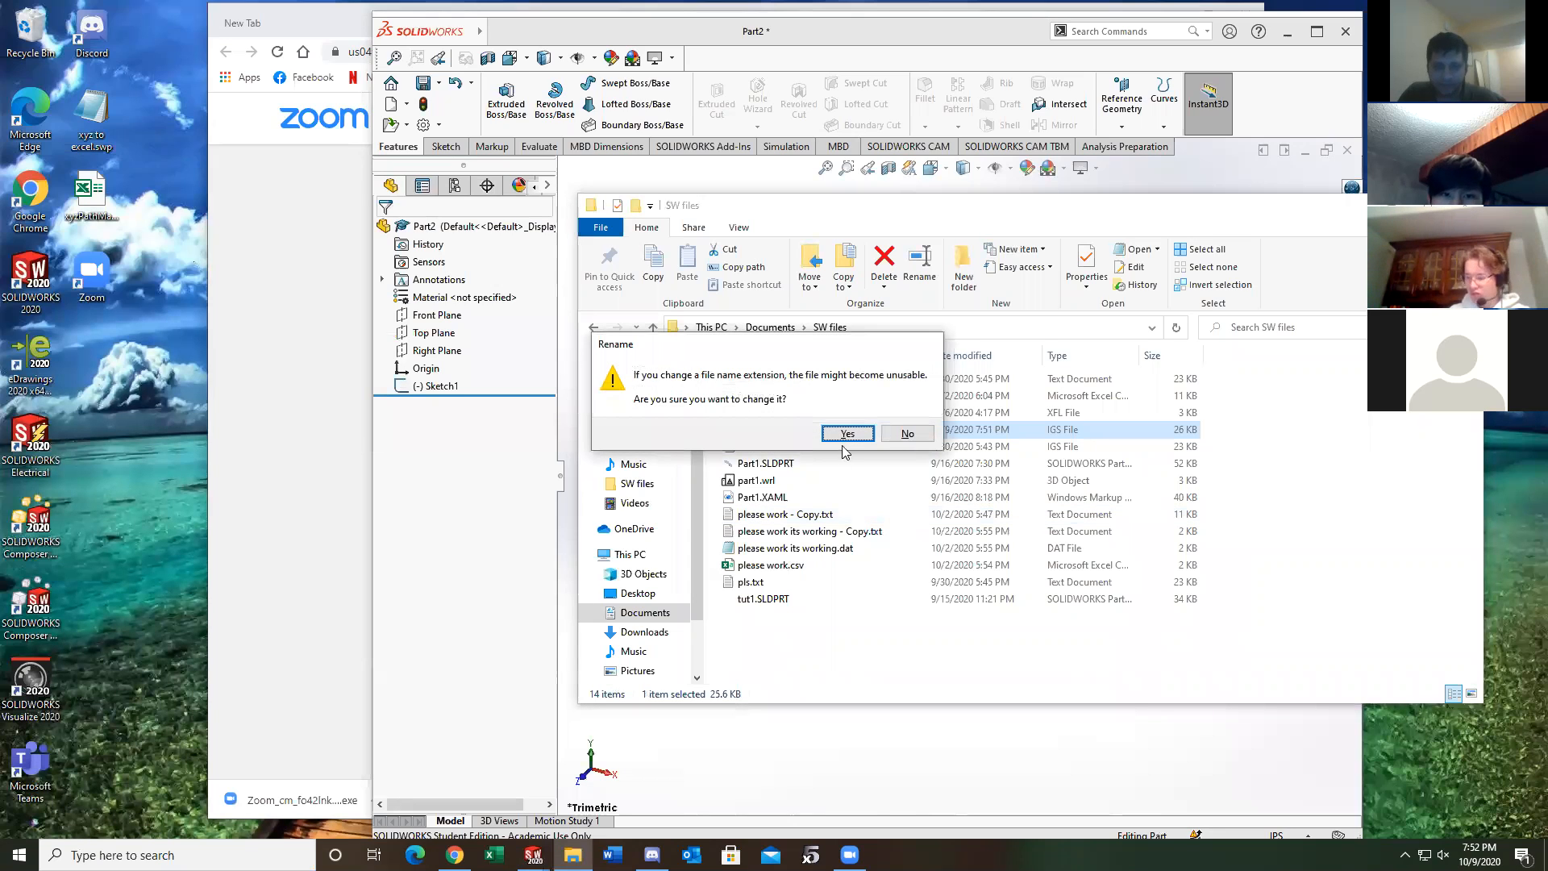
left_click(846, 434)
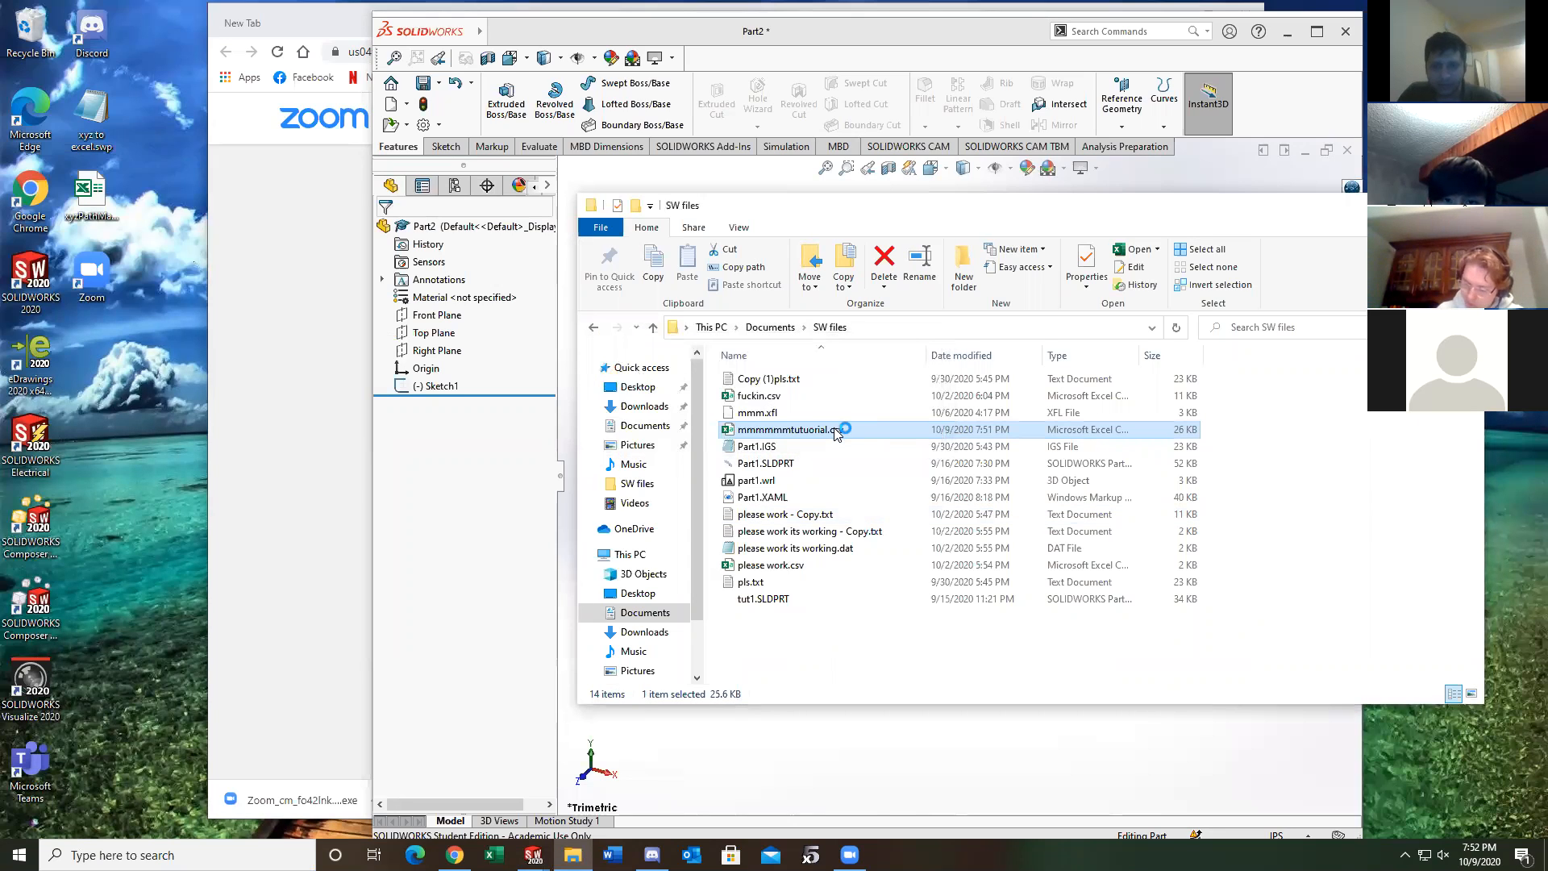
Open the exported airfoil .csv in Excel and select the trailing non-coordinate records at the bottom
double_click(787, 428)
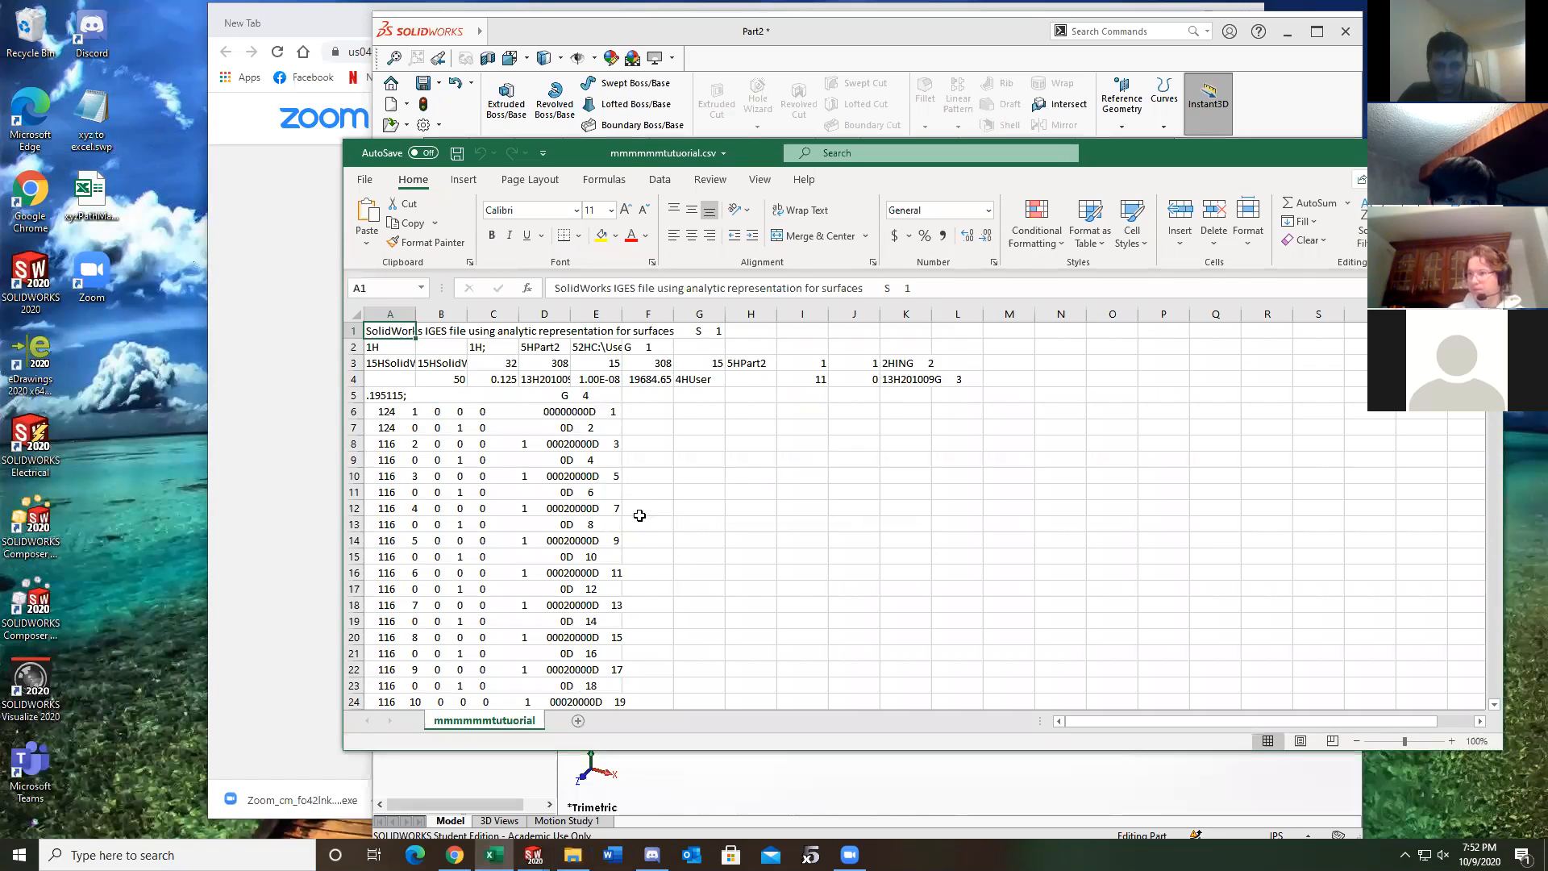
scroll("down", 3)
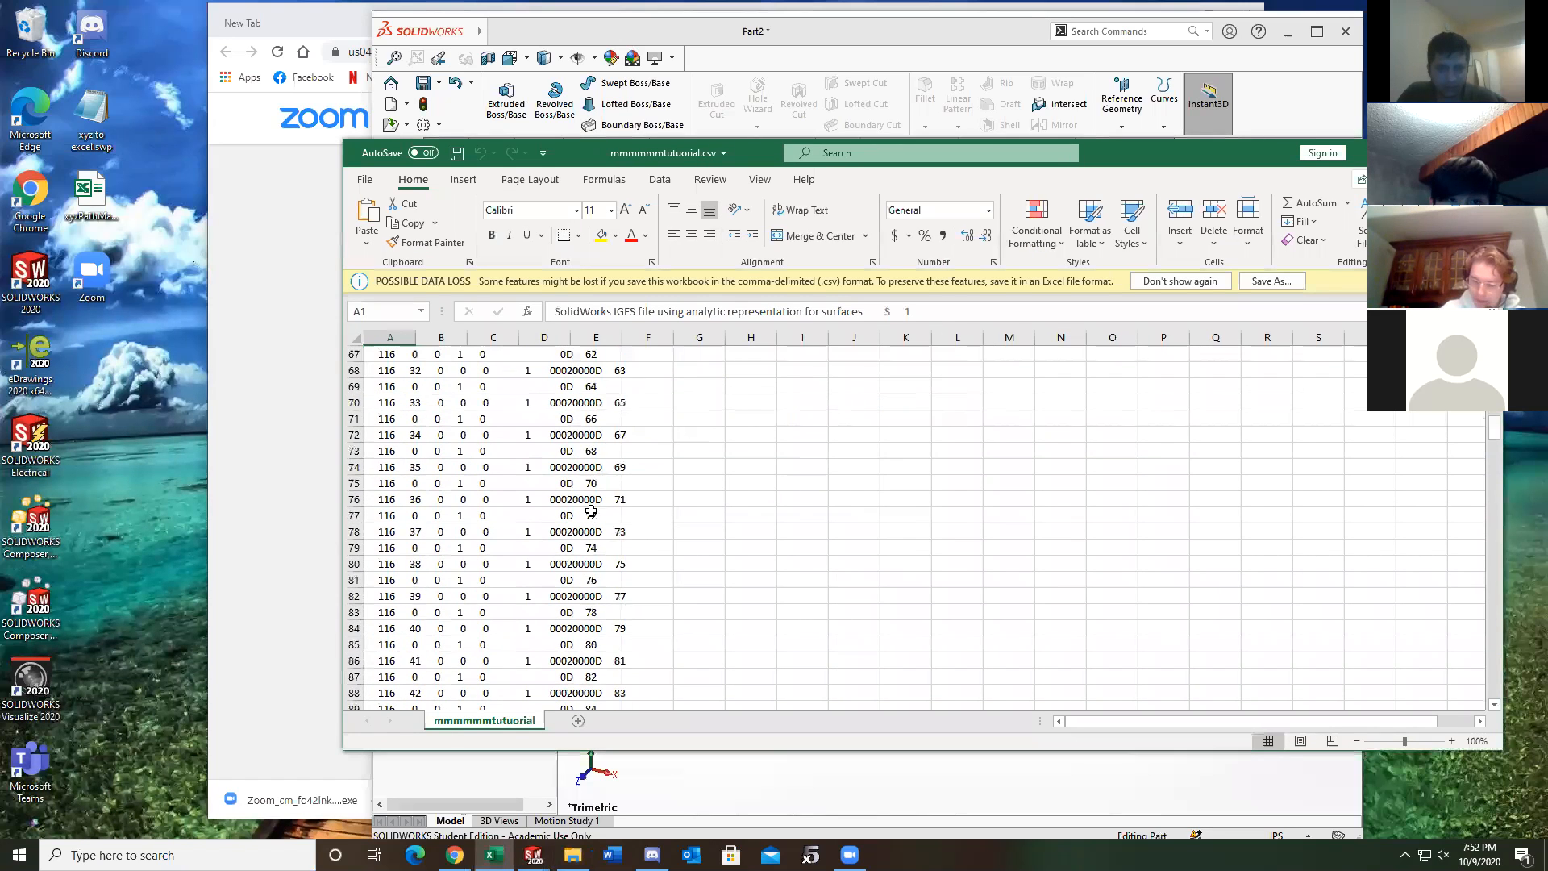
scroll("down", 3)
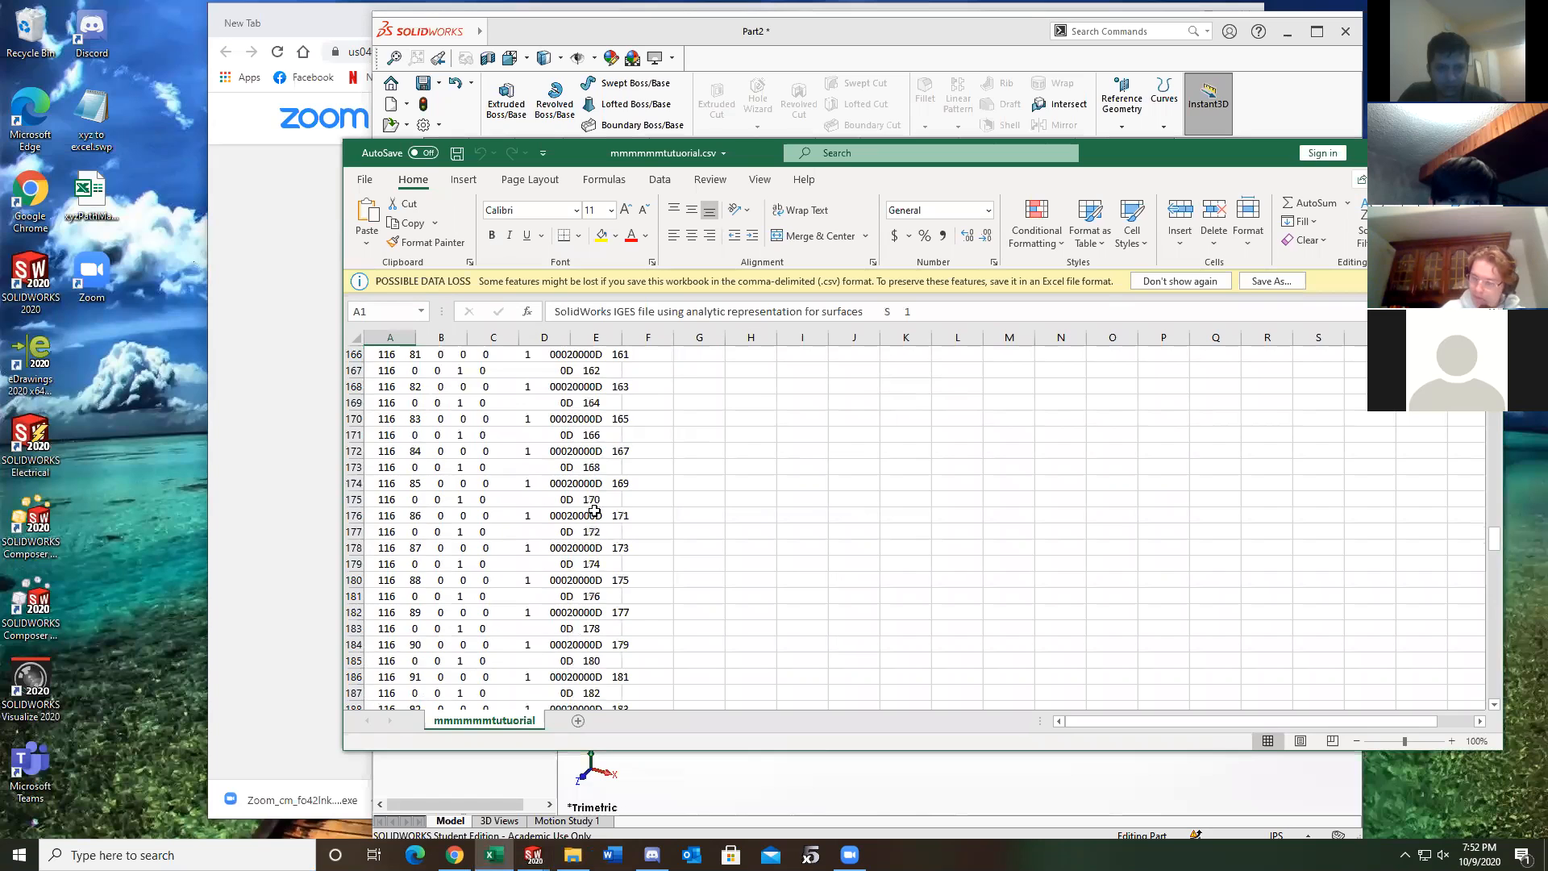
scroll("down", 3)
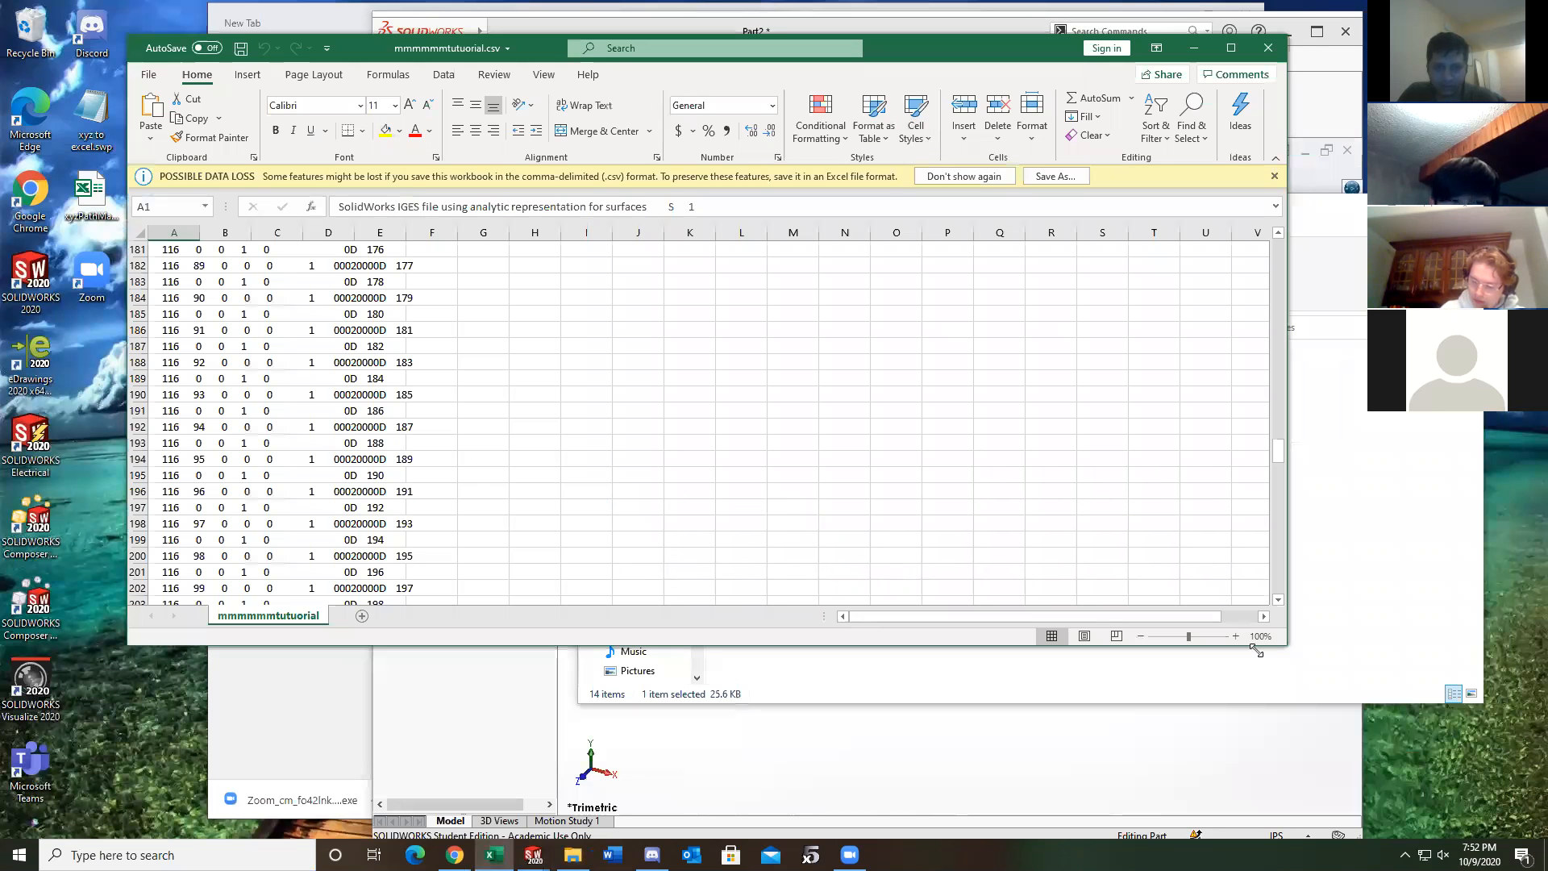
scroll("down", 3)
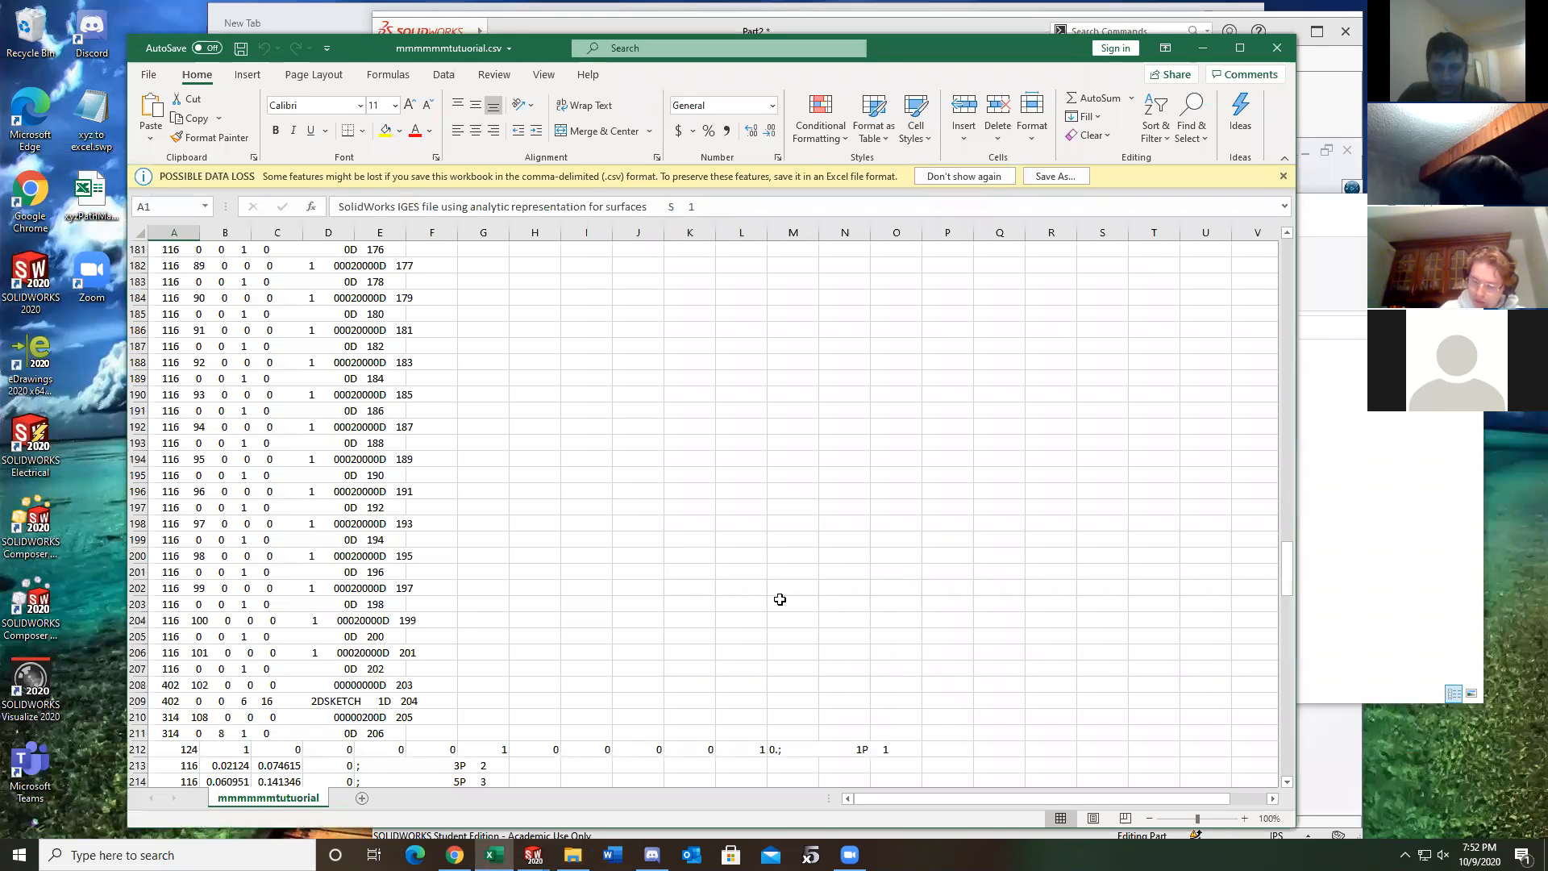
scroll("down", 3)
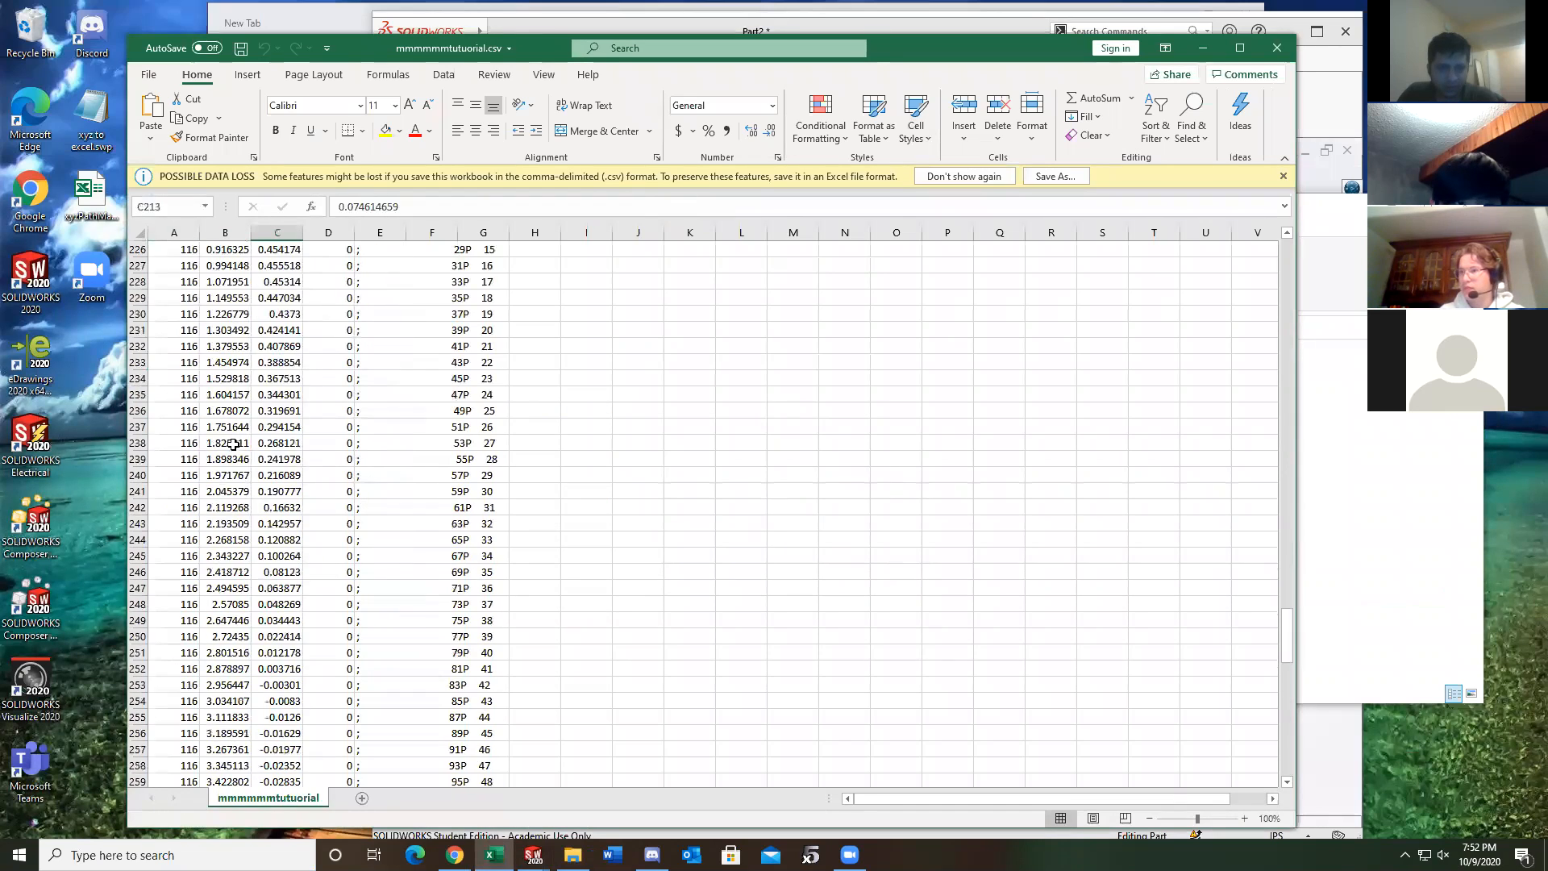
scroll("down", 3)
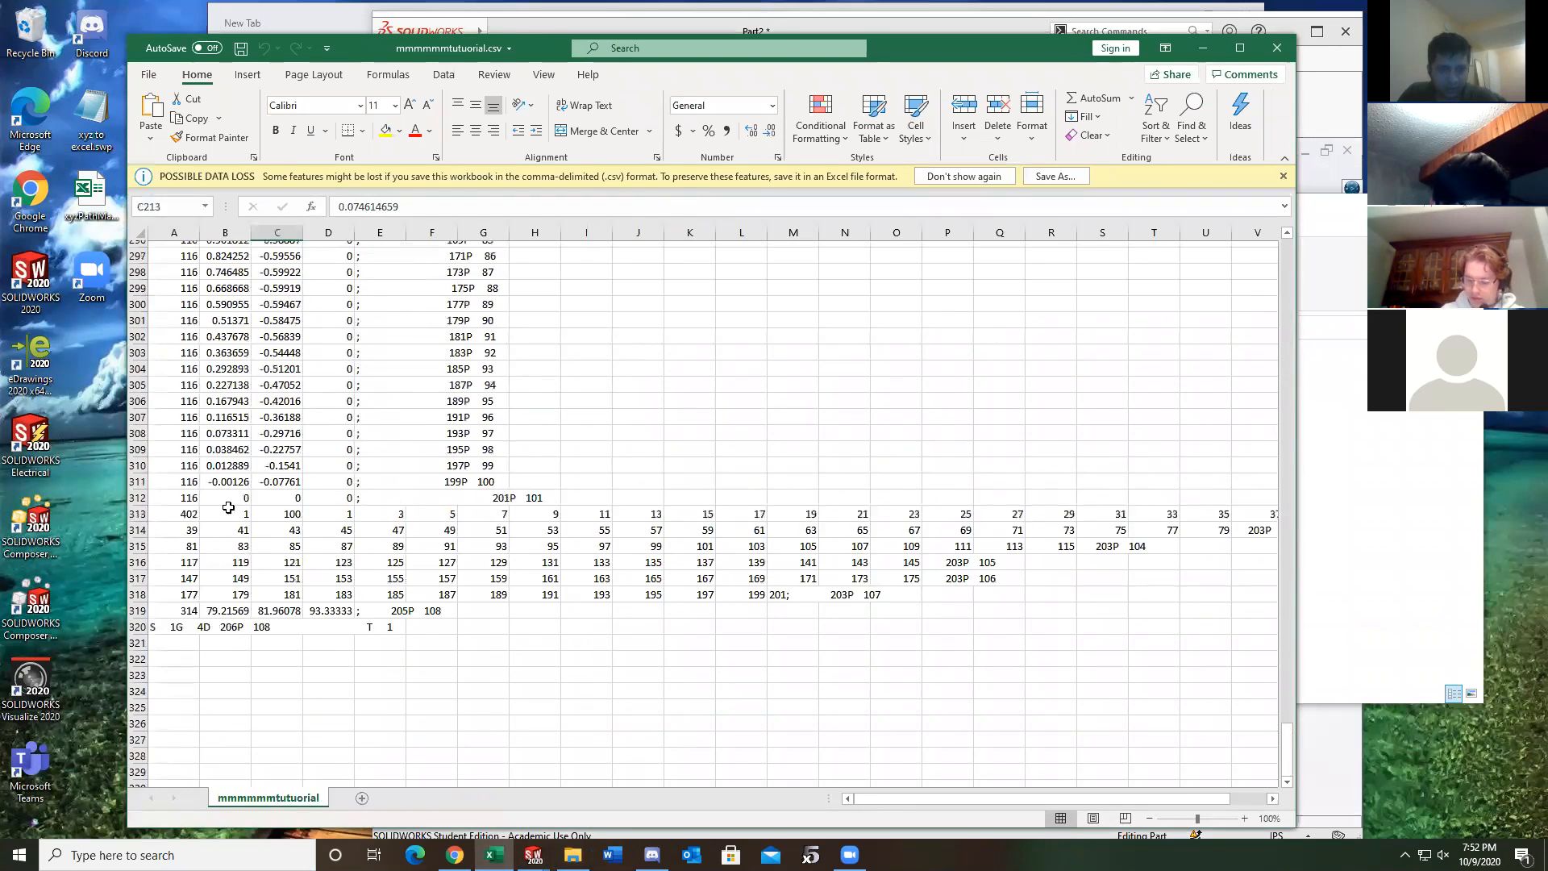
left_click_drag(175, 523, 998, 605)
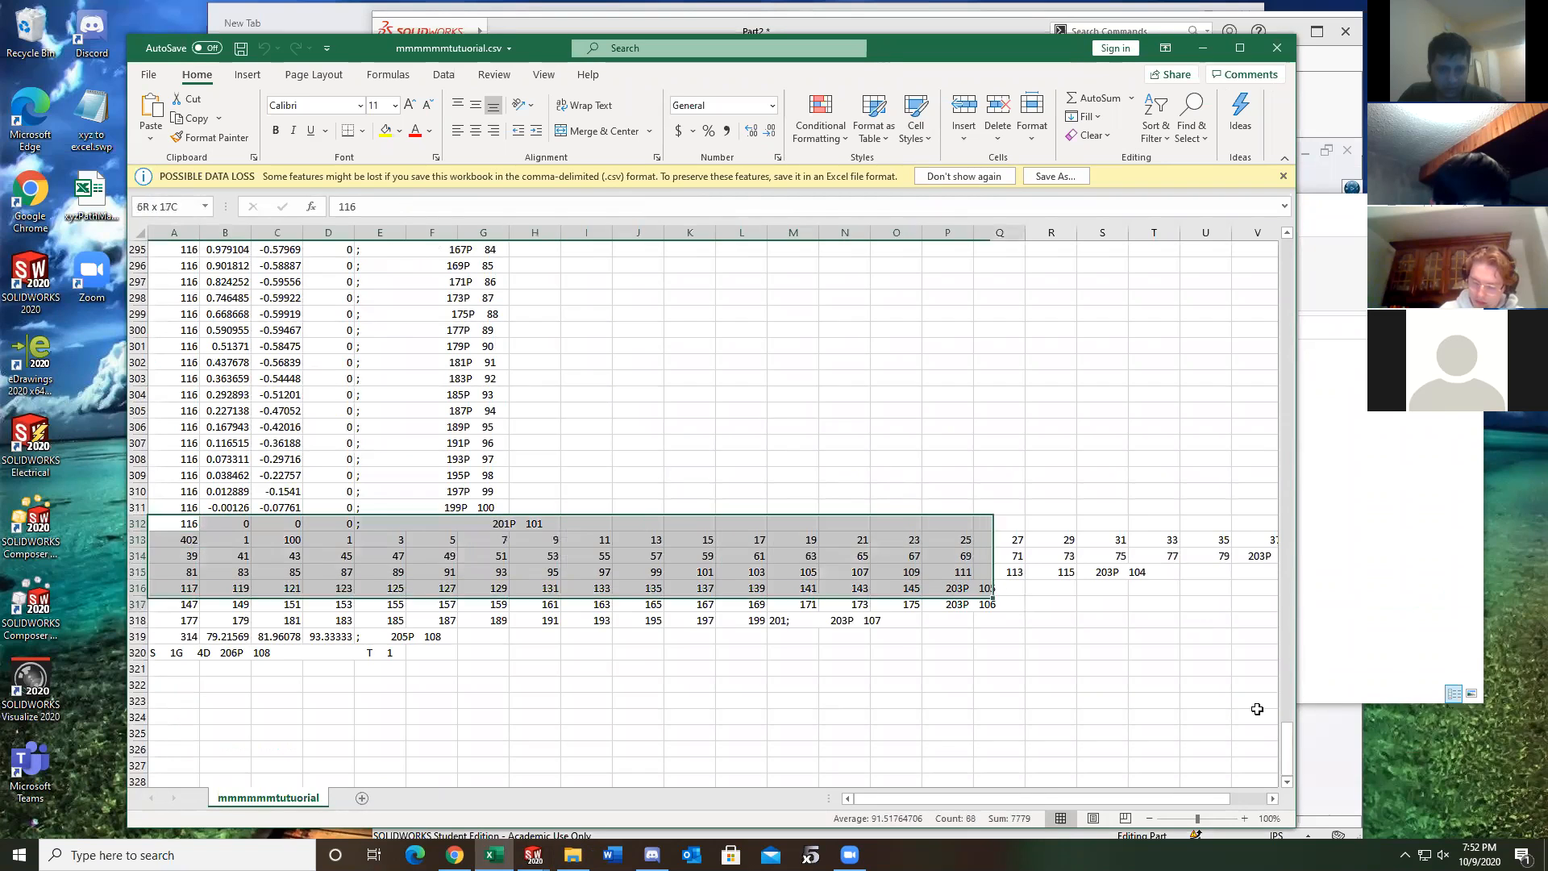
Delete the trailing records, column A record numbers and stray row 212 values
key("Delete")
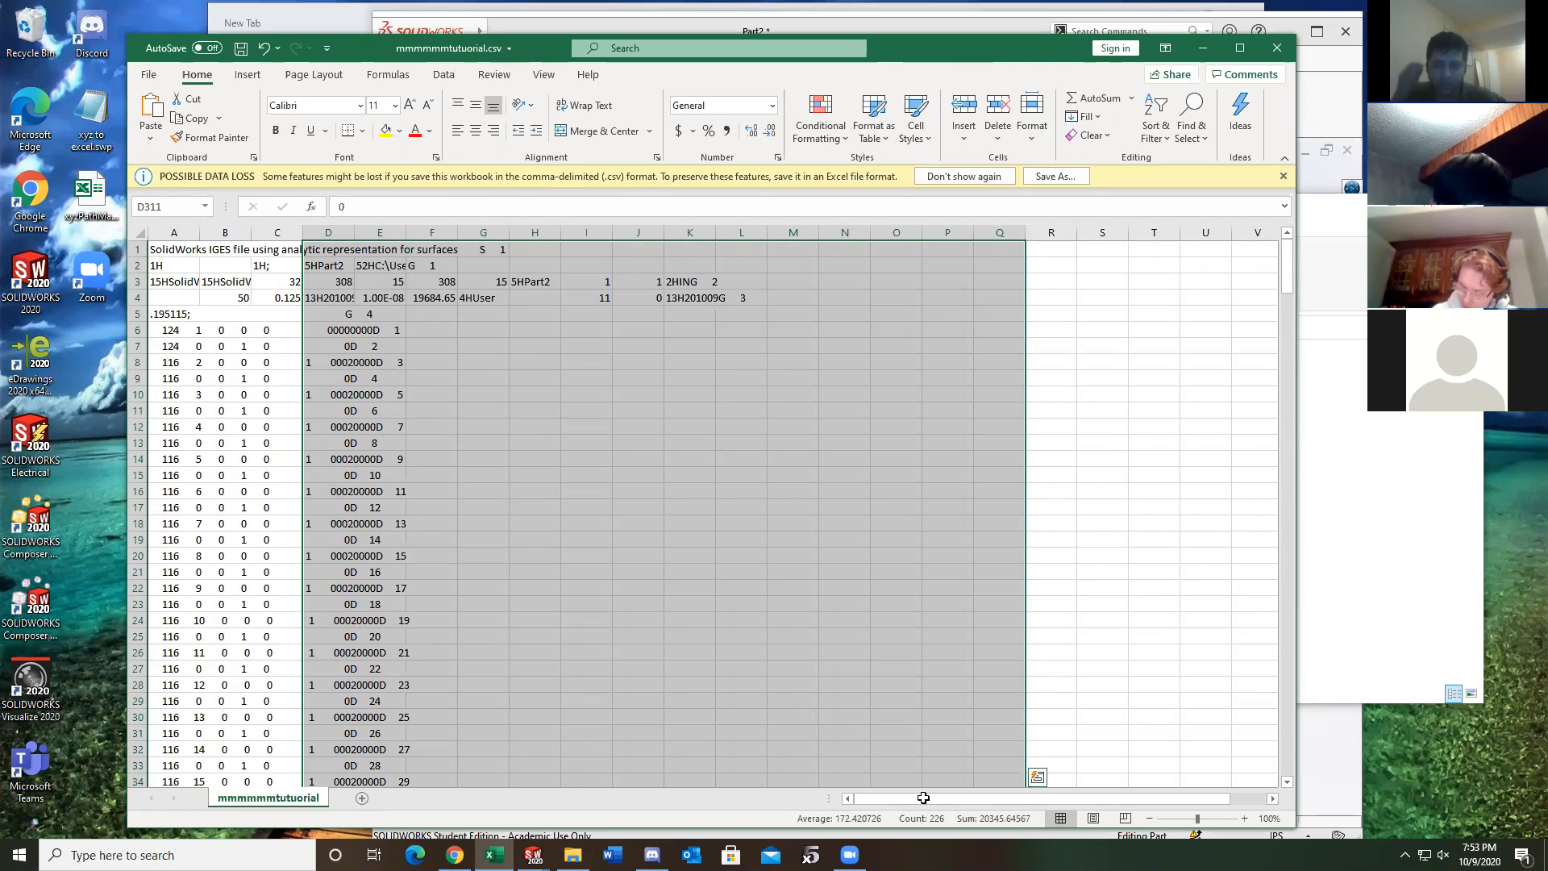
scroll("down", 3)
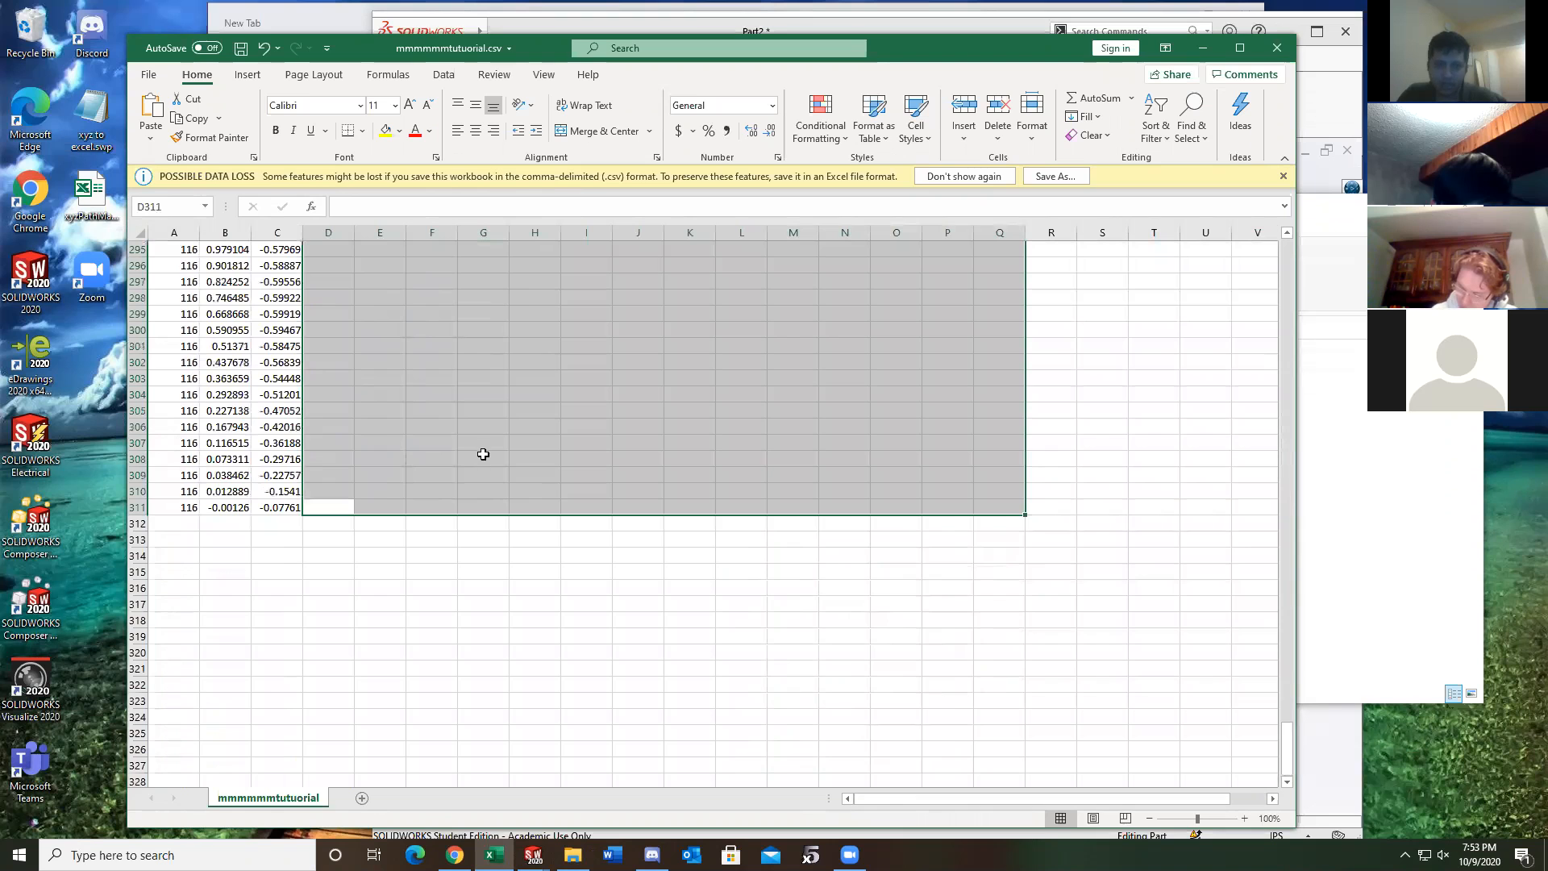
left_click_drag(174, 523, 175, 555)
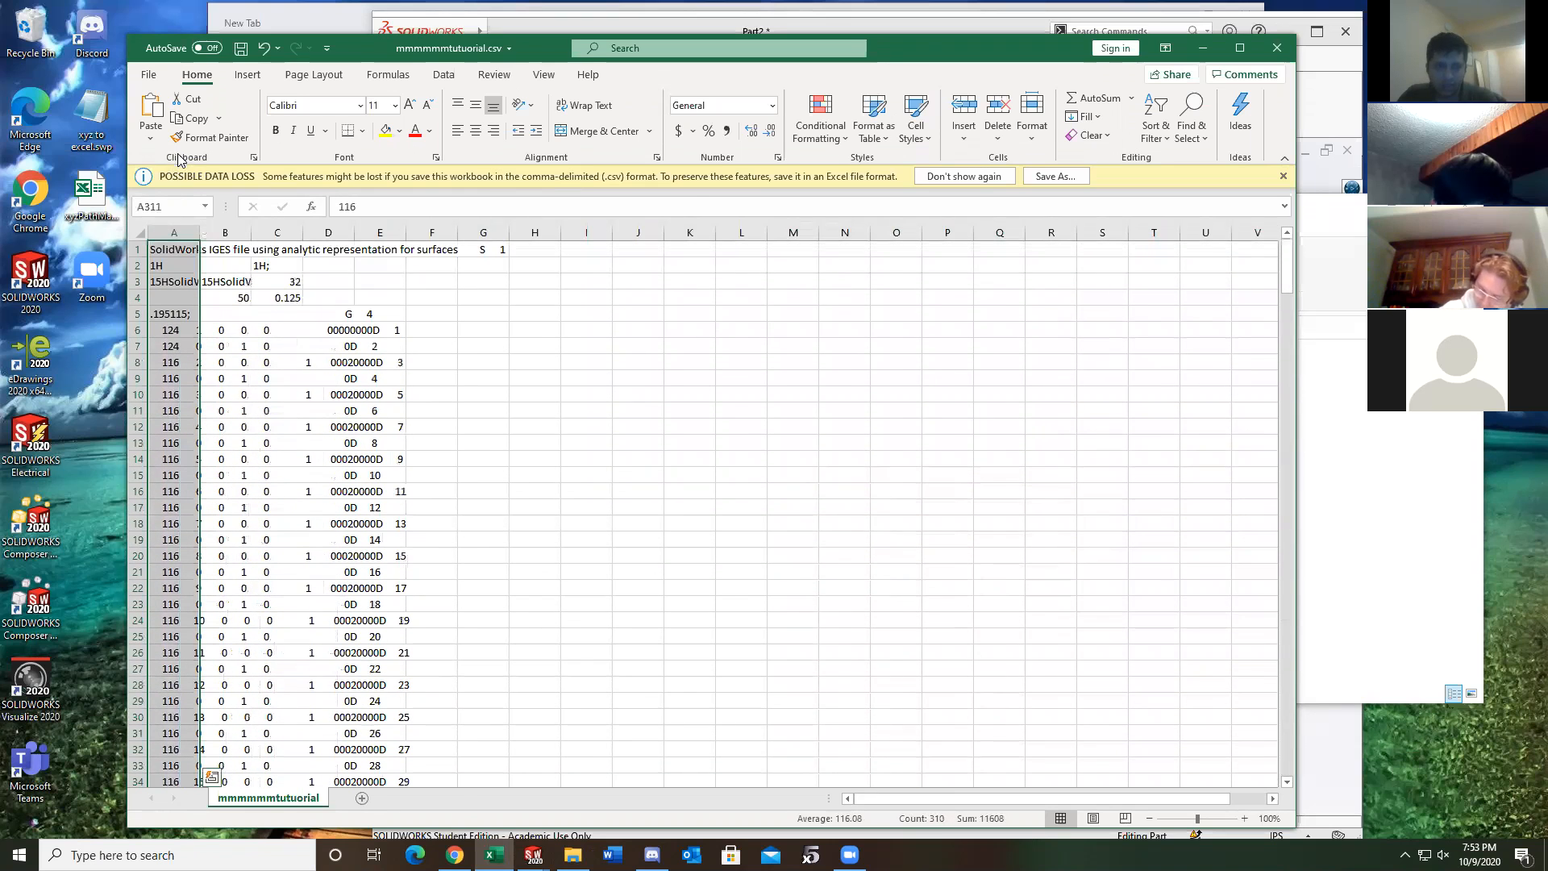
scroll("down", 3)
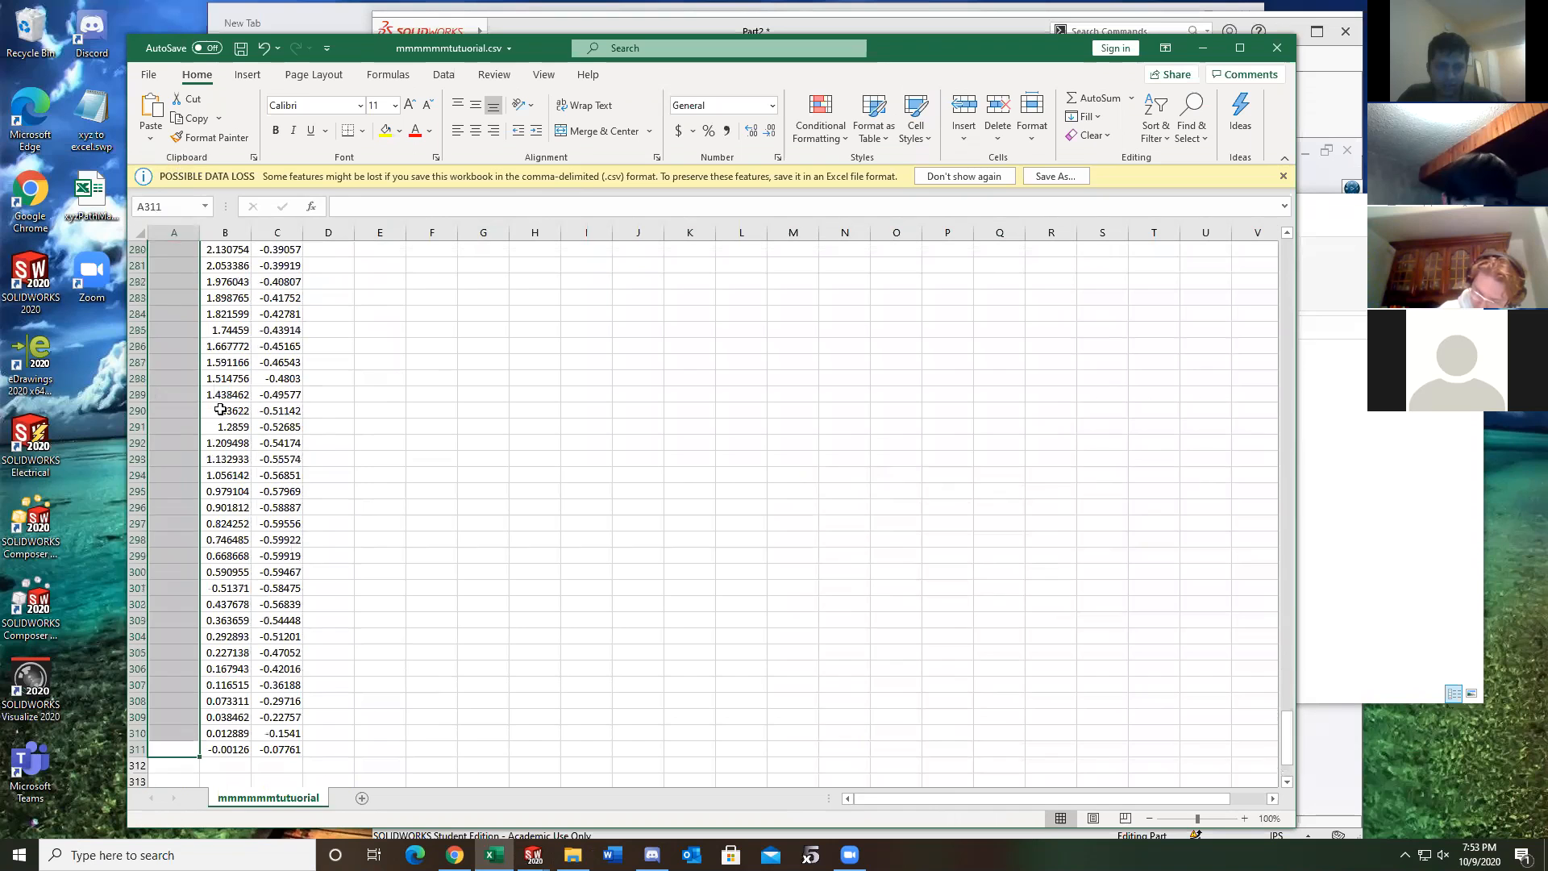
scroll("up", 3)
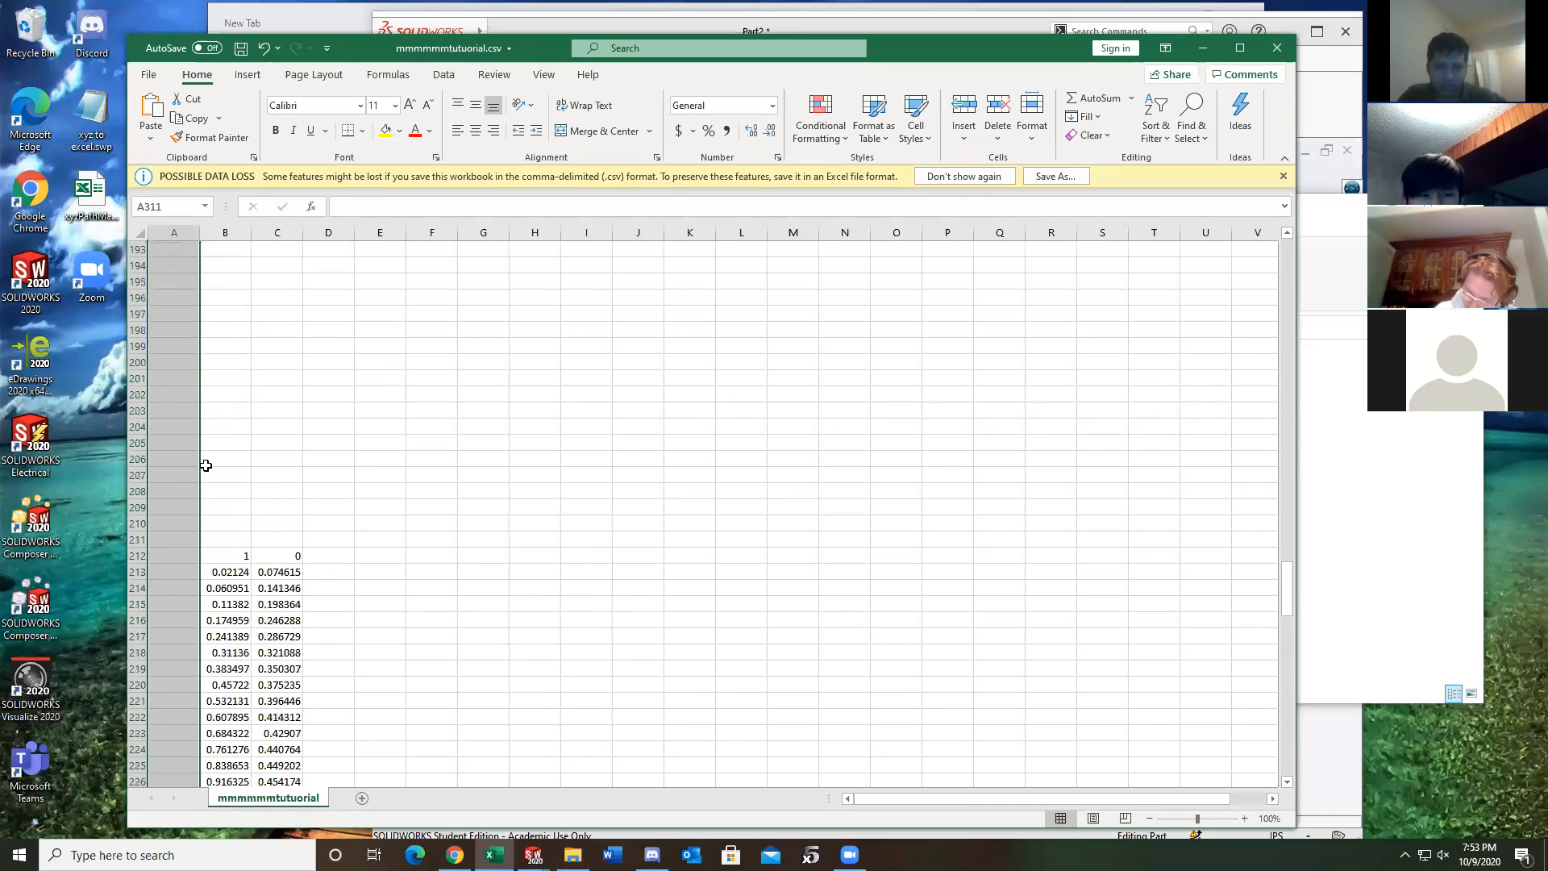
scroll("down", 3)
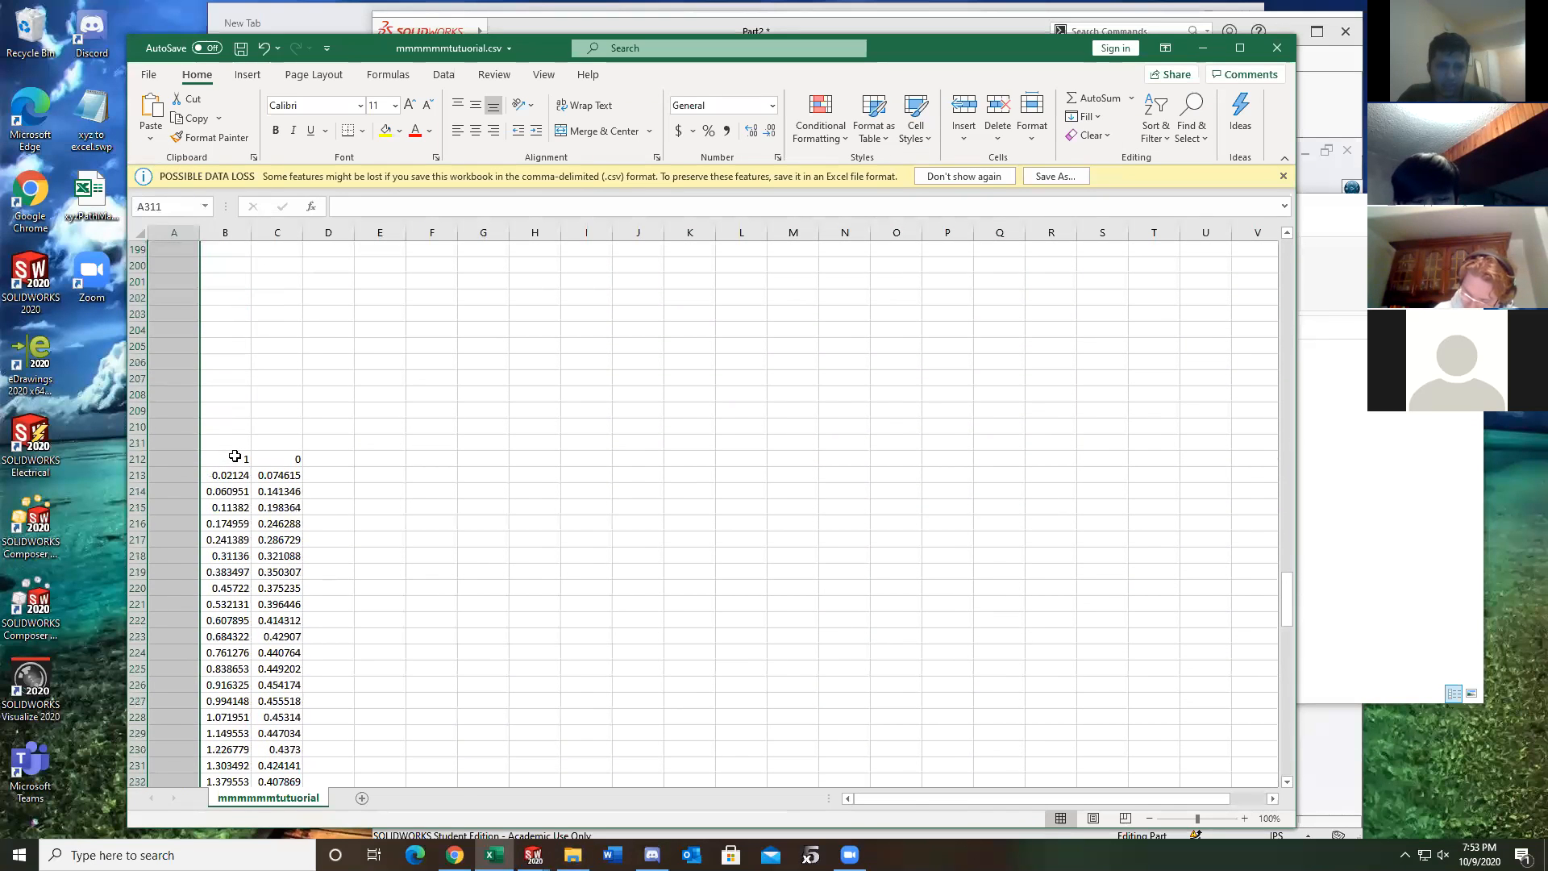
left_click(225, 458)
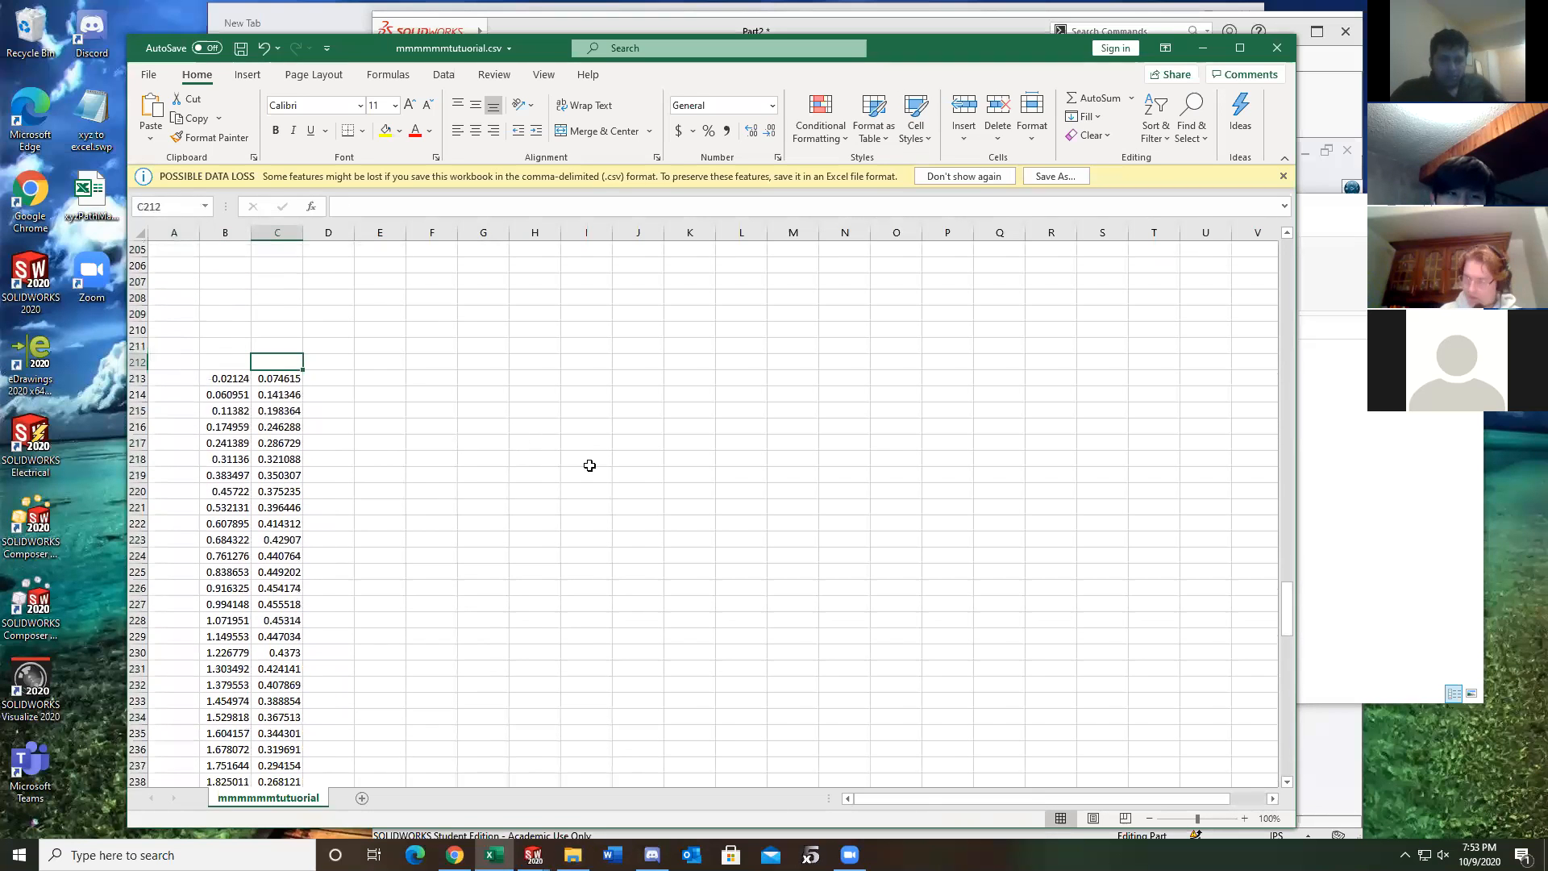
scroll("down", 3)
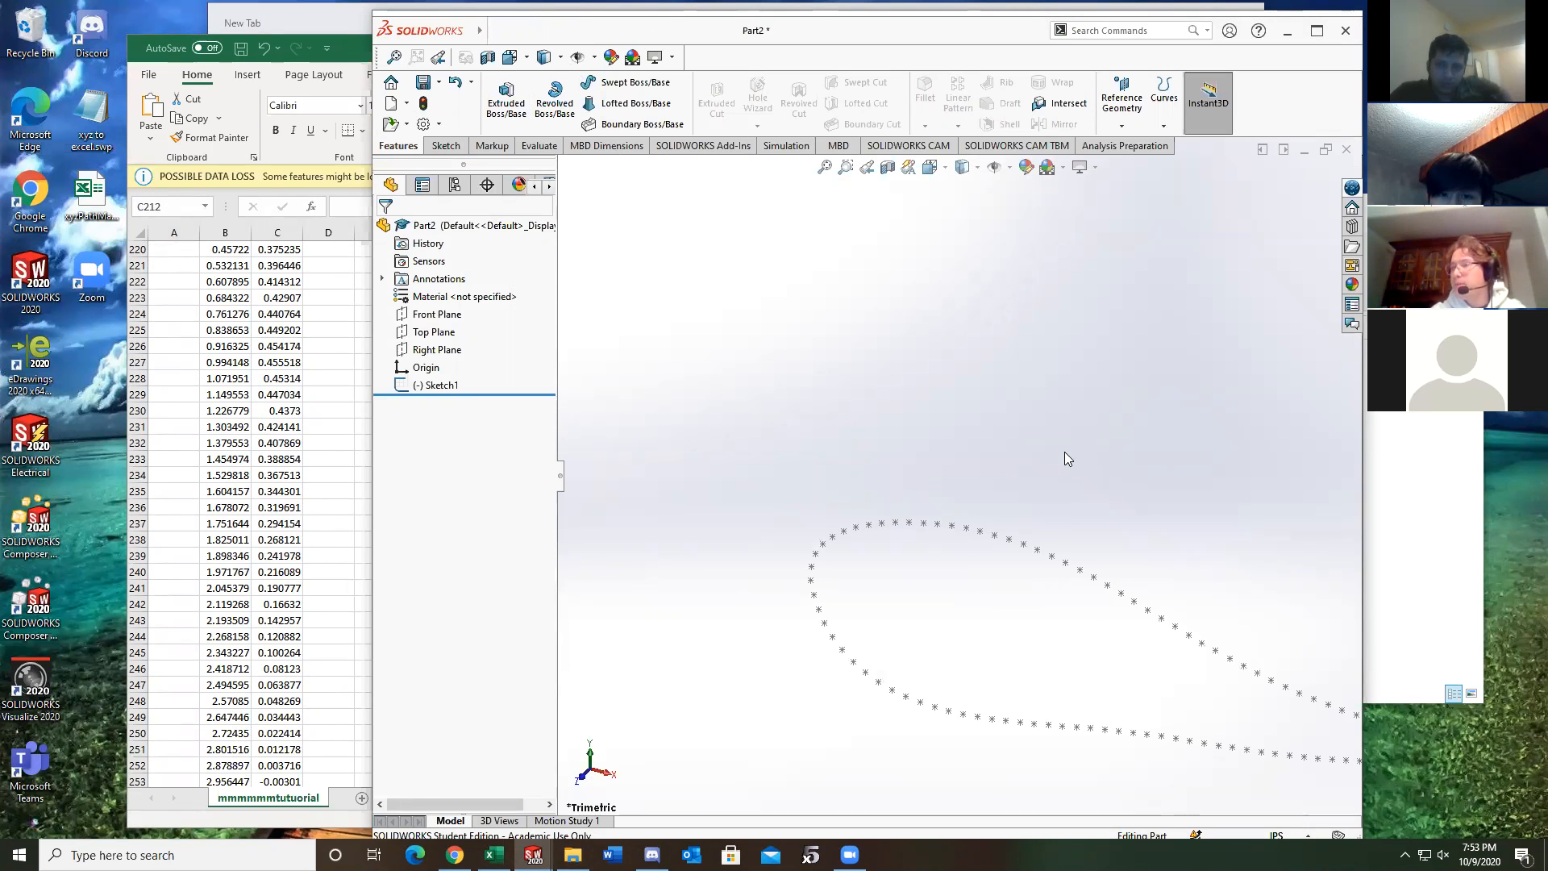
Clear the leftover IGES header text in cells A1:D6 at the top of the sheet
left_click_drag(1069, 458, 1239, 633)
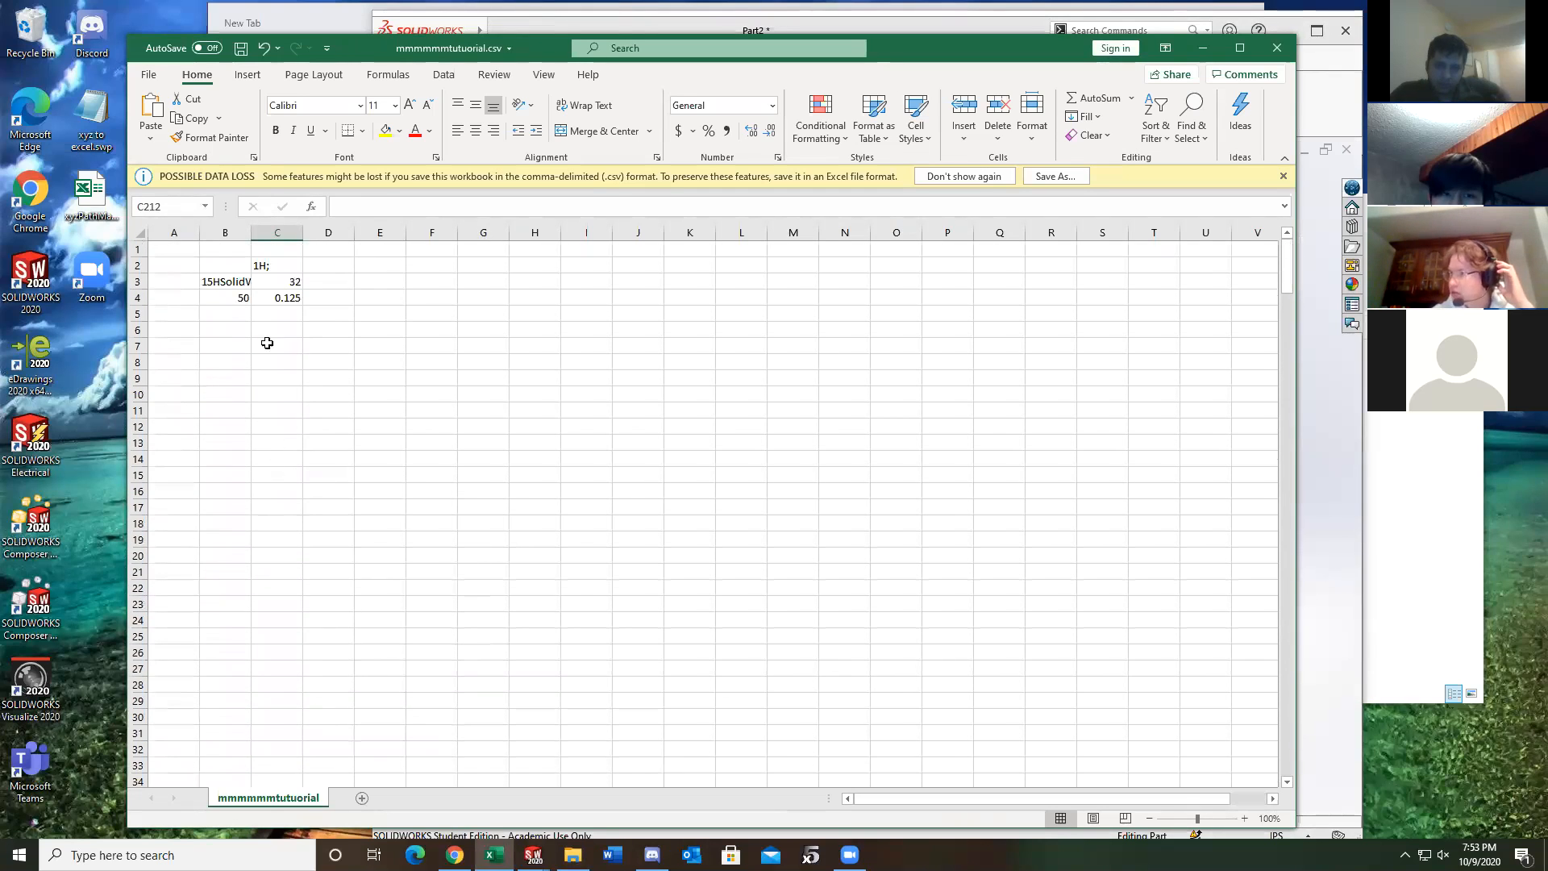
left_click_drag(174, 249, 277, 298)
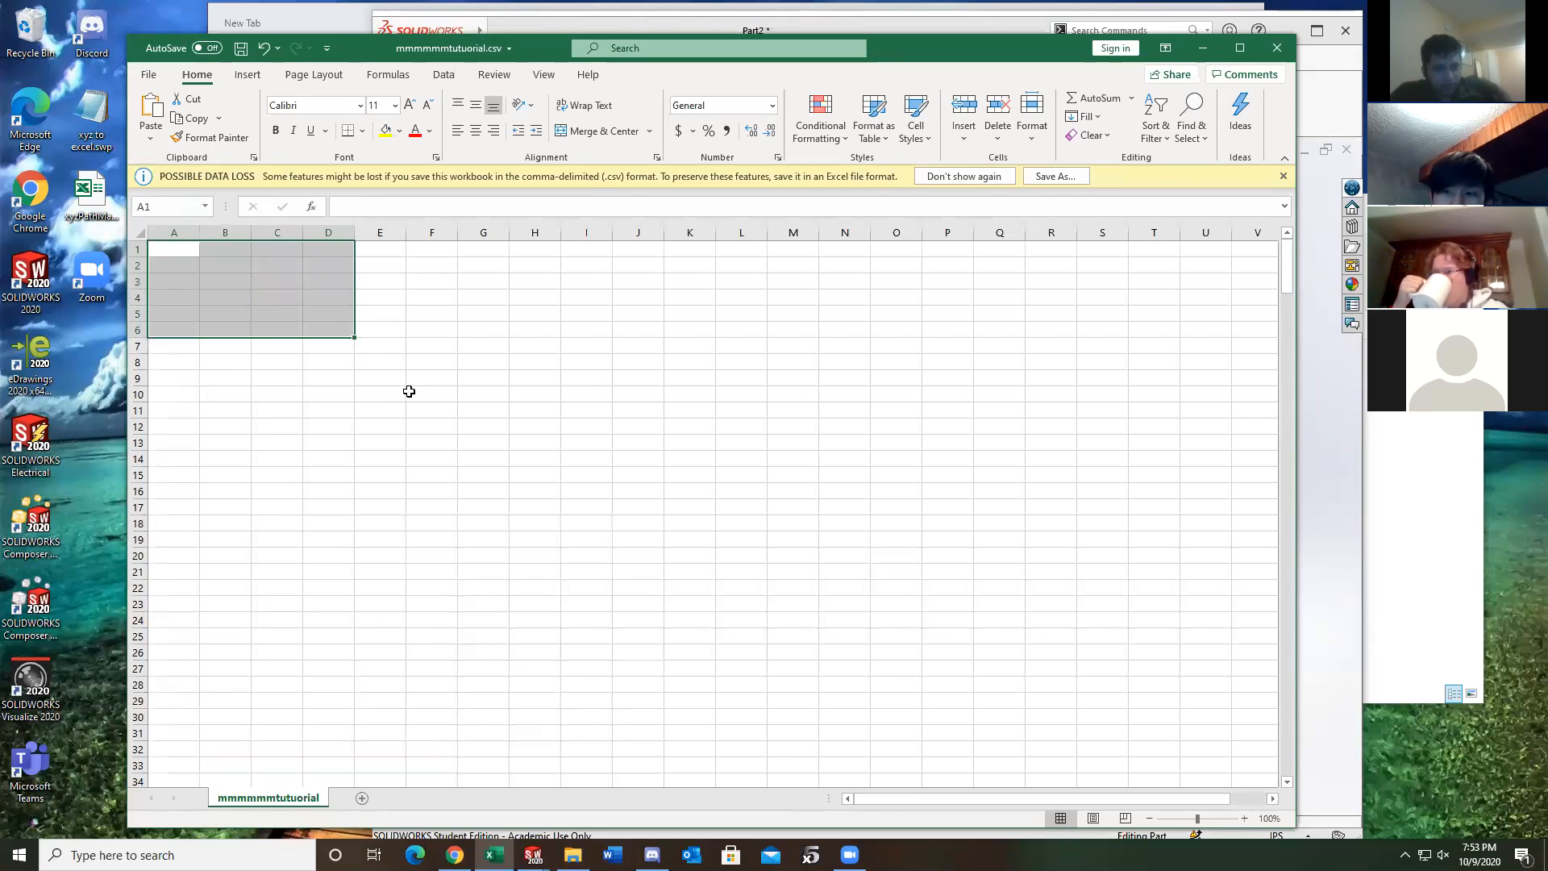
left_click(431, 393)
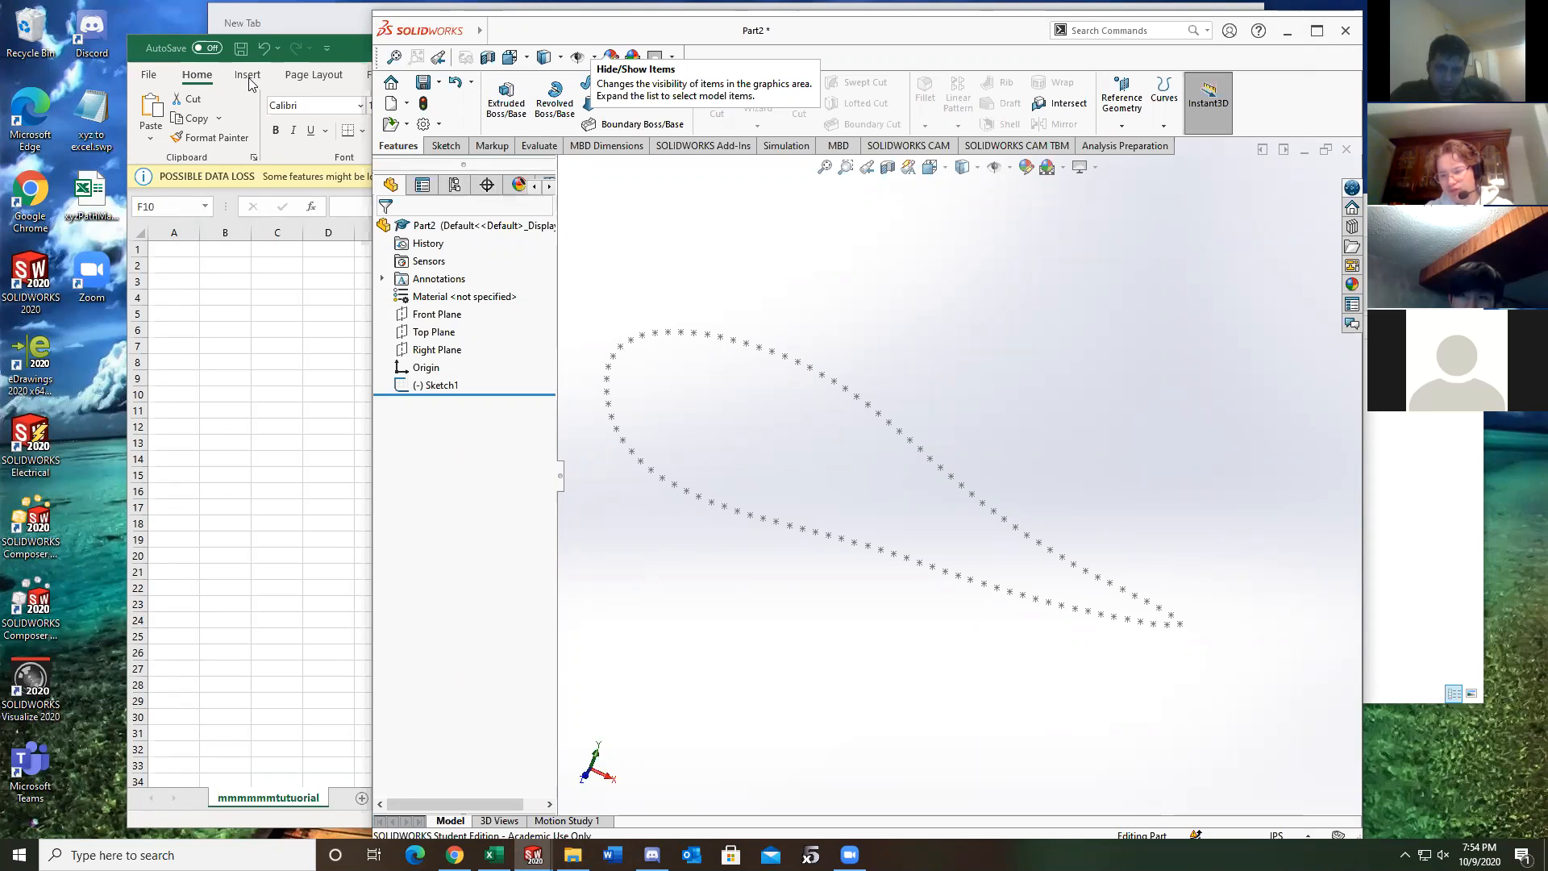
mouse_move(237, 102)
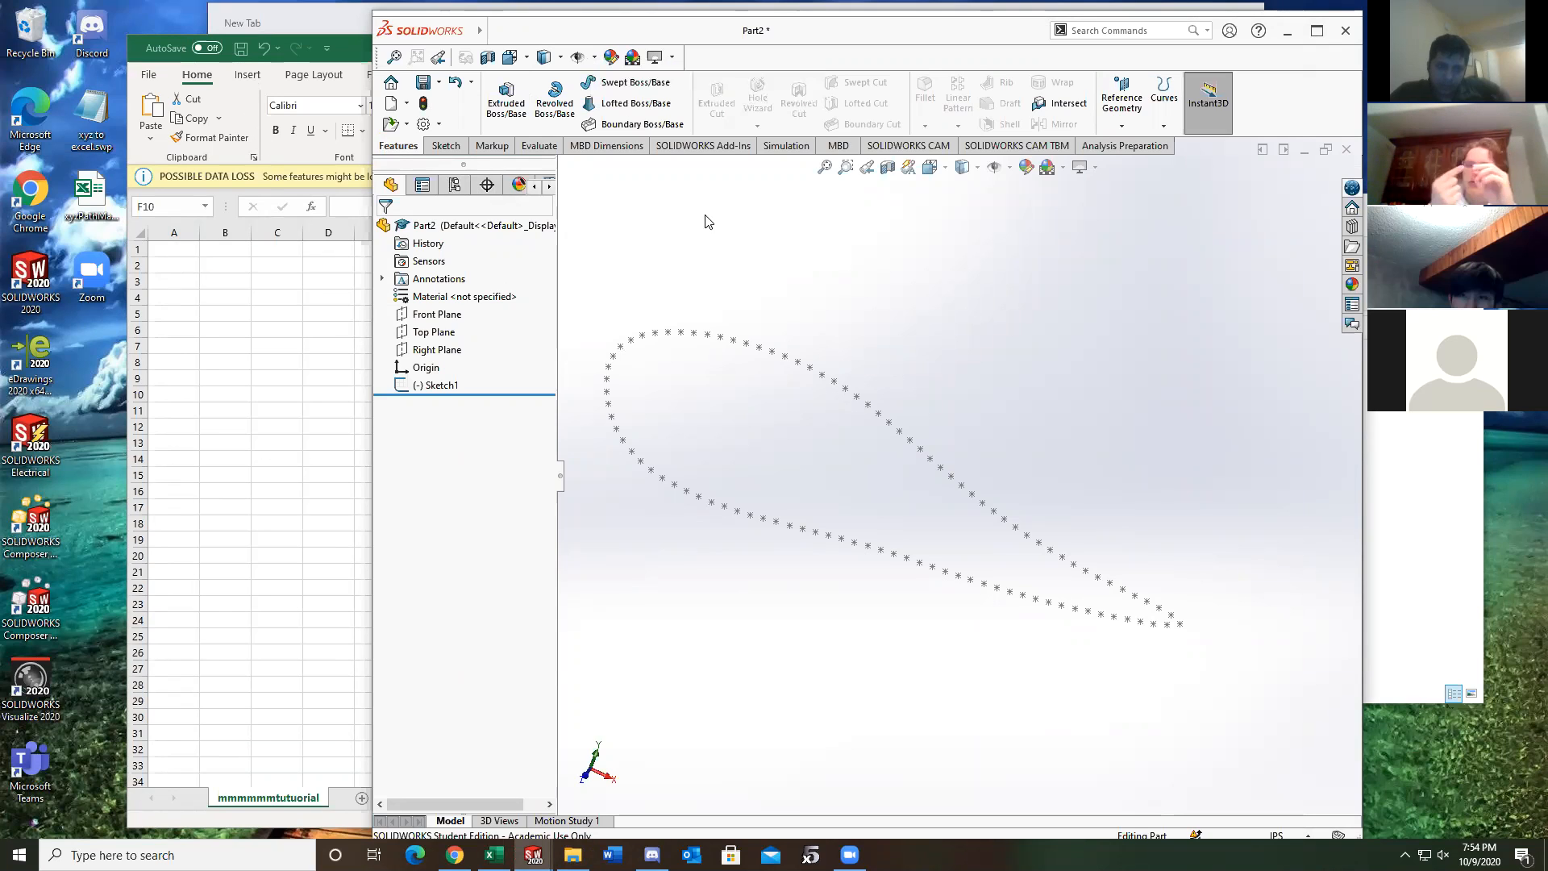
mouse_move(782, 285)
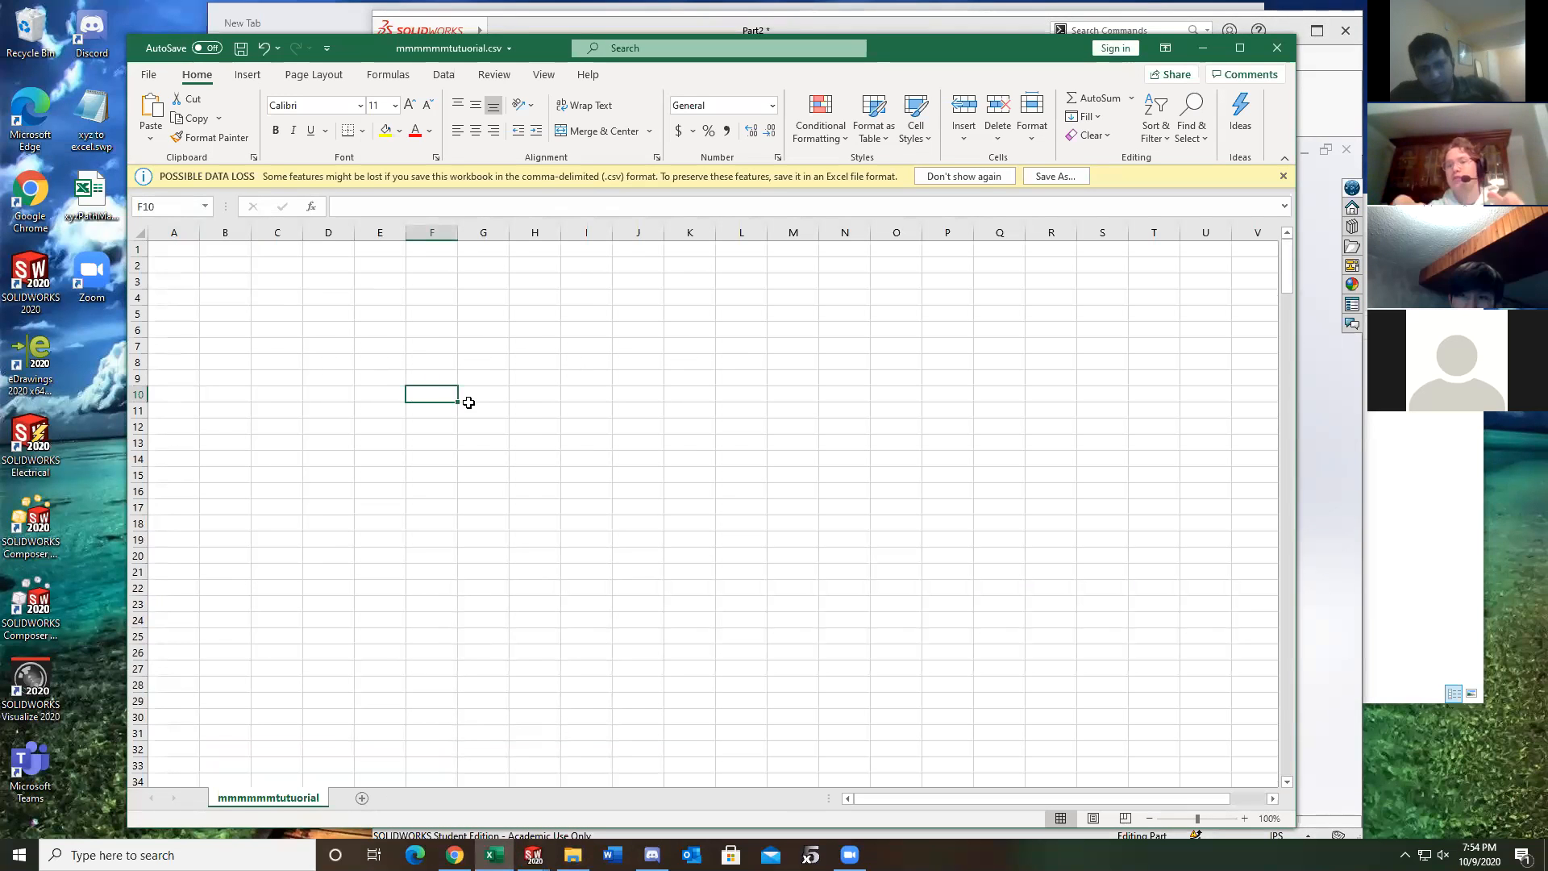
scroll("down", 3)
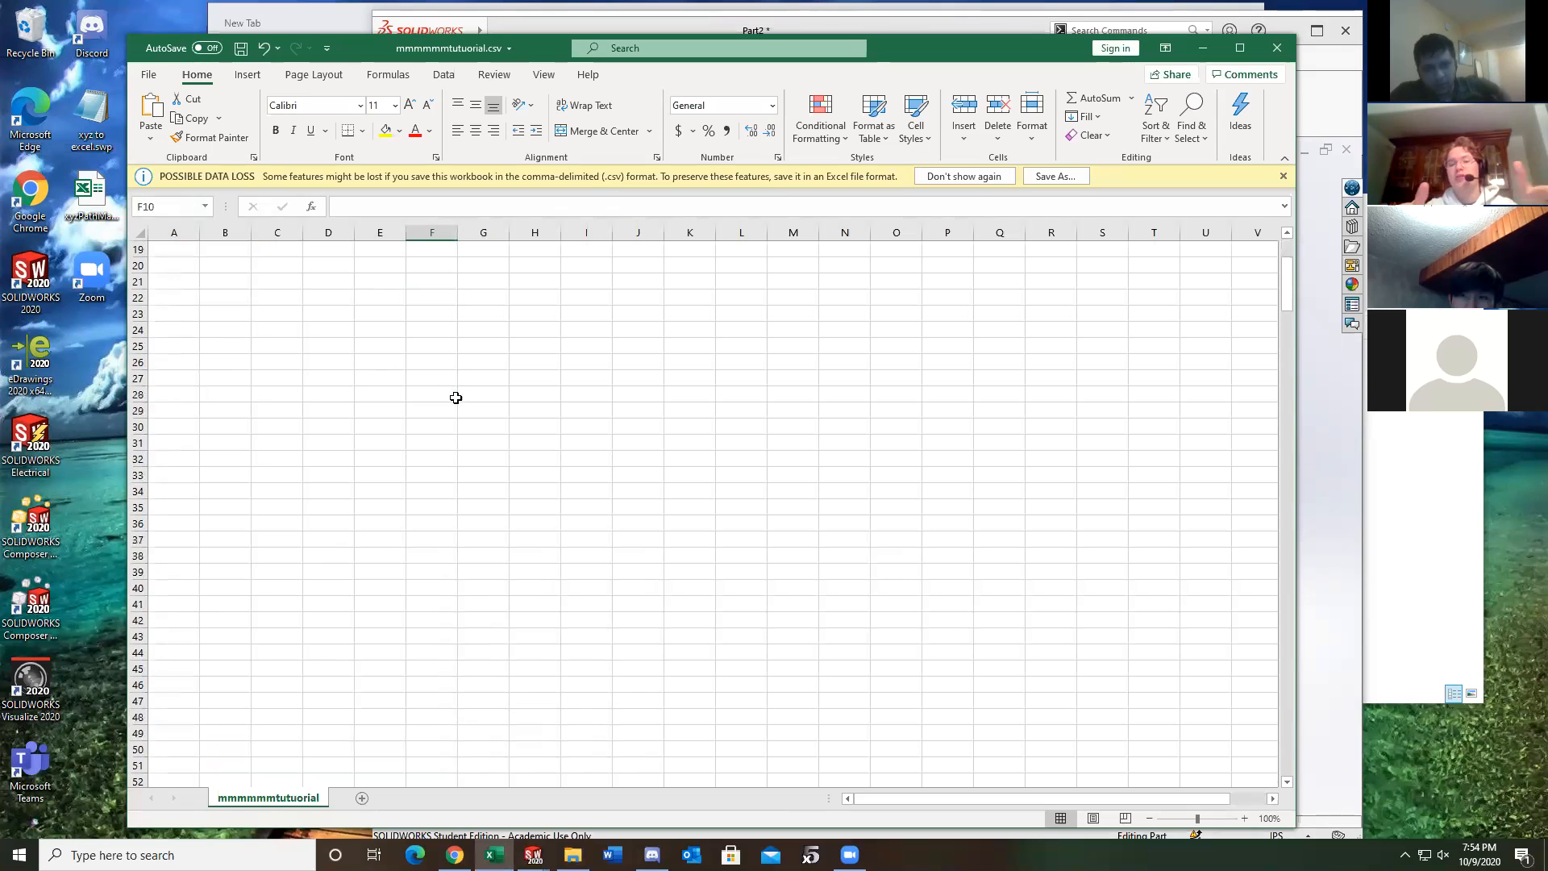
scroll("down", 3)
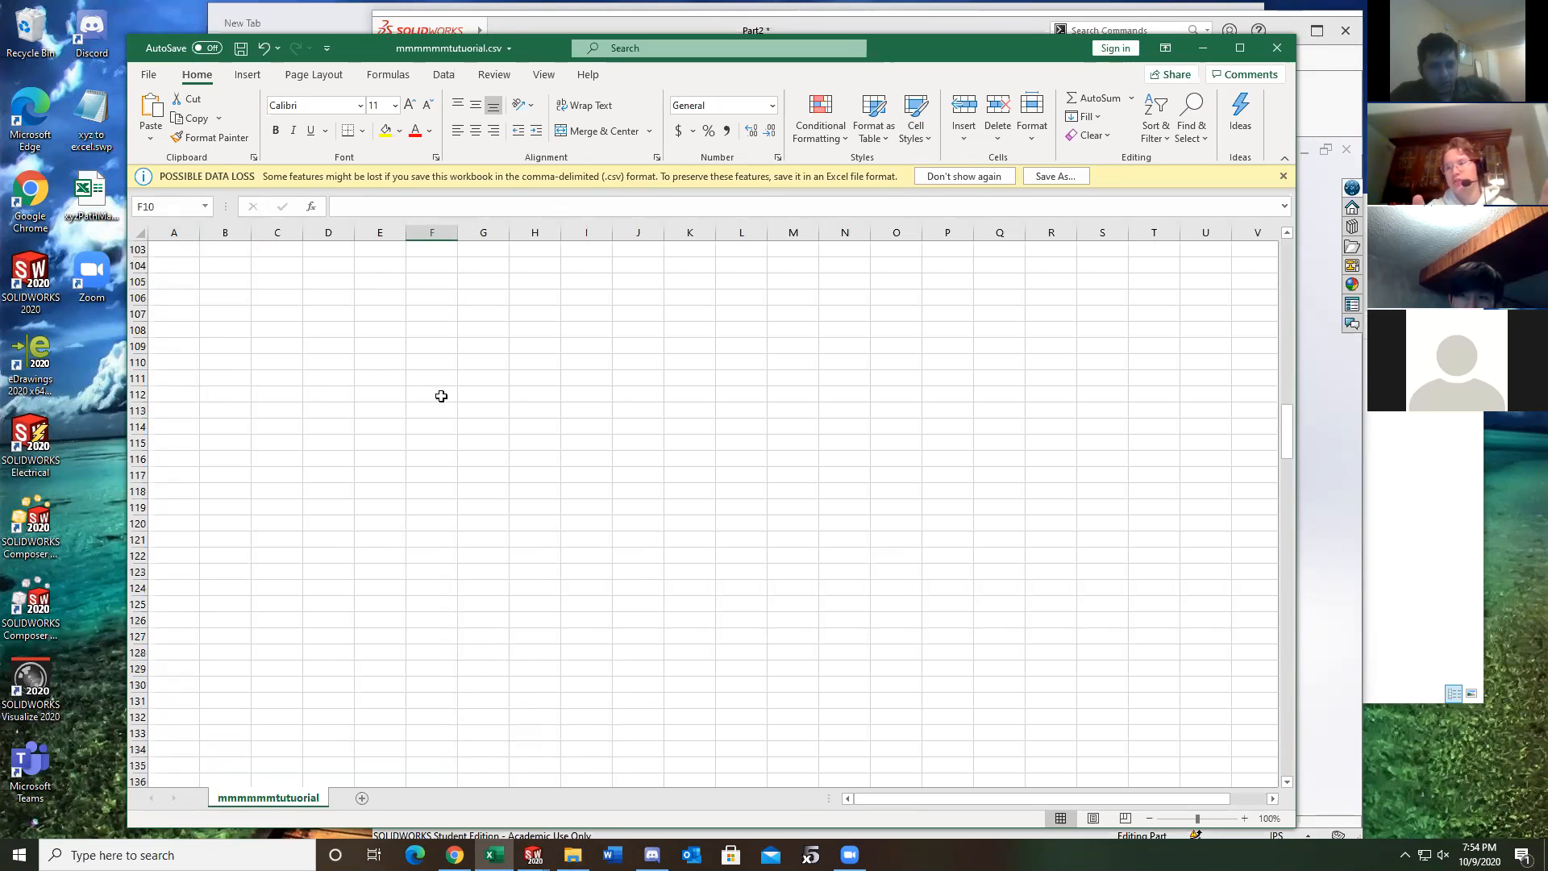
scroll("down", 3)
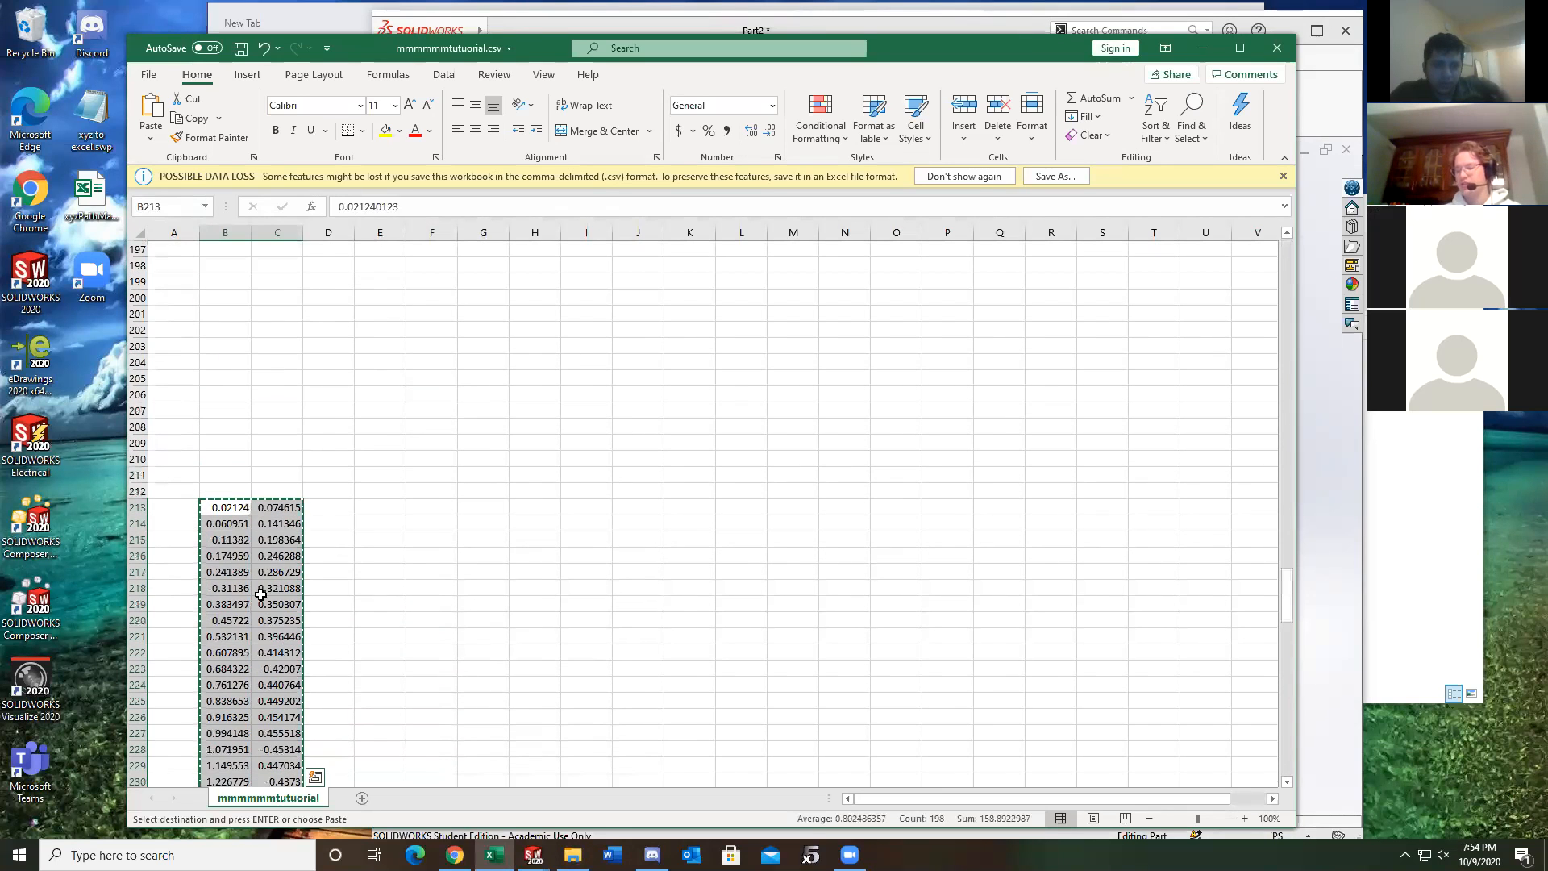
right_click(276, 588)
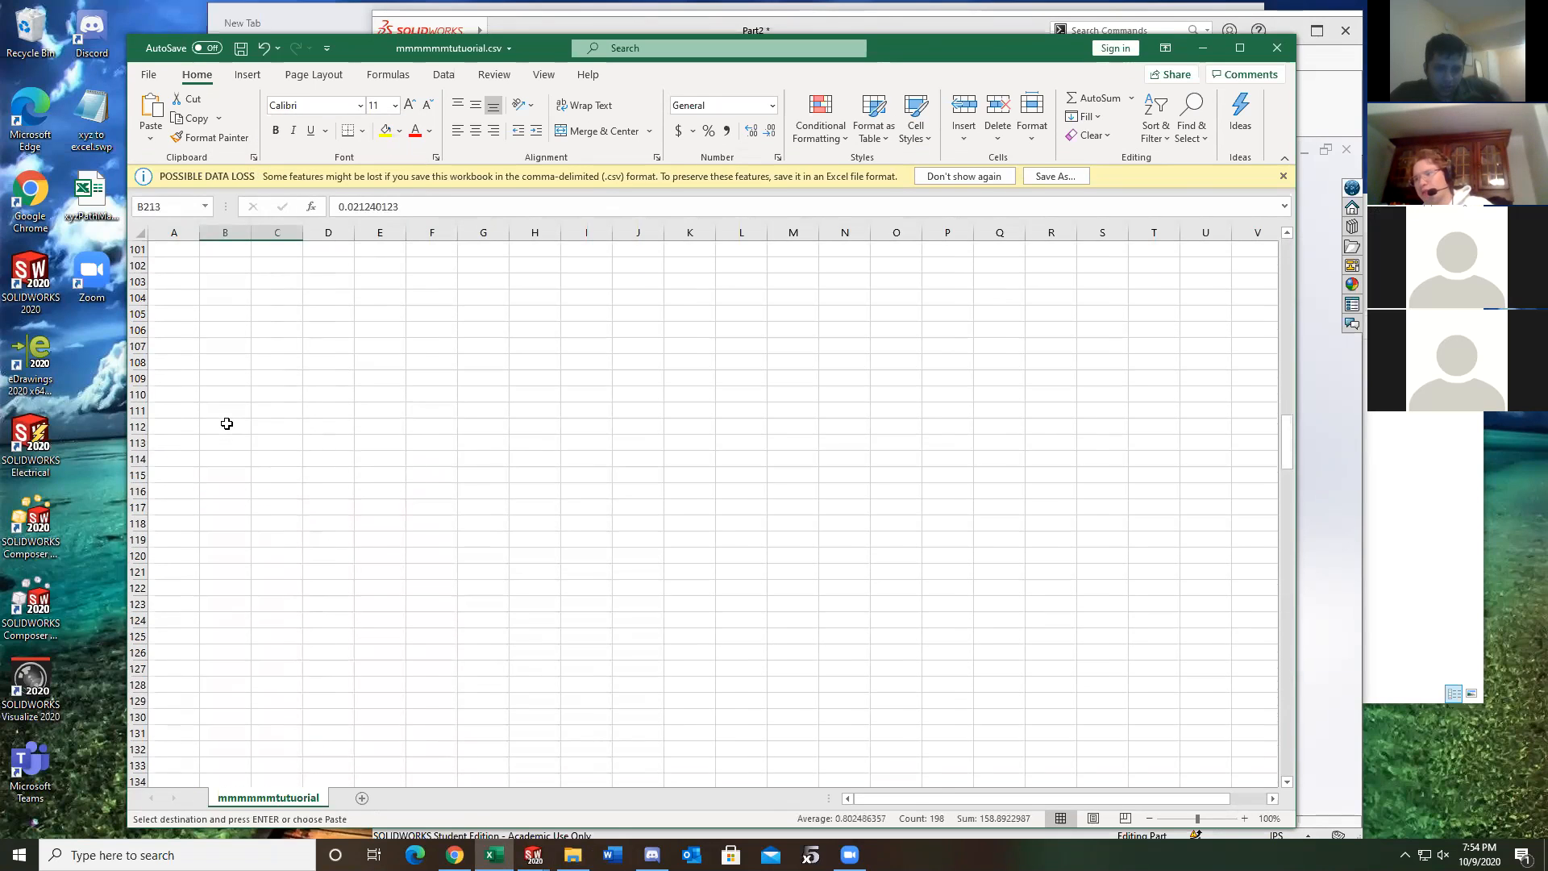
scroll("up", 3)
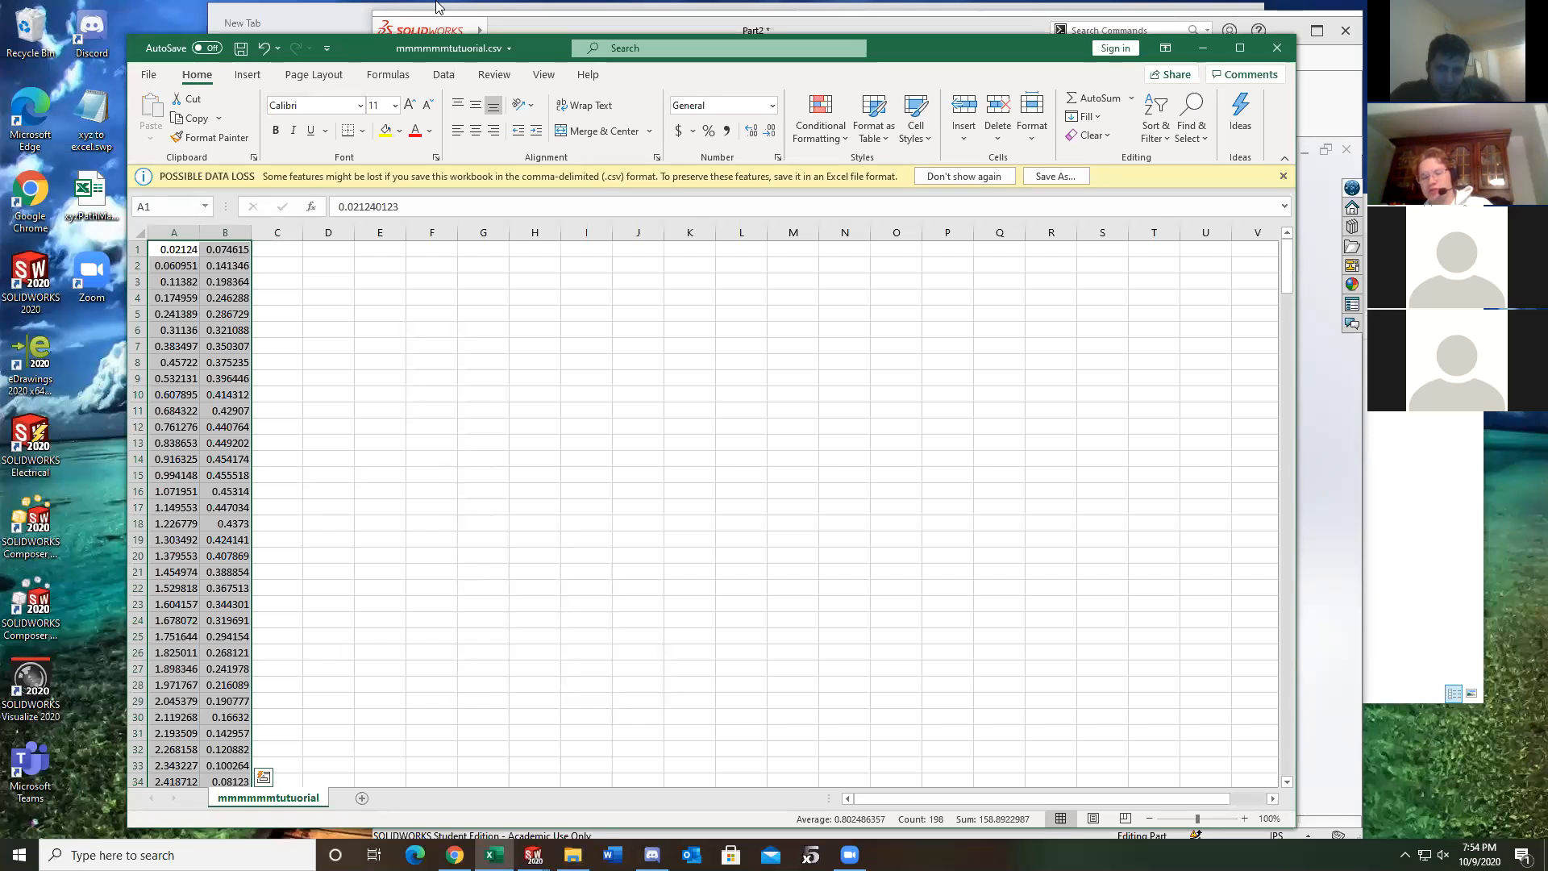
scroll("down", 3)
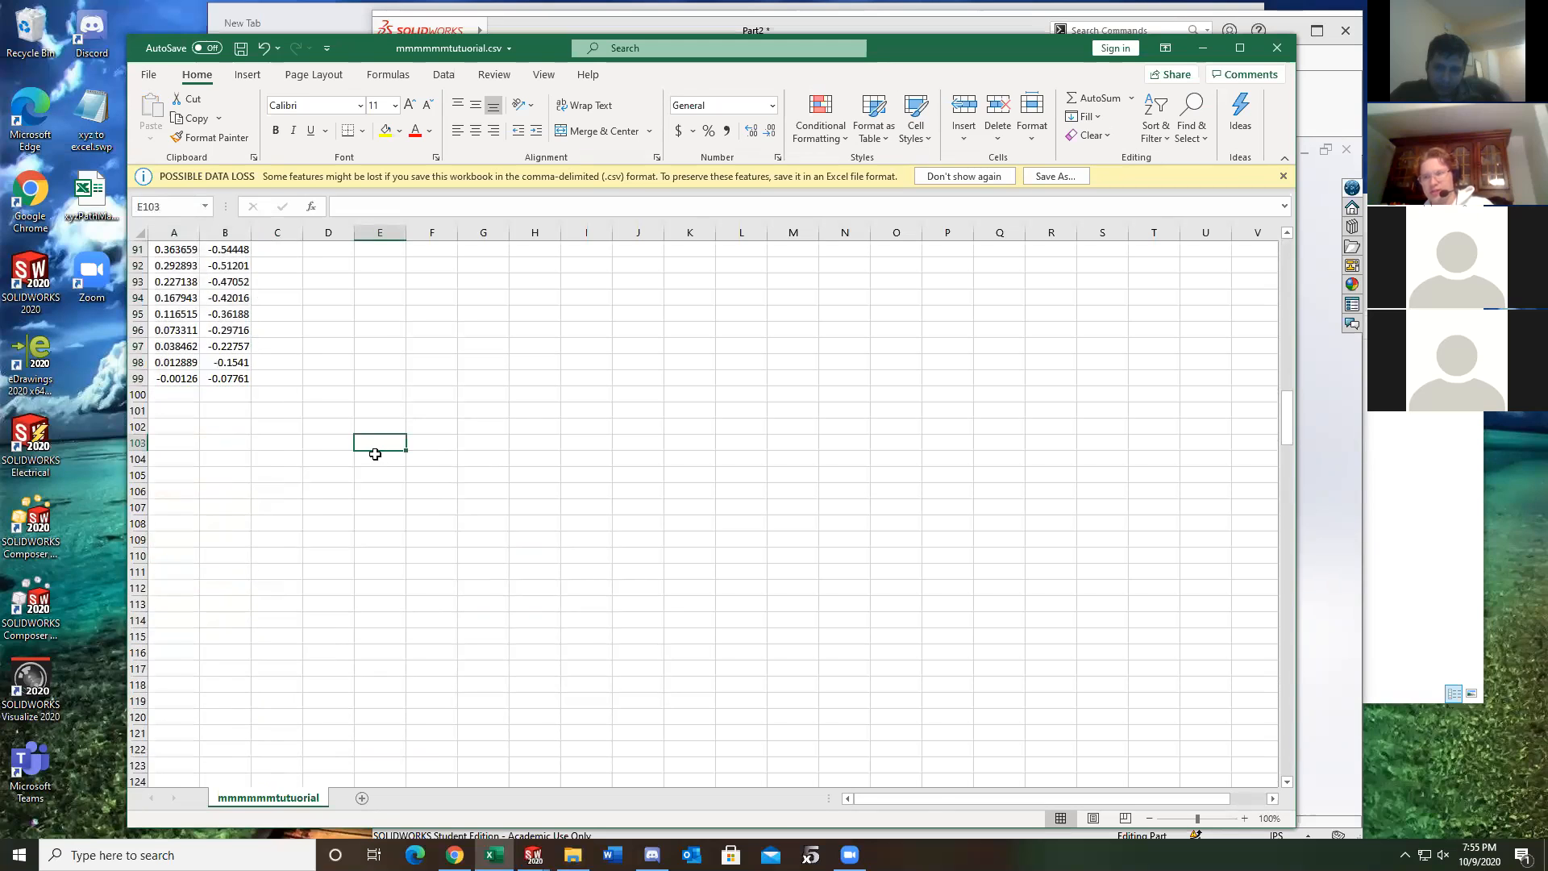
scroll("down", 3)
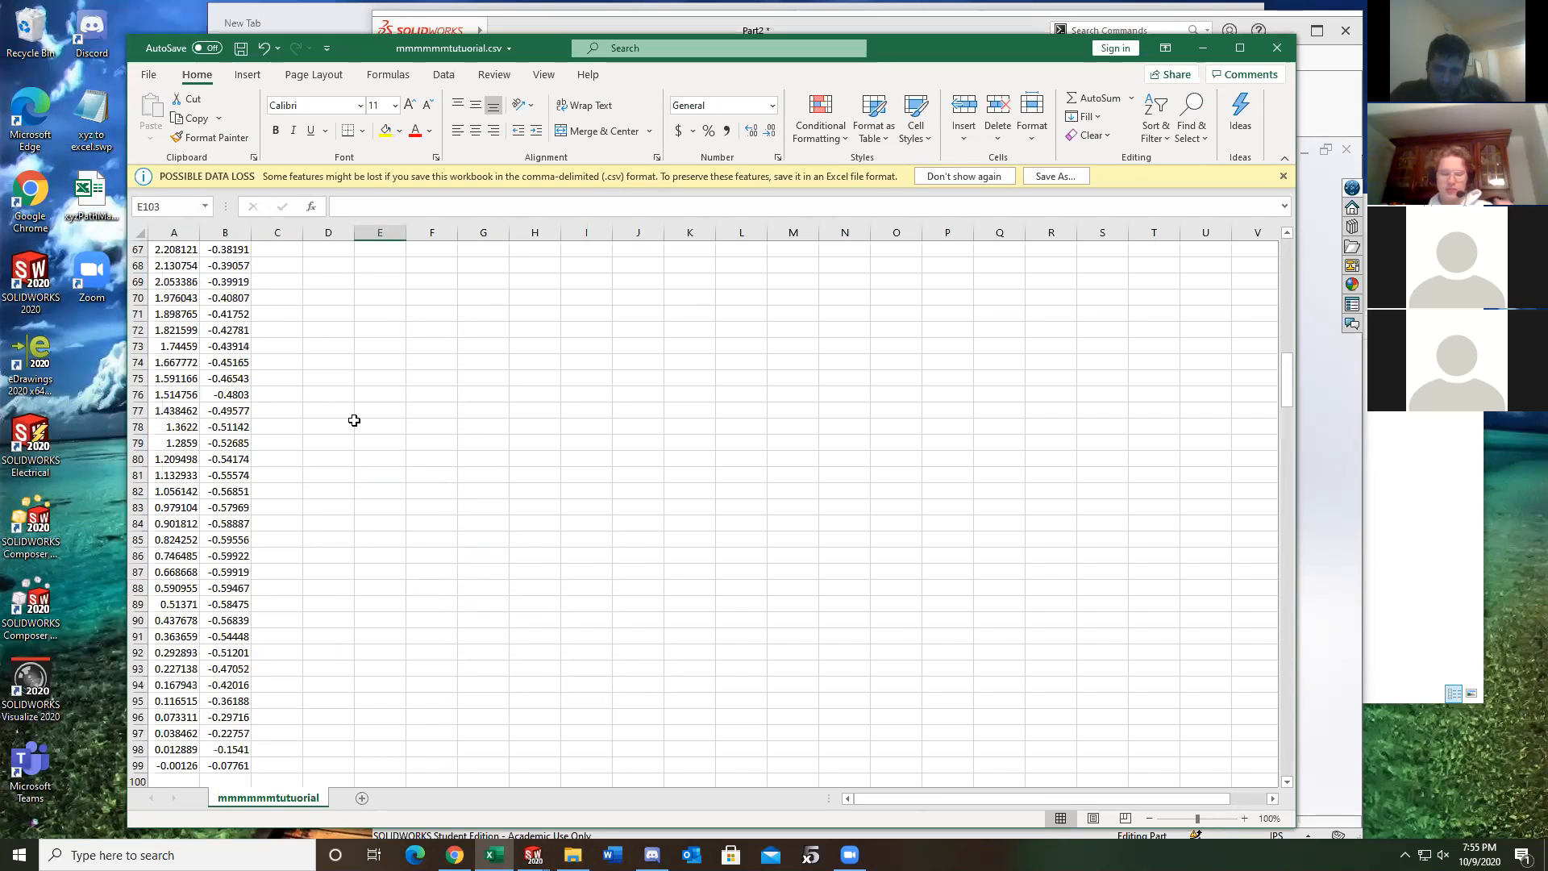
scroll("up", 3)
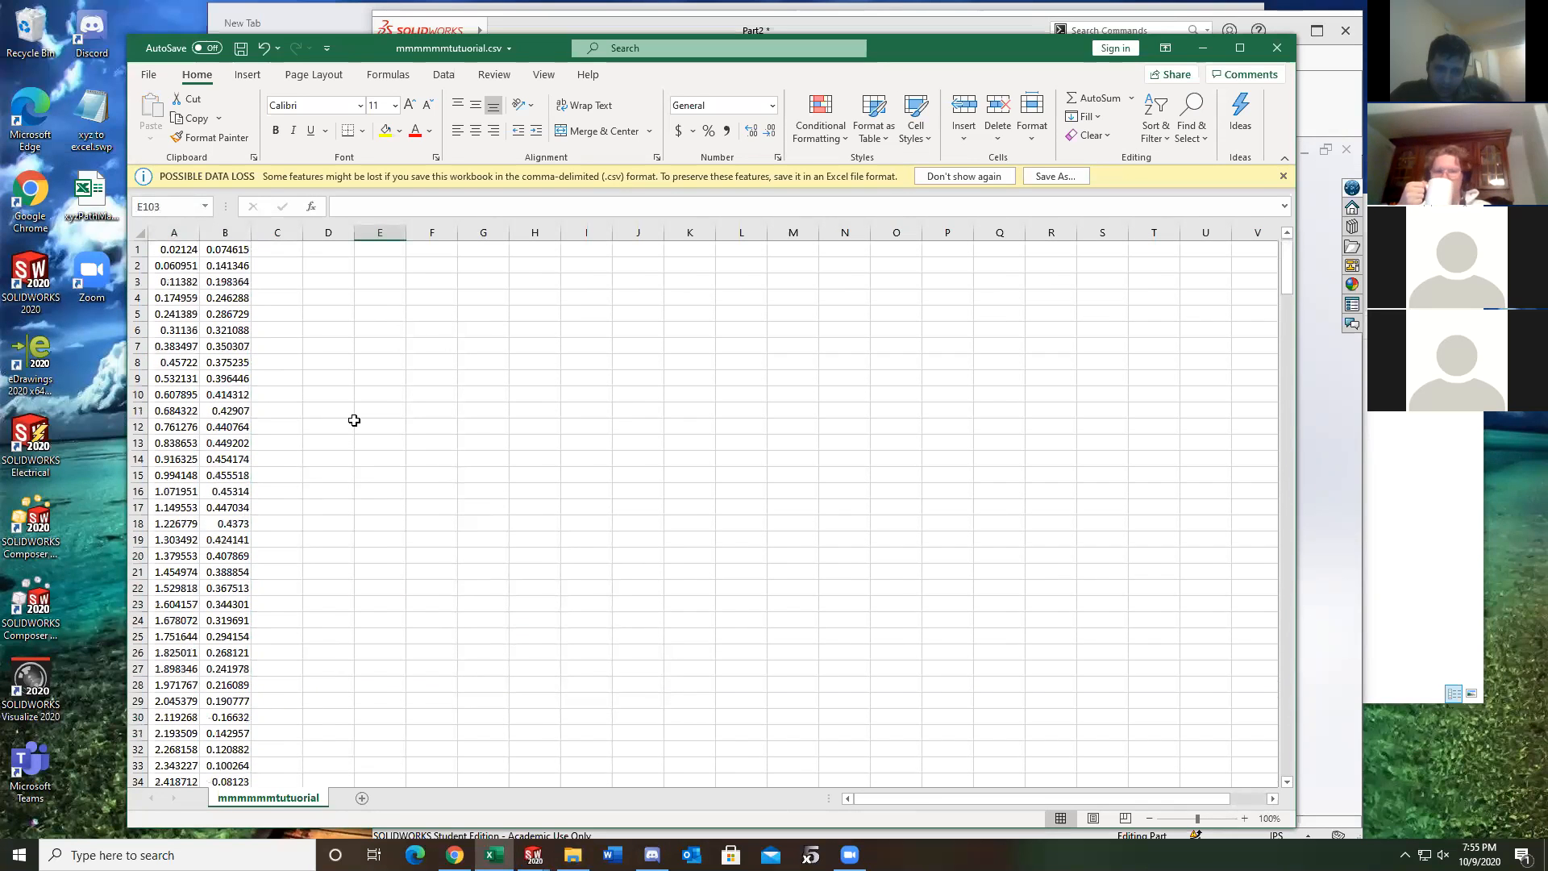
mouse_move(790, 792)
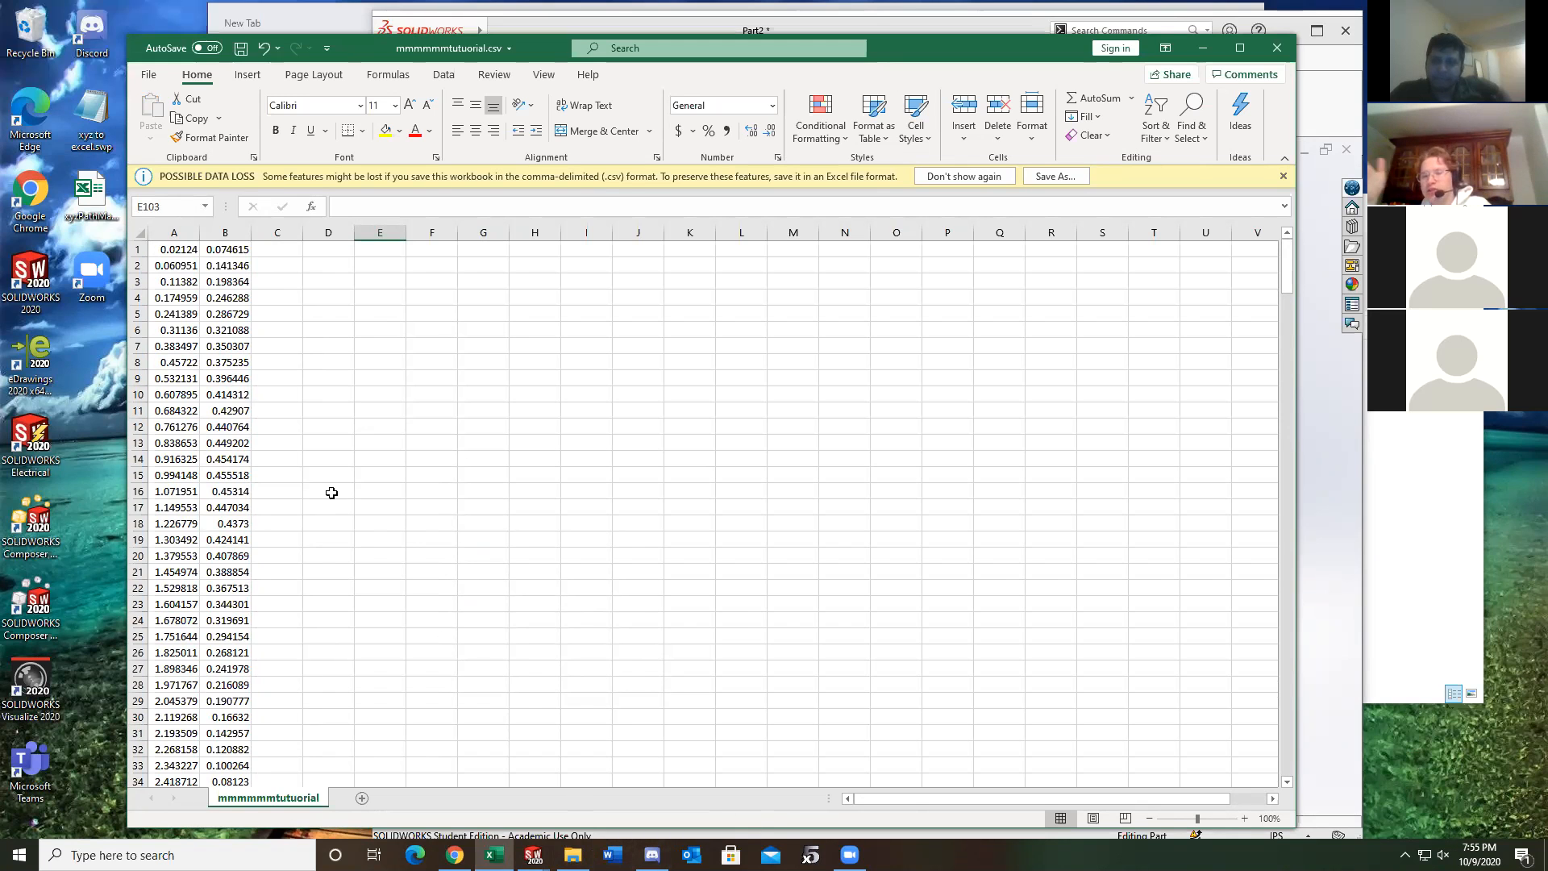
scroll("down", 3)
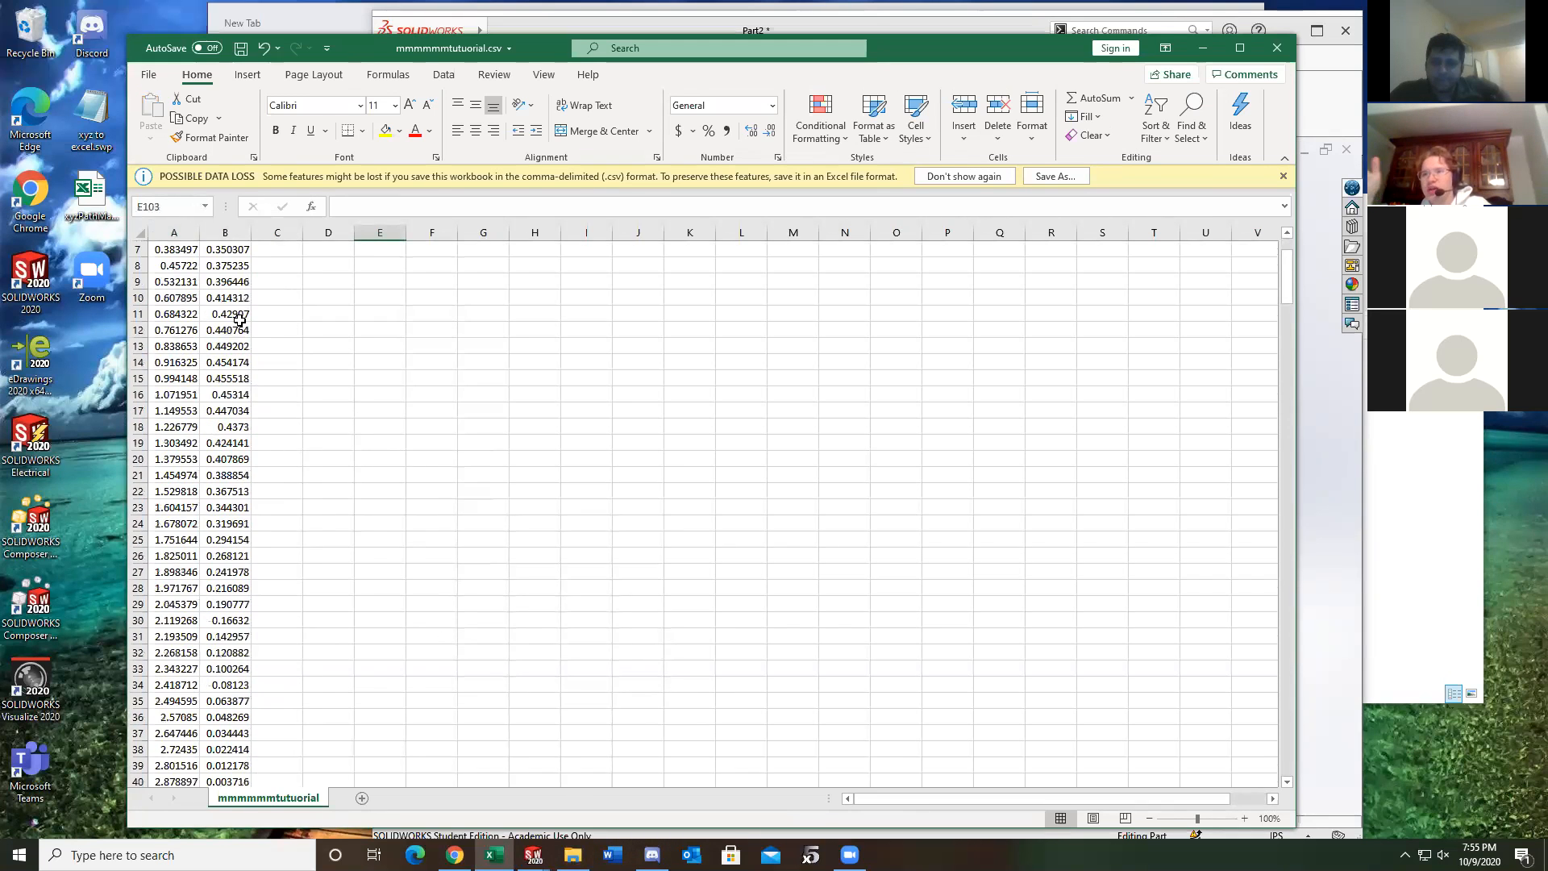
scroll("up", 3)
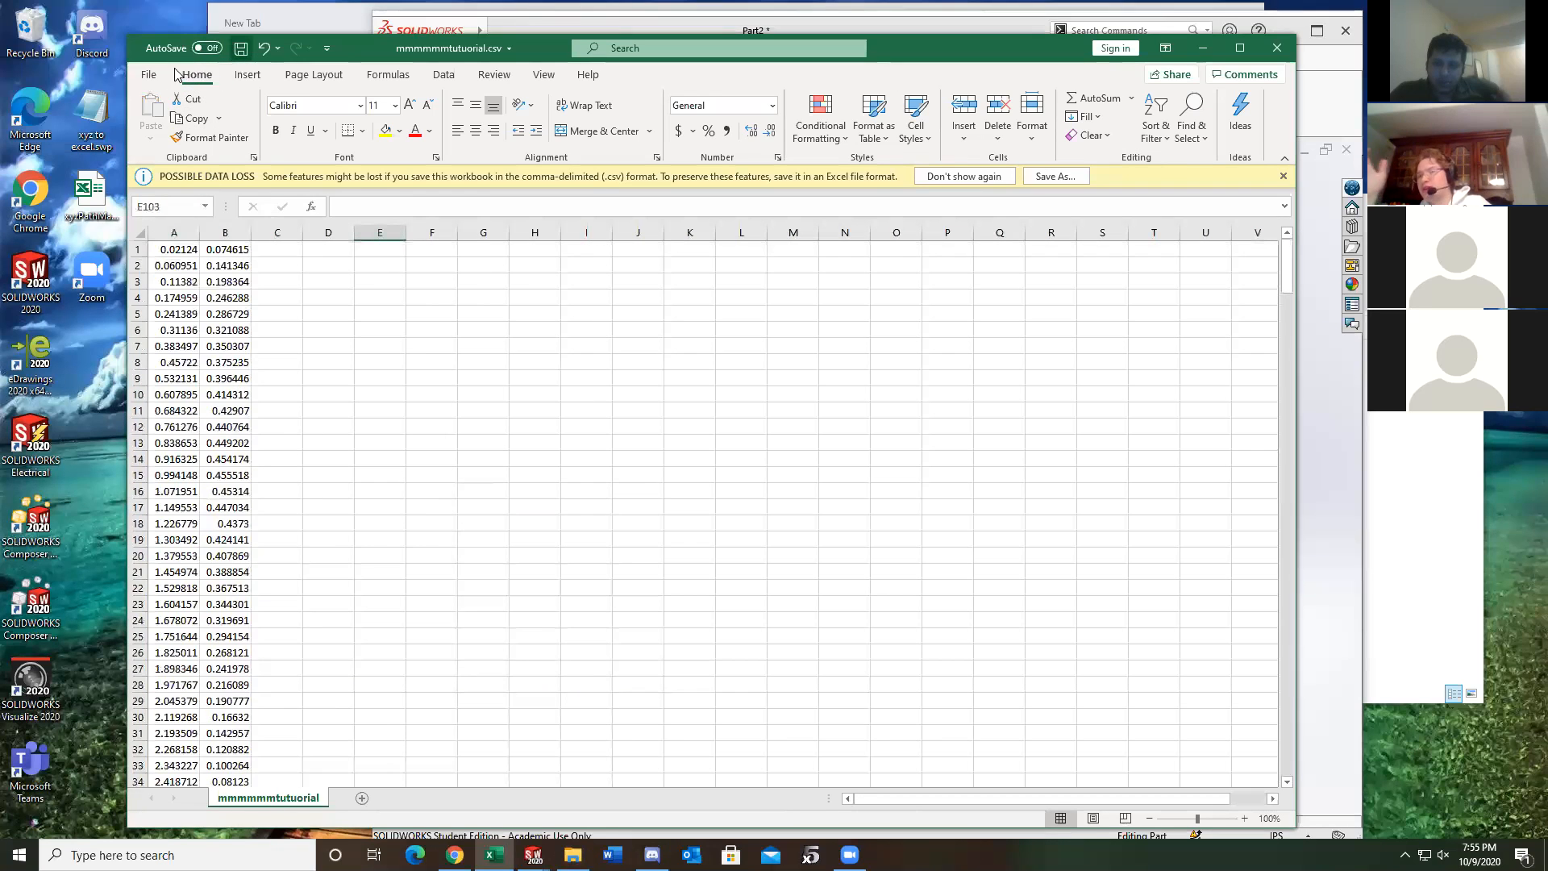
Save the sheet as Text (Tab delimited) mmmmmmtutuorial.txt in the SW files folder
left_click(149, 74)
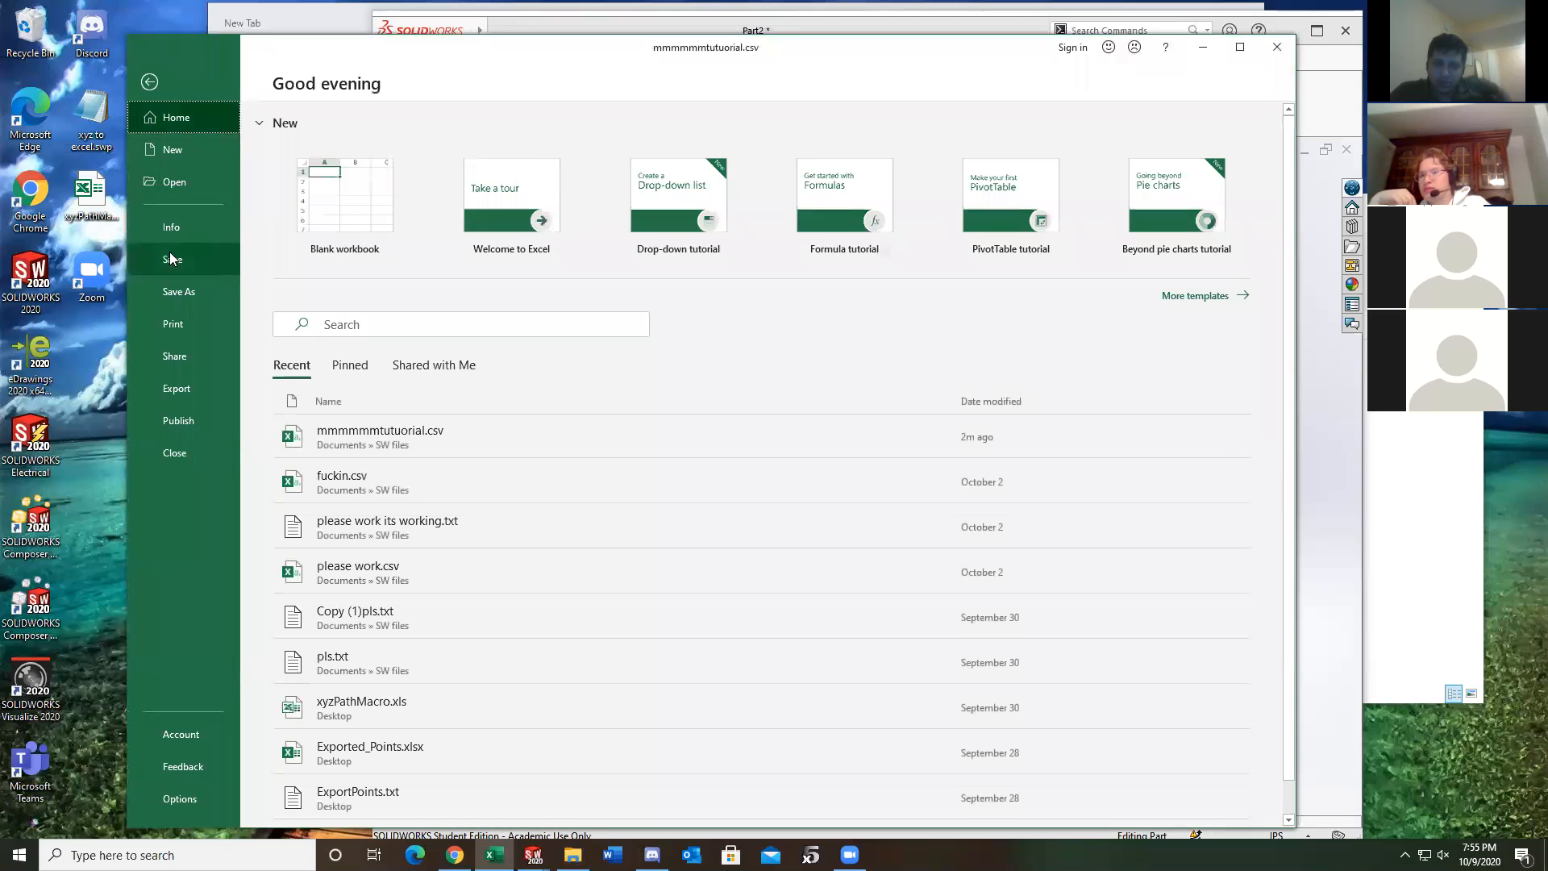
left_click(179, 291)
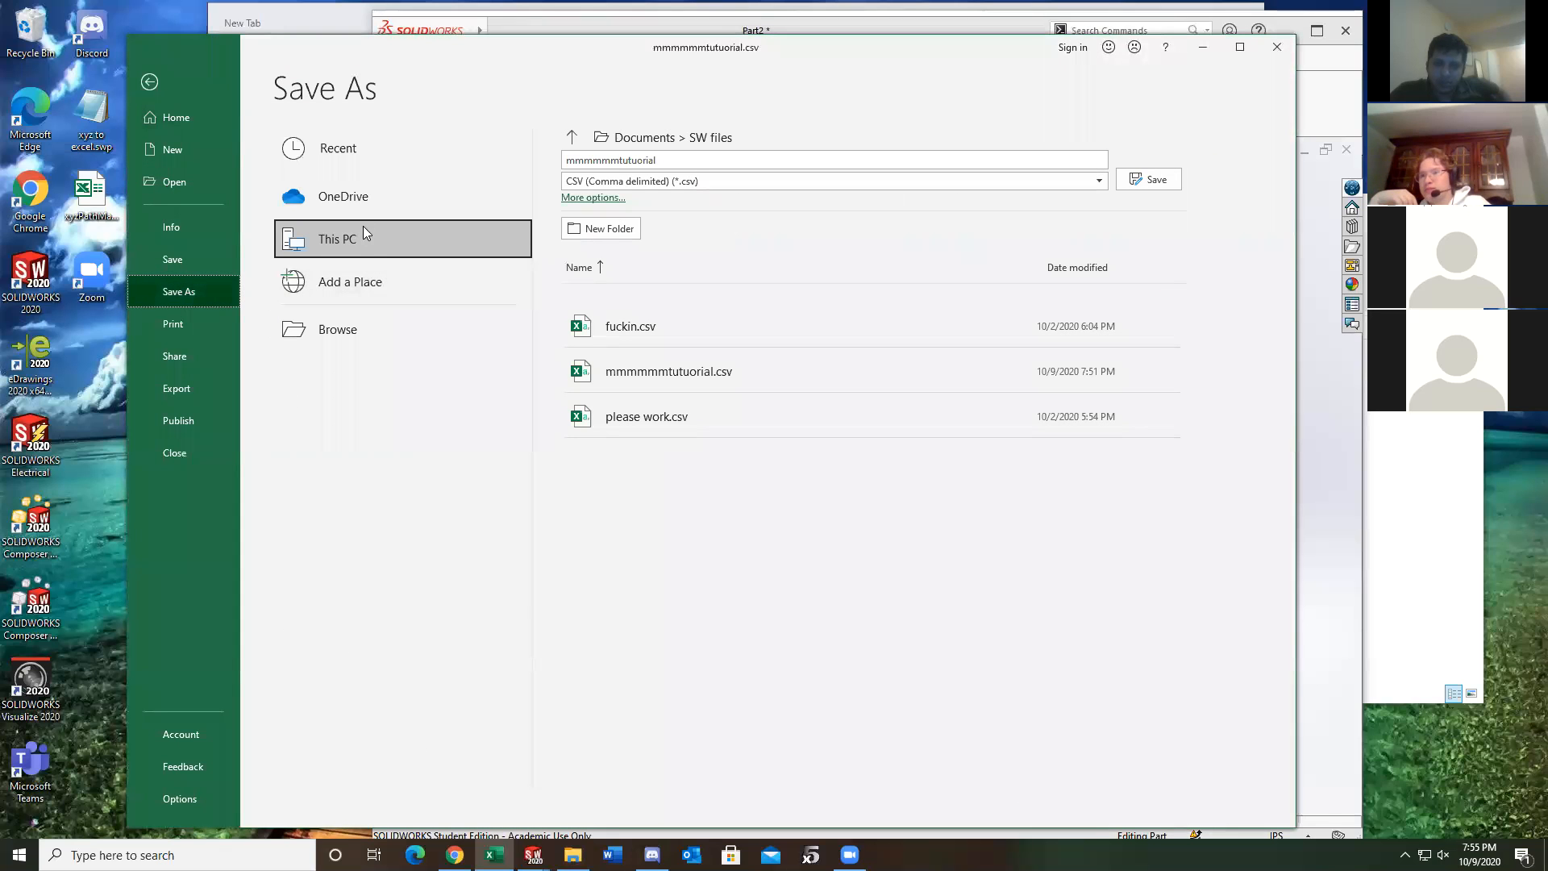
mouse_move(386, 281)
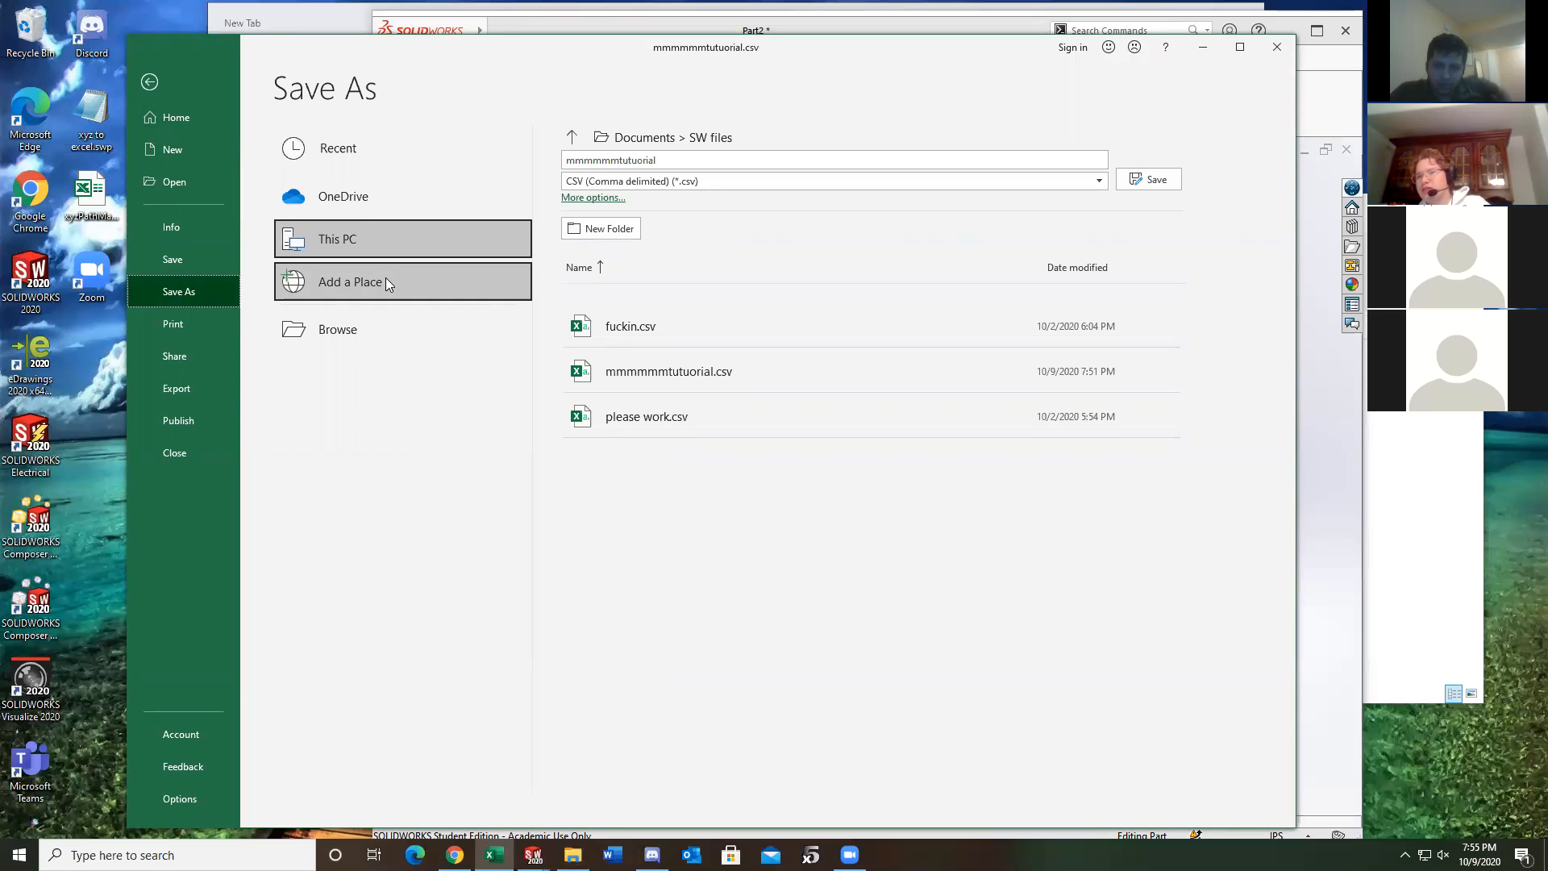
mouse_move(364, 290)
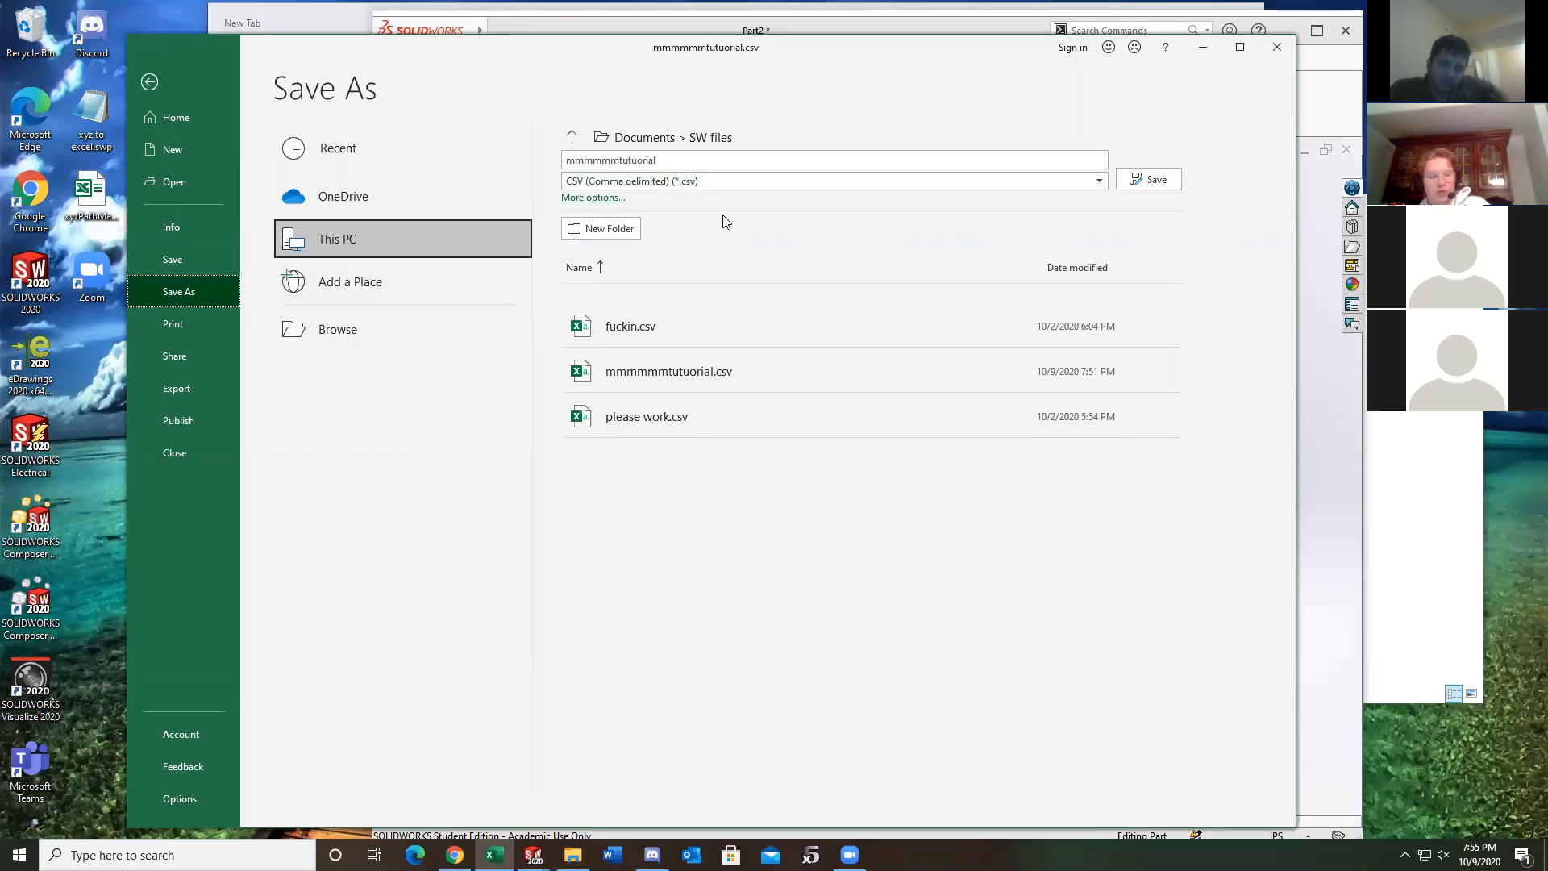
mouse_move(745, 219)
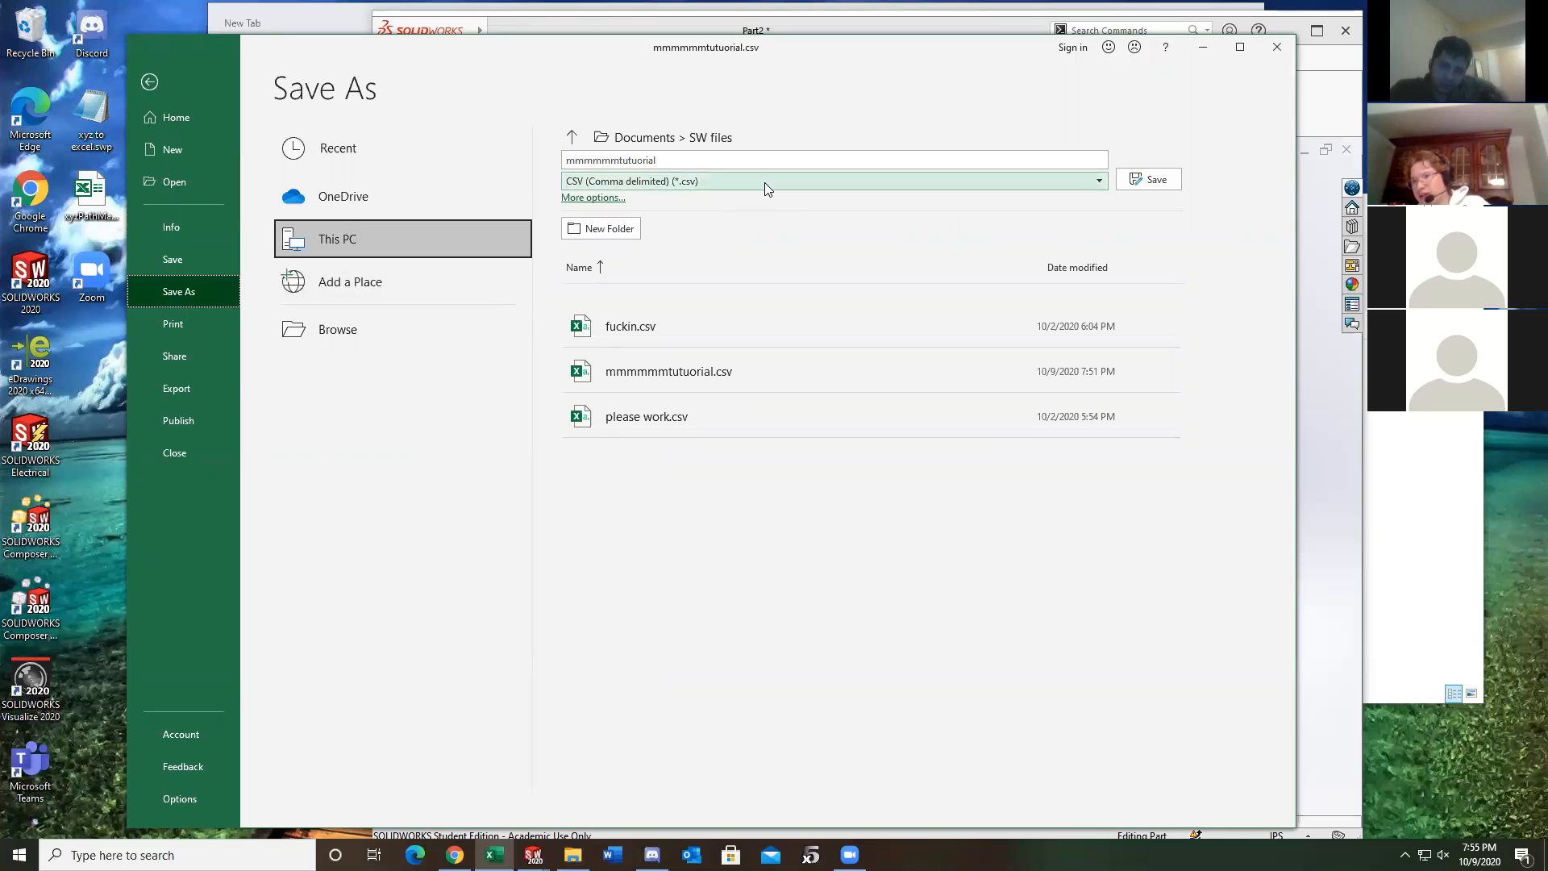
left_click(1096, 181)
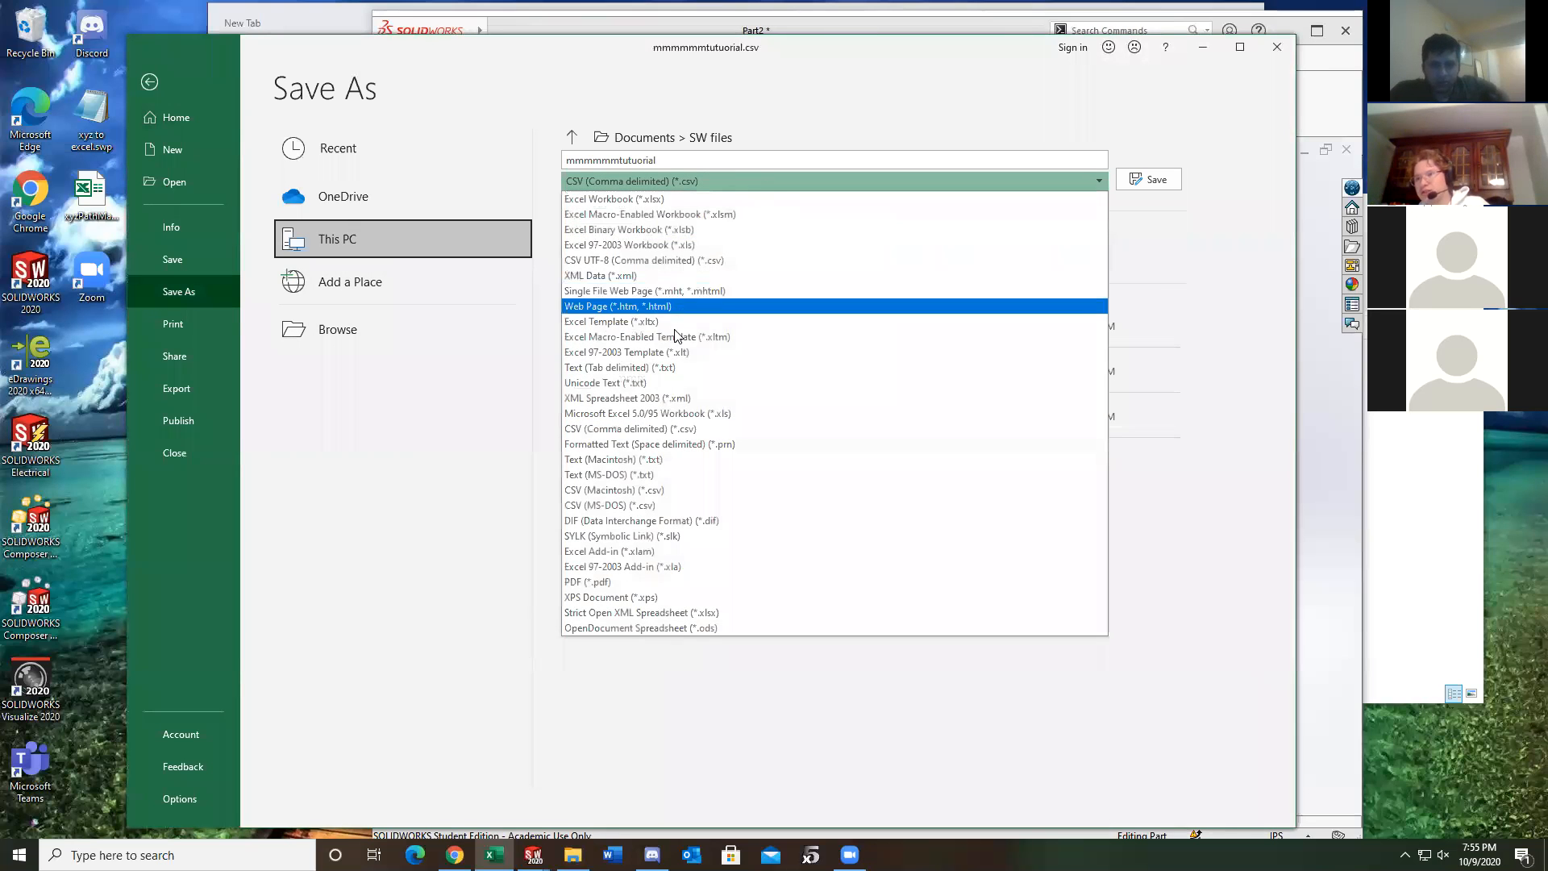
mouse_move(620, 368)
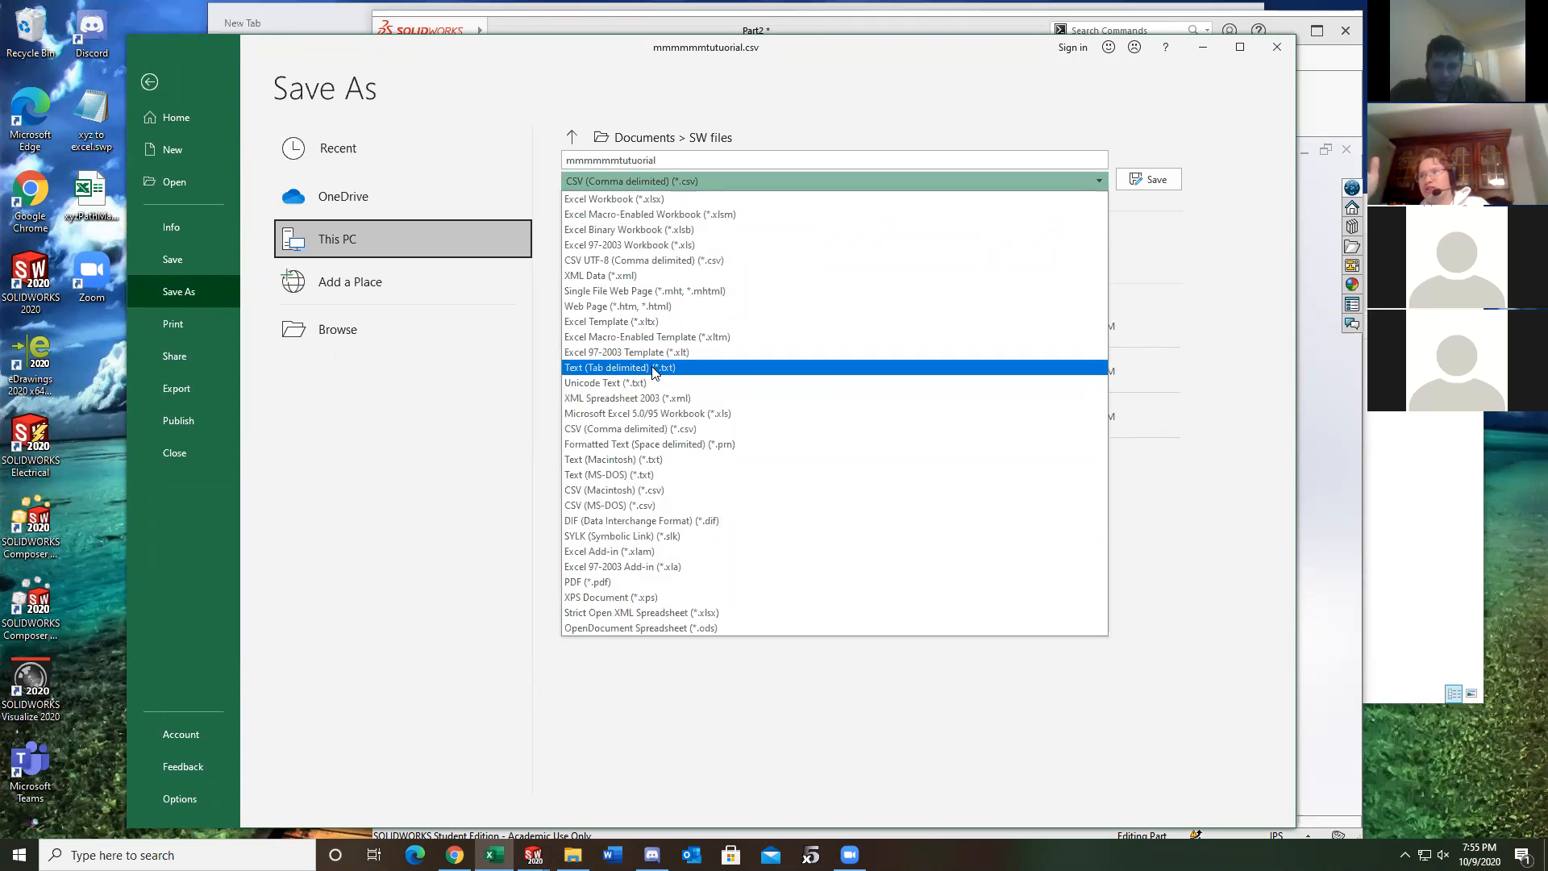
left_click(619, 368)
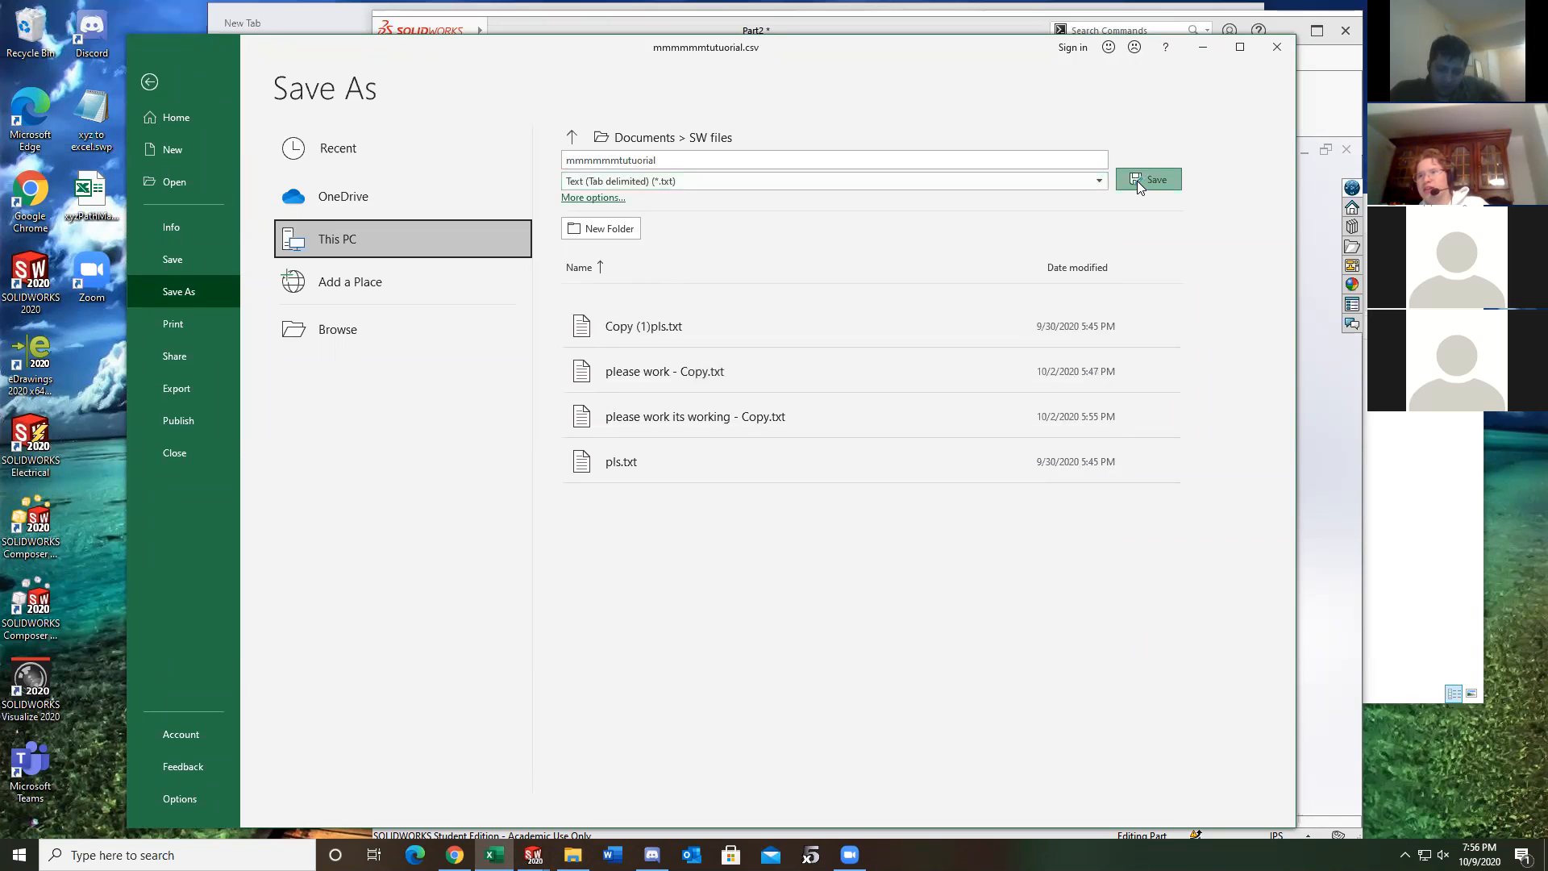
left_click(1147, 180)
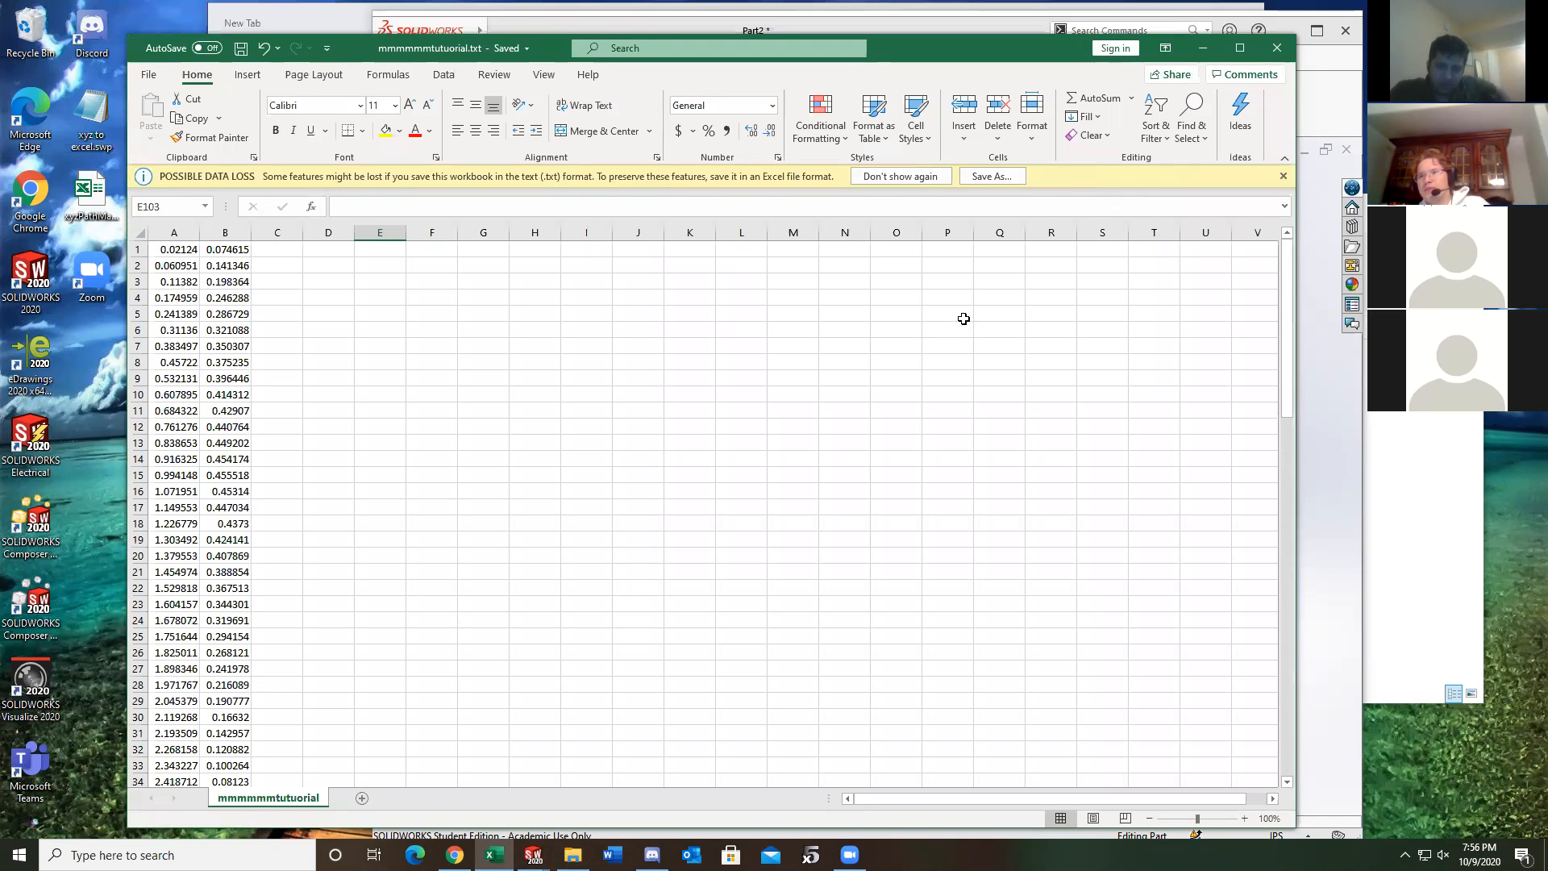
mouse_move(115, 405)
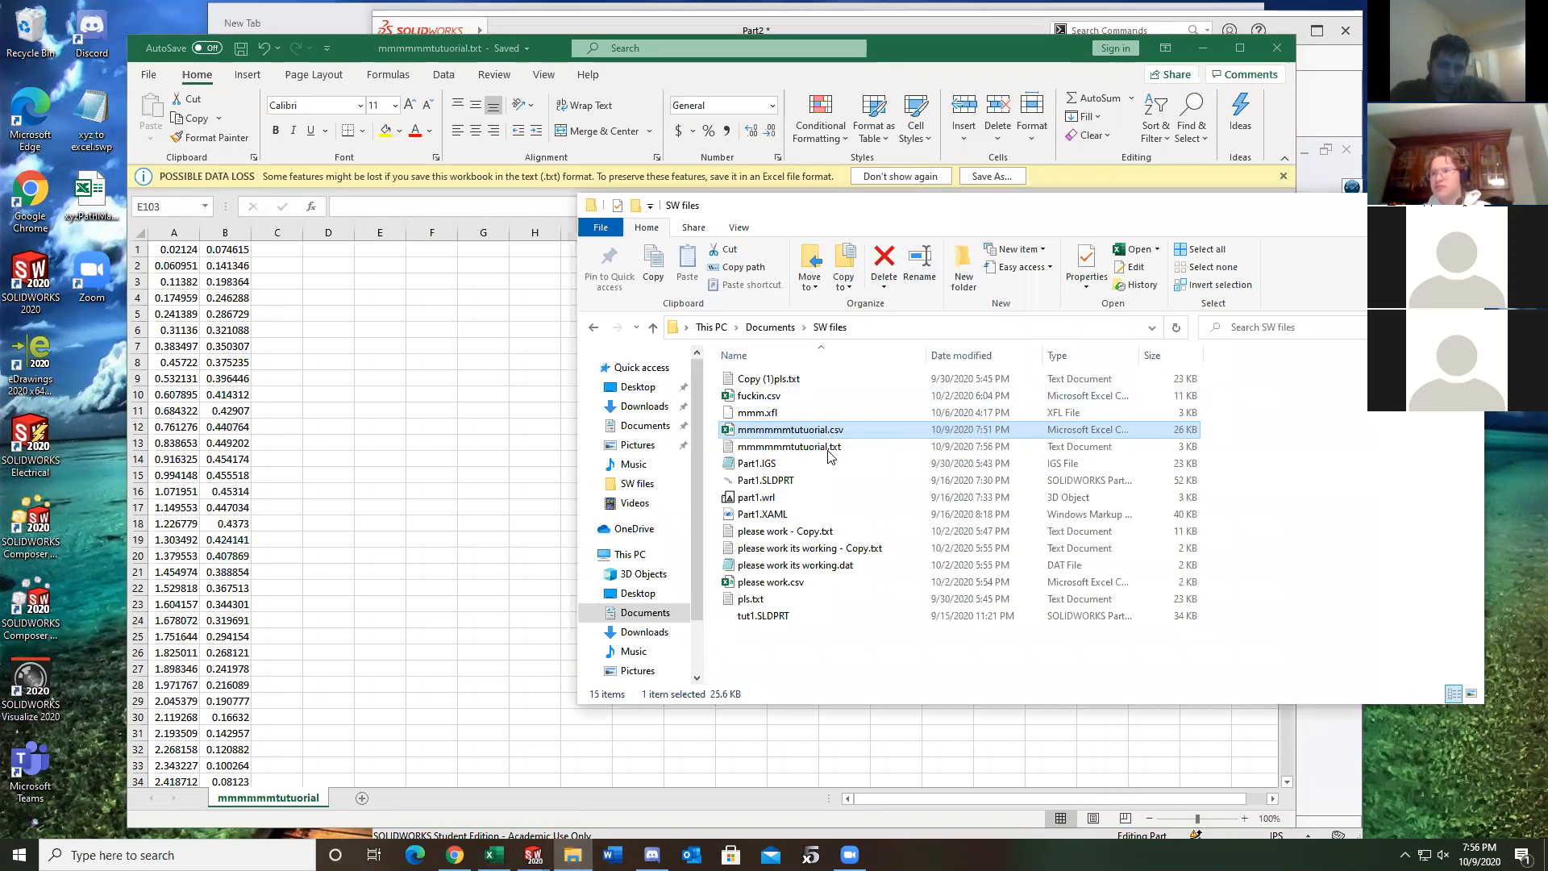
Rename mmmmmmtutuorial.txt to mmmmmmtutuorial.dat, accepting the extension-change warning
left_click(789, 446)
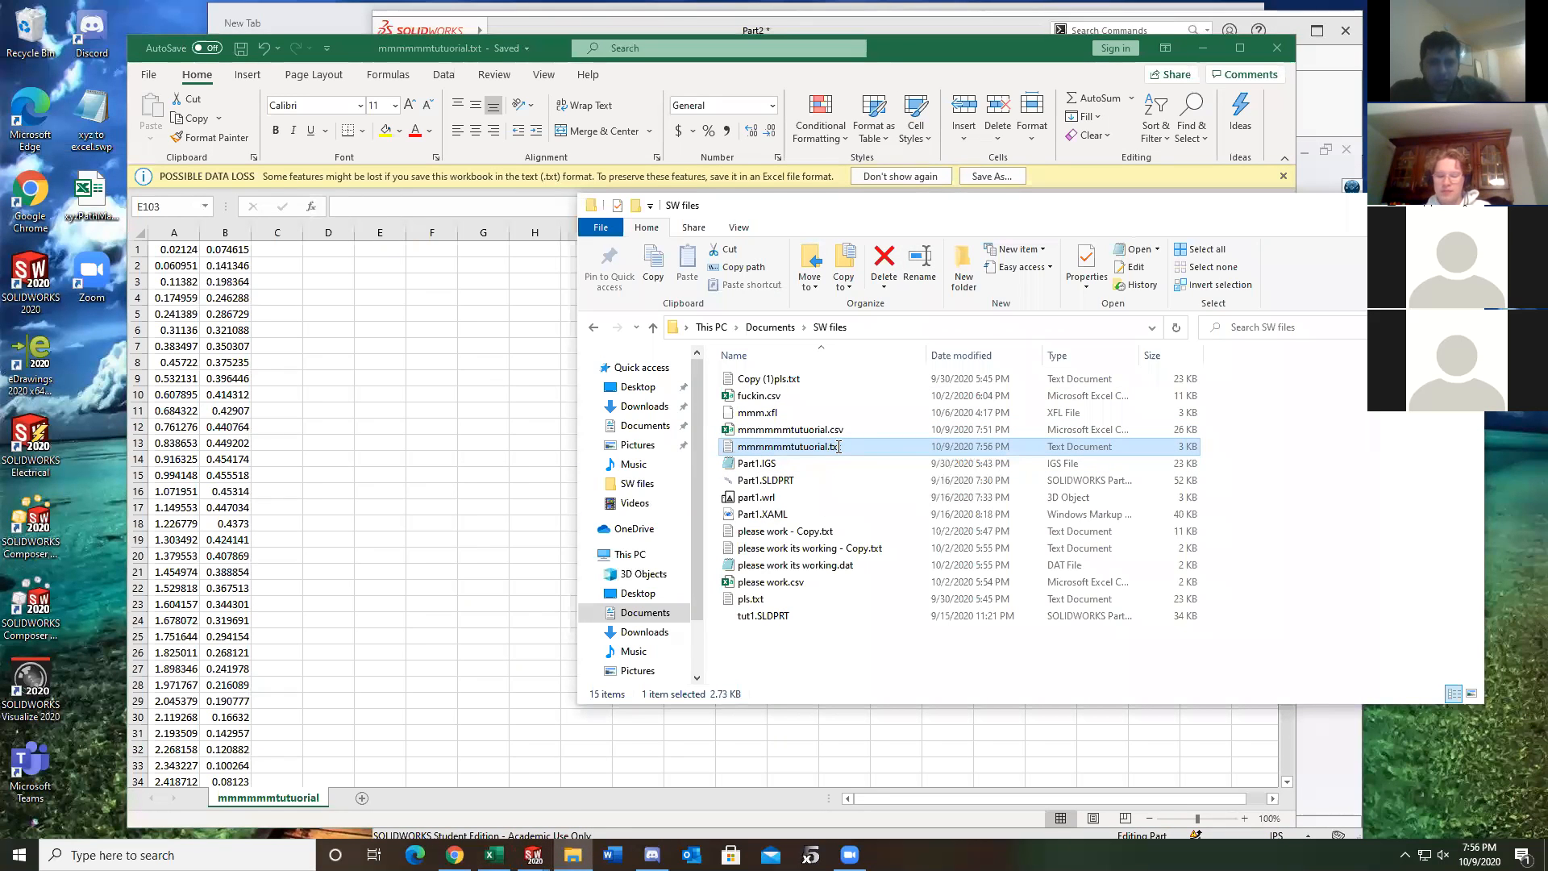
double_click(792, 446)
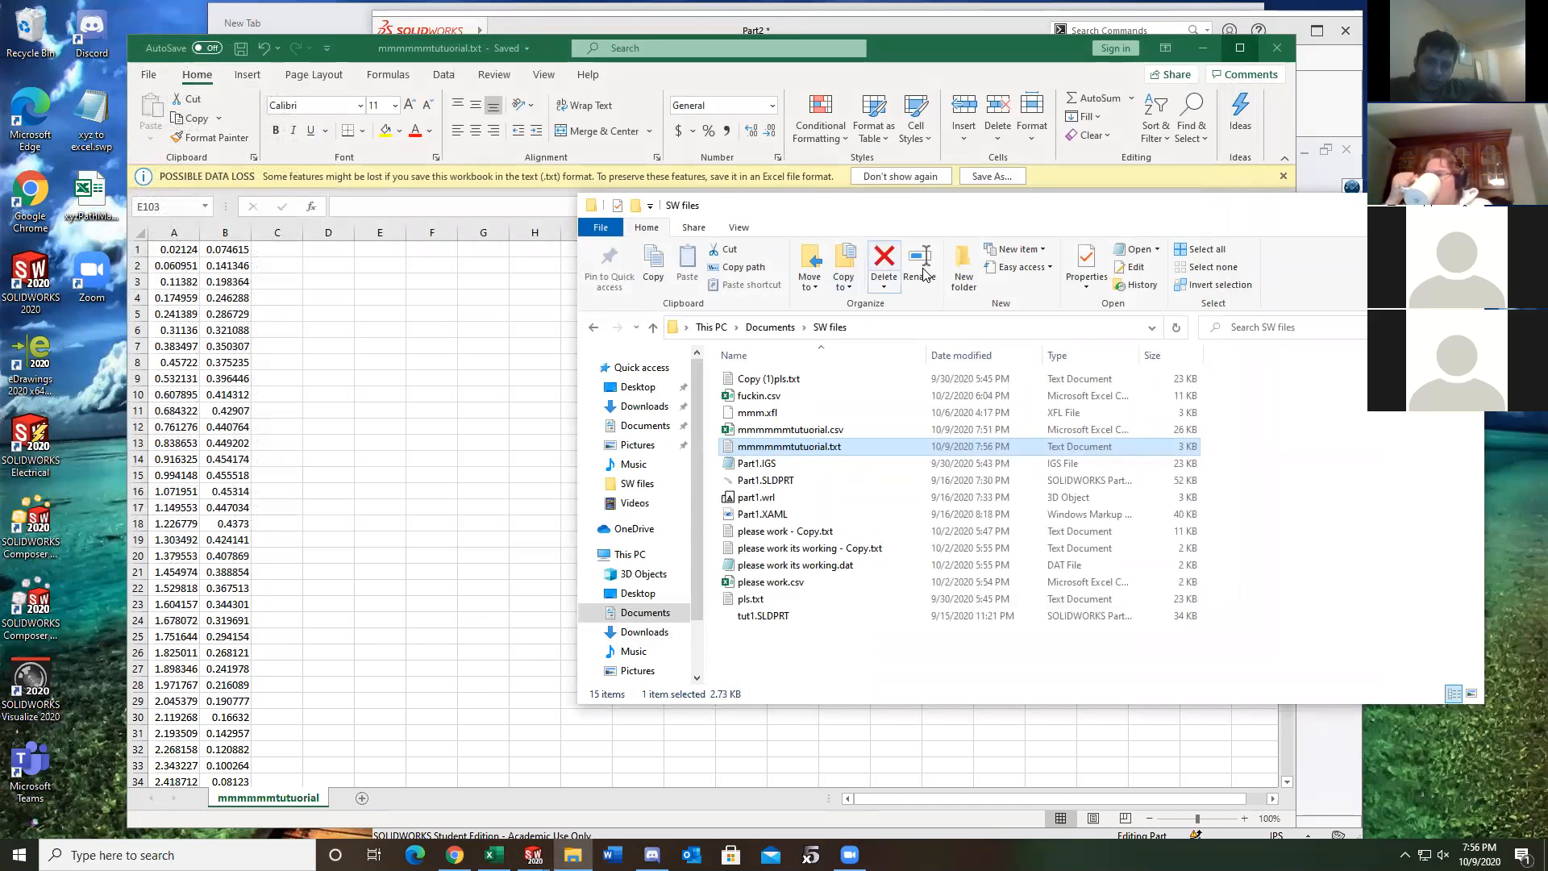
left_click(919, 265)
type("da")
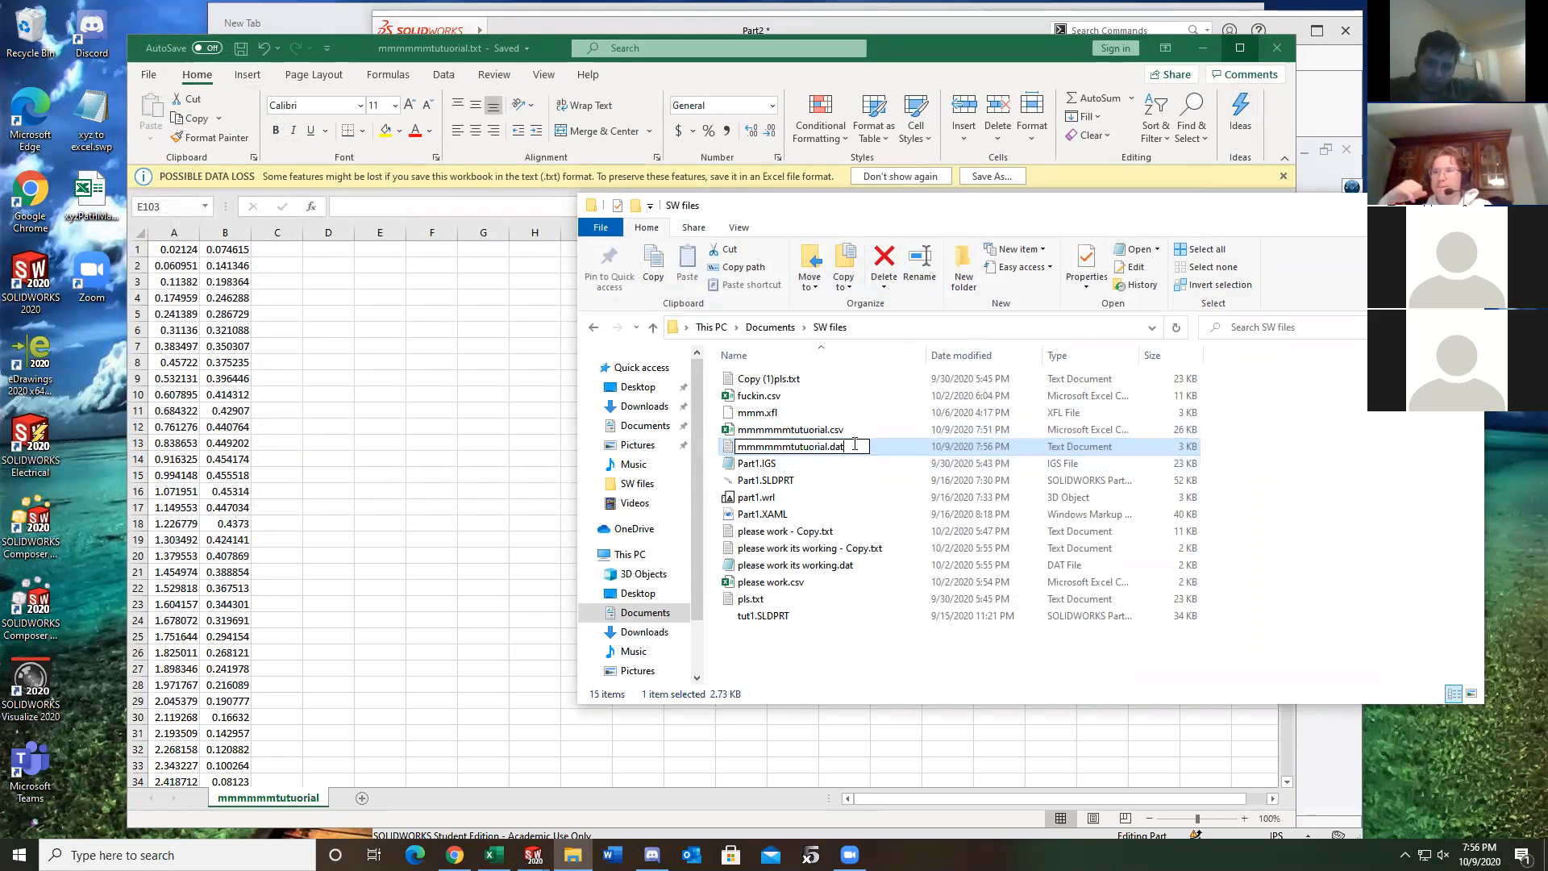
key("enter")
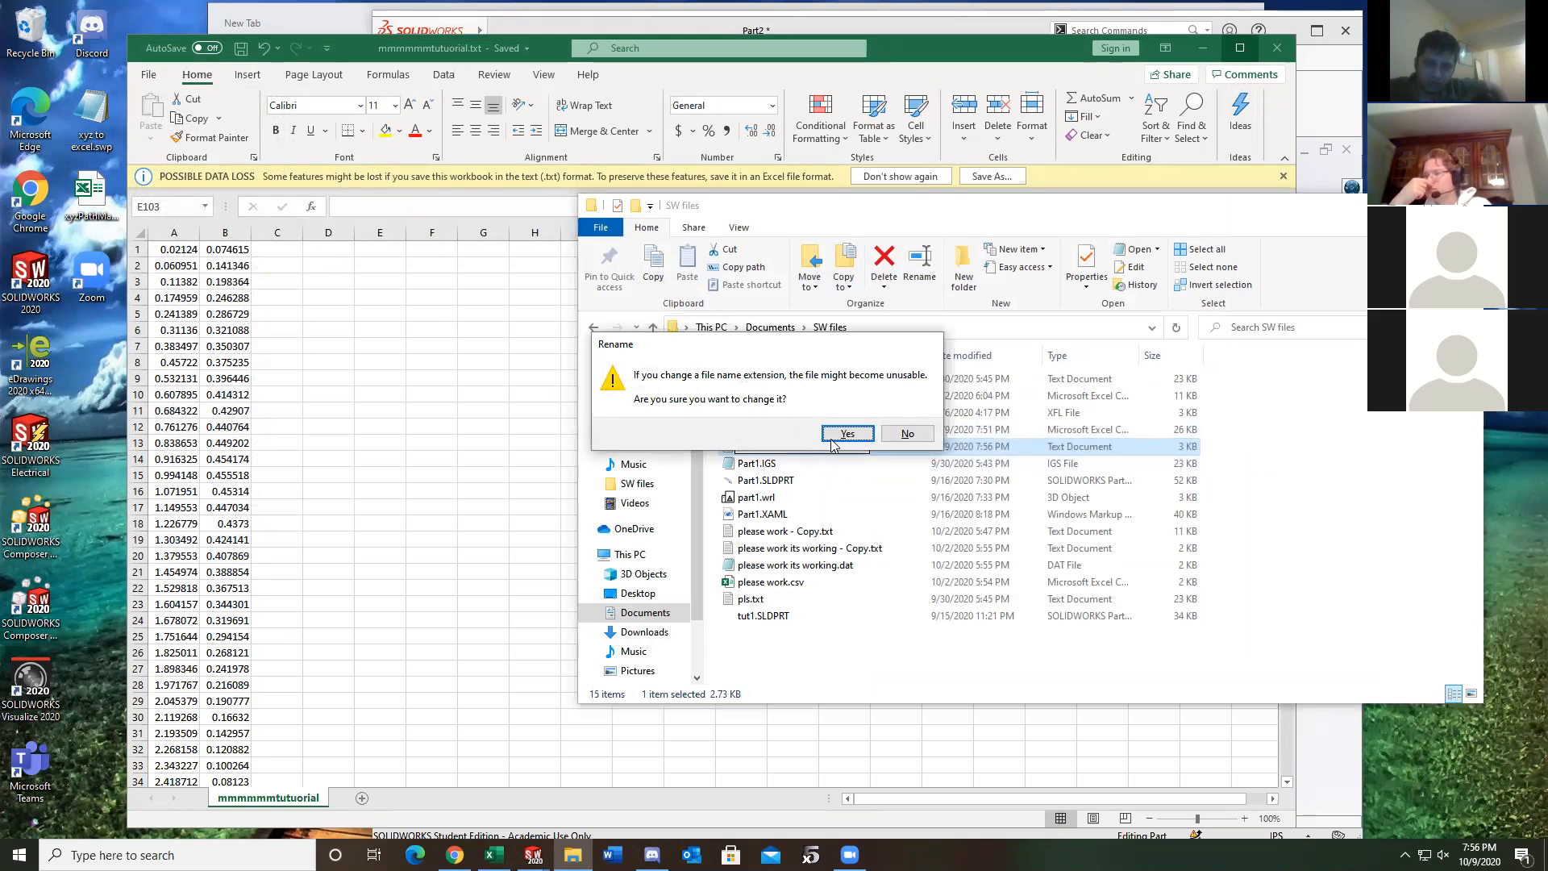
left_click(846, 434)
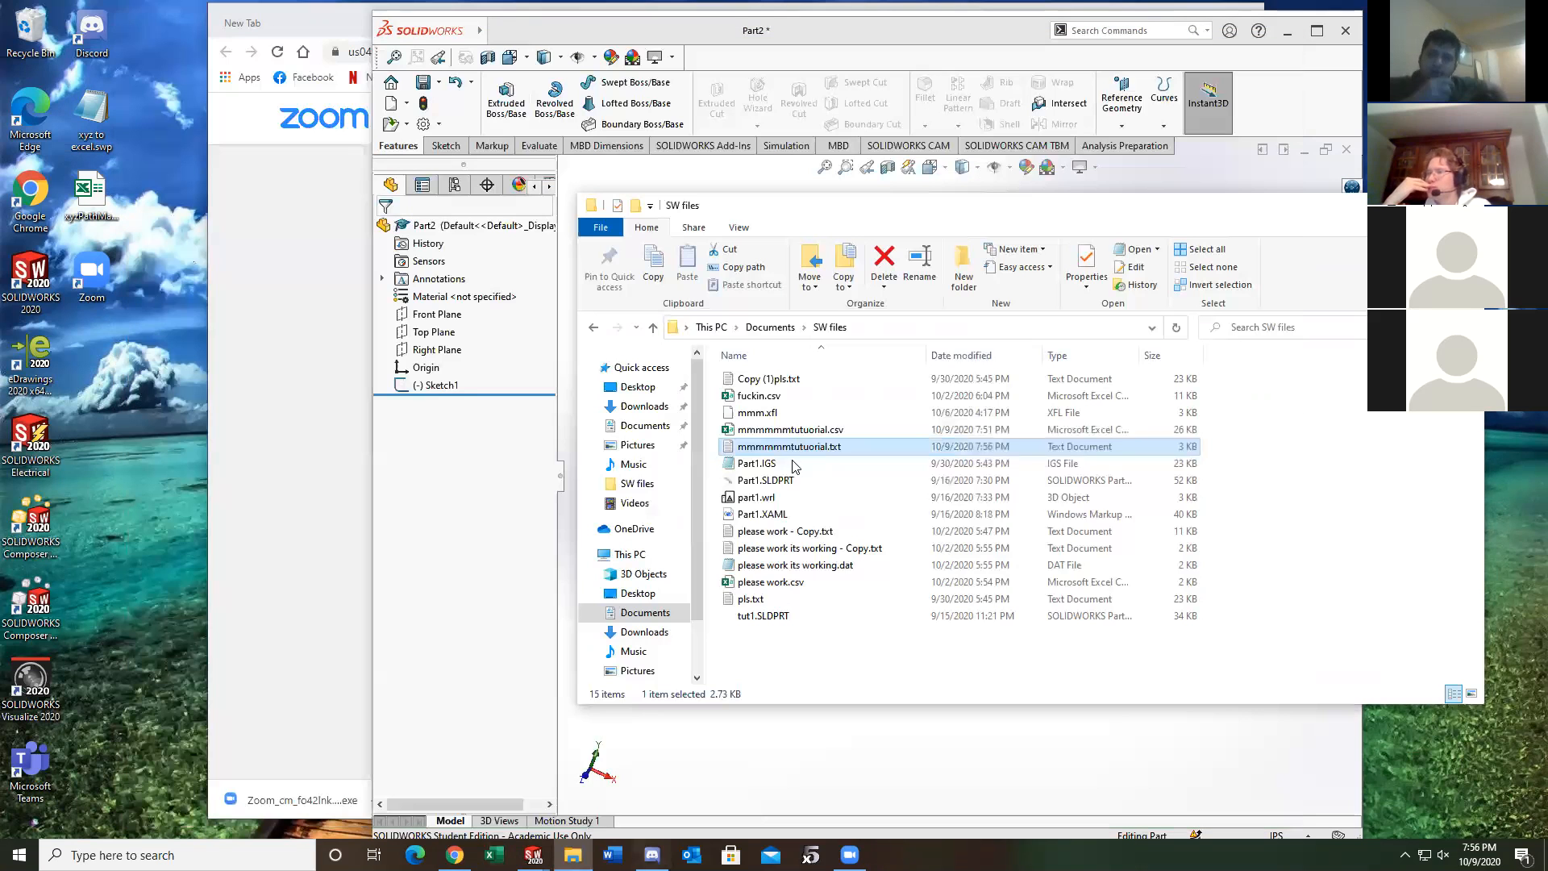
mouse_move(937, 309)
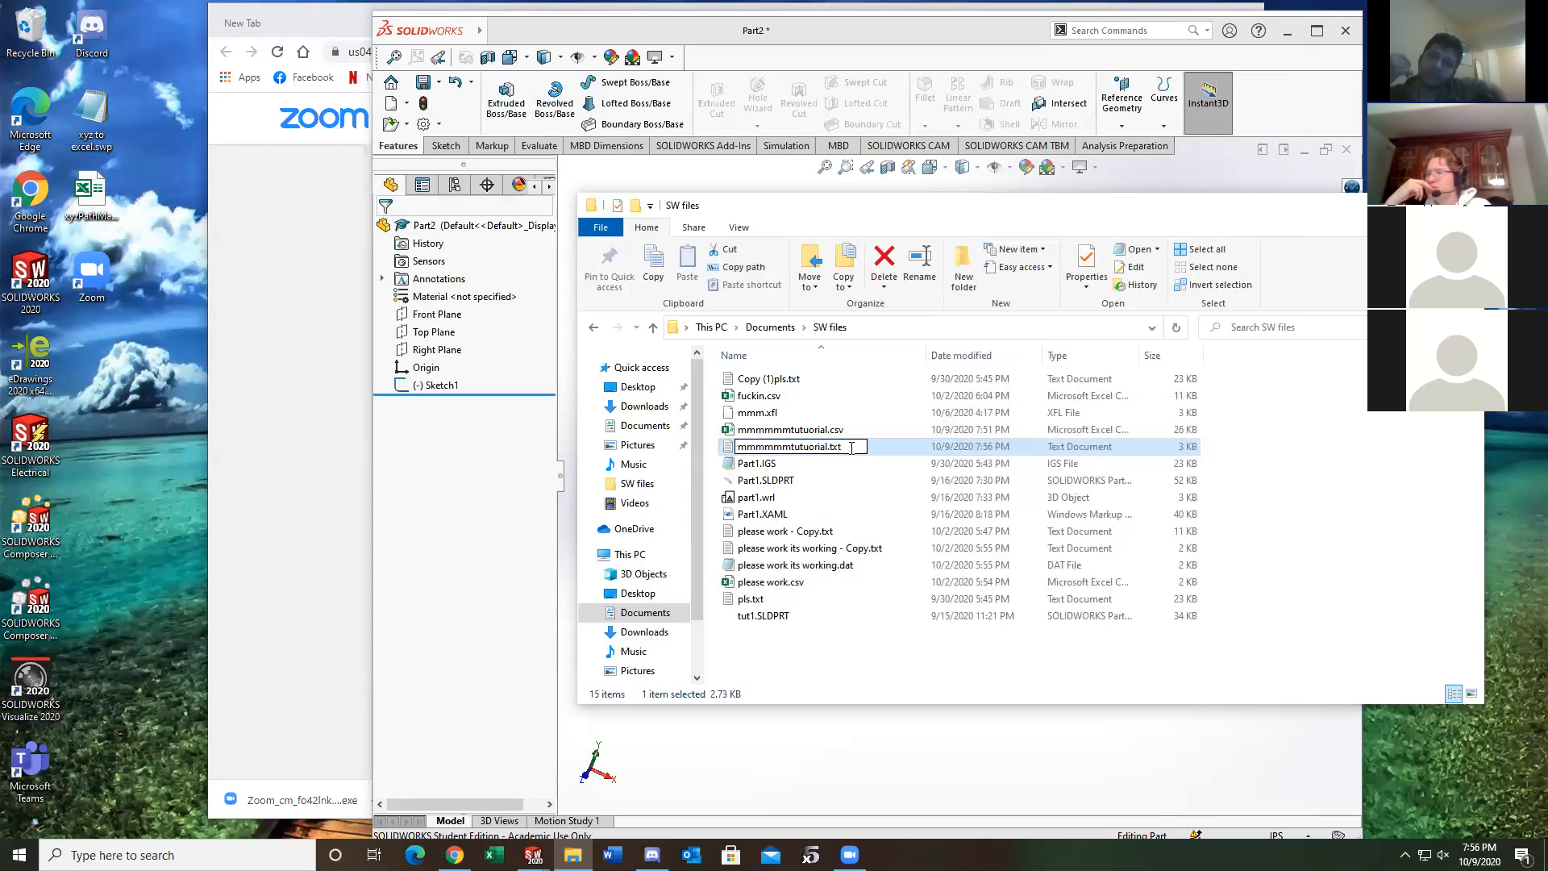
type("dat")
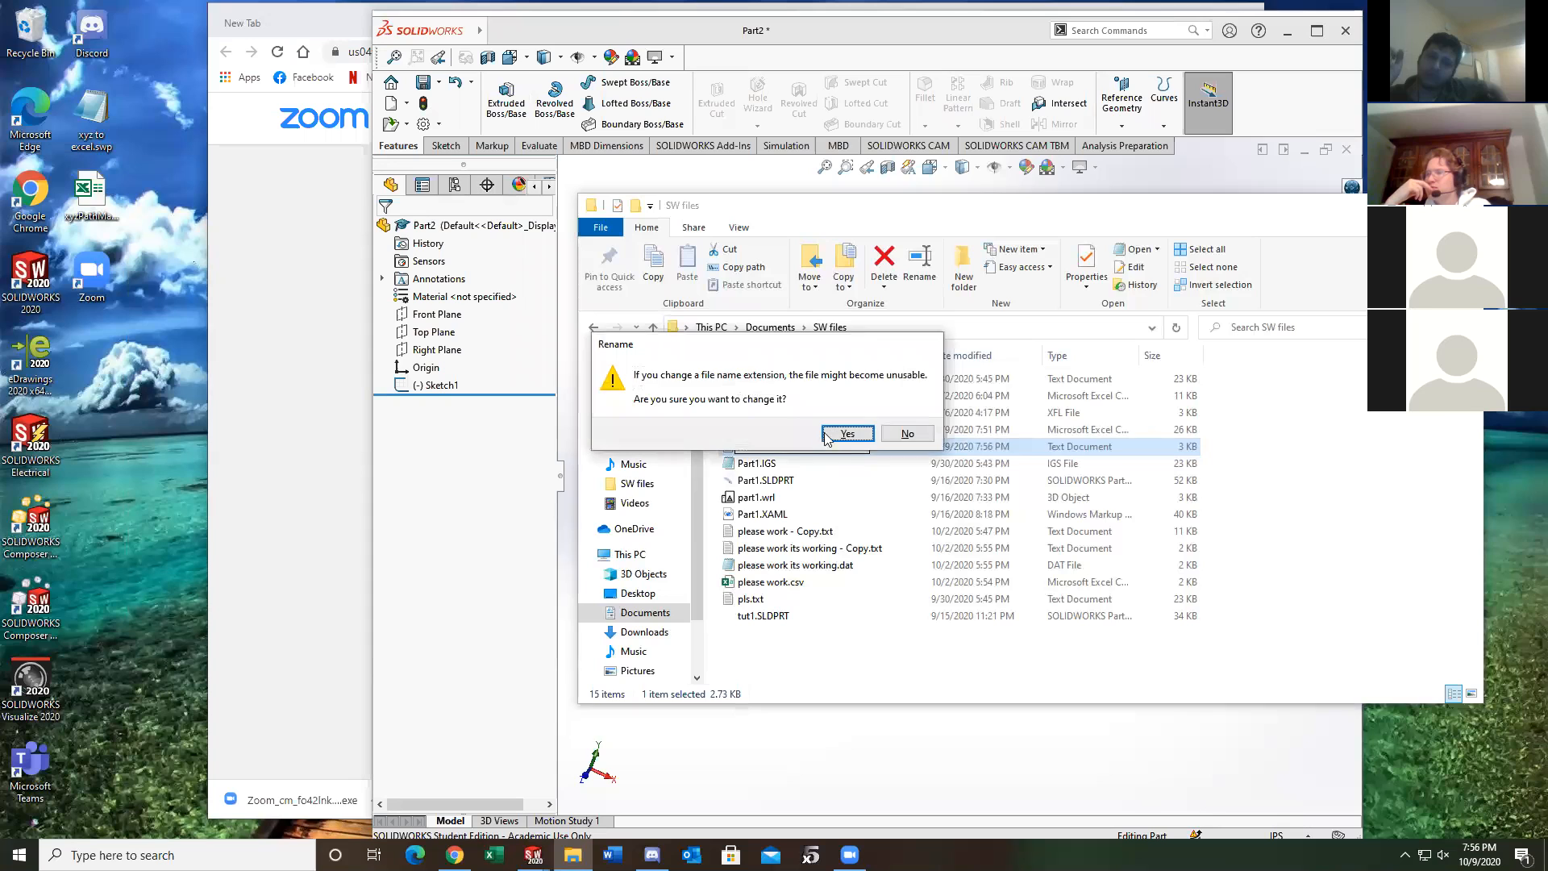
left_click(845, 432)
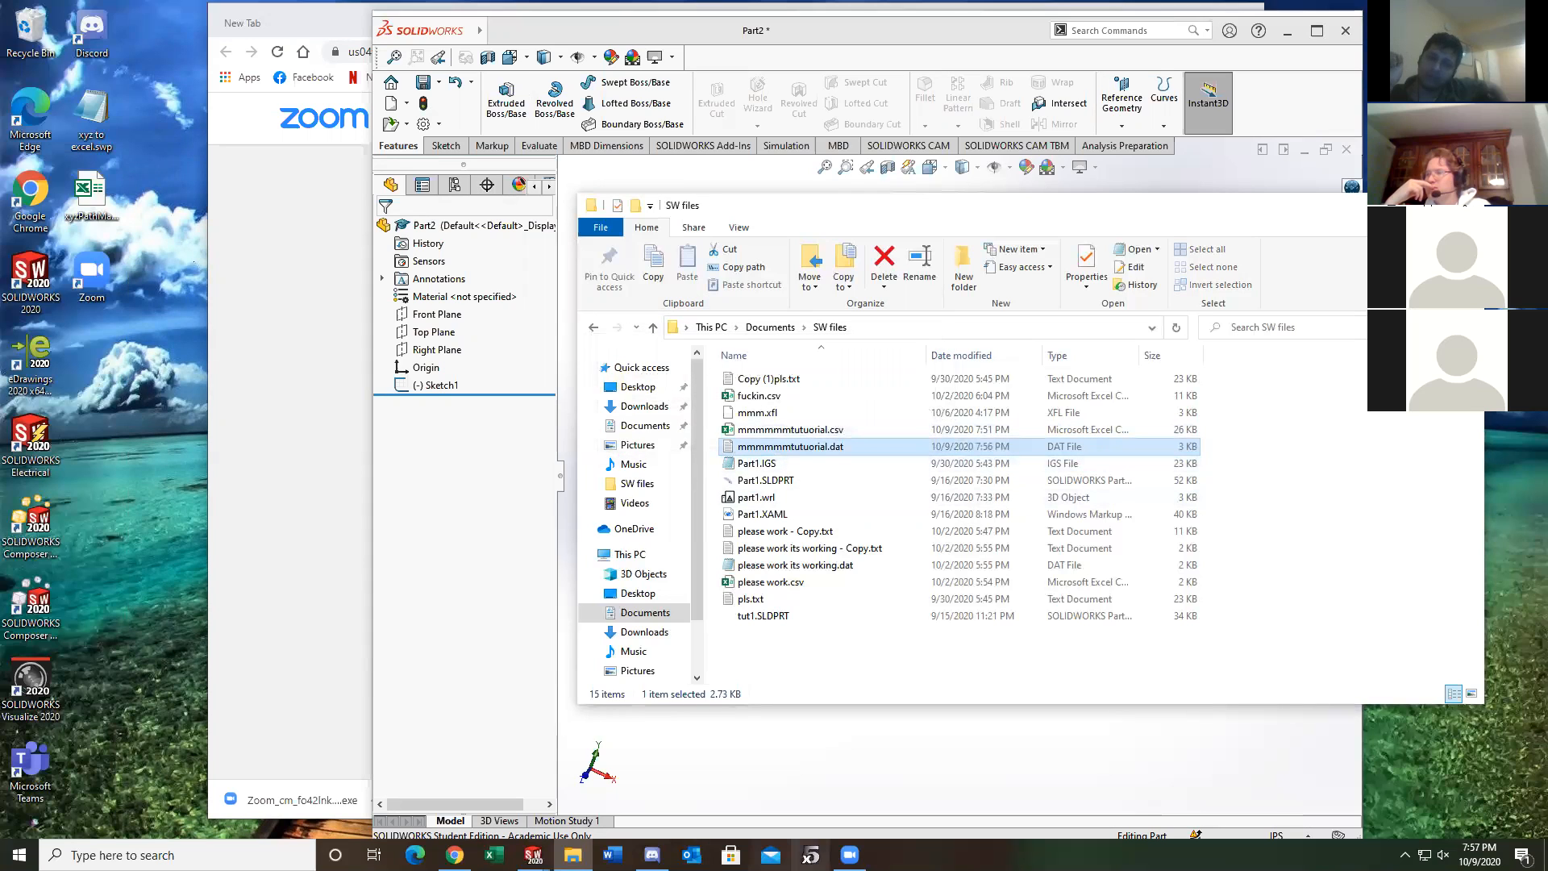